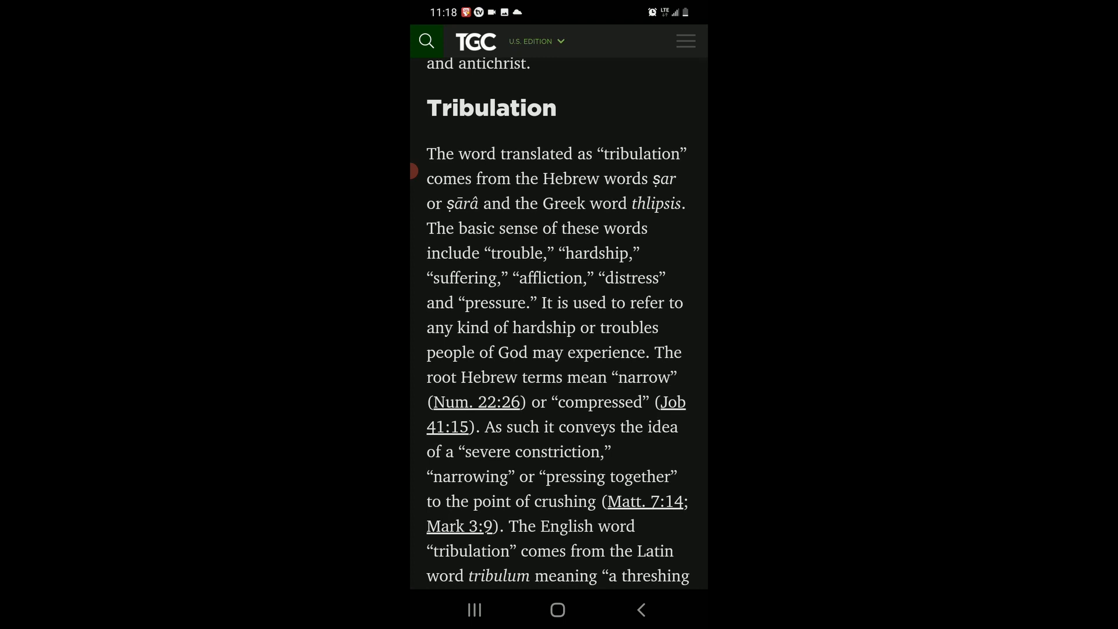
# - Scroll the TGC article past the thlipsis paragraph to the Matthew 24:21–22 Great Tribulation section
pyautogui.scroll(-3)
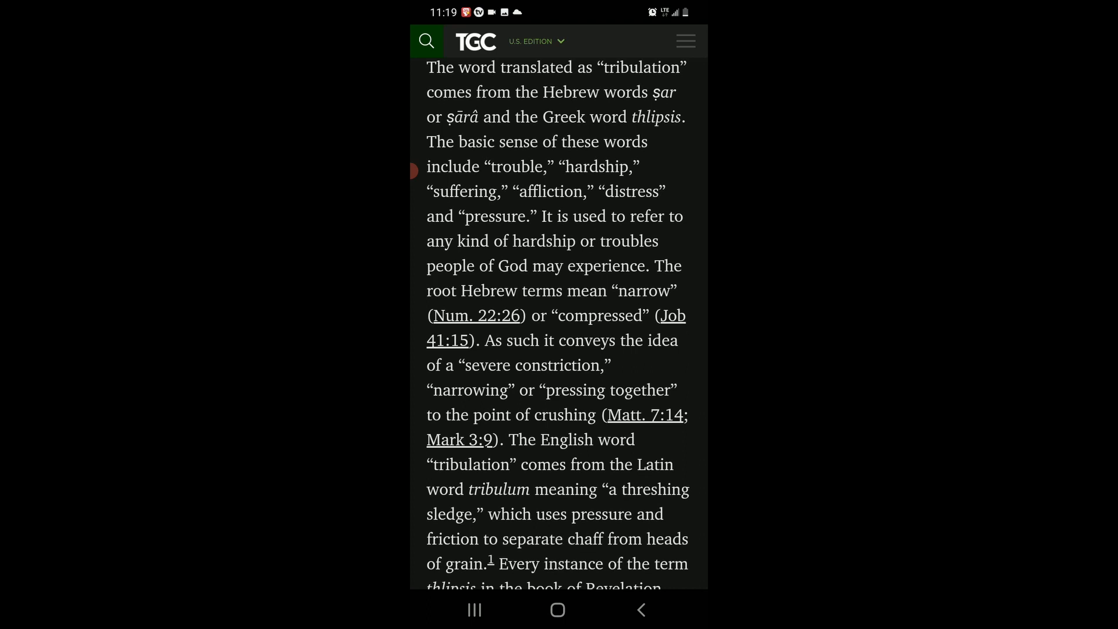
pyautogui.scroll(-3)
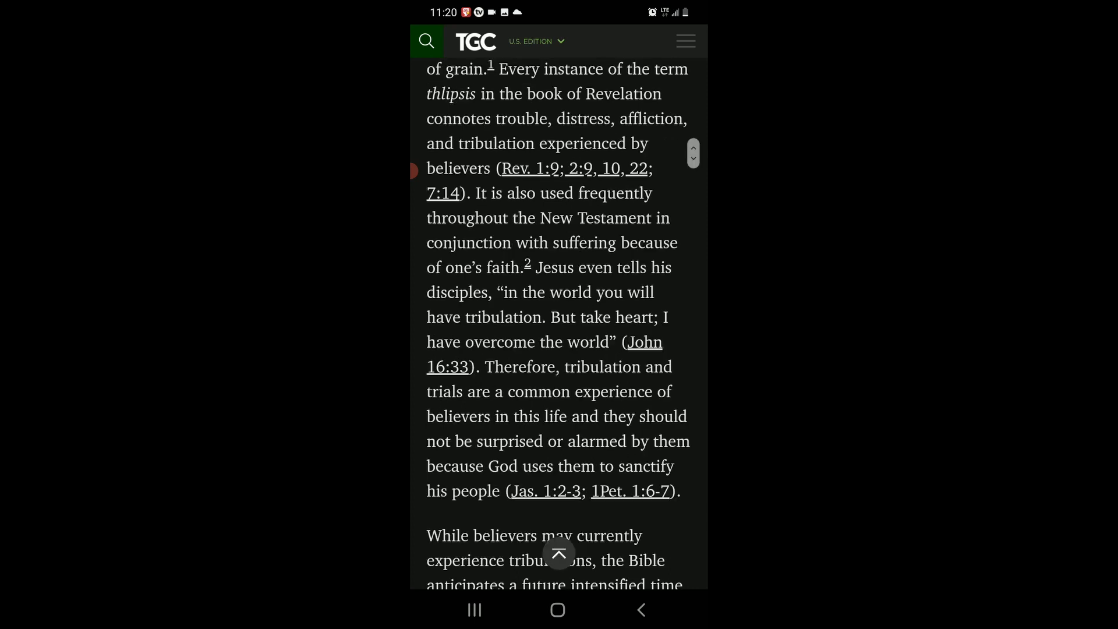
pyautogui.scroll(-3)
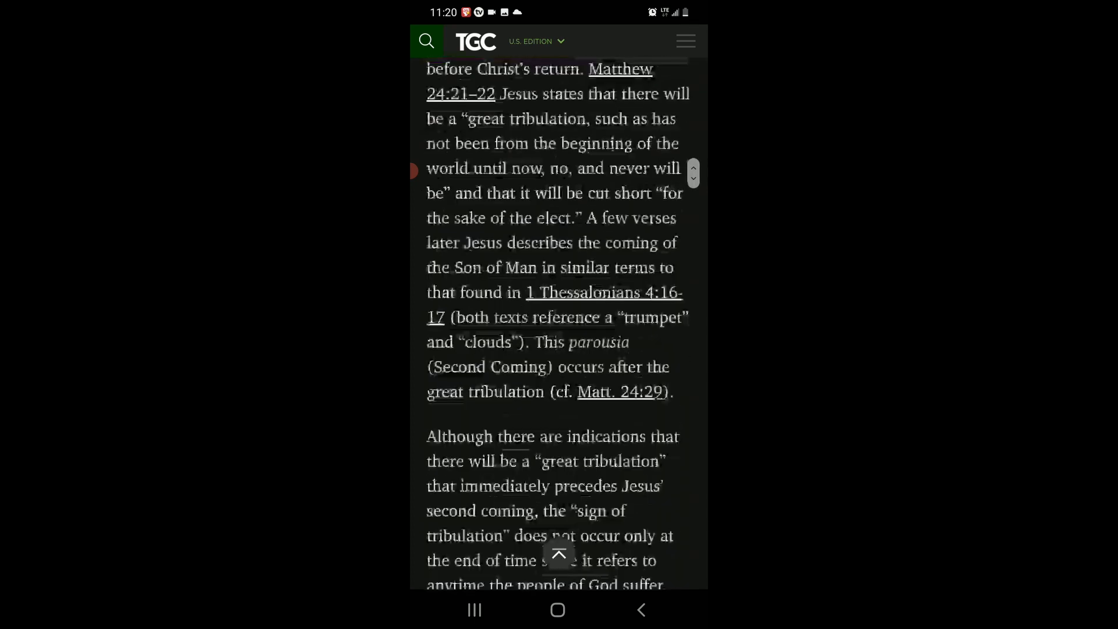
pyautogui.scroll(-3)
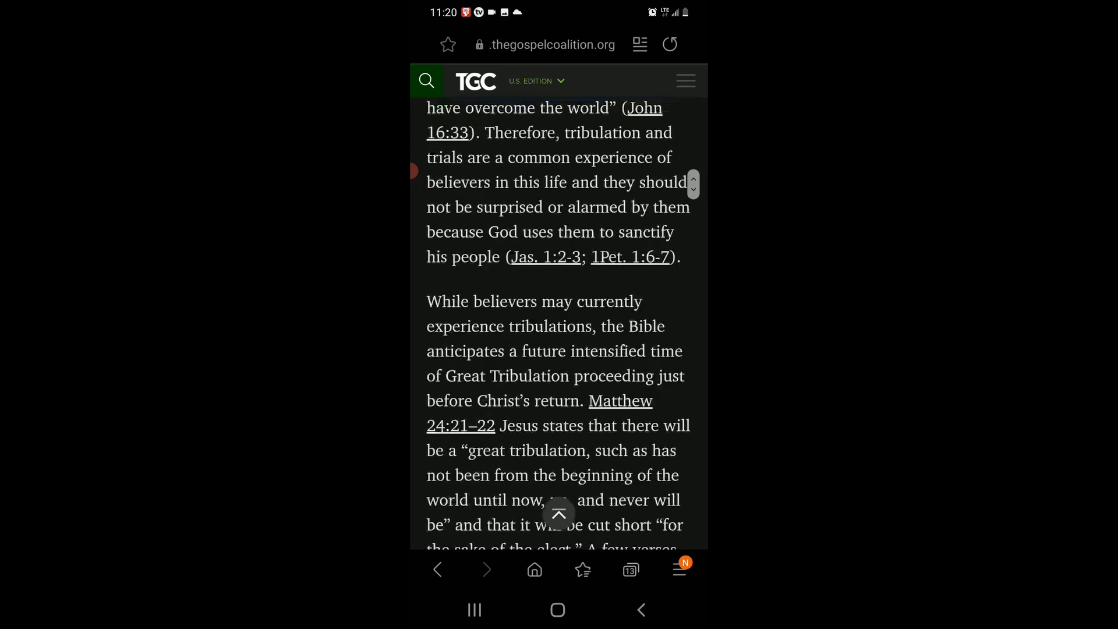
pyautogui.scroll(3)
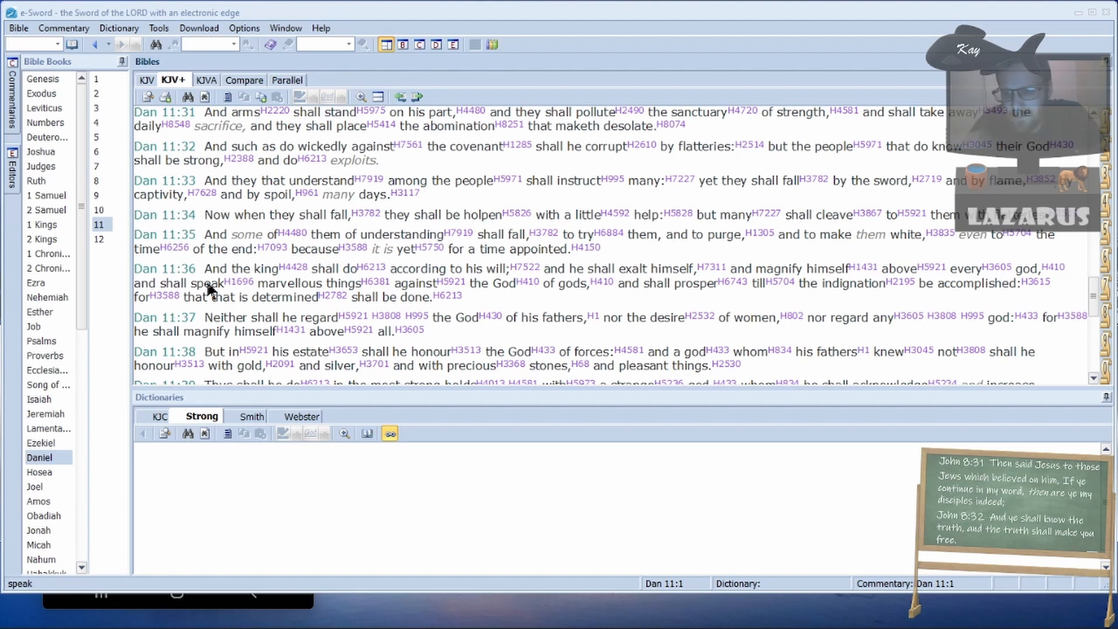
pyautogui.moveTo(435, 196)
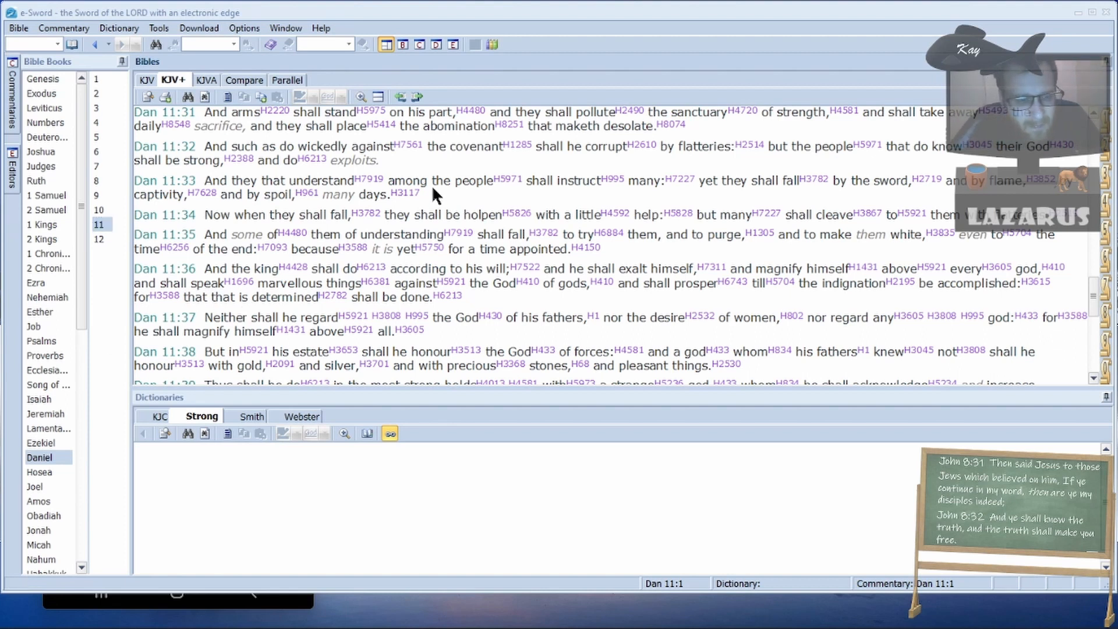
pyautogui.moveTo(203, 277)
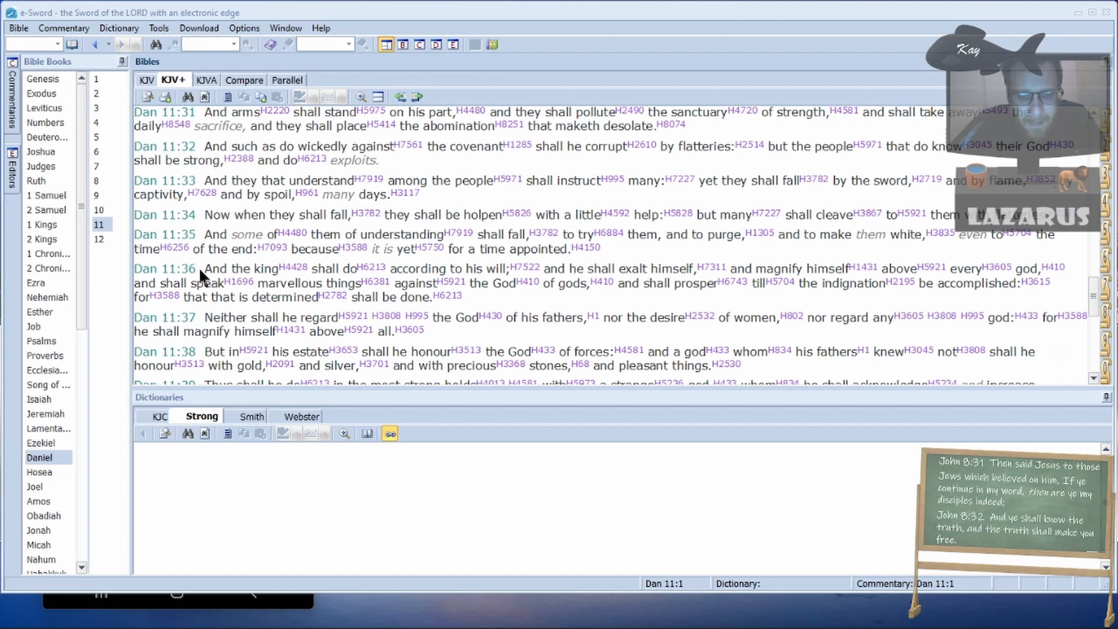
pyautogui.moveTo(385, 255)
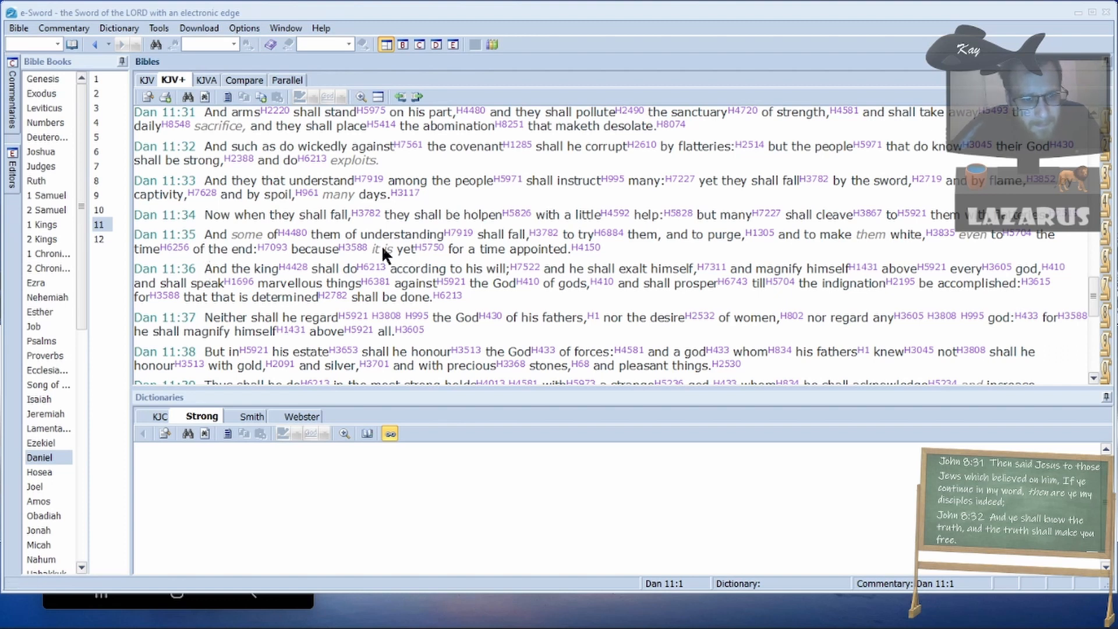
pyautogui.moveTo(677, 235)
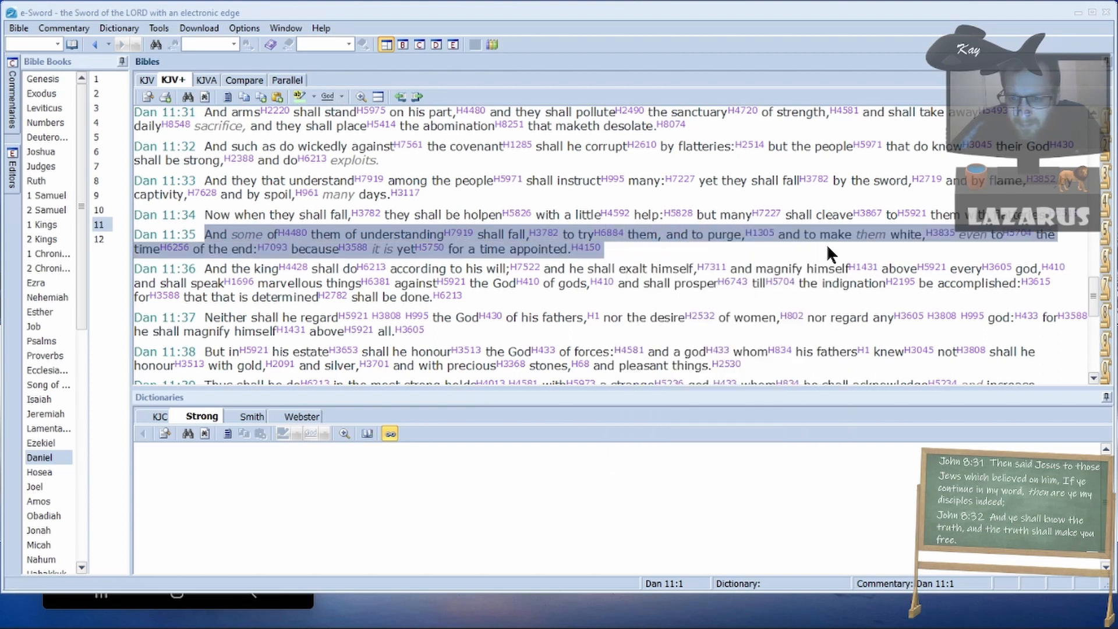
pyautogui.moveTo(323, 248)
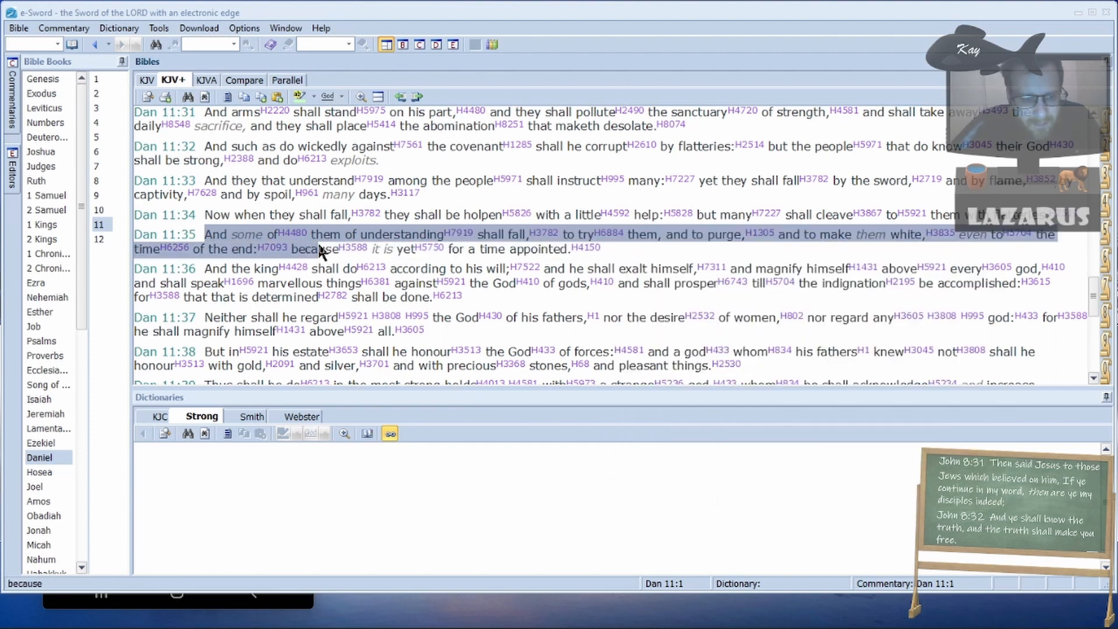
pyautogui.moveTo(555, 256)
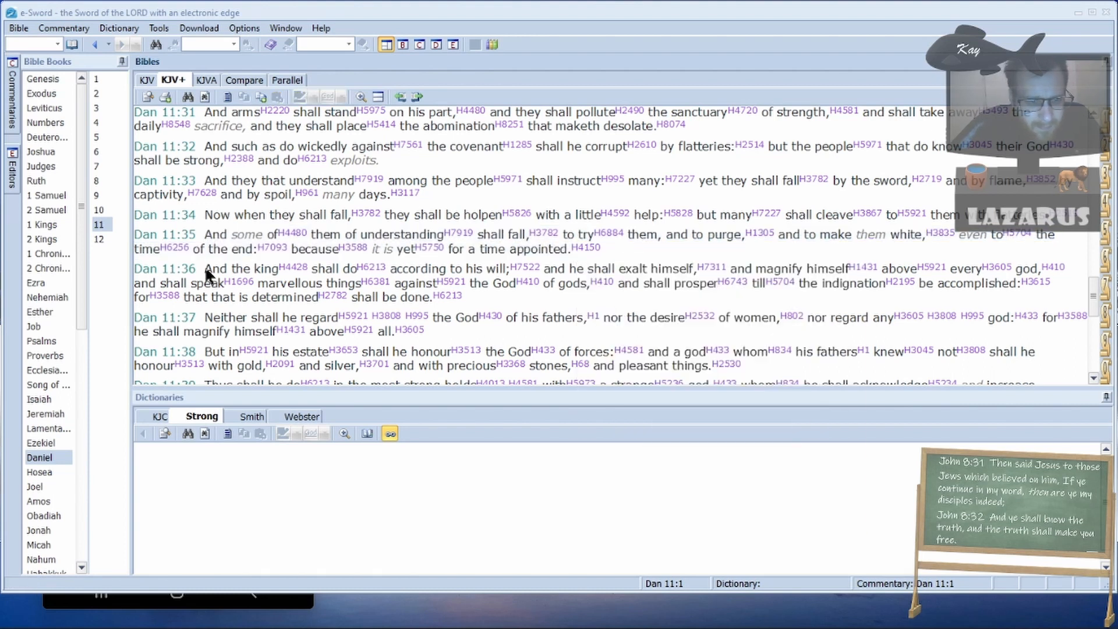
pyautogui.moveTo(292, 268)
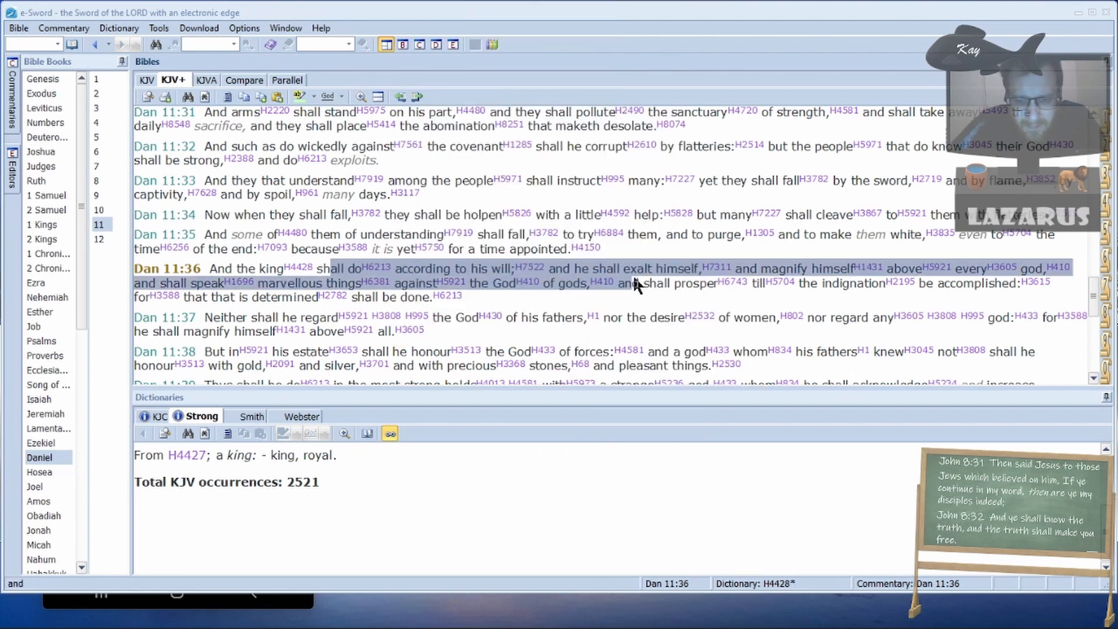
pyautogui.moveTo(781, 278)
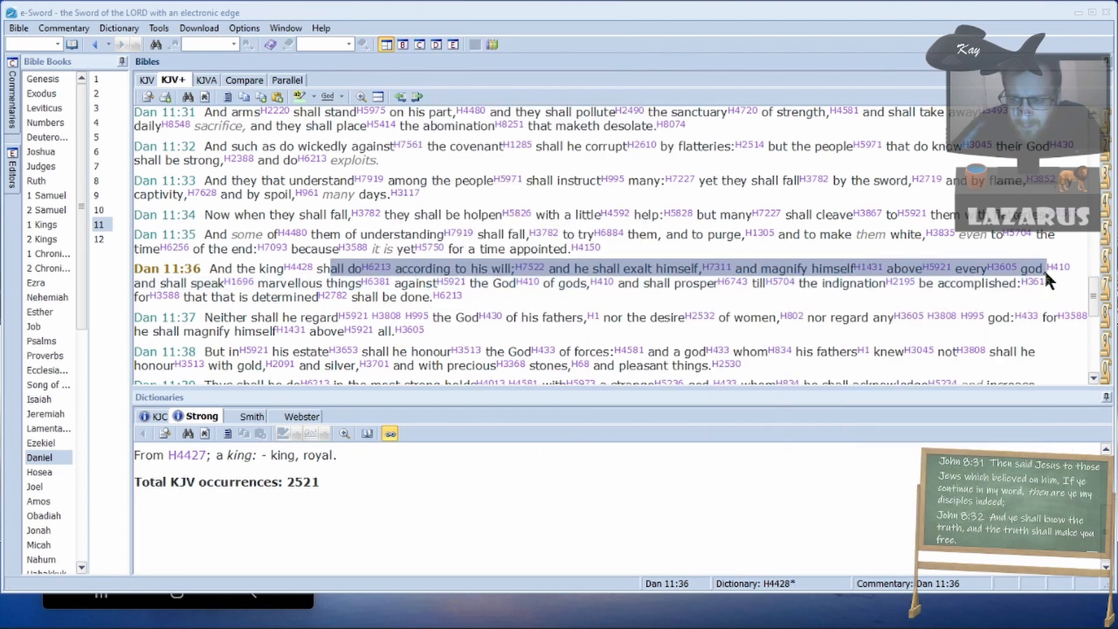
pyautogui.moveTo(1058, 267)
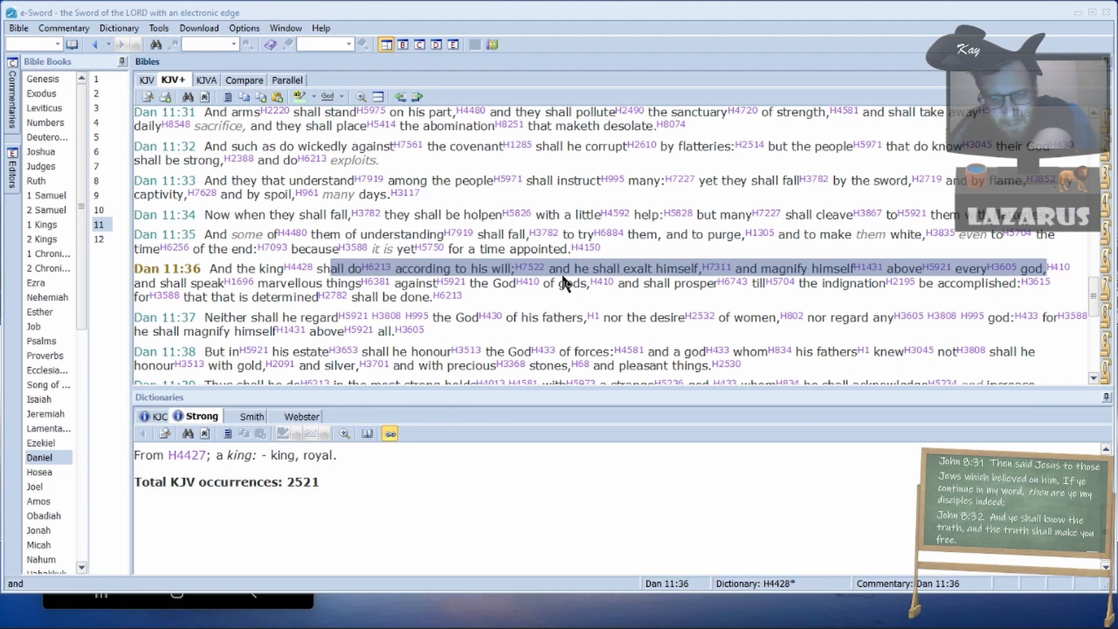
pyautogui.moveTo(780, 283)
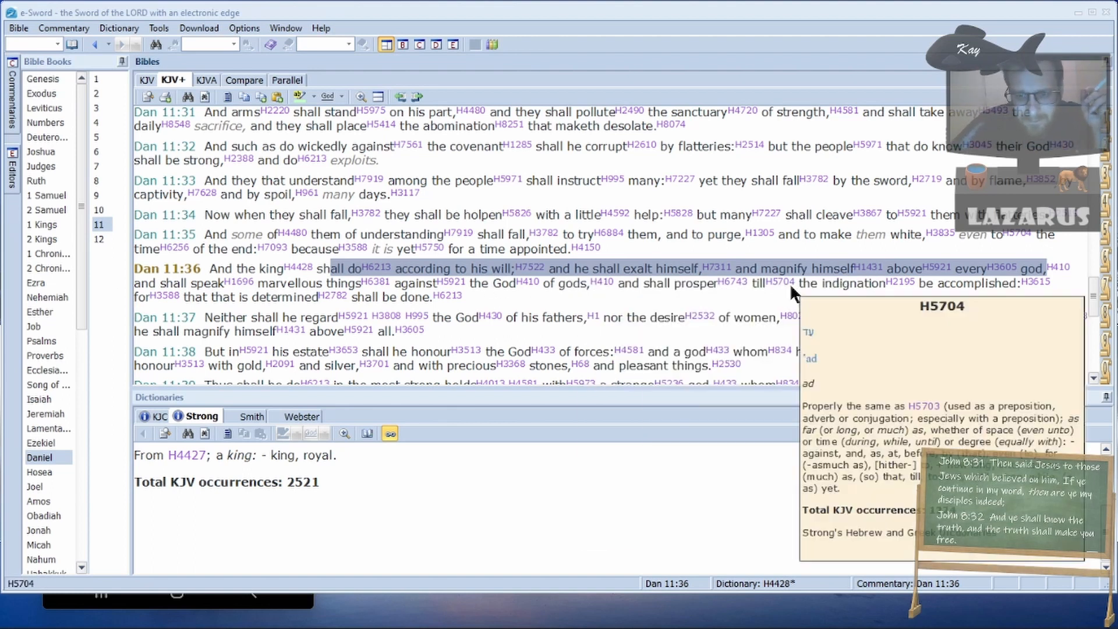
pyautogui.moveTo(736, 283)
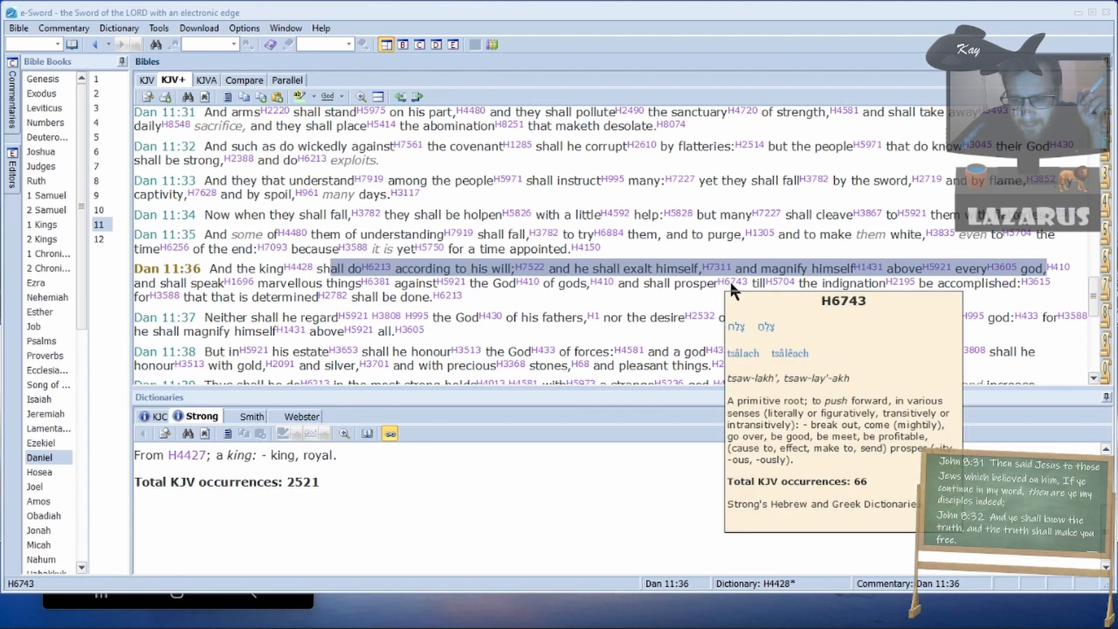
pyautogui.moveTo(779, 283)
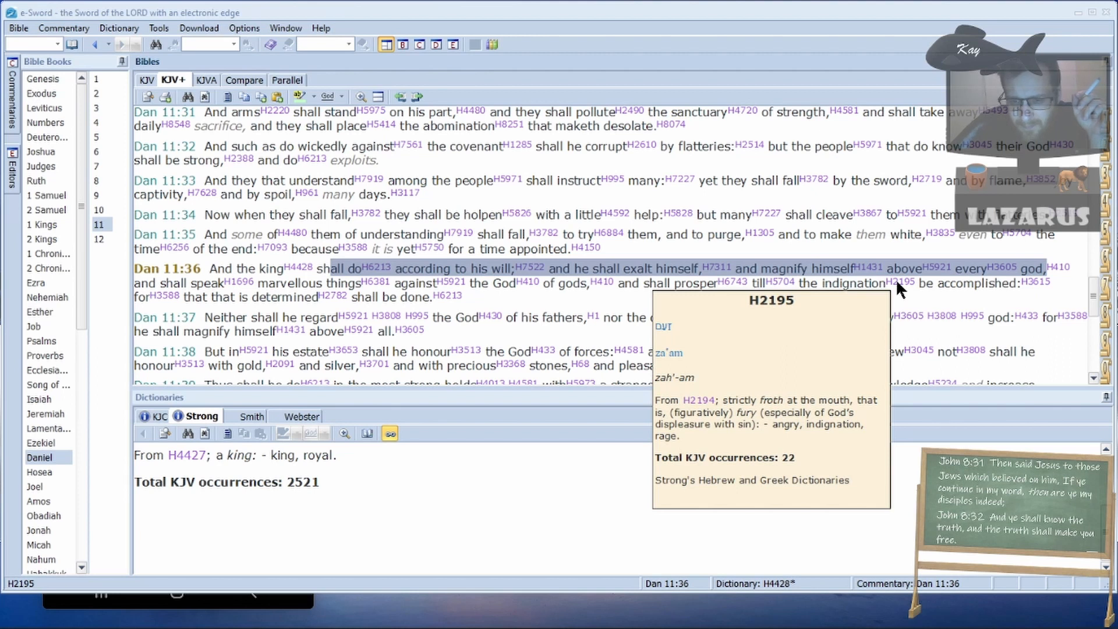
pyautogui.moveTo(1042, 283)
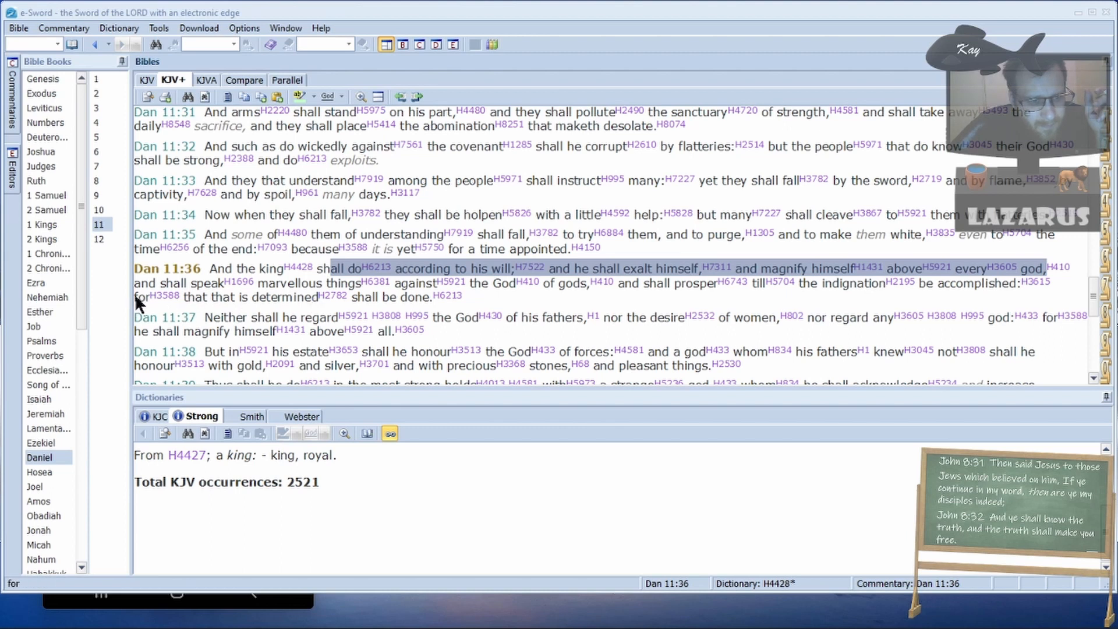
pyautogui.moveTo(435, 308)
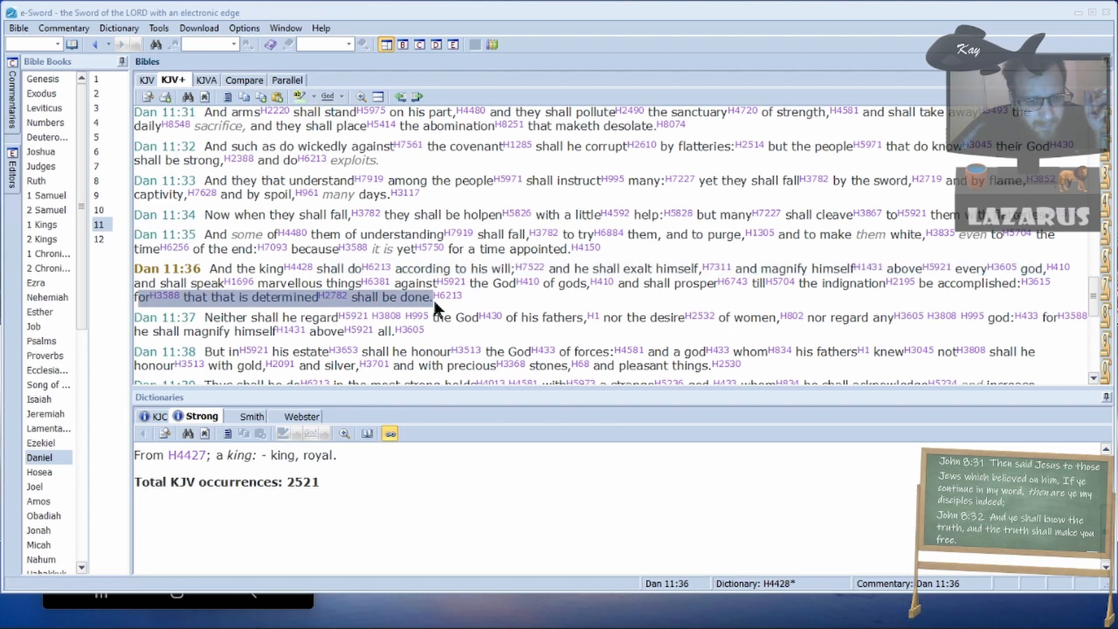
# - Bring up the highlight menu for Daniel 11:36's clause "that that is determined shall be done."
pyautogui.rightClick(435, 303)
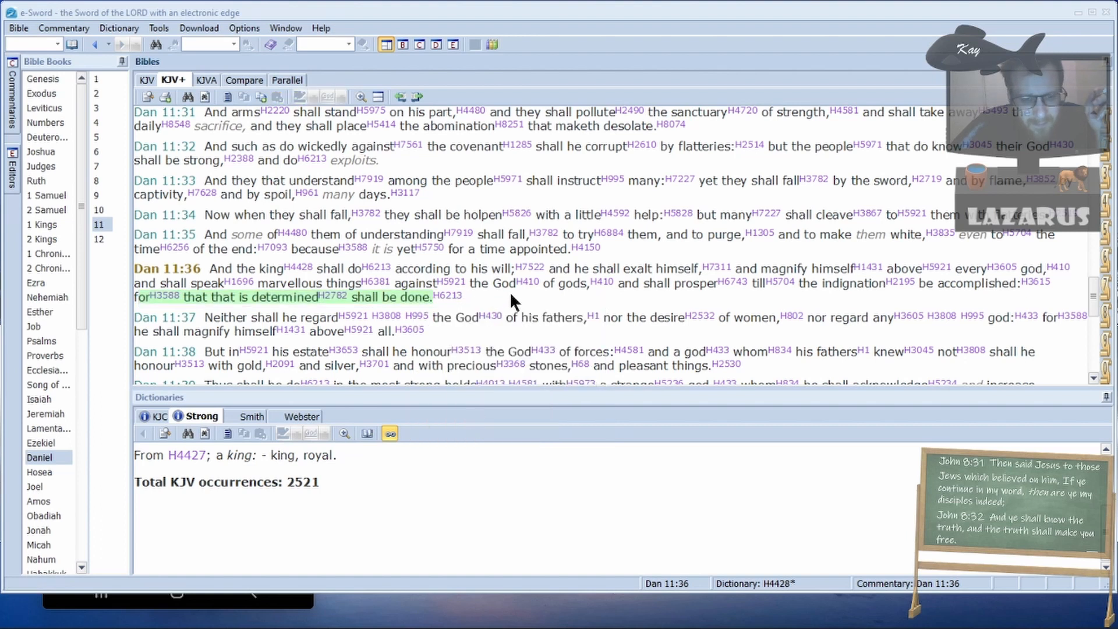
pyautogui.moveTo(209, 322)
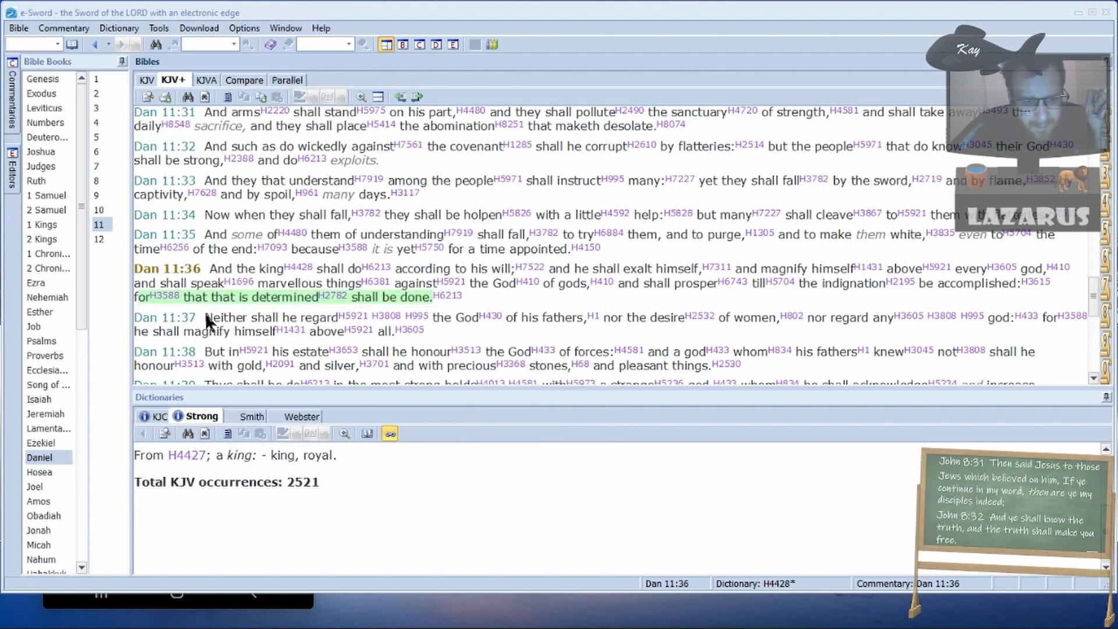
pyautogui.moveTo(703, 316)
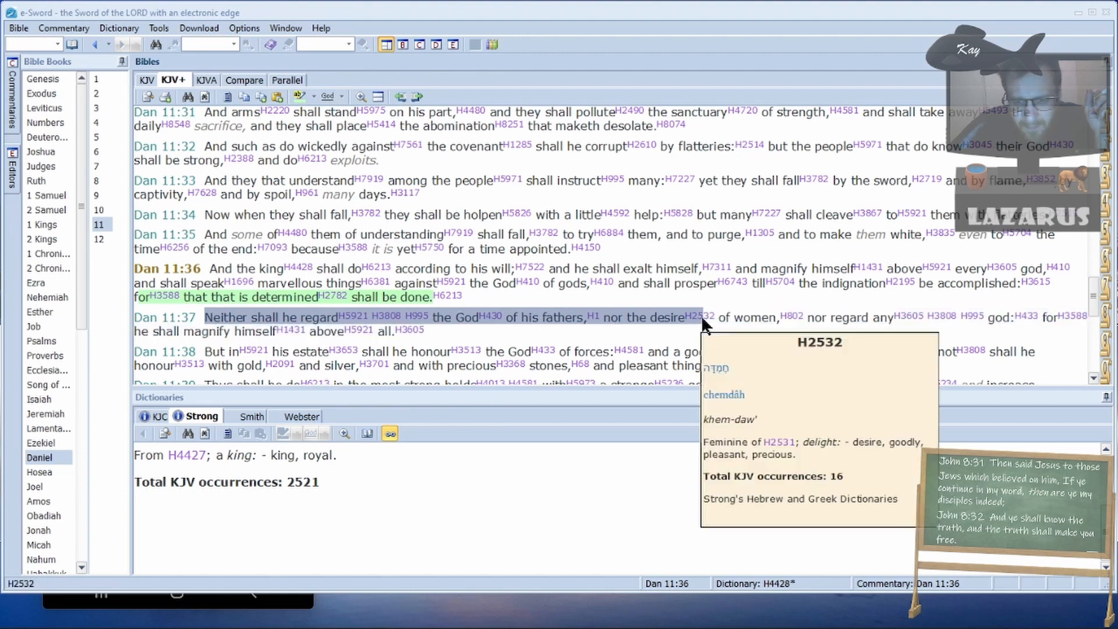
pyautogui.moveTo(892, 317)
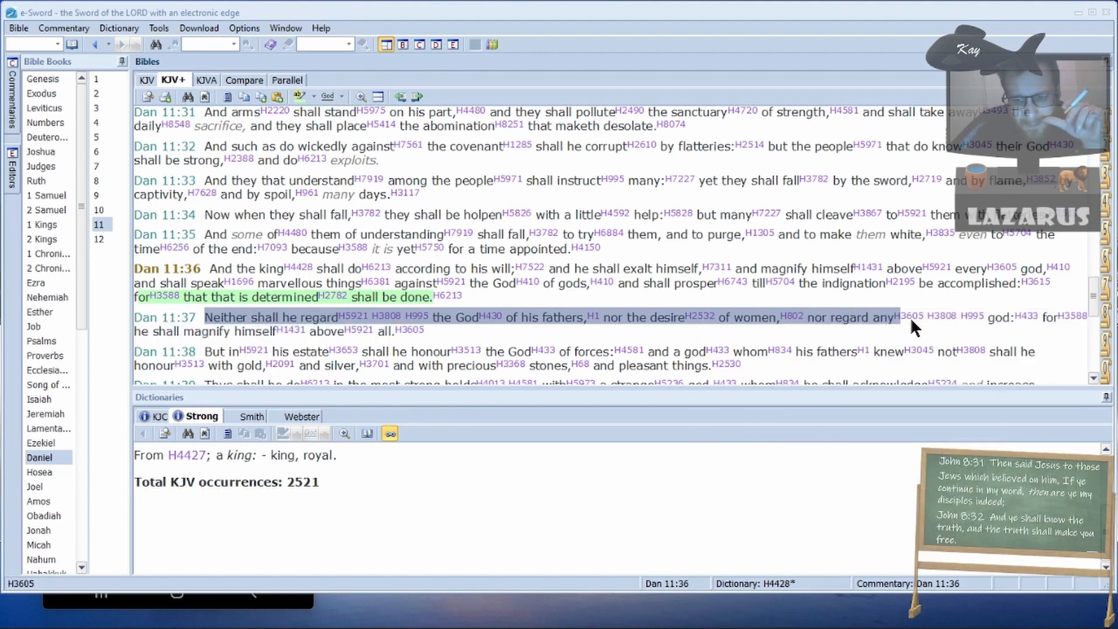
pyautogui.moveTo(971, 316)
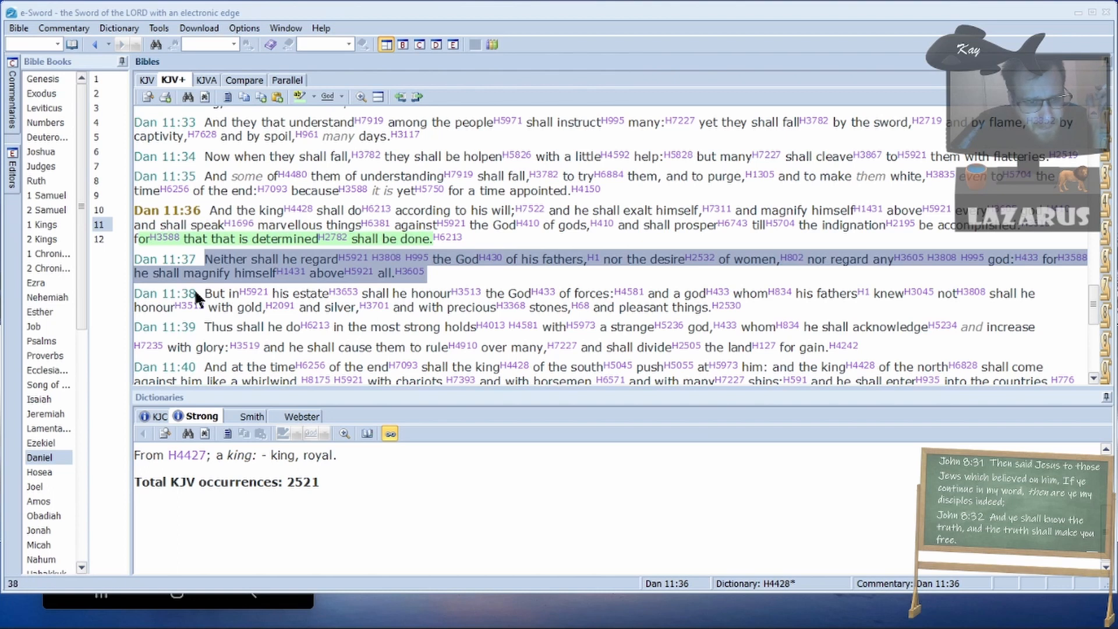
pyautogui.moveTo(206, 298)
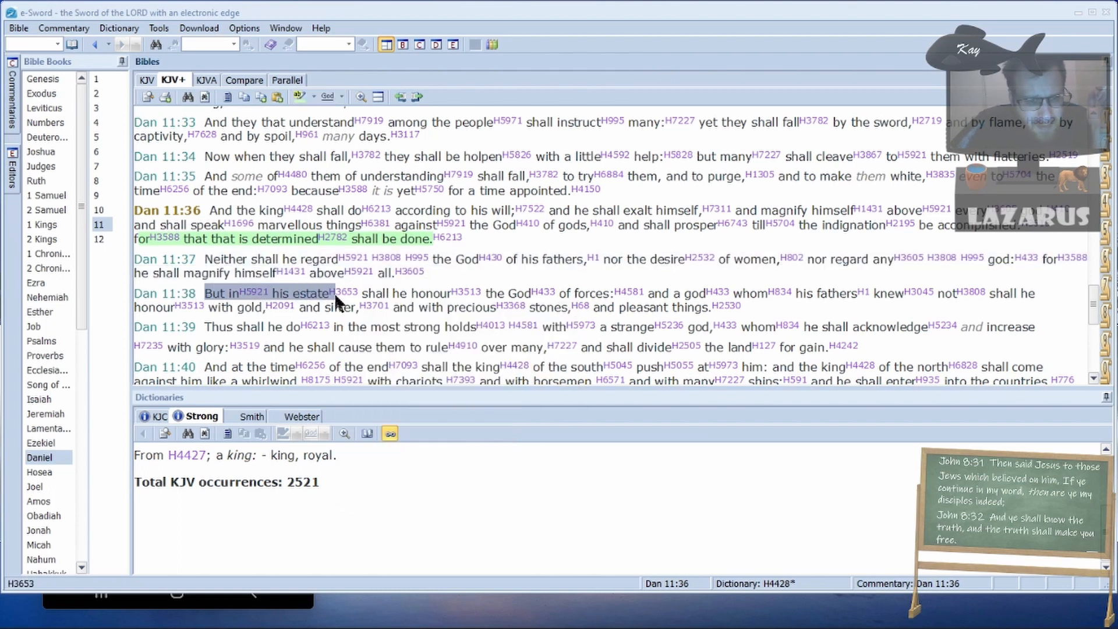
pyautogui.moveTo(344, 293)
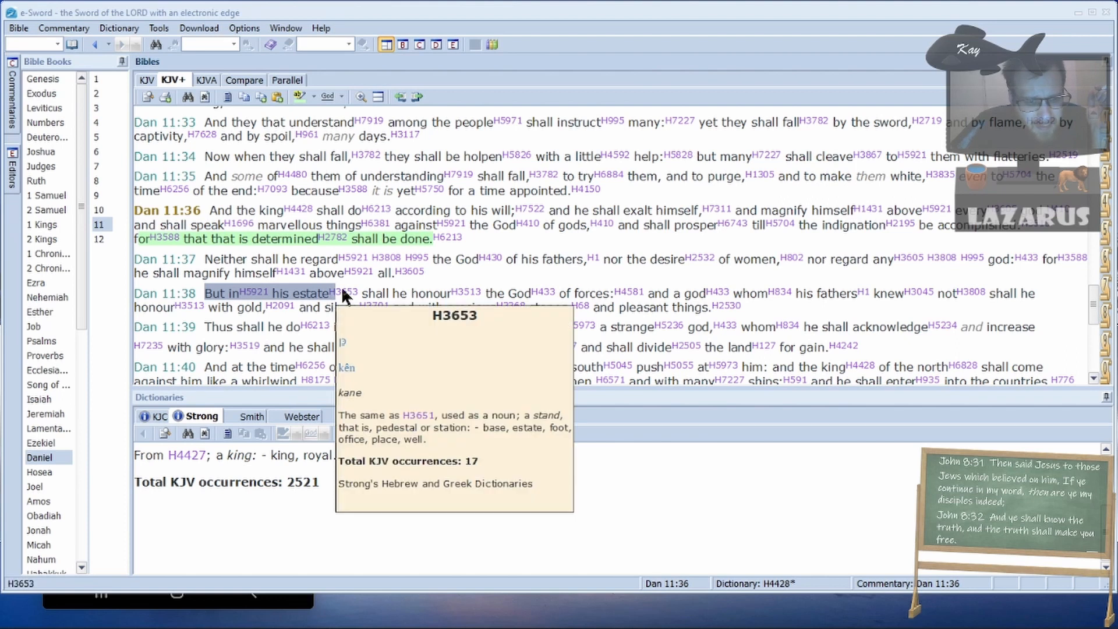
pyautogui.click(347, 293)
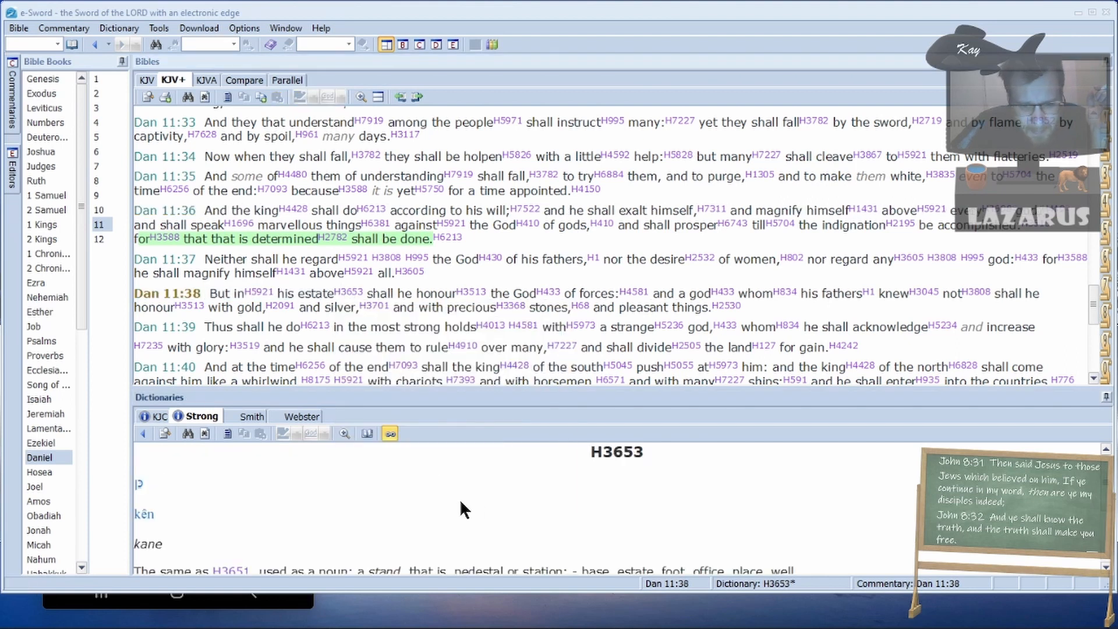
pyautogui.scroll(-3)
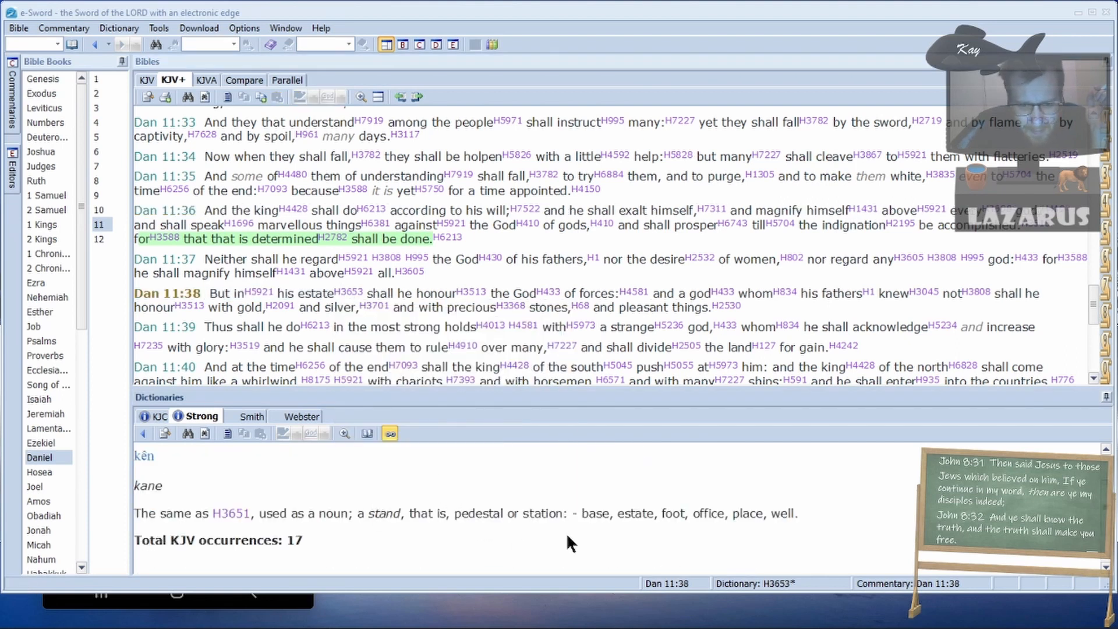
pyautogui.doubleClick(595, 514)
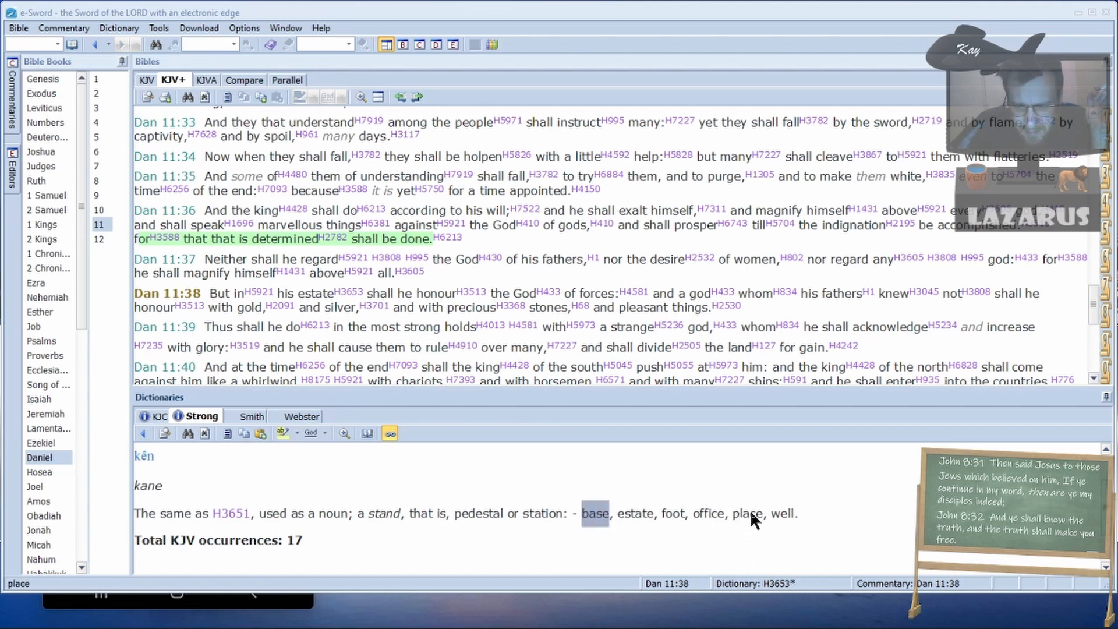
pyautogui.moveTo(320, 293)
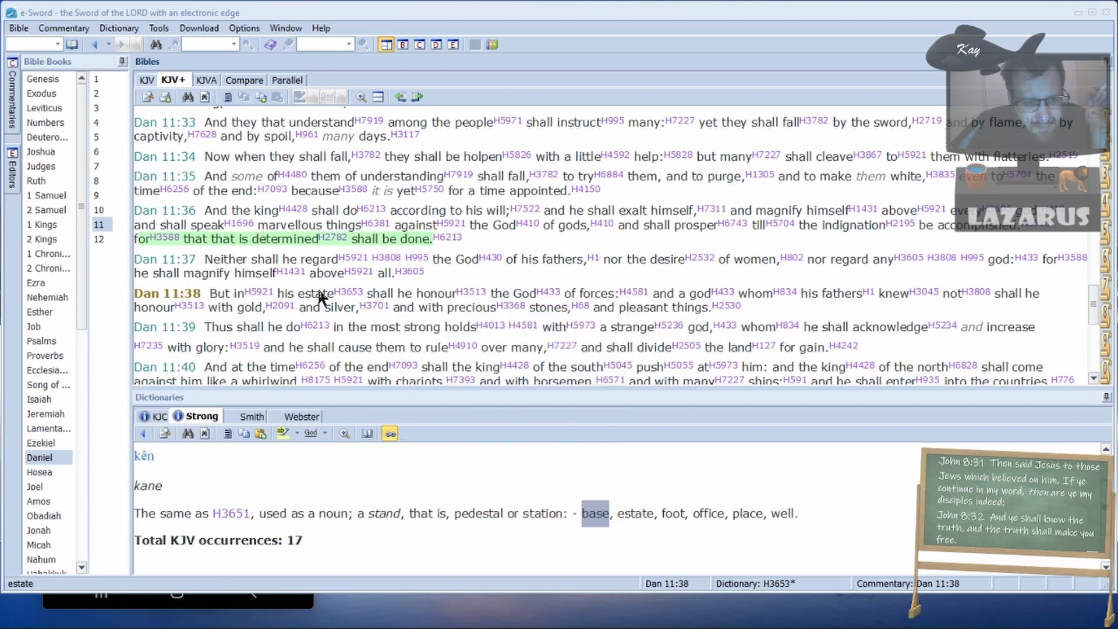
pyautogui.moveTo(384, 257)
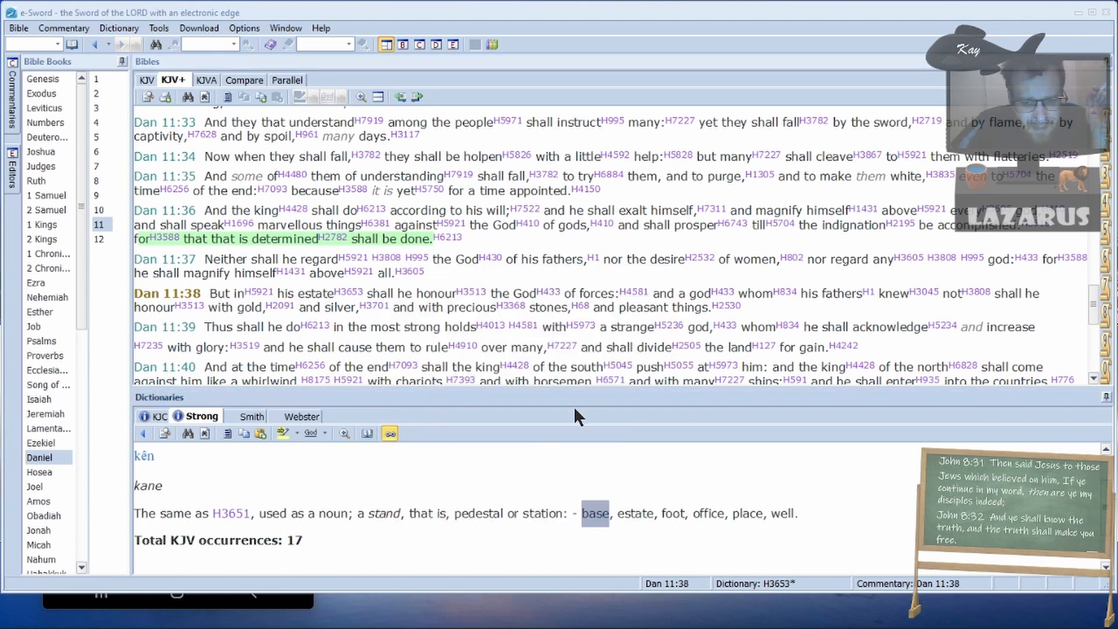
pyautogui.moveTo(278, 299)
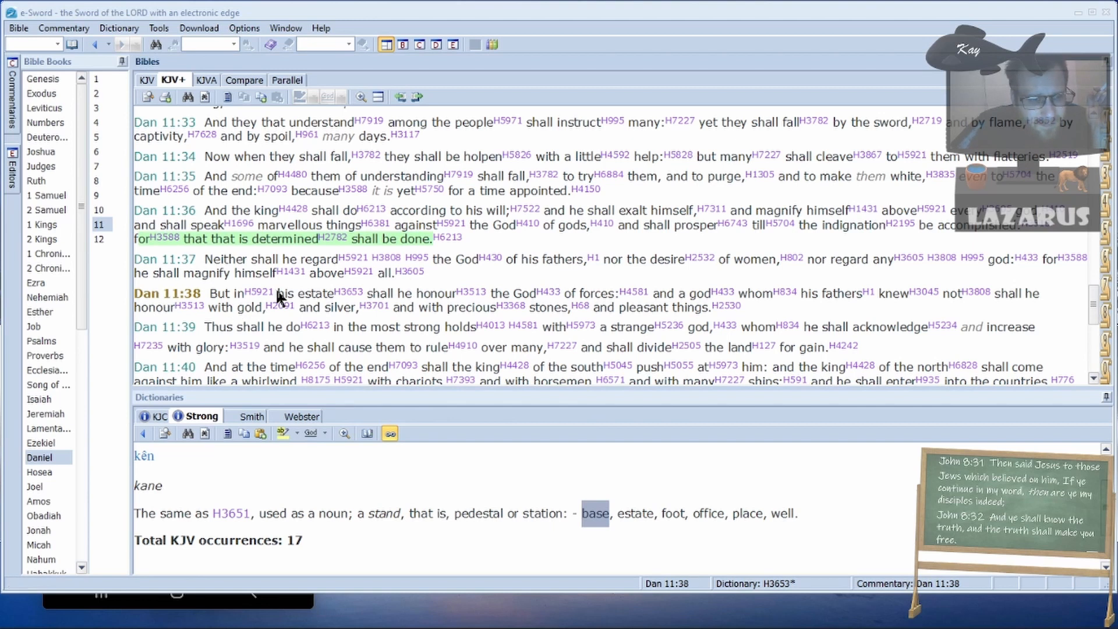
pyautogui.moveTo(327, 264)
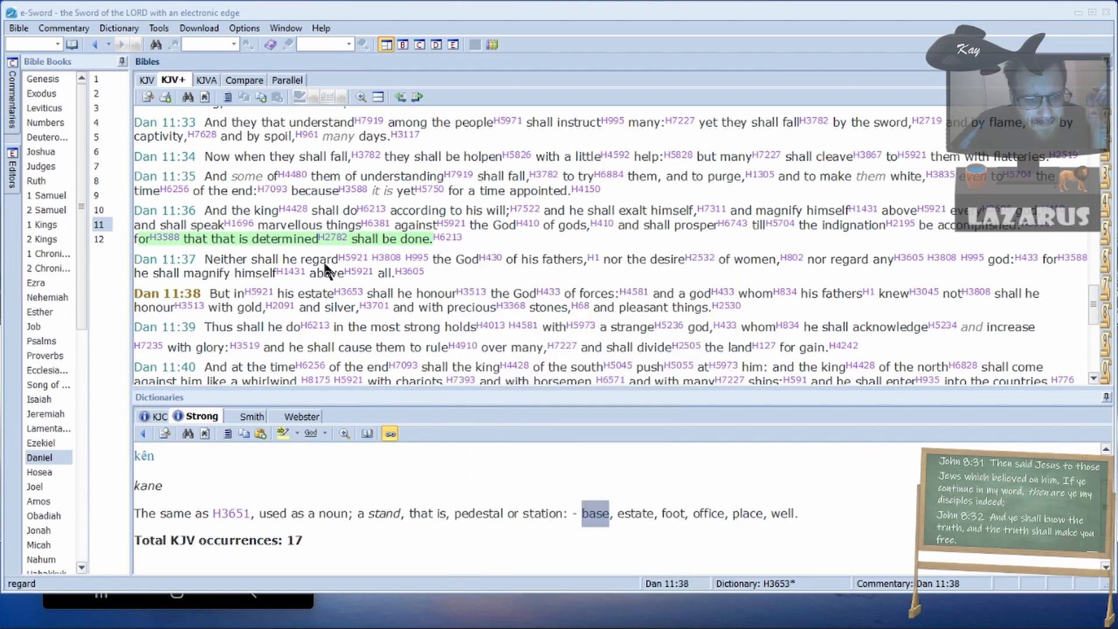
pyautogui.moveTo(238, 612)
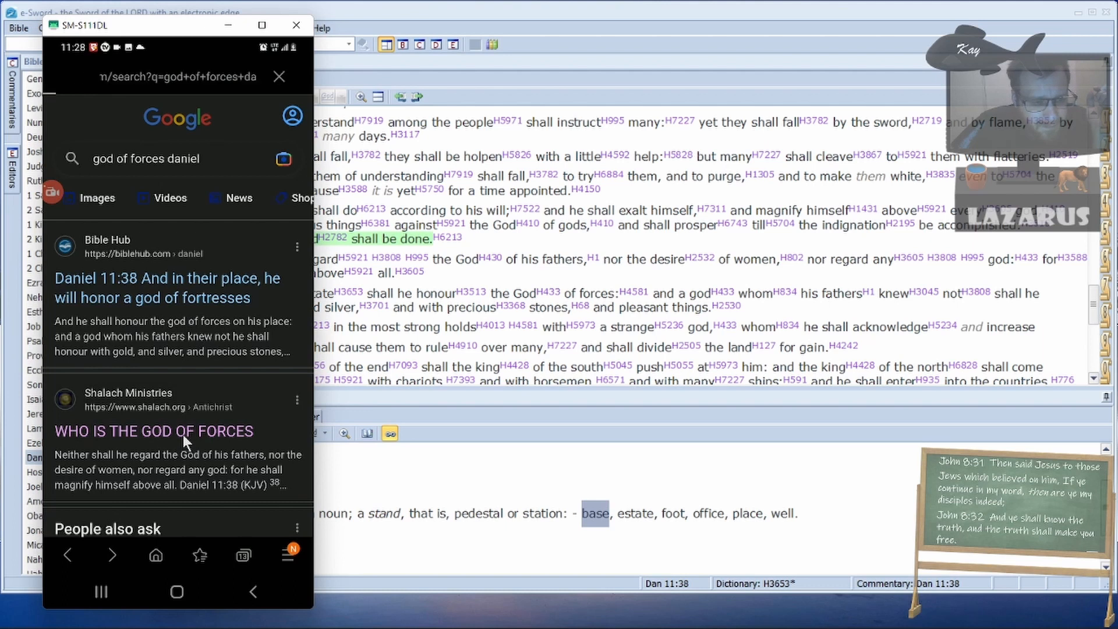
# - Open the shalach.org 'WHO IS THE GOD OF FORCES' result and scroll through the article
pyautogui.click(154, 431)
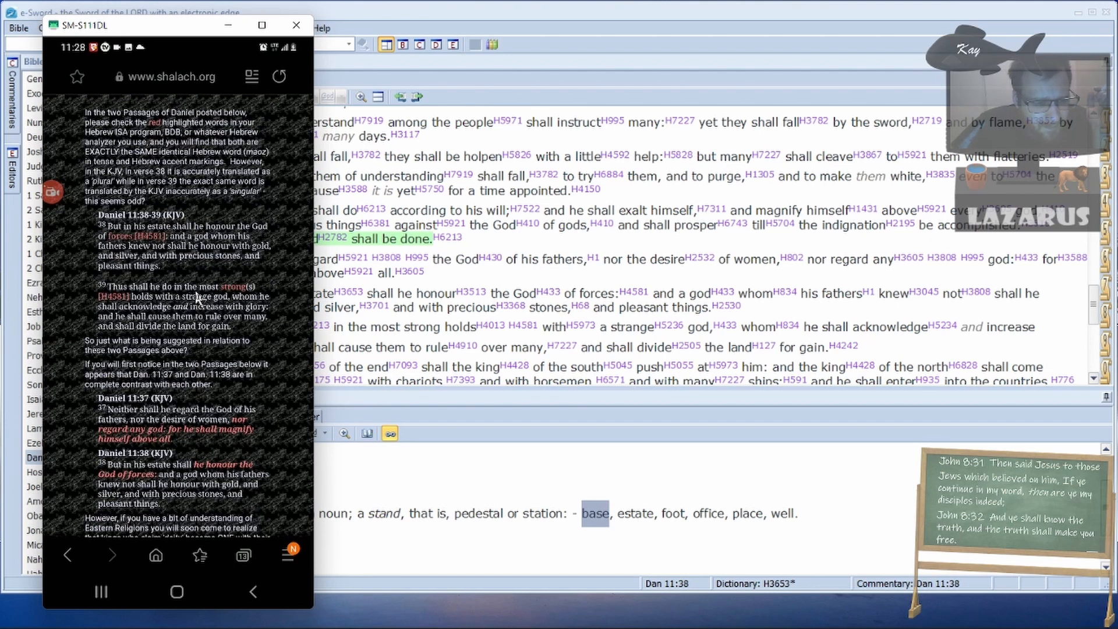
pyautogui.scroll(-3)
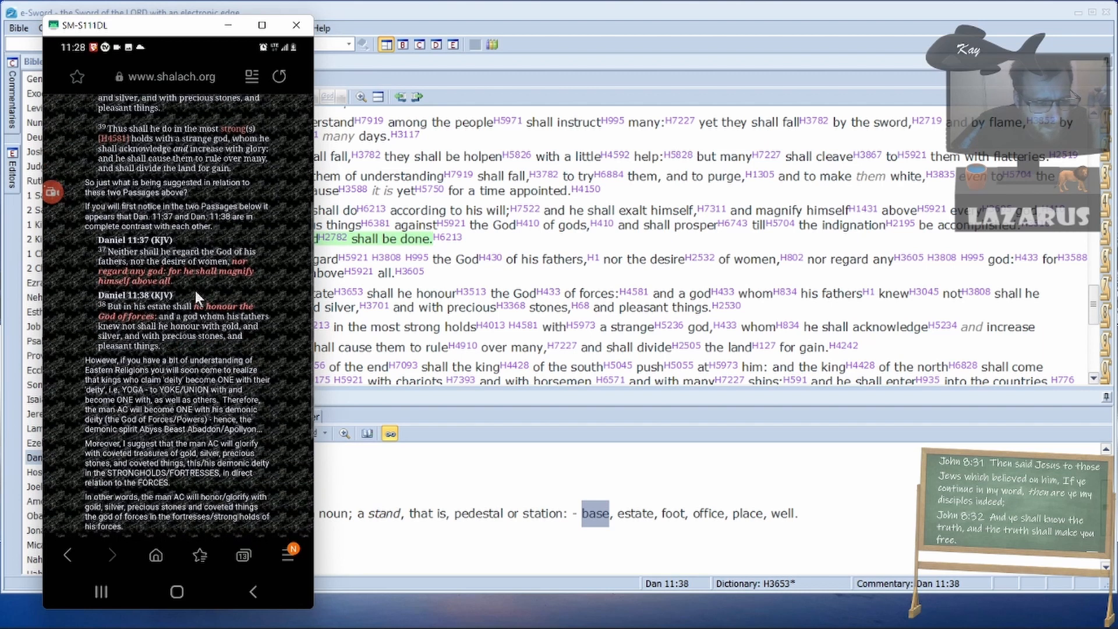
pyautogui.scroll(-3)
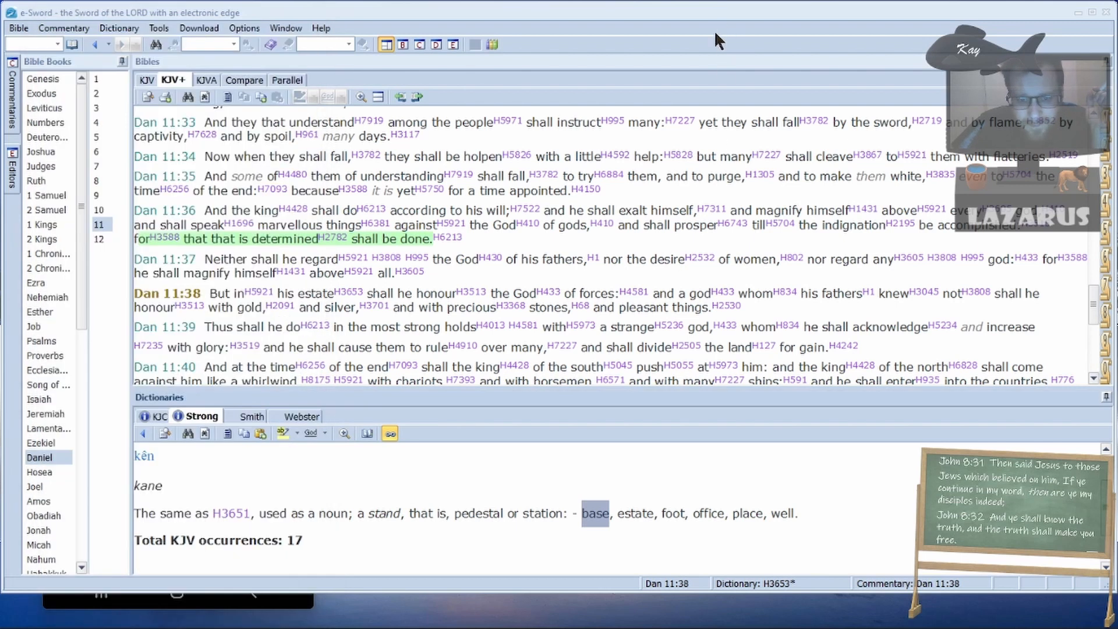
pyautogui.moveTo(496, 254)
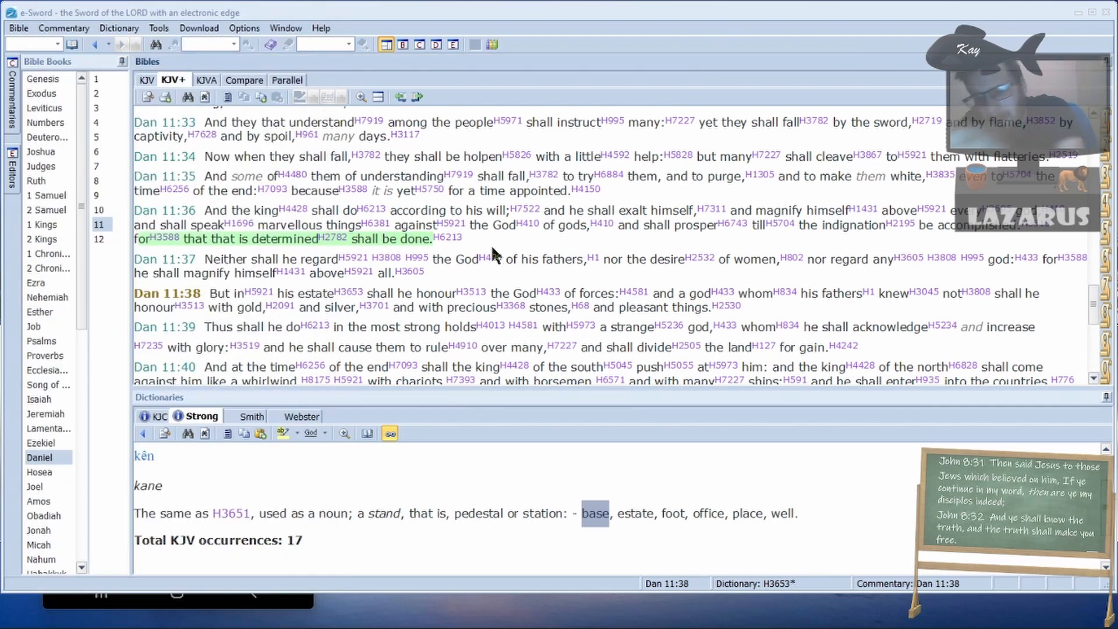
pyautogui.moveTo(296, 298)
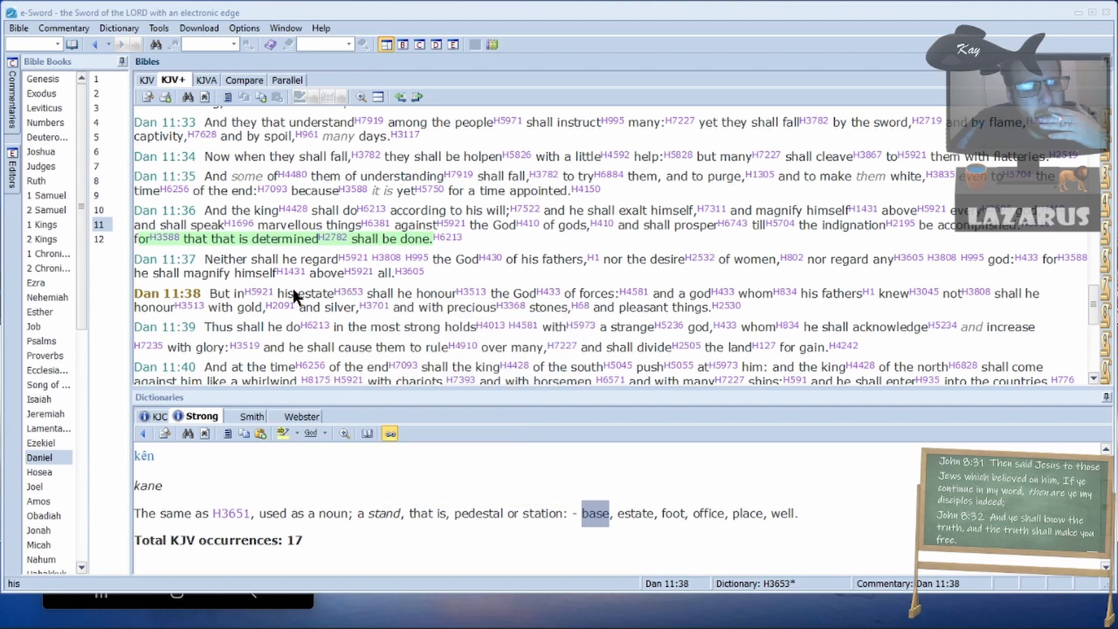
pyautogui.moveTo(617, 301)
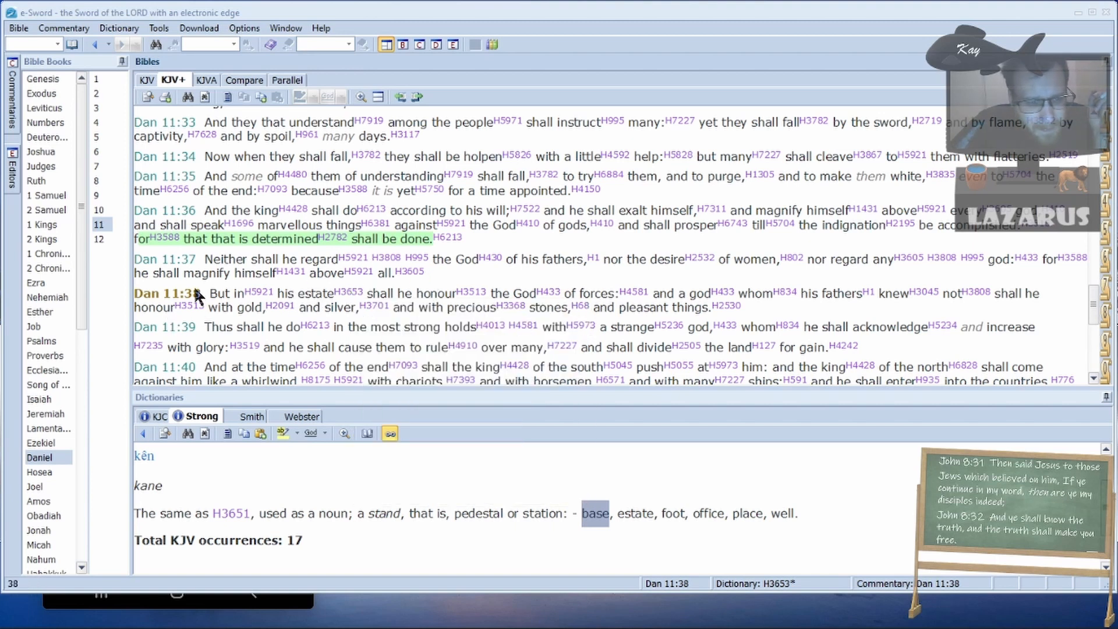
pyautogui.moveTo(320, 293)
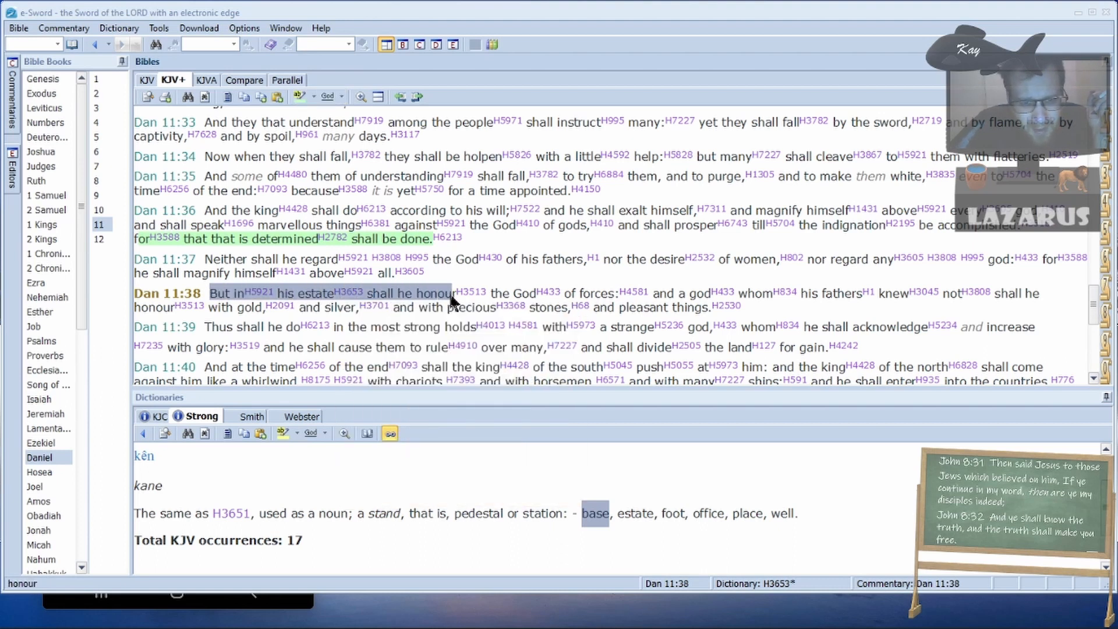
pyautogui.moveTo(547, 292)
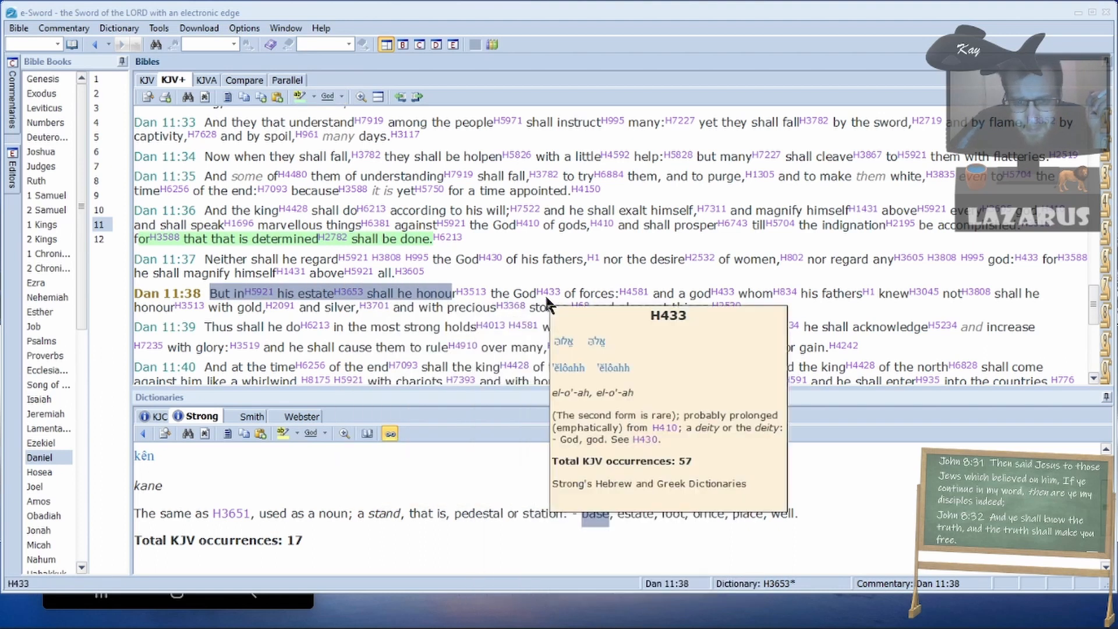
pyautogui.moveTo(631, 293)
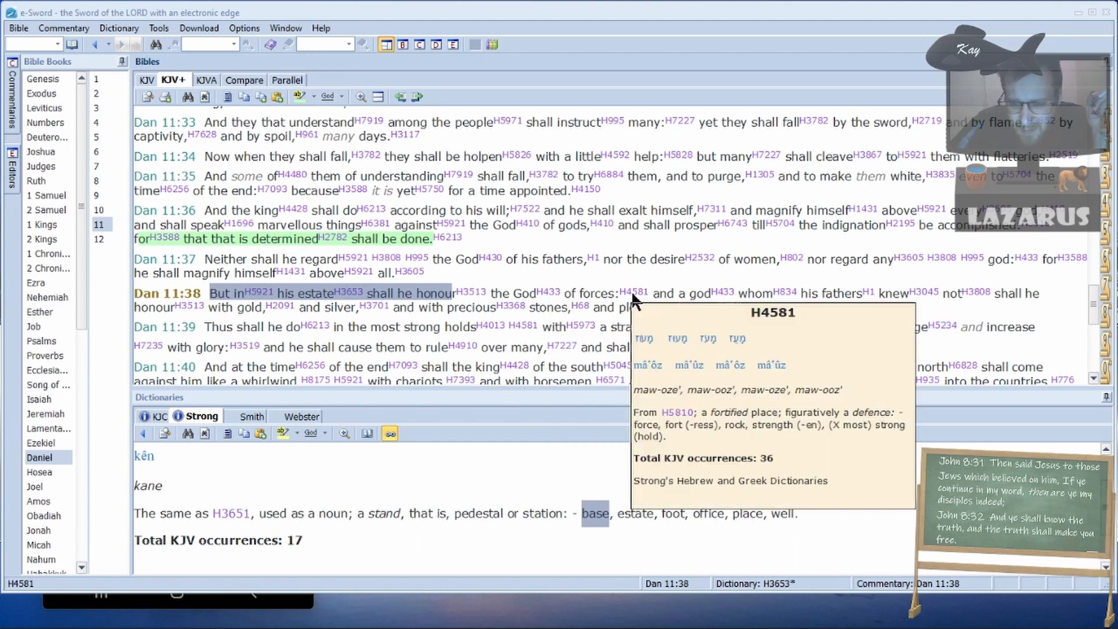
pyautogui.moveTo(638, 300)
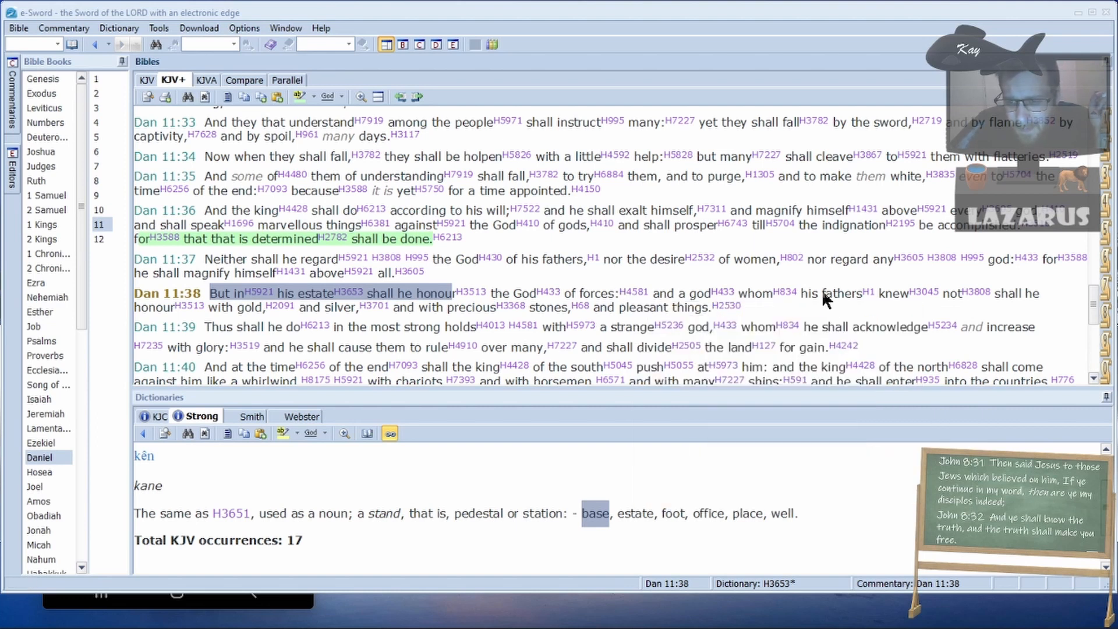
pyautogui.moveTo(745, 297)
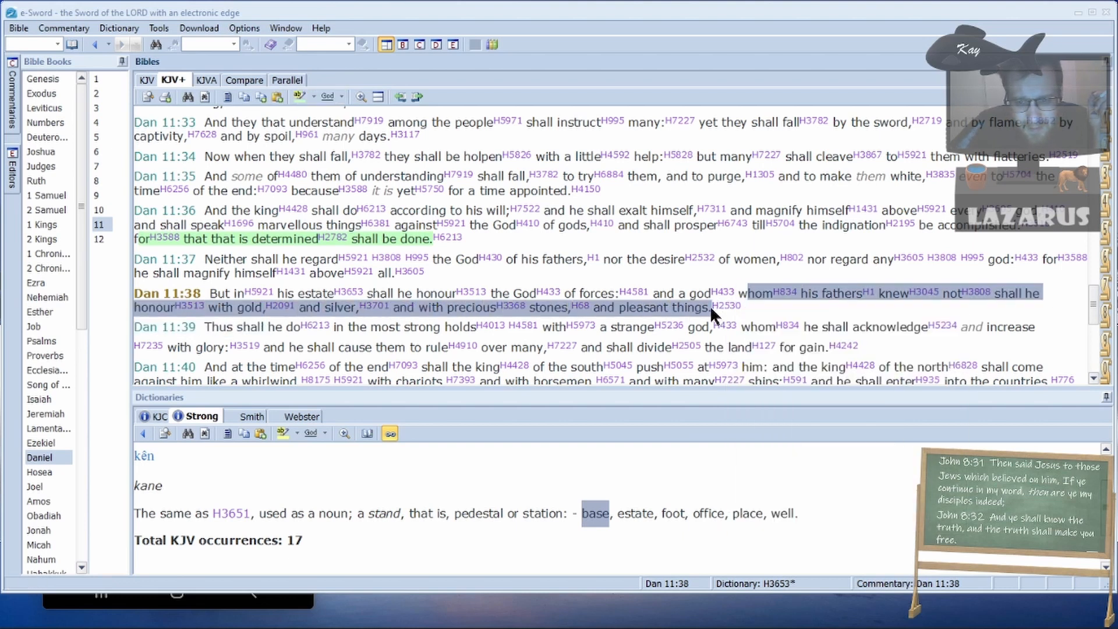
pyautogui.moveTo(704, 326)
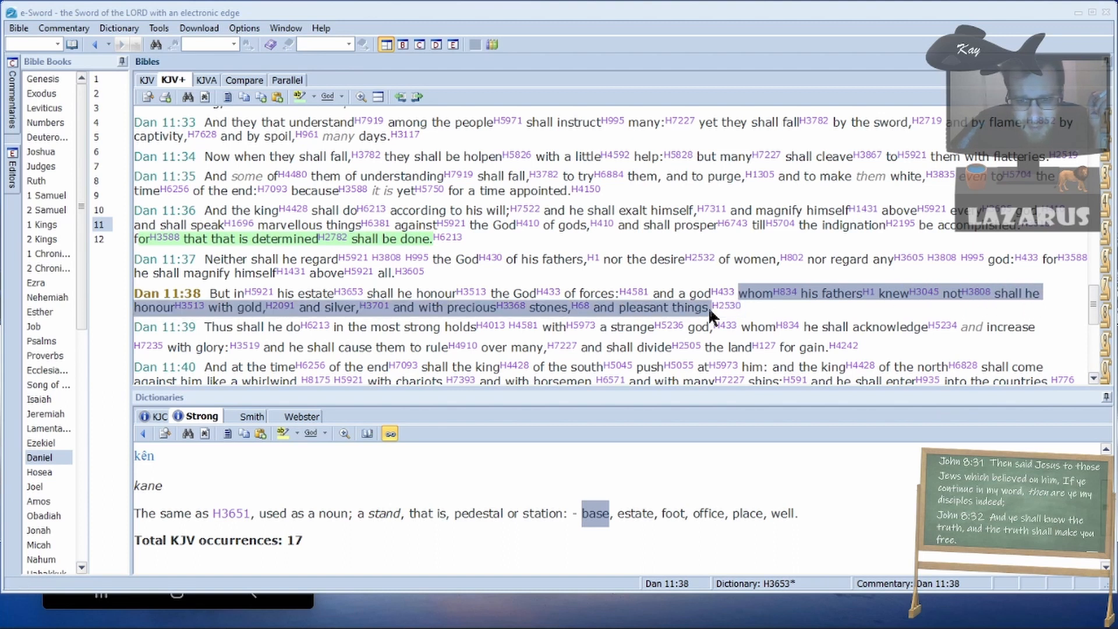
pyautogui.moveTo(749, 305)
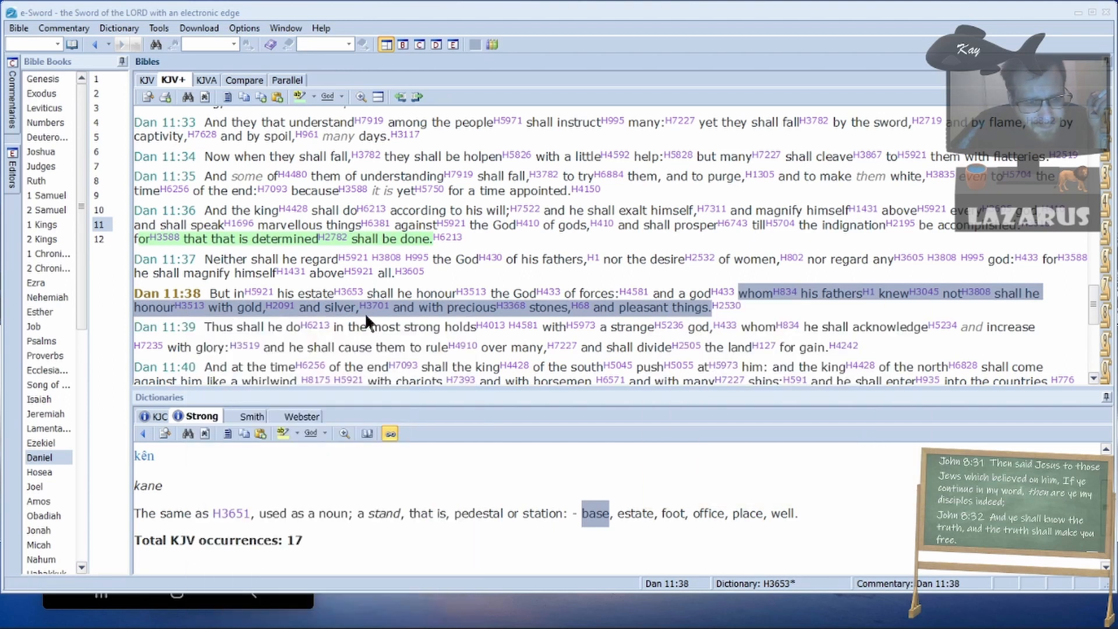
pyautogui.moveTo(207, 334)
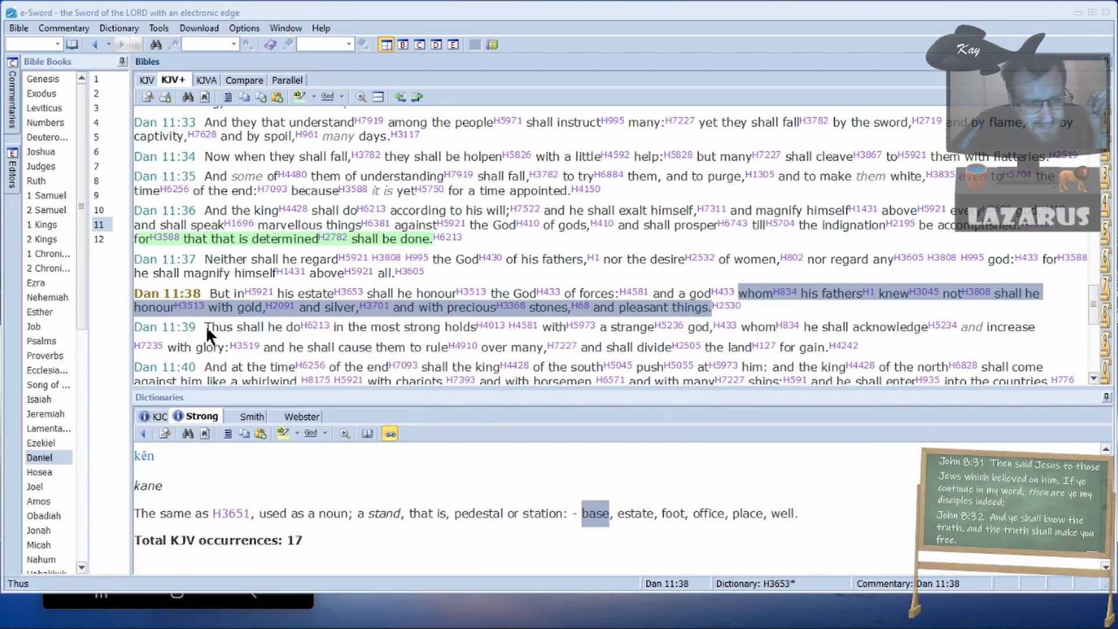
pyautogui.moveTo(579, 349)
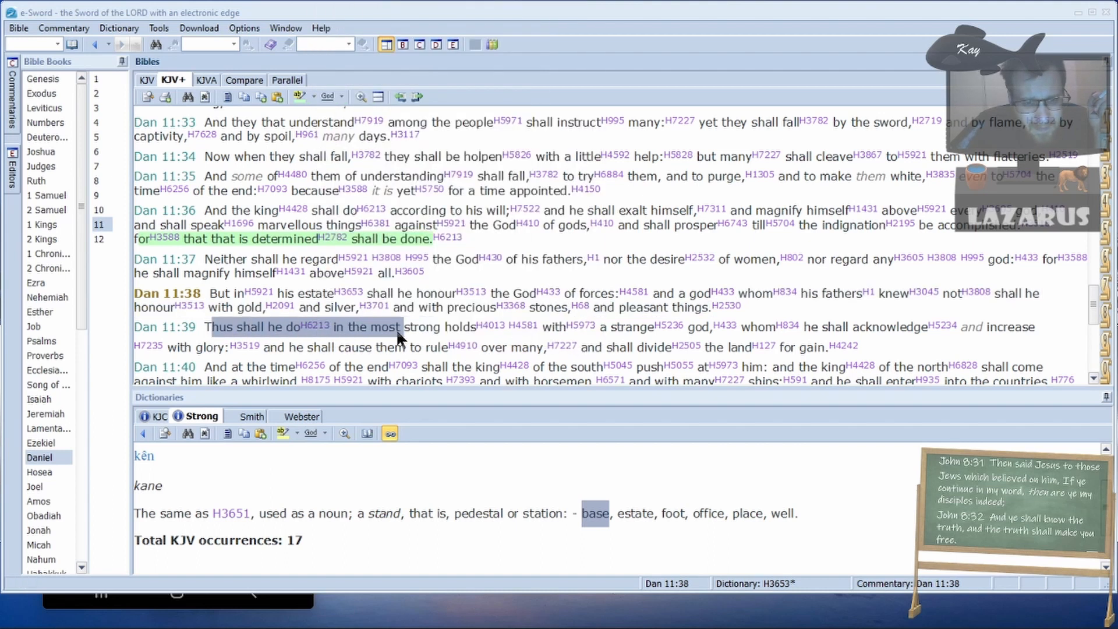
pyautogui.moveTo(381, 326)
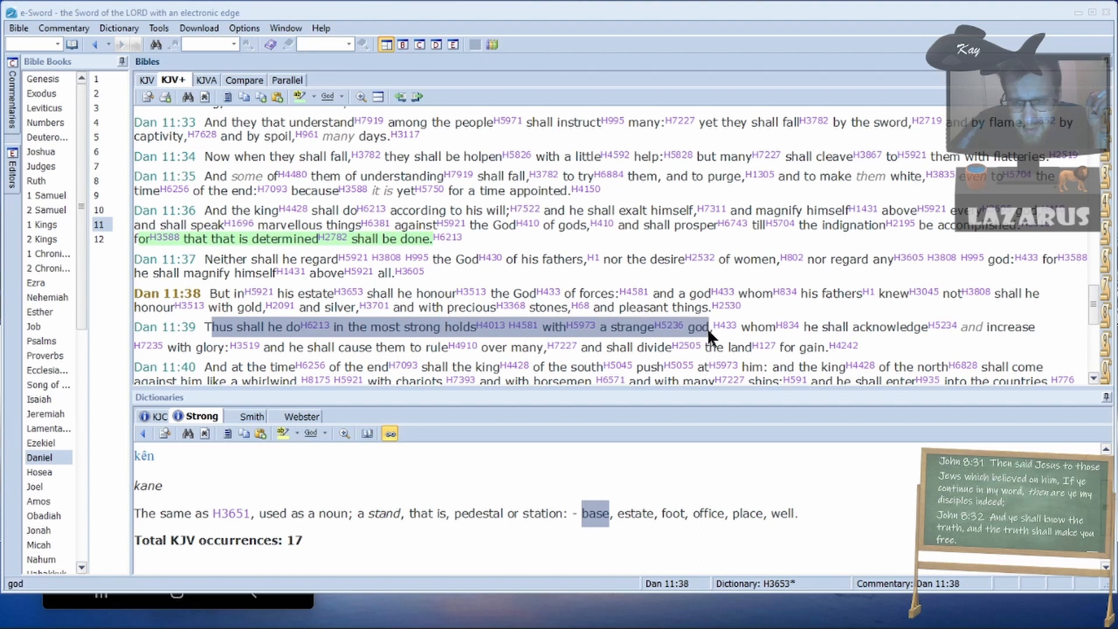
pyautogui.moveTo(724, 311)
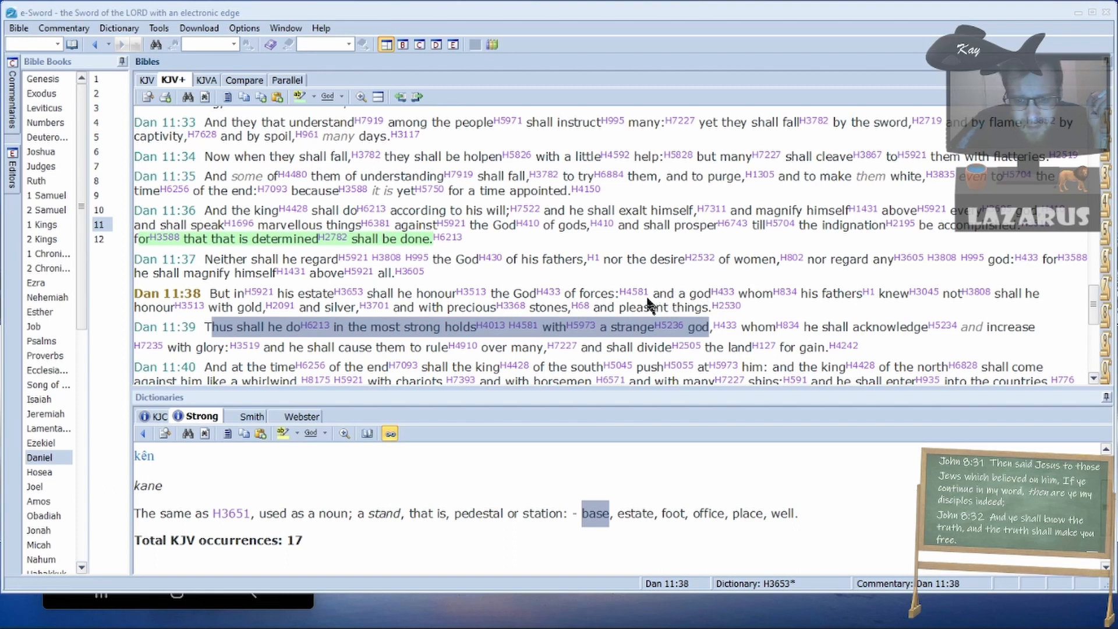
pyautogui.moveTo(499, 300)
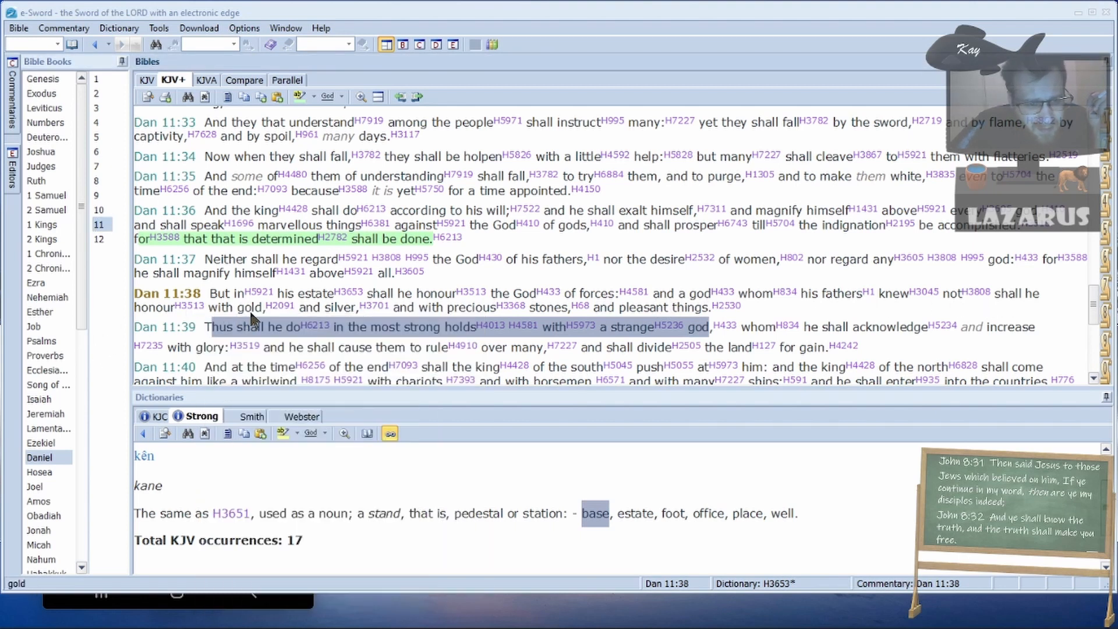
pyautogui.moveTo(681, 327)
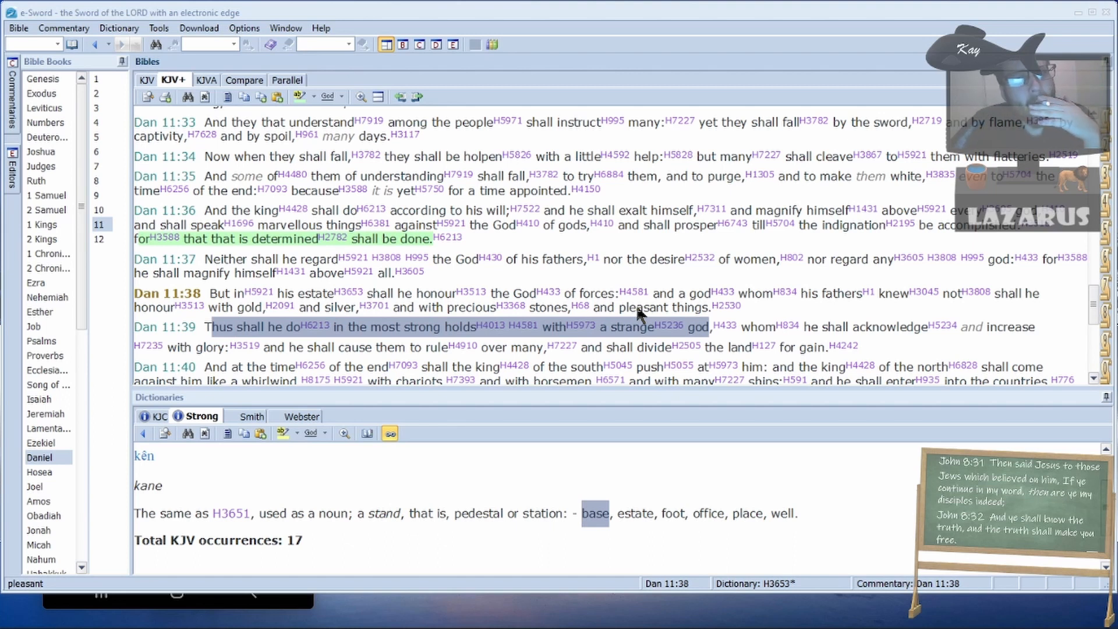
pyautogui.moveTo(480, 245)
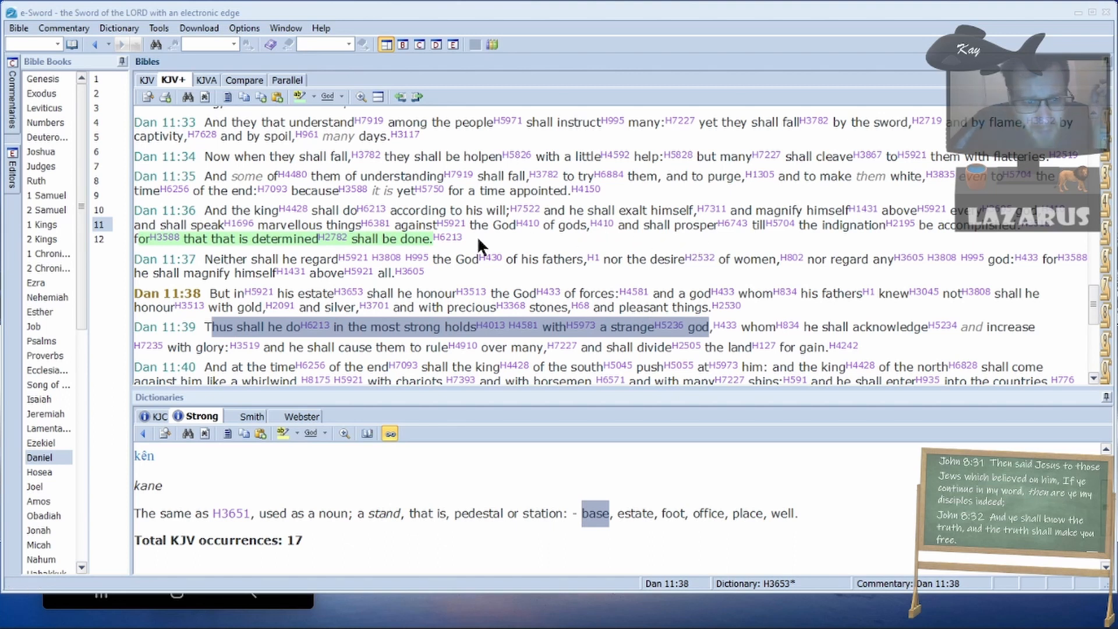
# - Scroll the Daniel 11 view up to verse 36, then down toward verse 39
pyautogui.scroll(3)
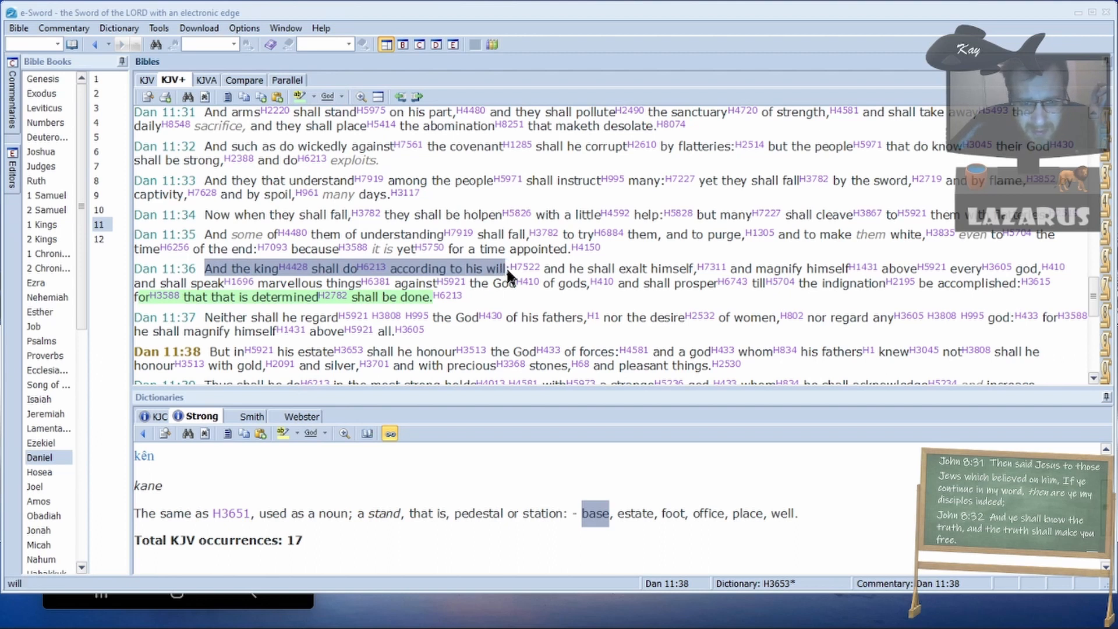
pyautogui.moveTo(523, 268)
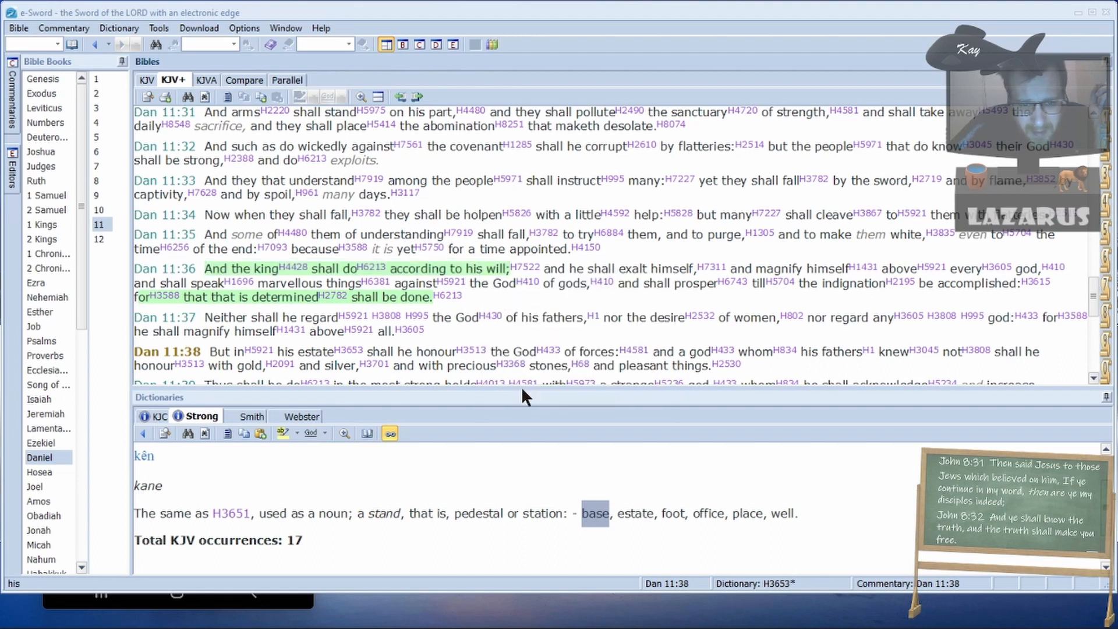
pyautogui.scroll(-3)
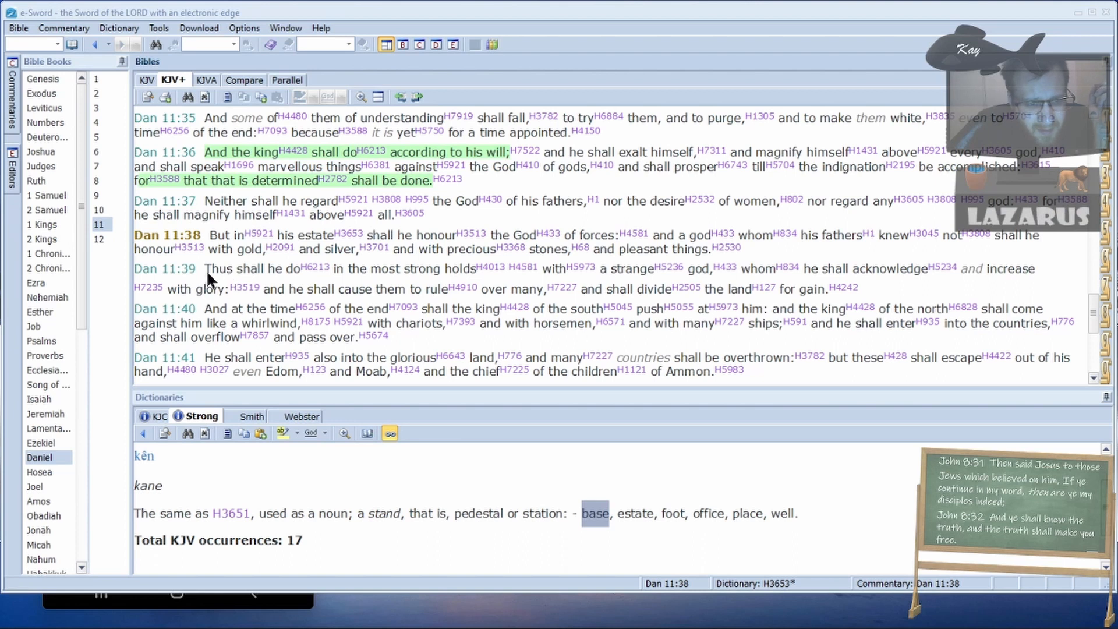
pyautogui.moveTo(207, 269)
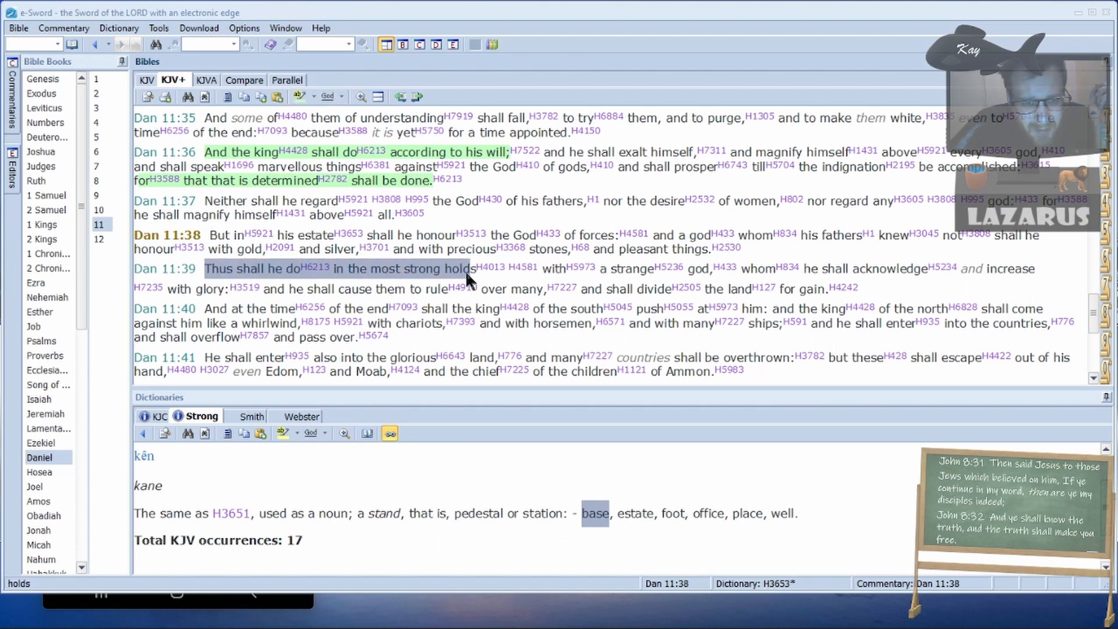
pyautogui.moveTo(720, 269)
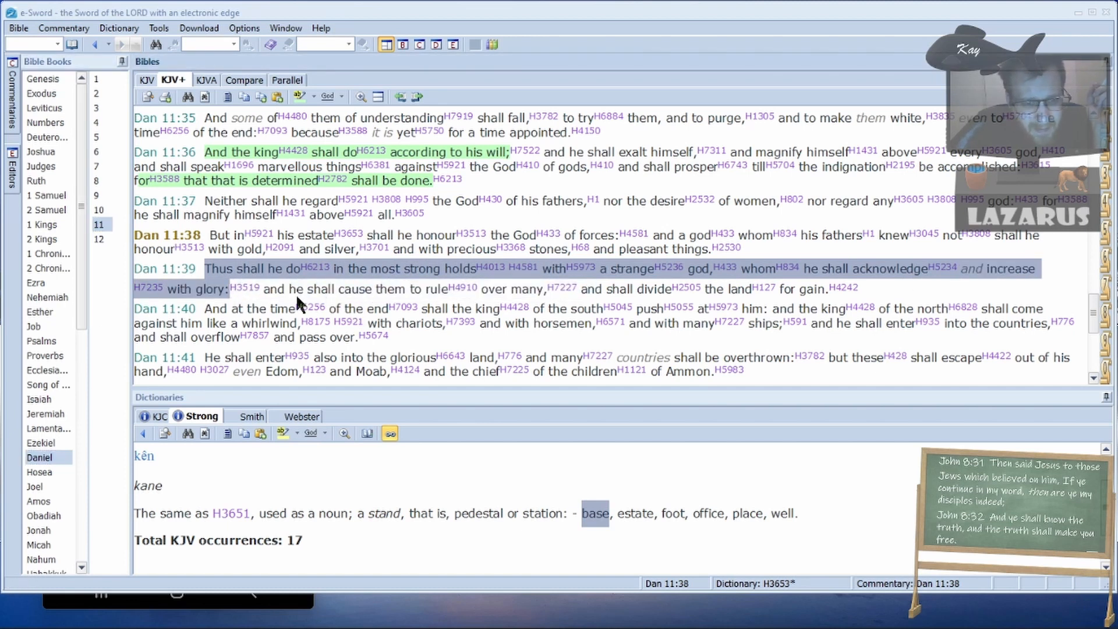
pyautogui.moveTo(467, 288)
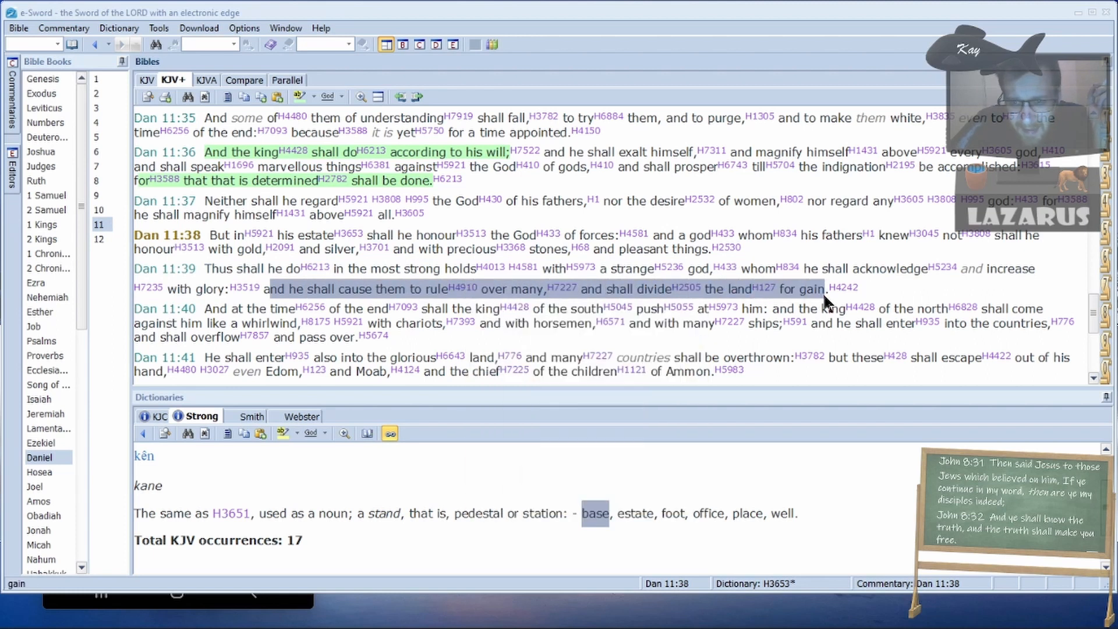
pyautogui.moveTo(311, 308)
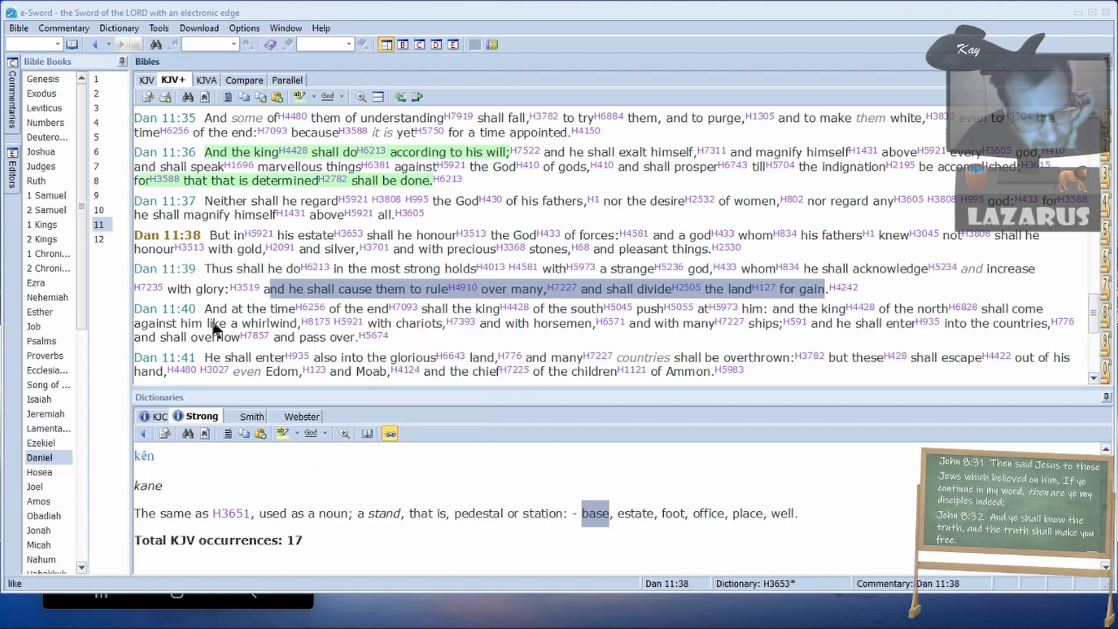
pyautogui.moveTo(855, 300)
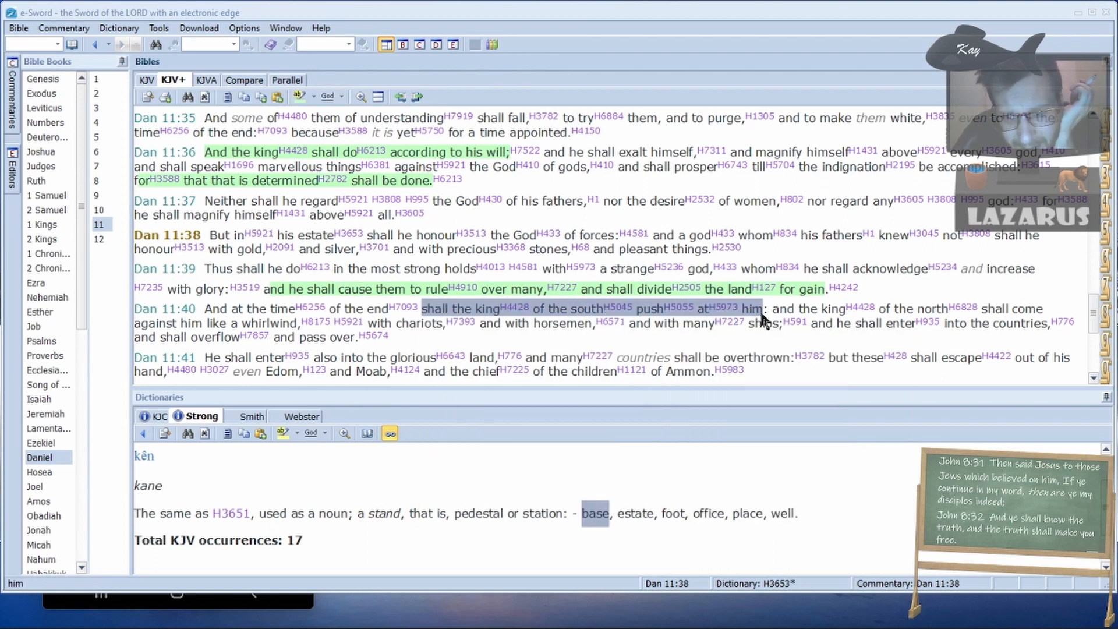
pyautogui.moveTo(934, 314)
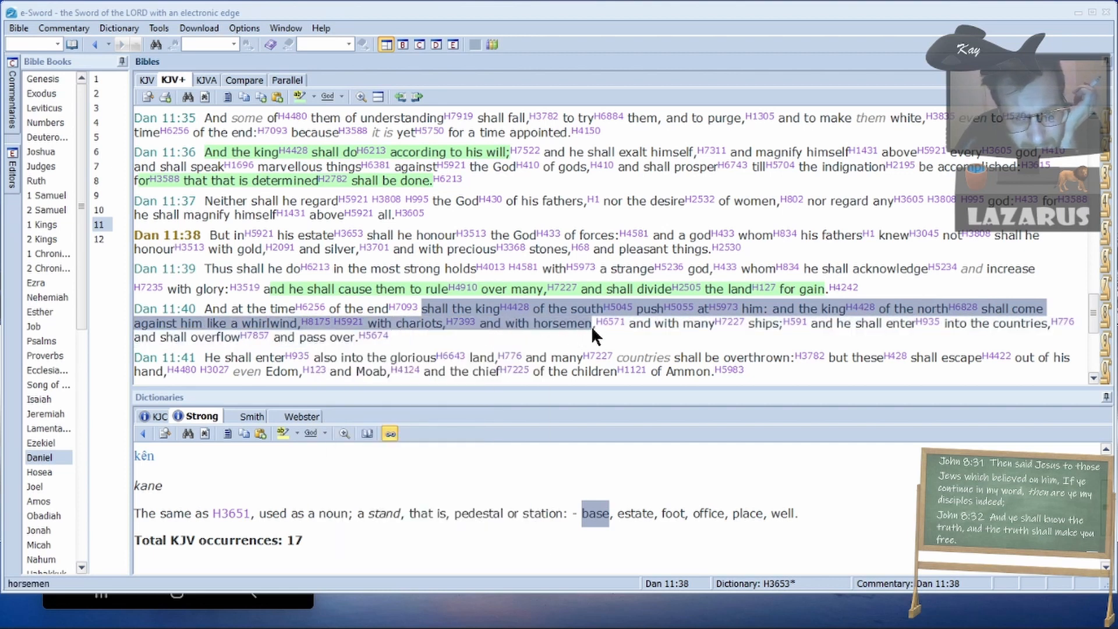
pyautogui.moveTo(845, 336)
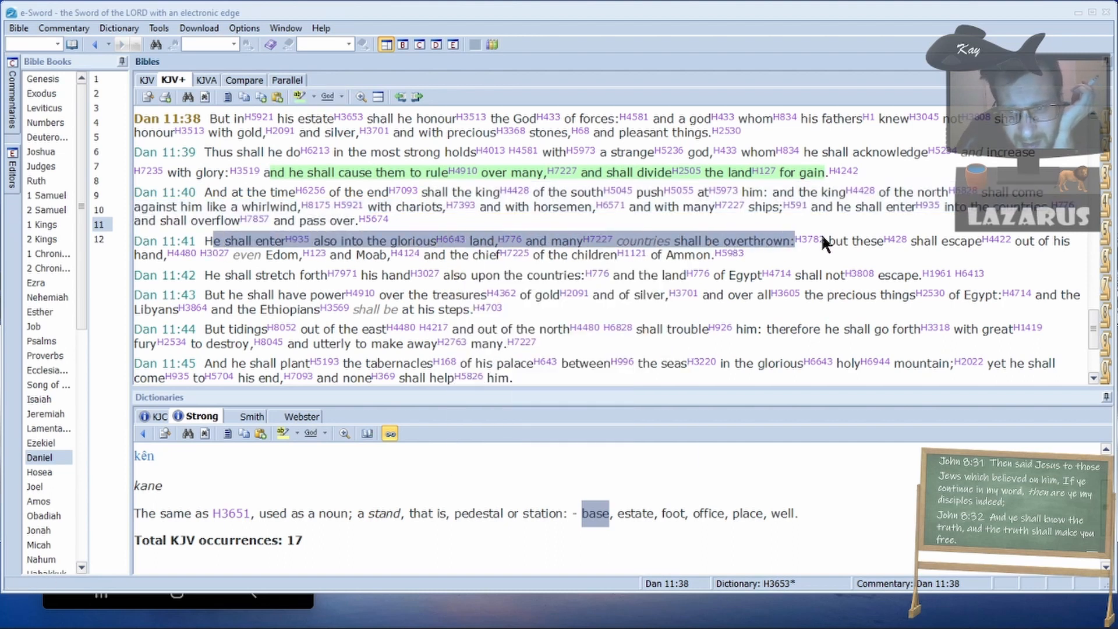
pyautogui.moveTo(829, 245)
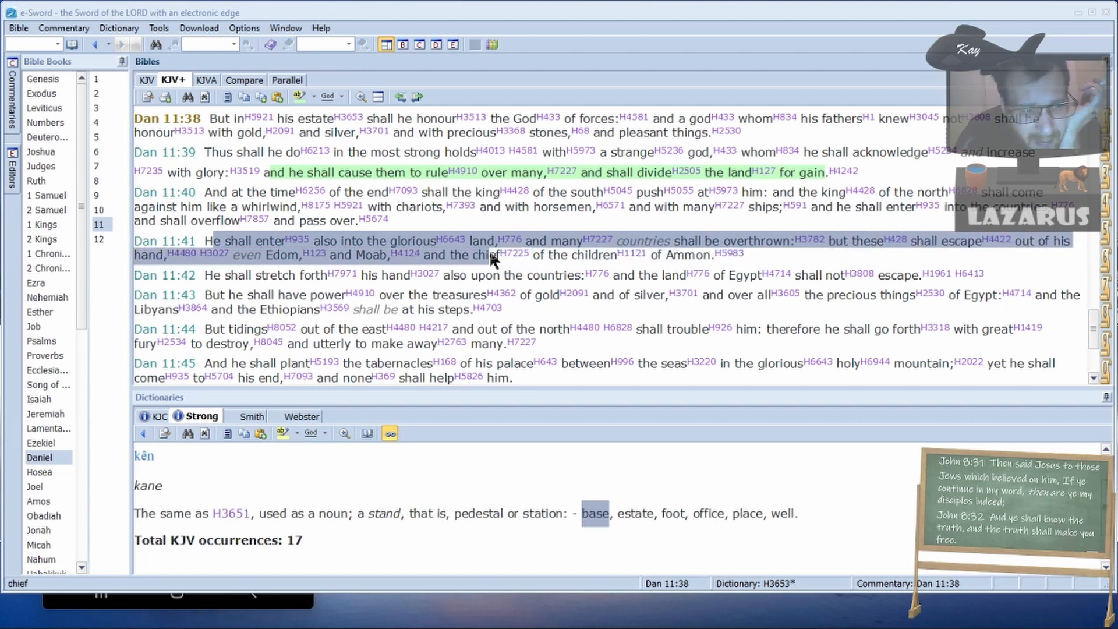
pyautogui.moveTo(406, 255)
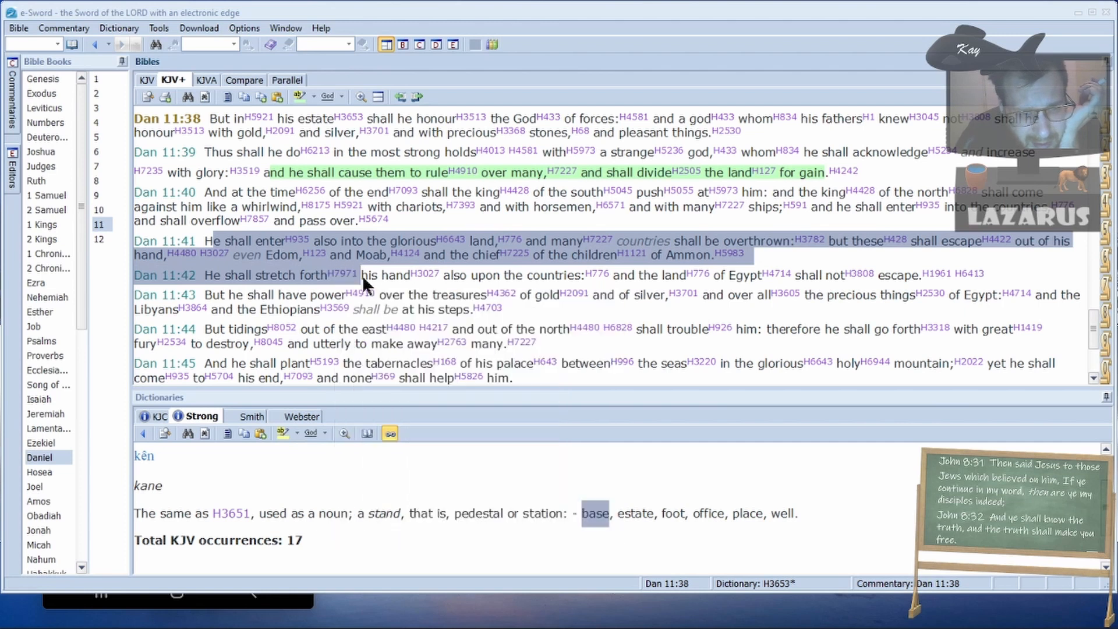
pyautogui.moveTo(588, 283)
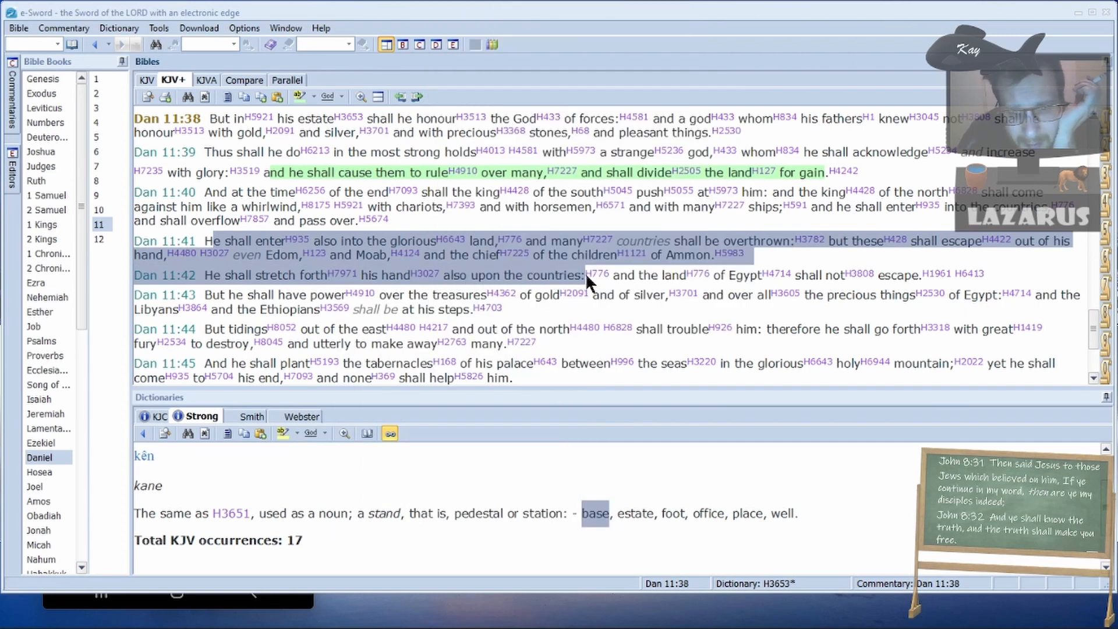
pyautogui.moveTo(769, 273)
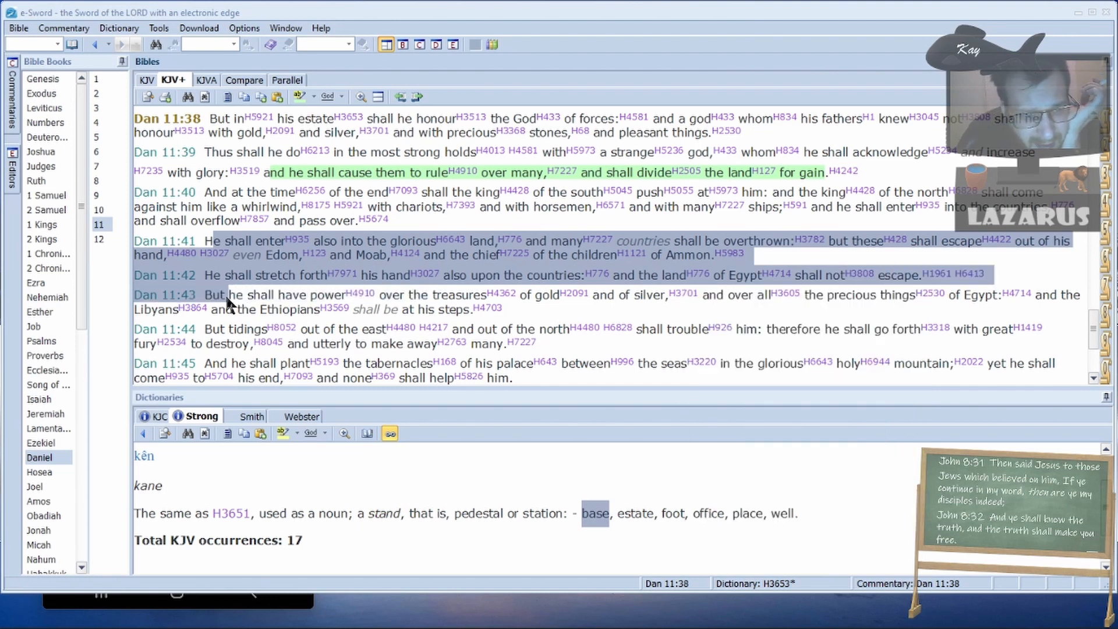
pyautogui.moveTo(391, 302)
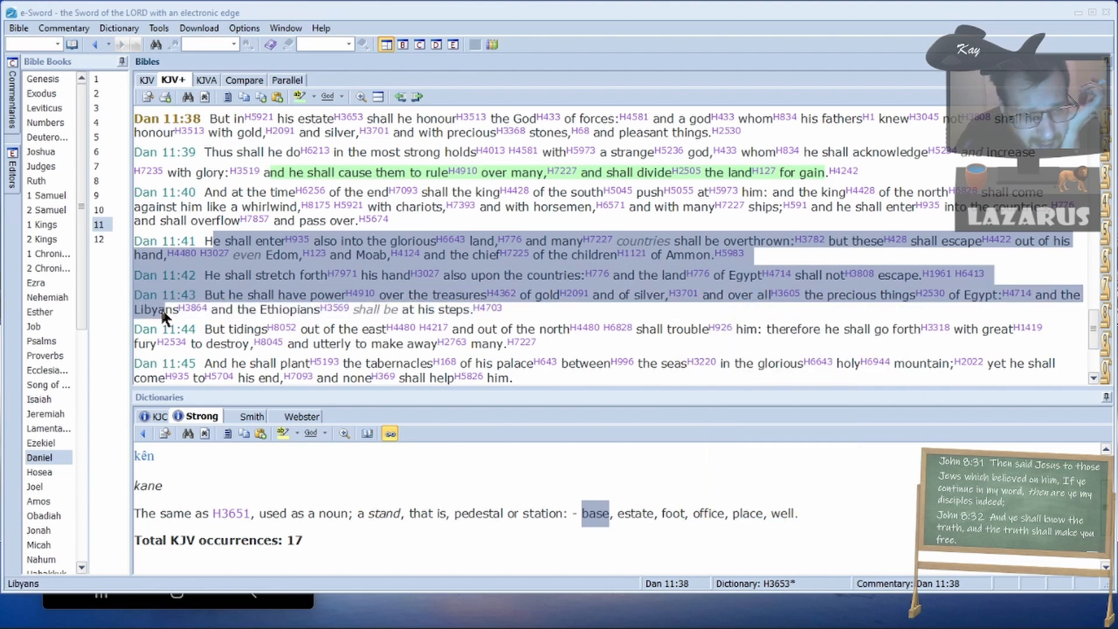
pyautogui.moveTo(467, 320)
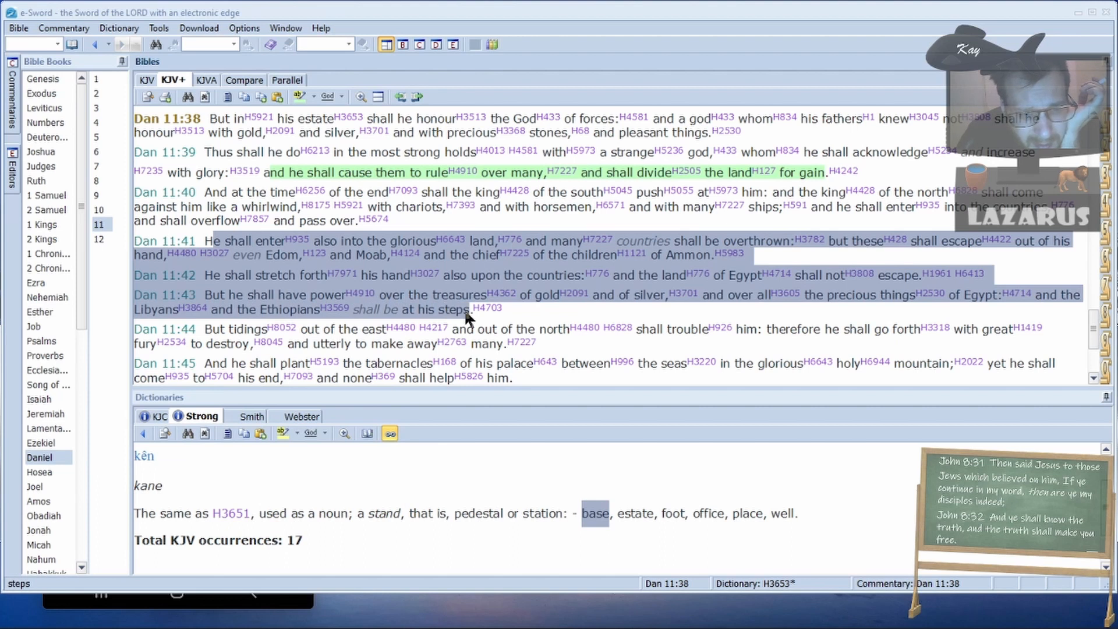
pyautogui.moveTo(368, 329)
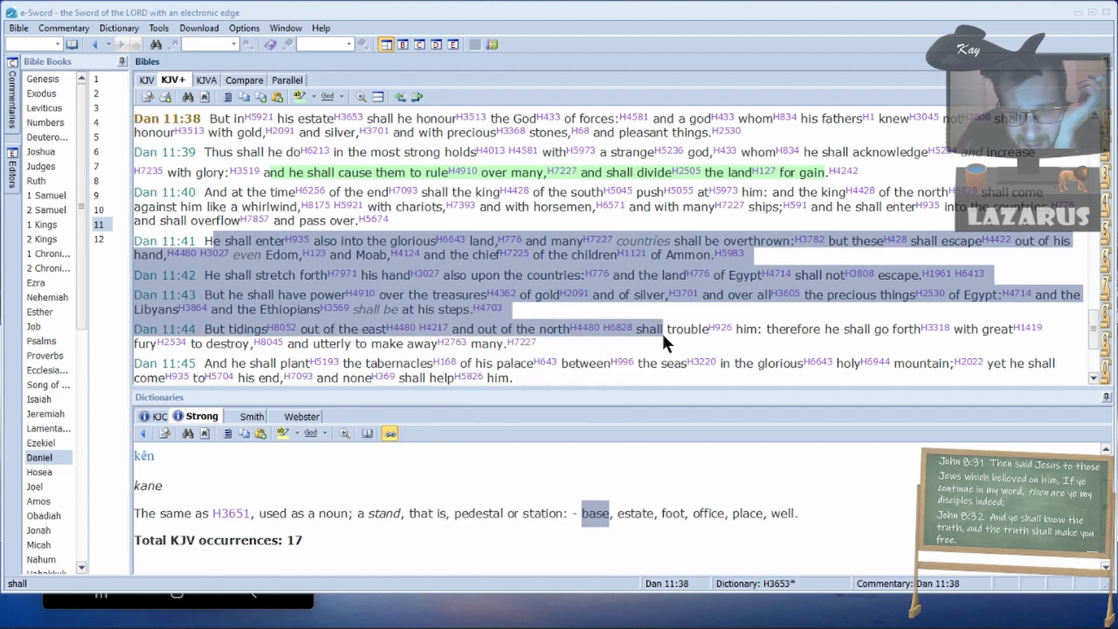
pyautogui.moveTo(903, 328)
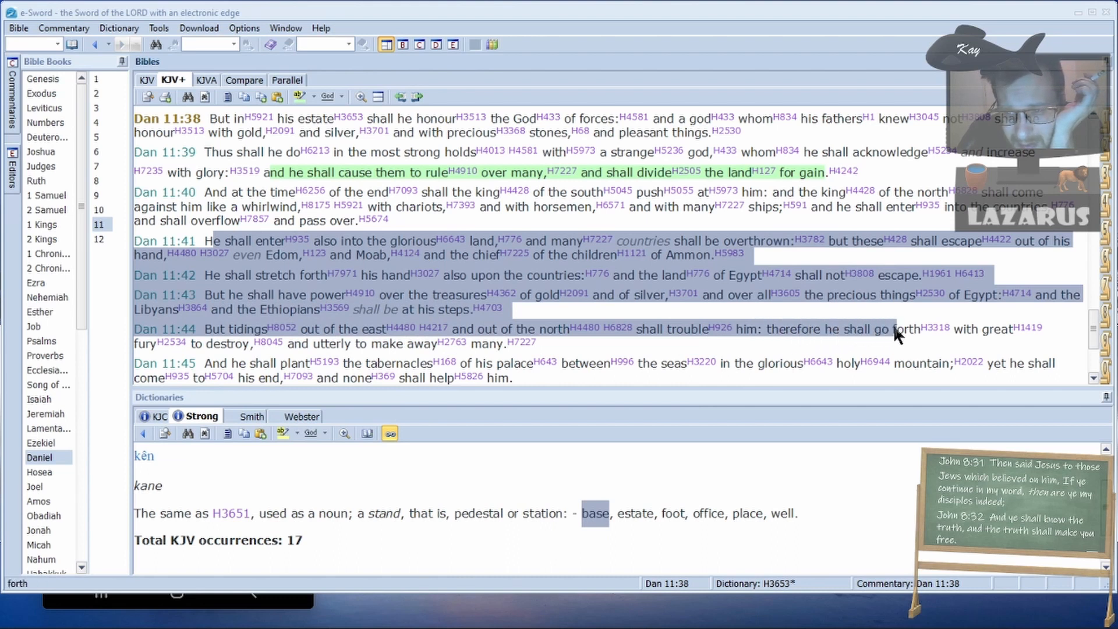
pyautogui.moveTo(321, 359)
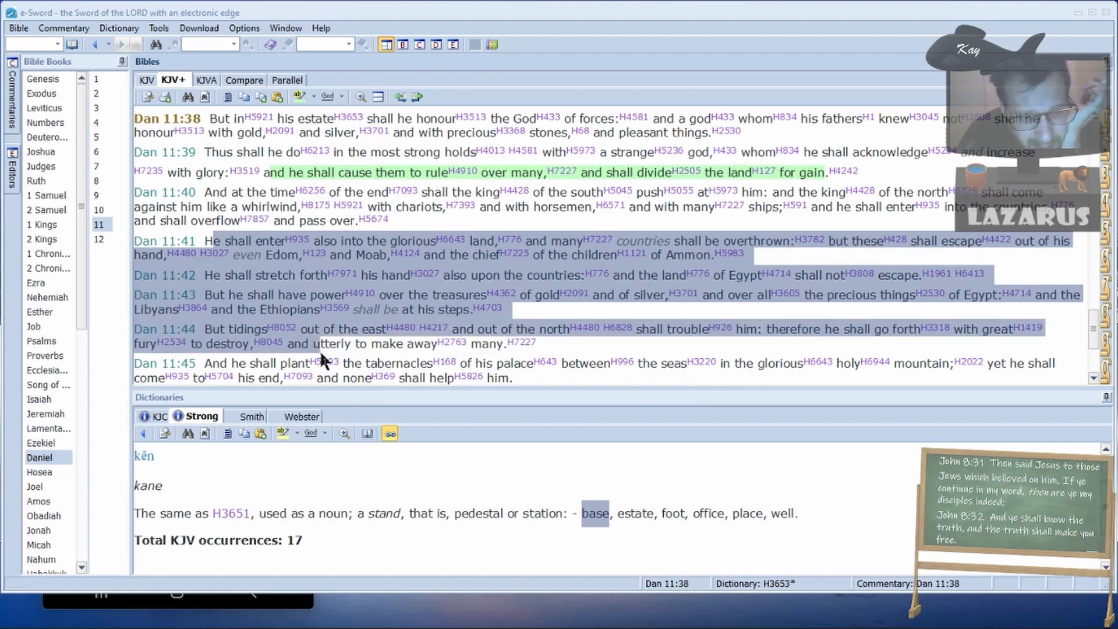
pyautogui.moveTo(228, 343)
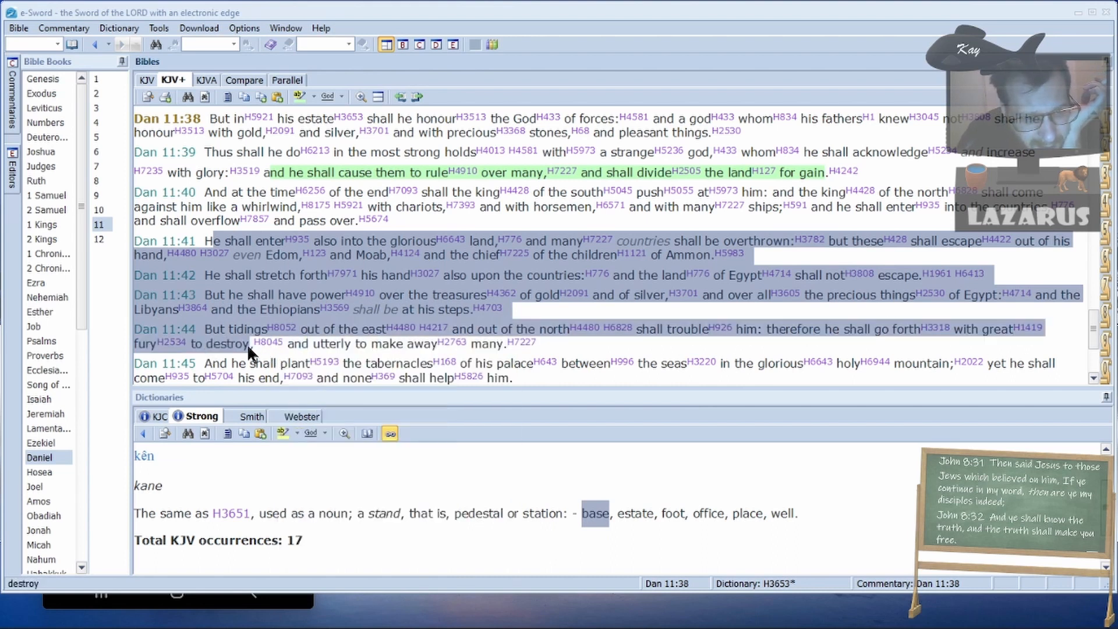
pyautogui.moveTo(299, 356)
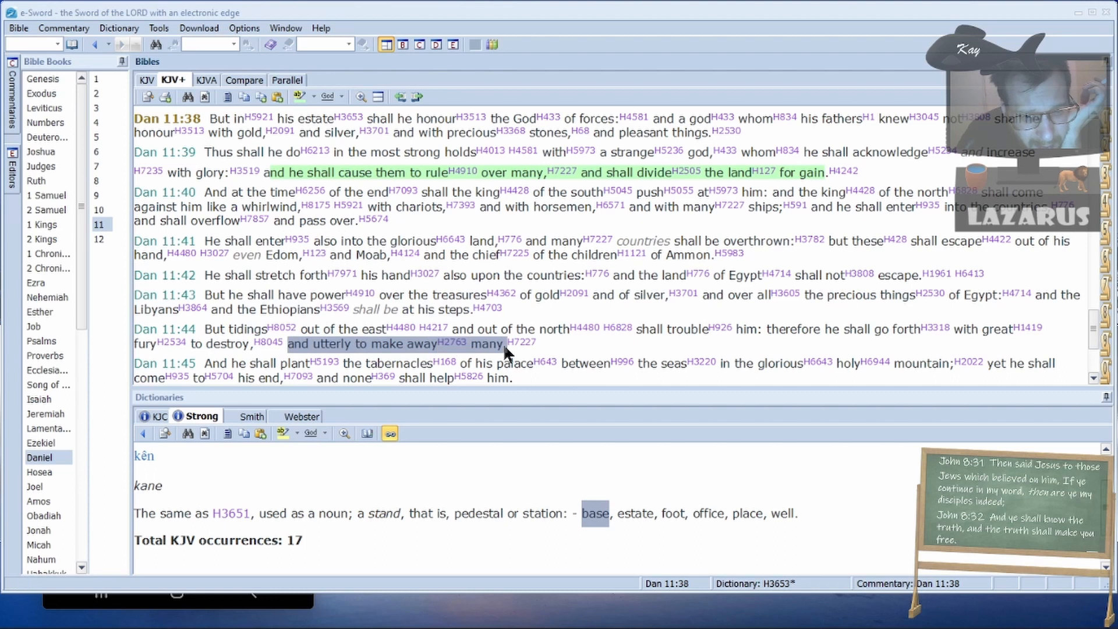
pyautogui.moveTo(273, 359)
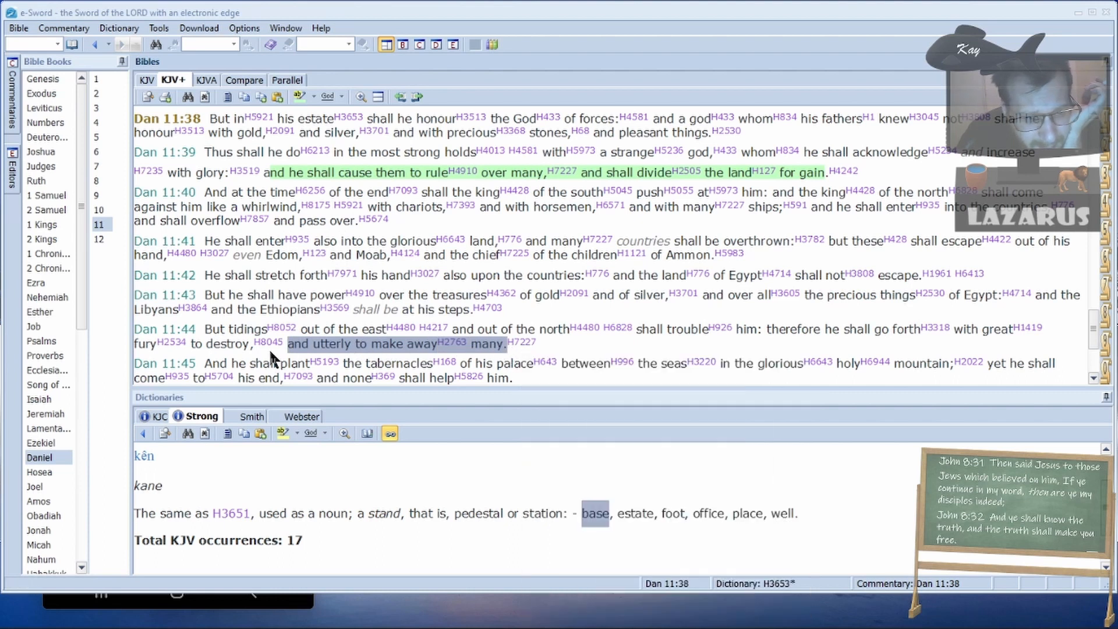
# - Select "the seas" in Daniel 11:45 and apply a green highlight
pyautogui.scroll(-3)
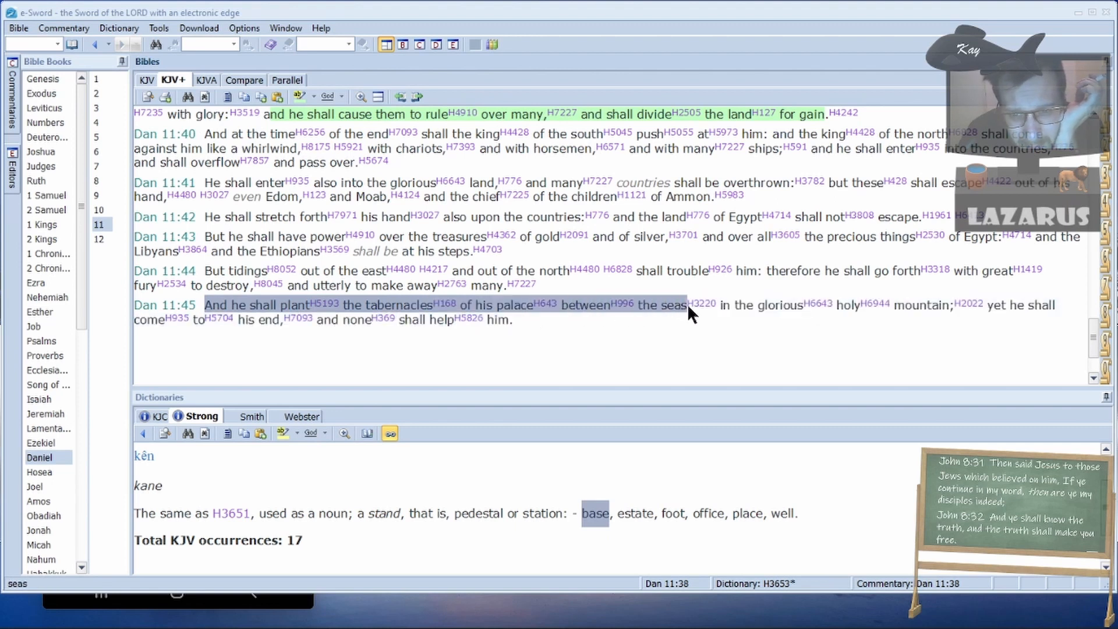
pyautogui.moveTo(621, 304)
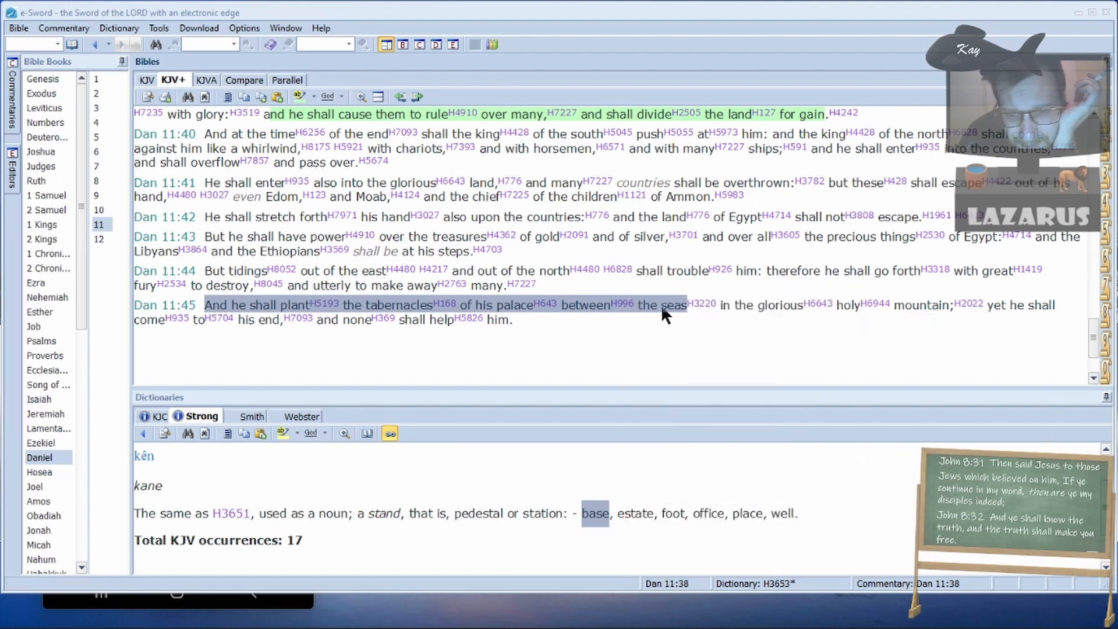
pyautogui.moveTo(728, 315)
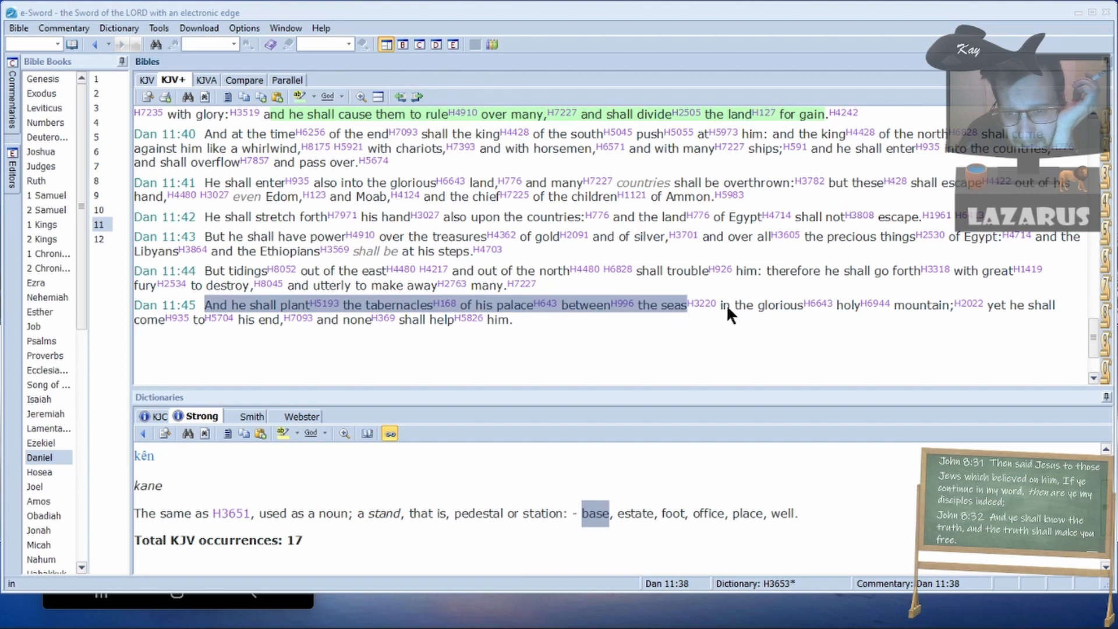
pyautogui.moveTo(1004, 312)
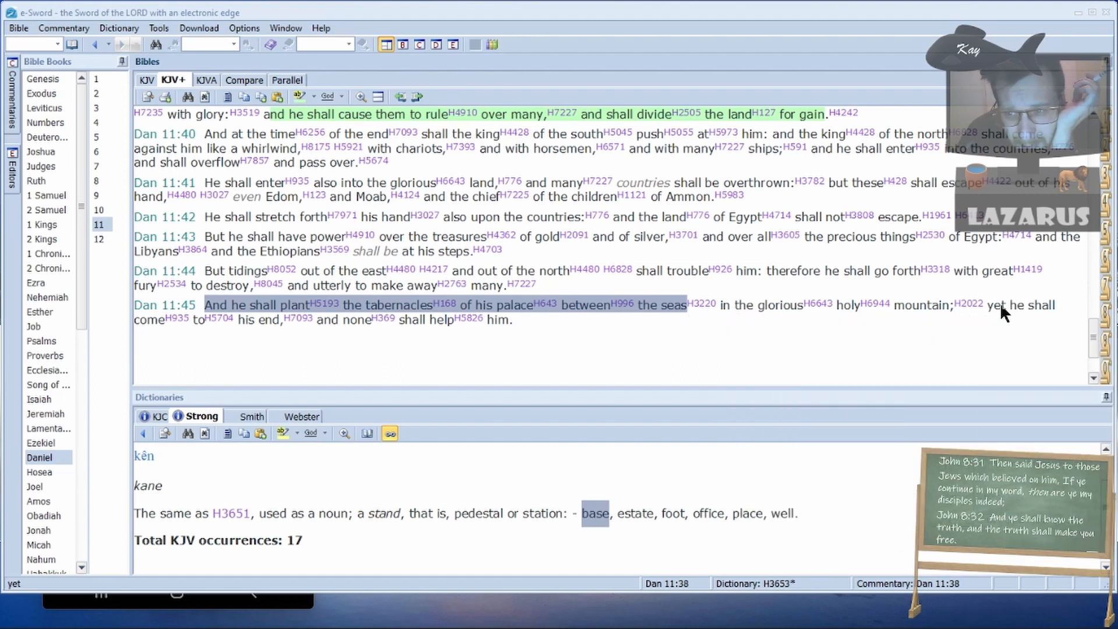
pyautogui.moveTo(336, 339)
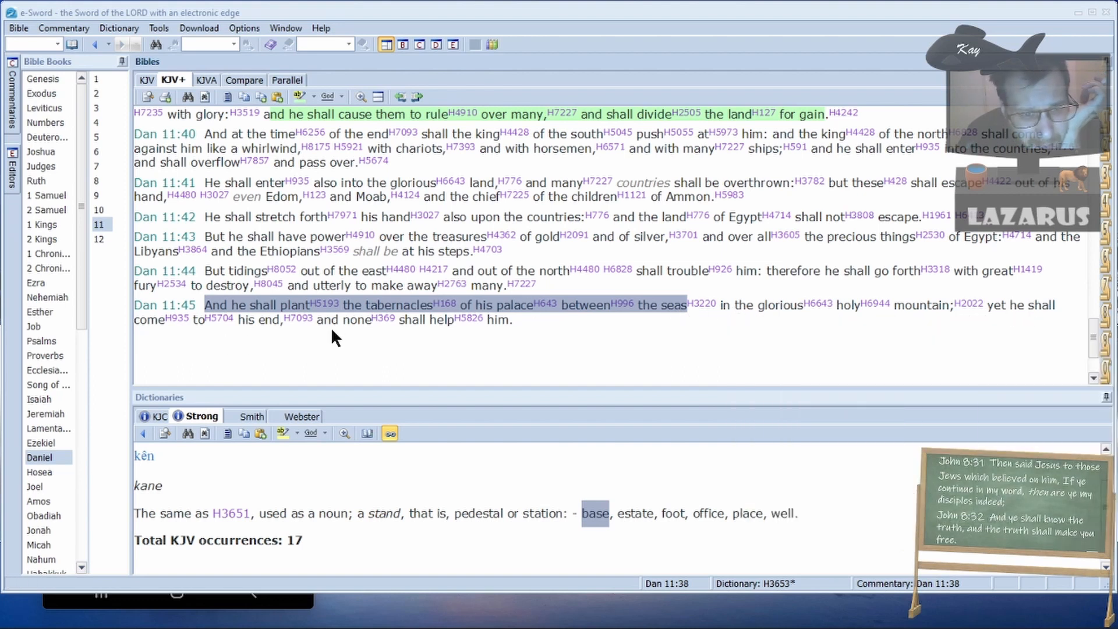
pyautogui.moveTo(533, 339)
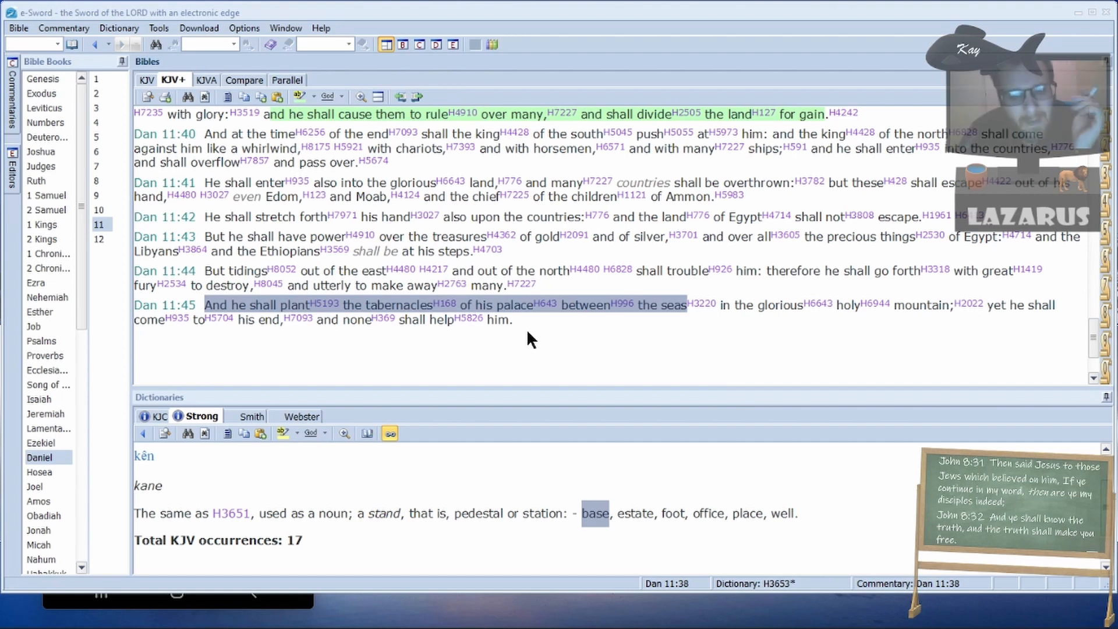
pyautogui.moveTo(648, 315)
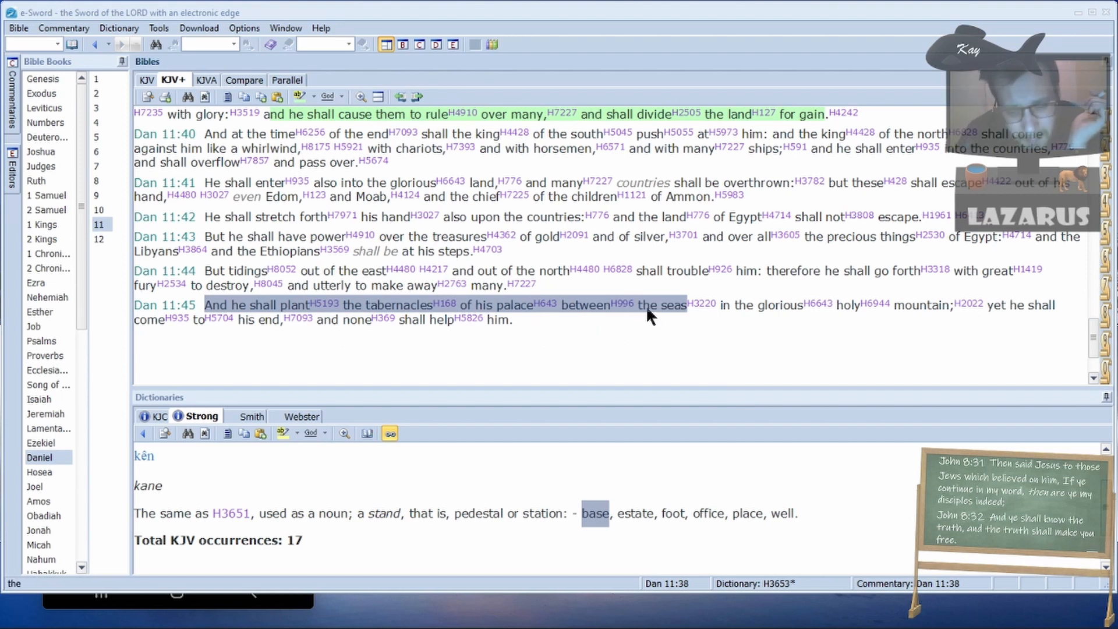
pyautogui.click(645, 304)
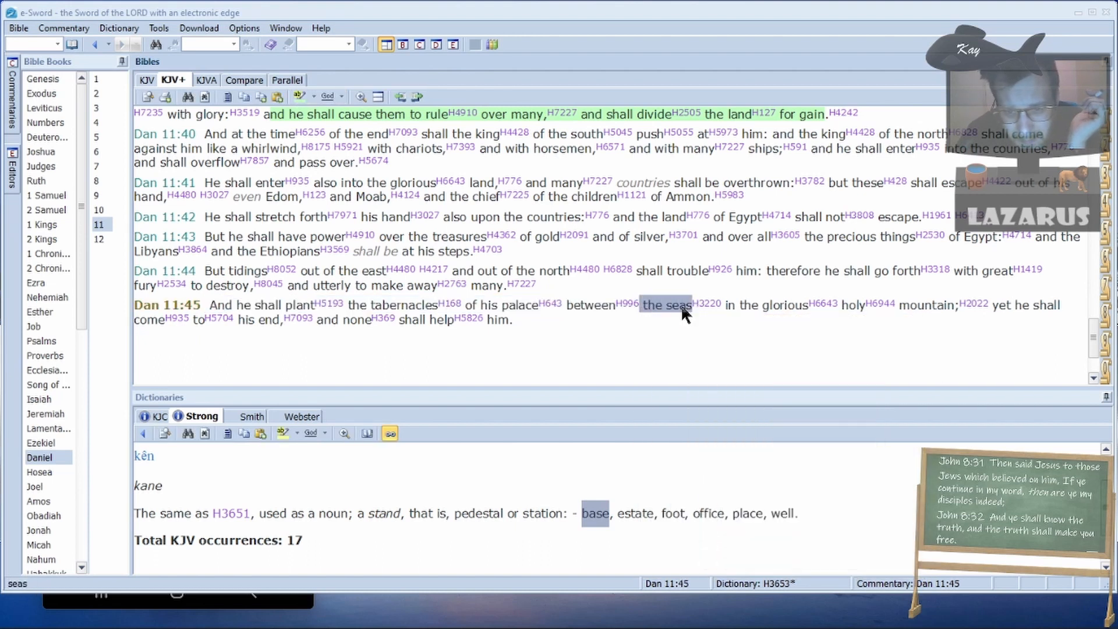
pyautogui.rightClick(680, 314)
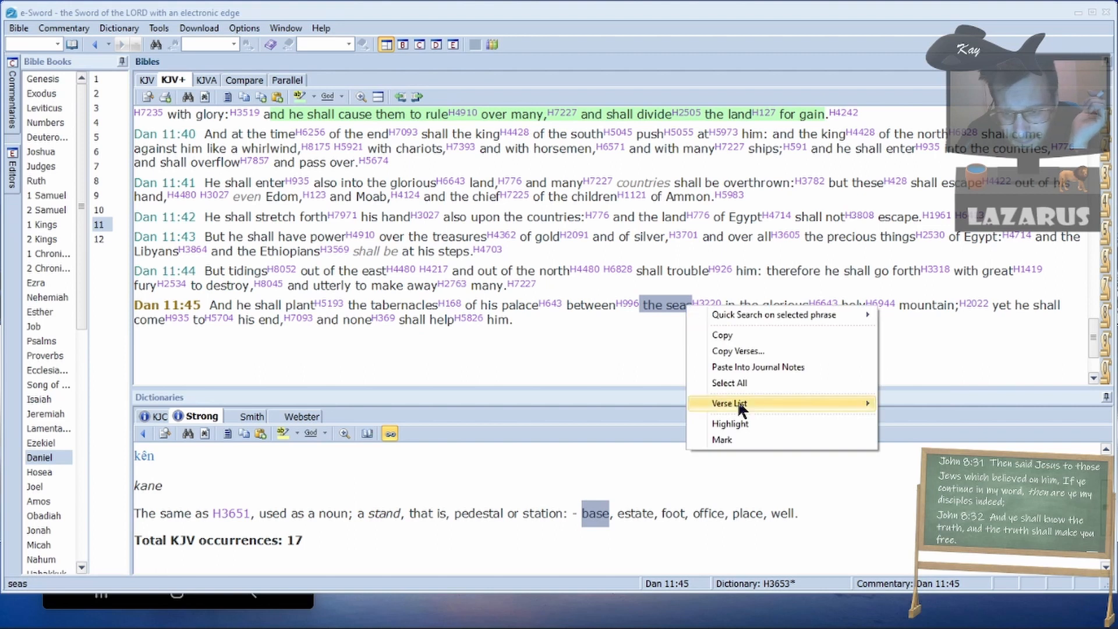
pyautogui.moveTo(742, 335)
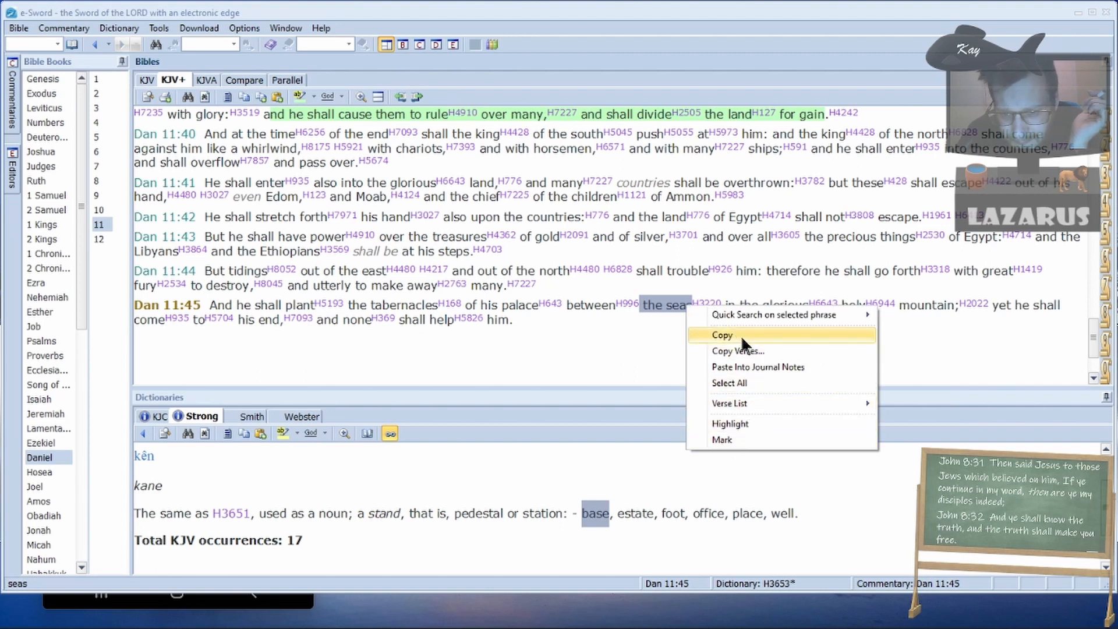
pyautogui.click(721, 334)
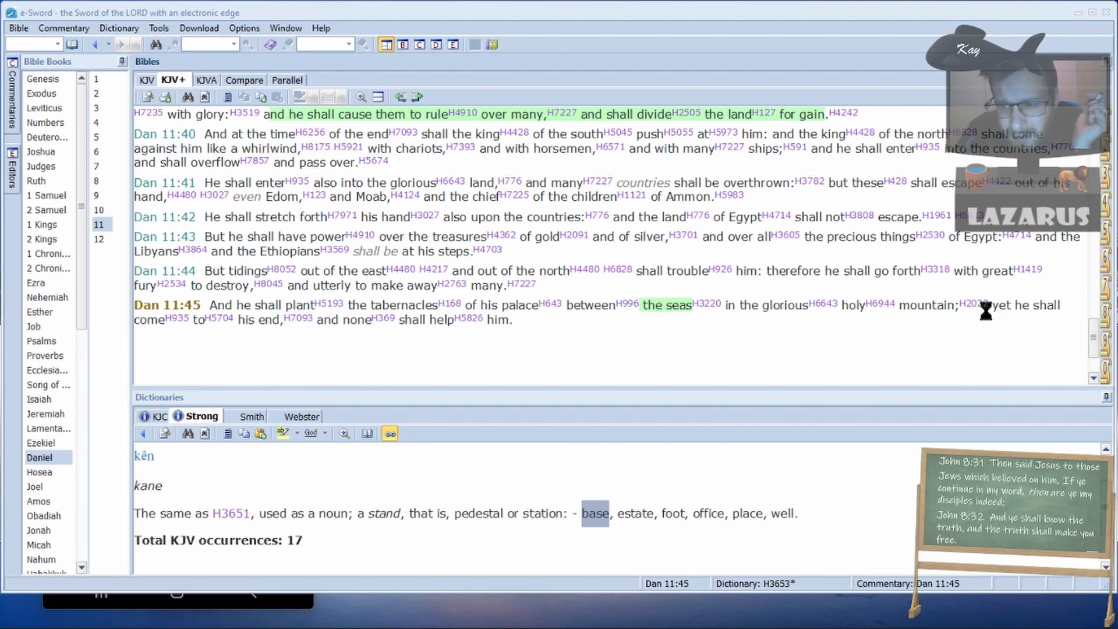
pyautogui.moveTo(660, 323)
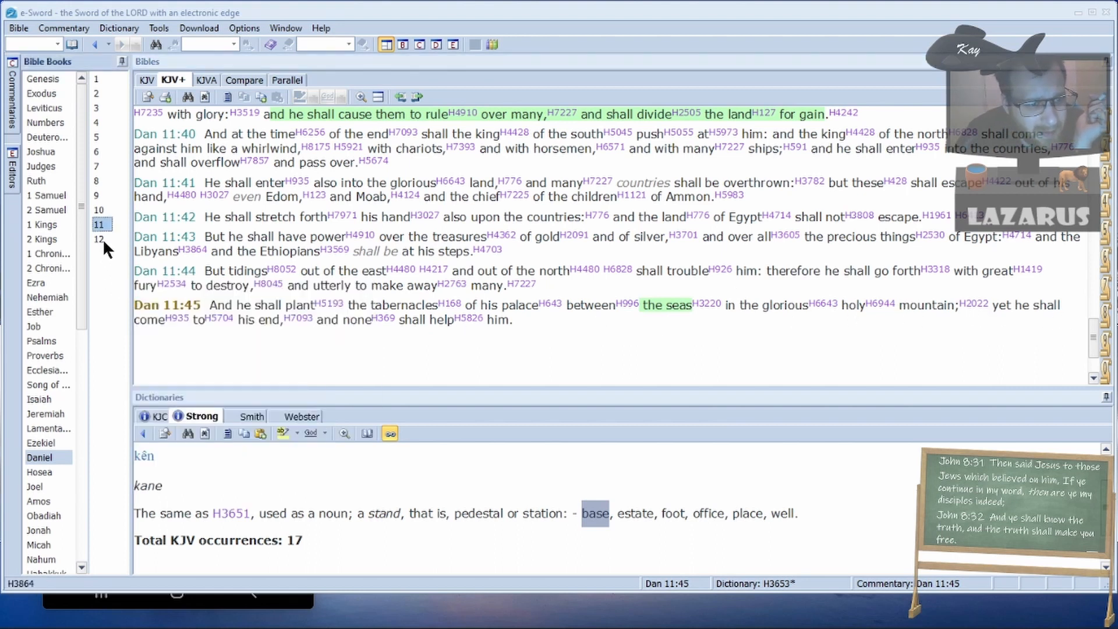
# - Open Daniel chapter 12 in the Bible pane
pyautogui.click(98, 239)
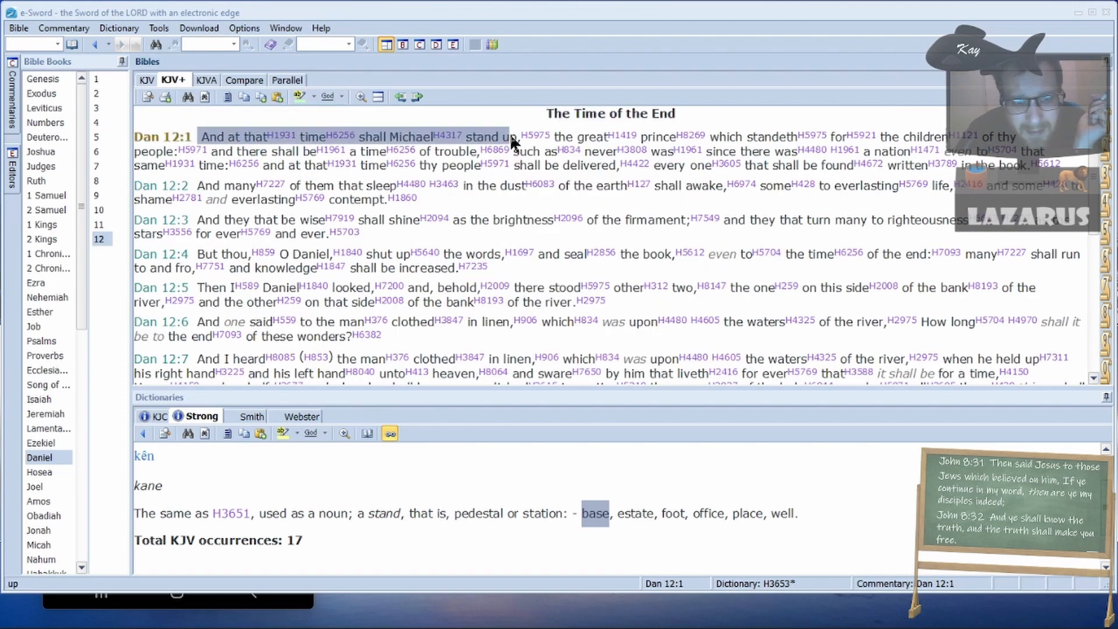
pyautogui.moveTo(775, 136)
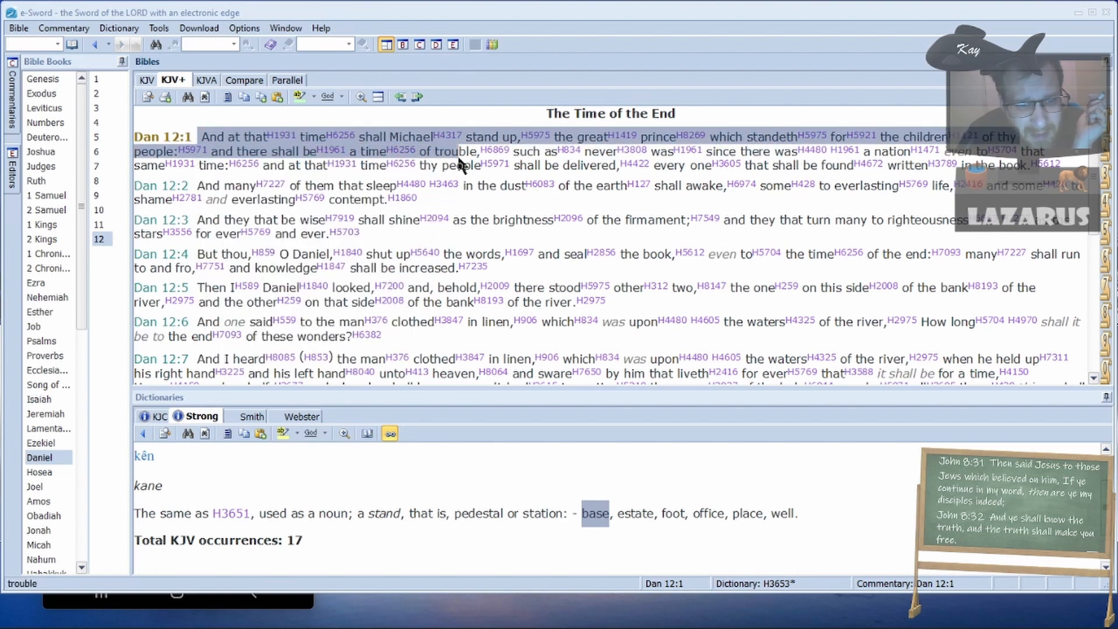
pyautogui.moveTo(603, 151)
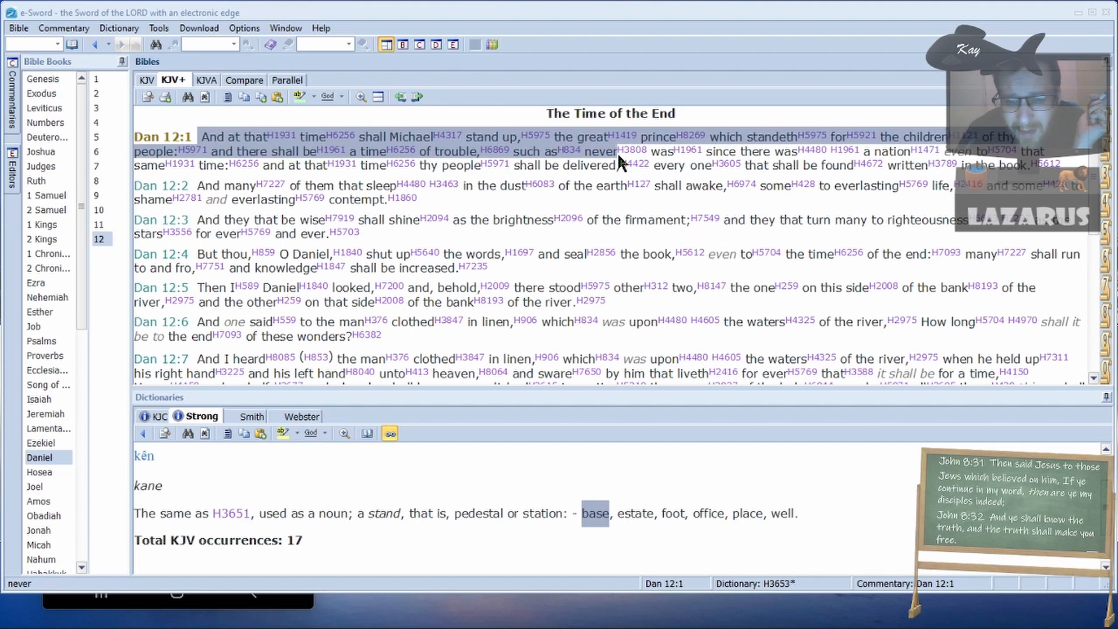
pyautogui.moveTo(895, 151)
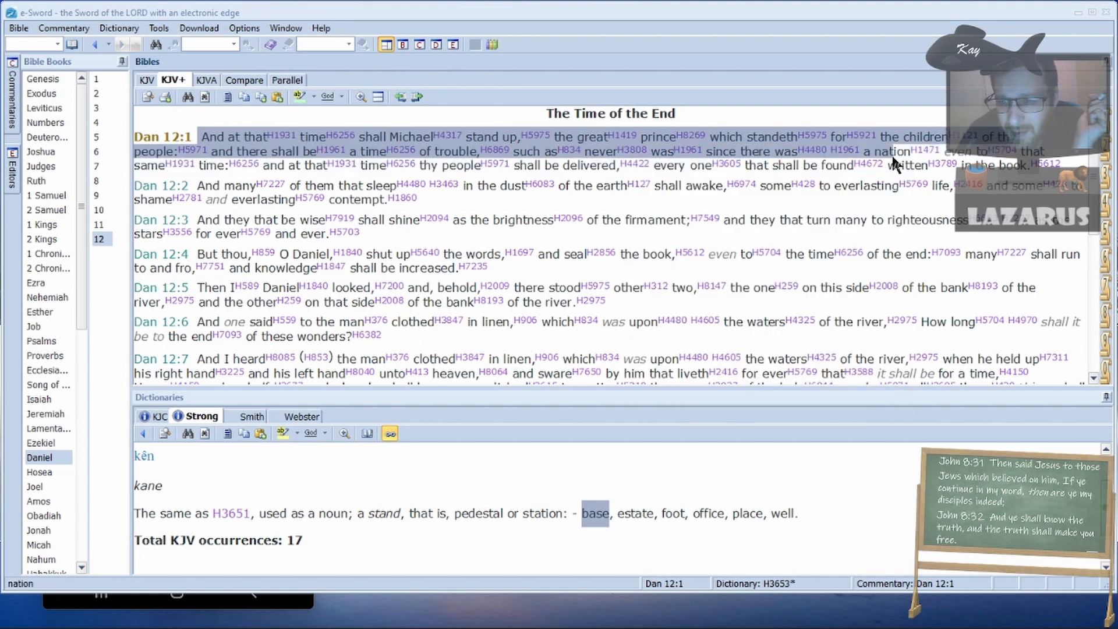
pyautogui.moveTo(206, 165)
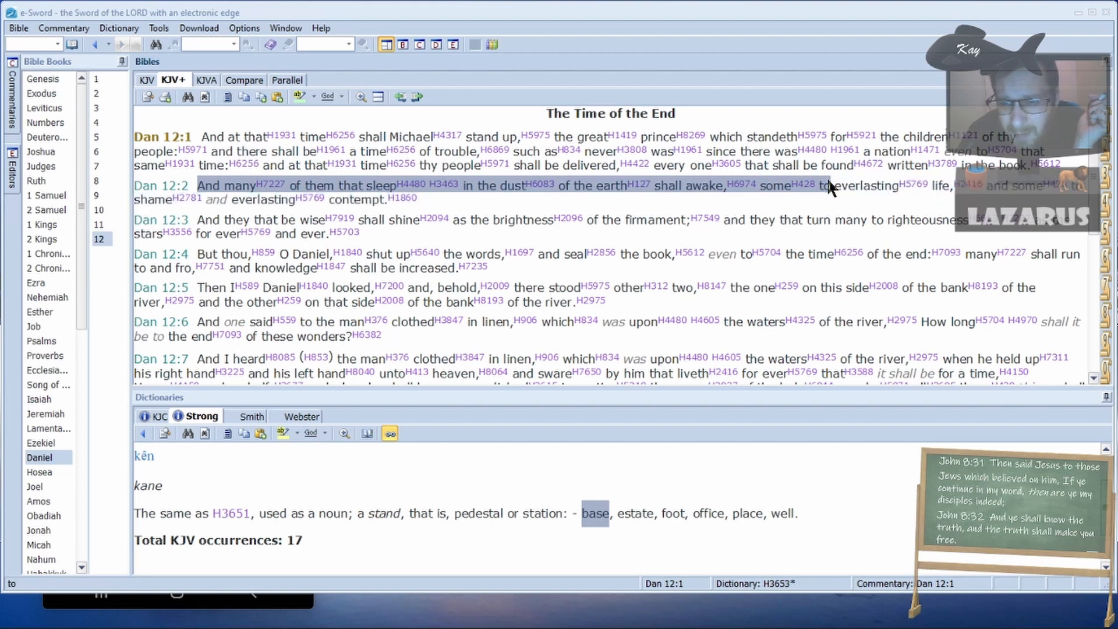
pyautogui.moveTo(446, 207)
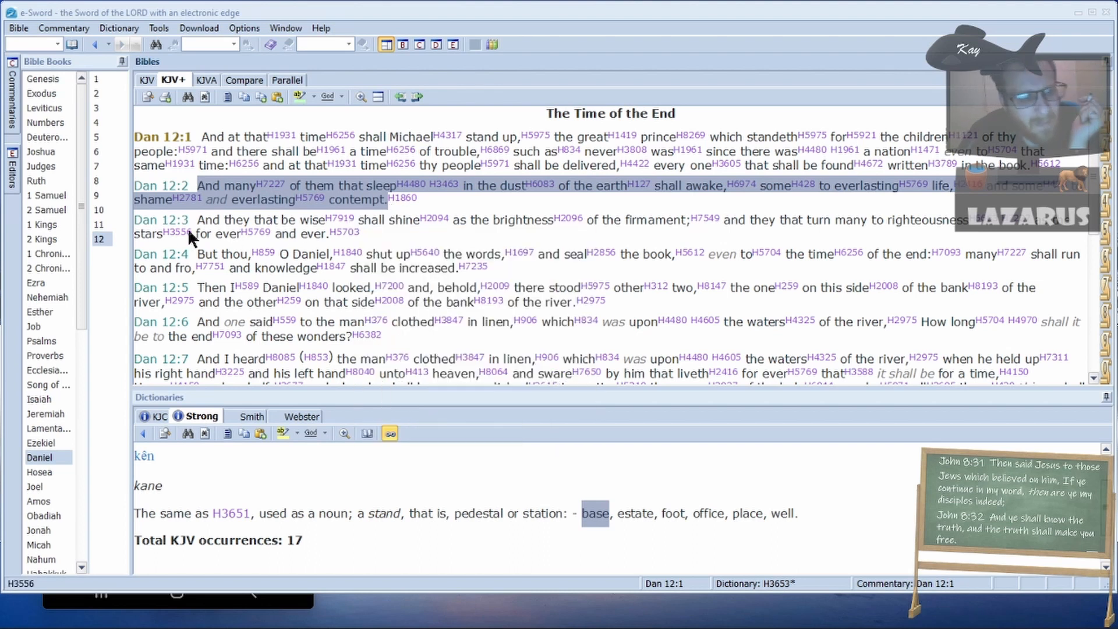
pyautogui.moveTo(371, 248)
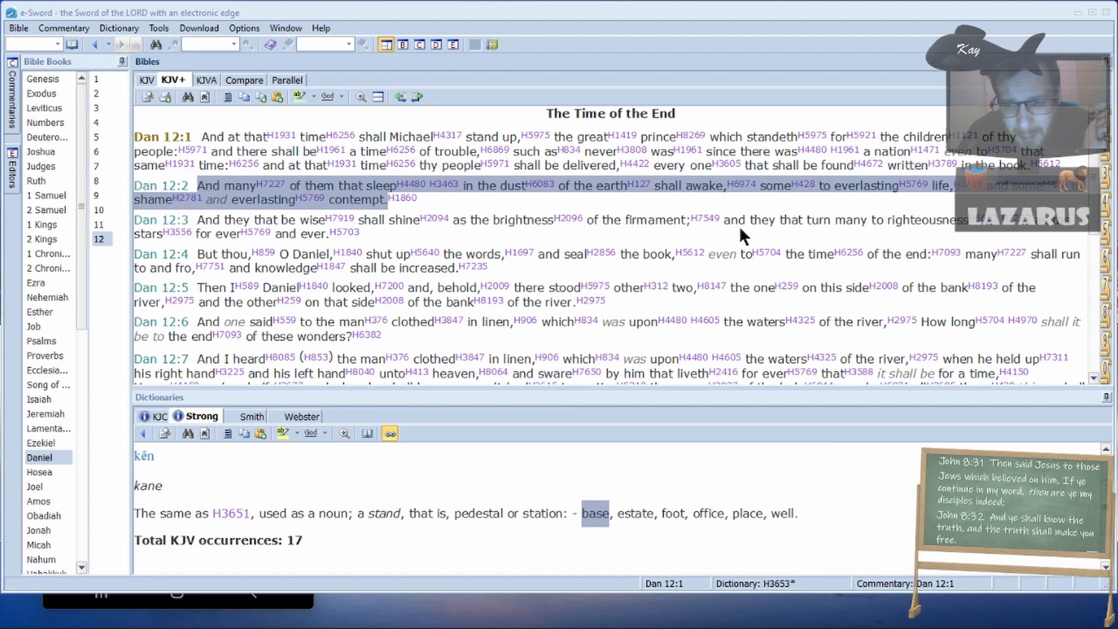
pyautogui.moveTo(1055, 234)
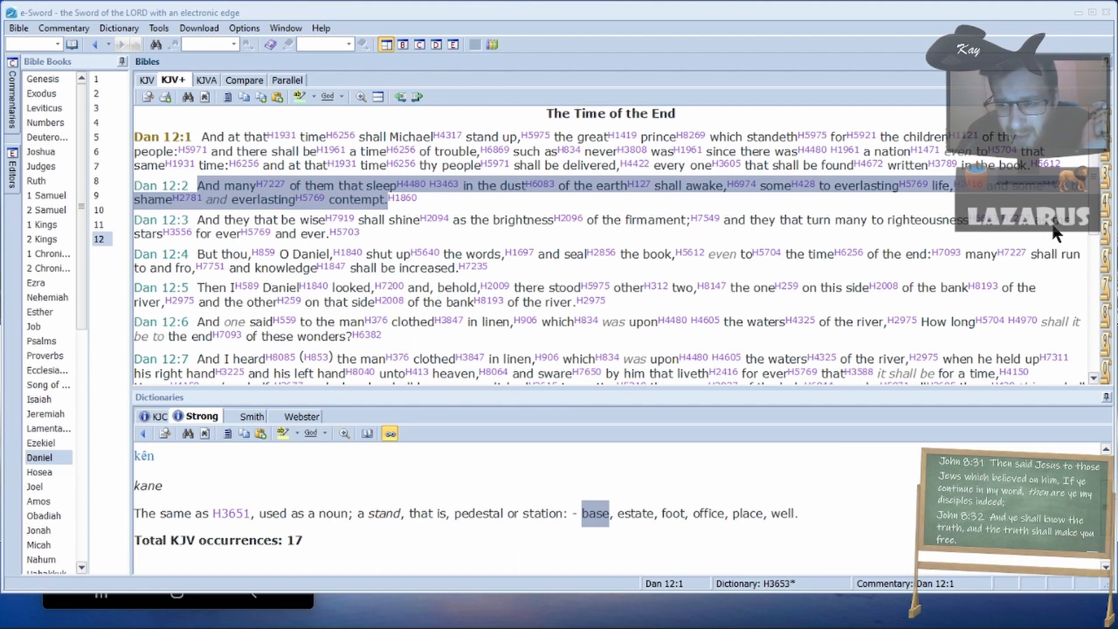
pyautogui.moveTo(212, 236)
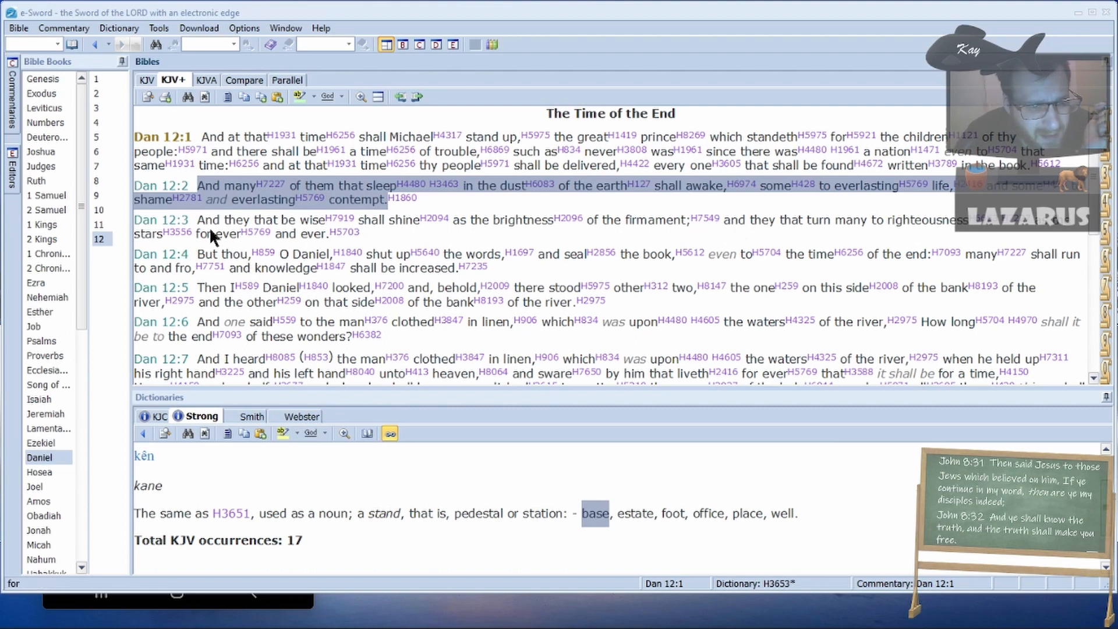
pyautogui.moveTo(198, 264)
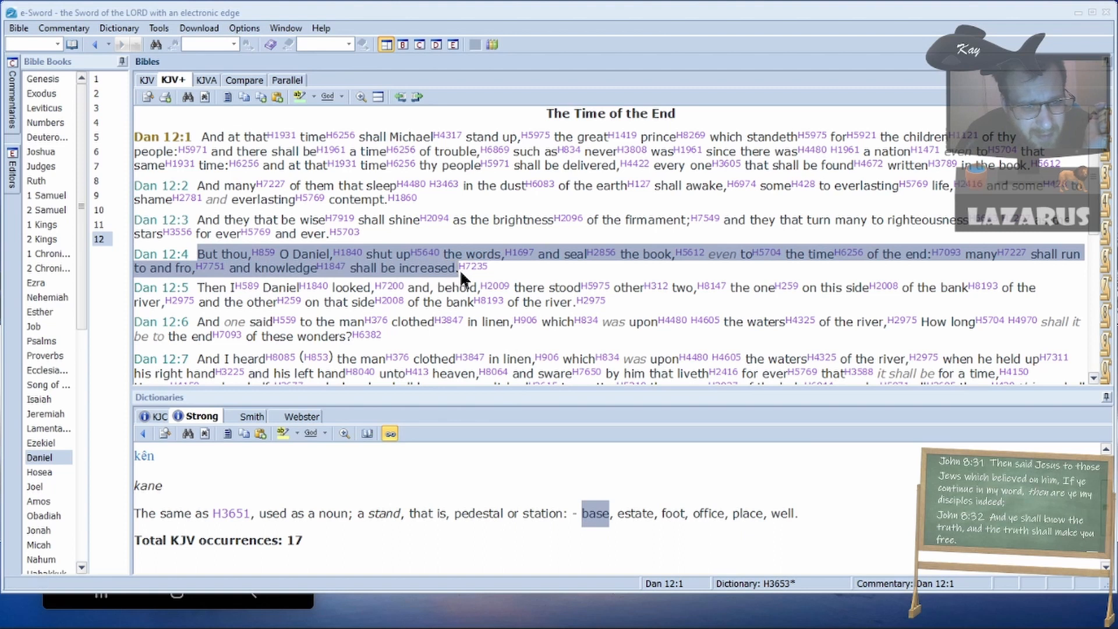
pyautogui.moveTo(517, 284)
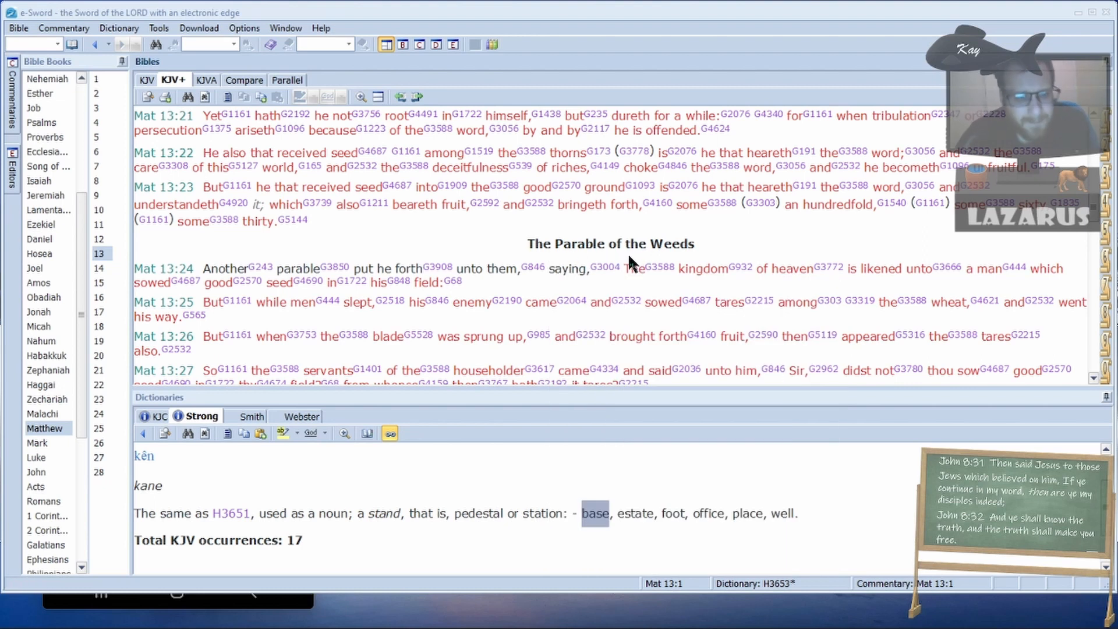
pyautogui.moveTo(205, 275)
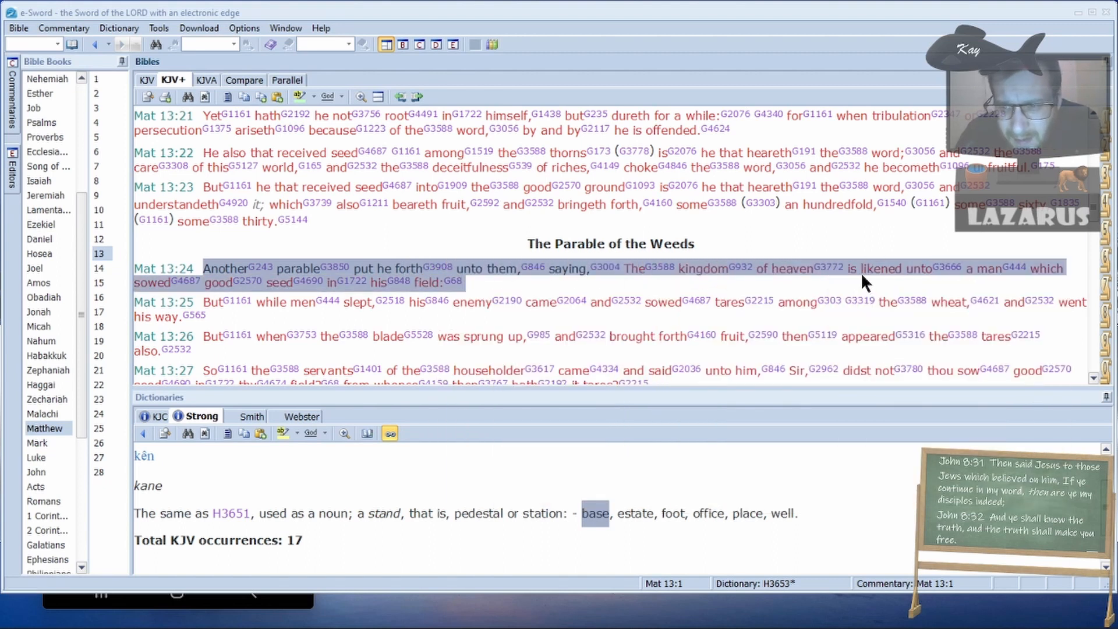
pyautogui.moveTo(188, 281)
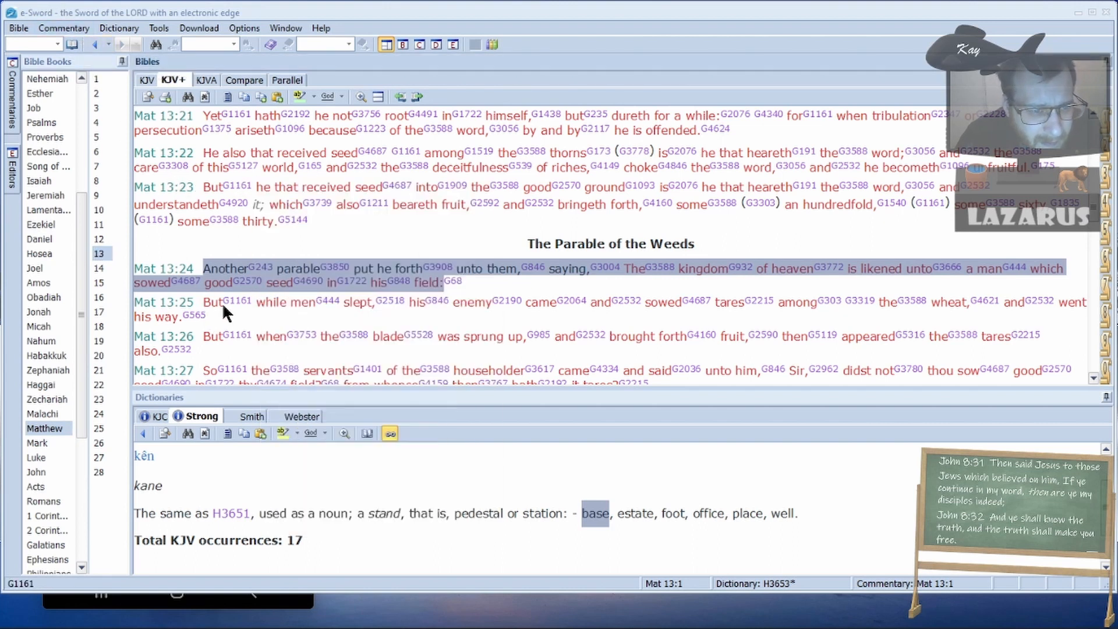
pyautogui.click(388, 311)
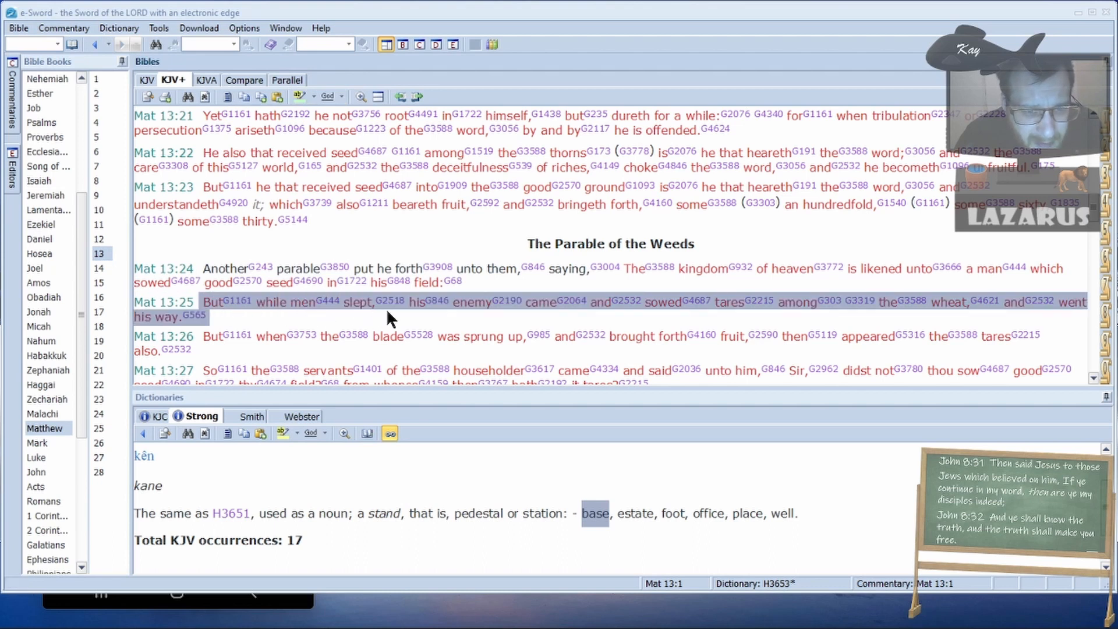
pyautogui.moveTo(743, 318)
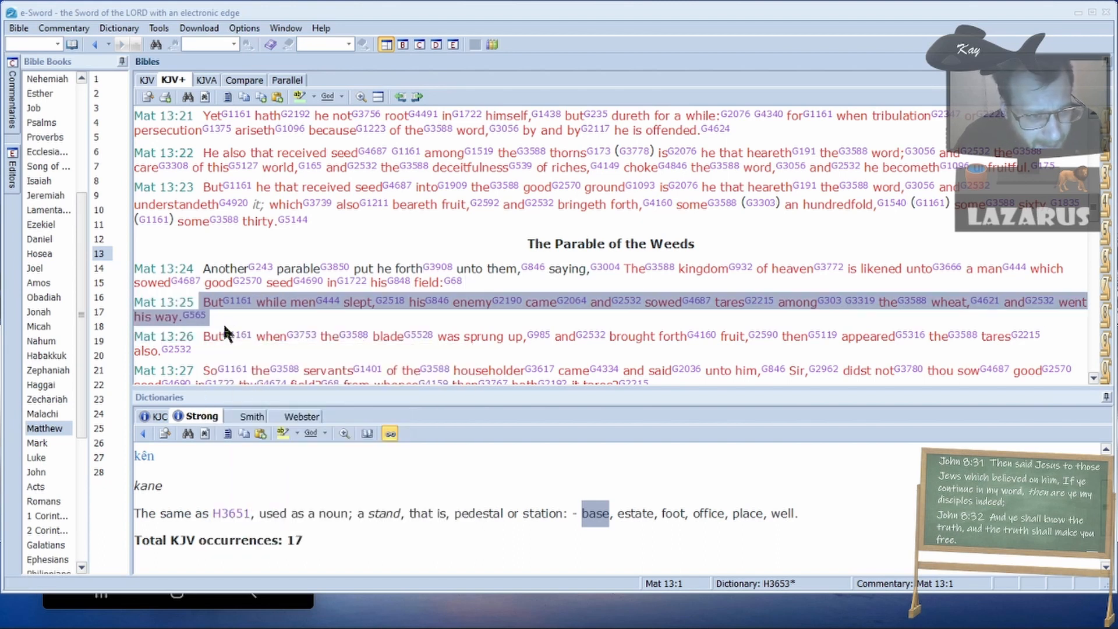
pyautogui.moveTo(206, 343)
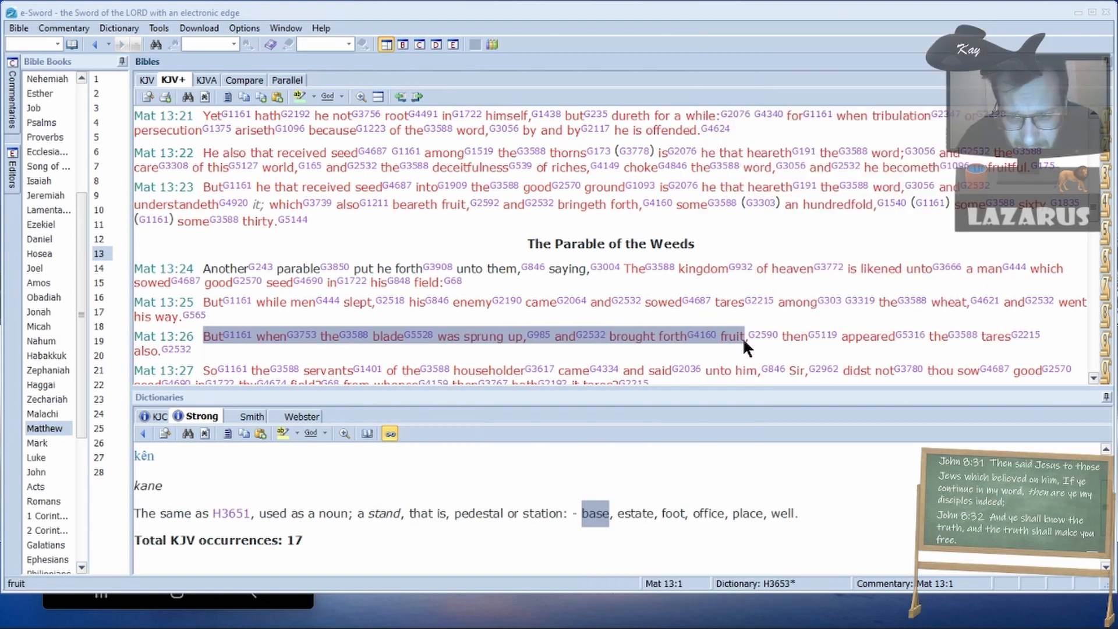
pyautogui.moveTo(847, 344)
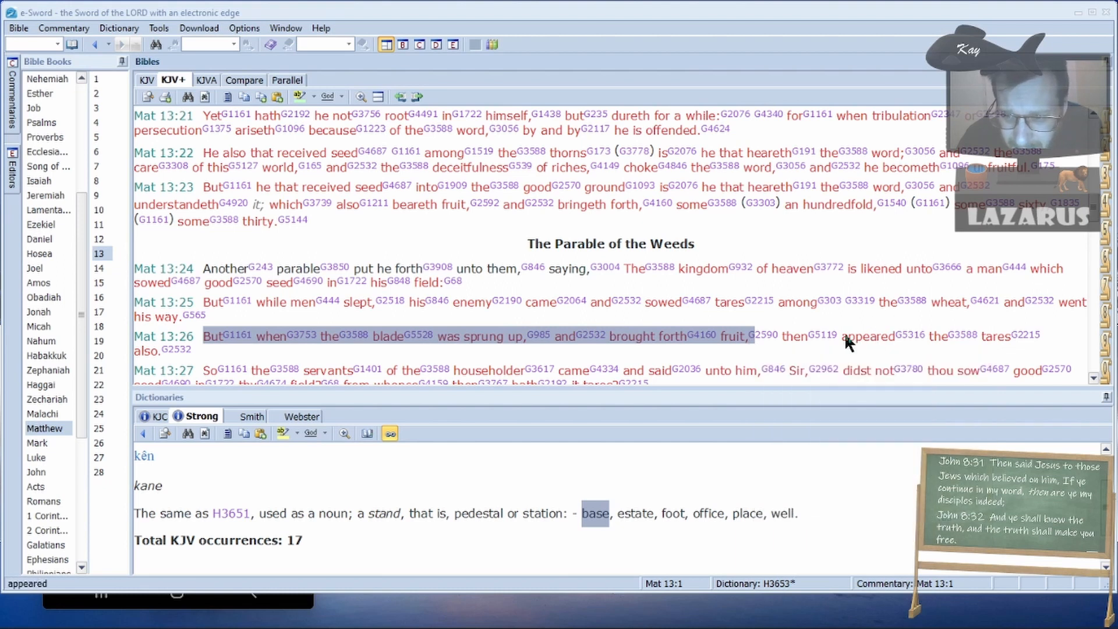
pyautogui.moveTo(510, 353)
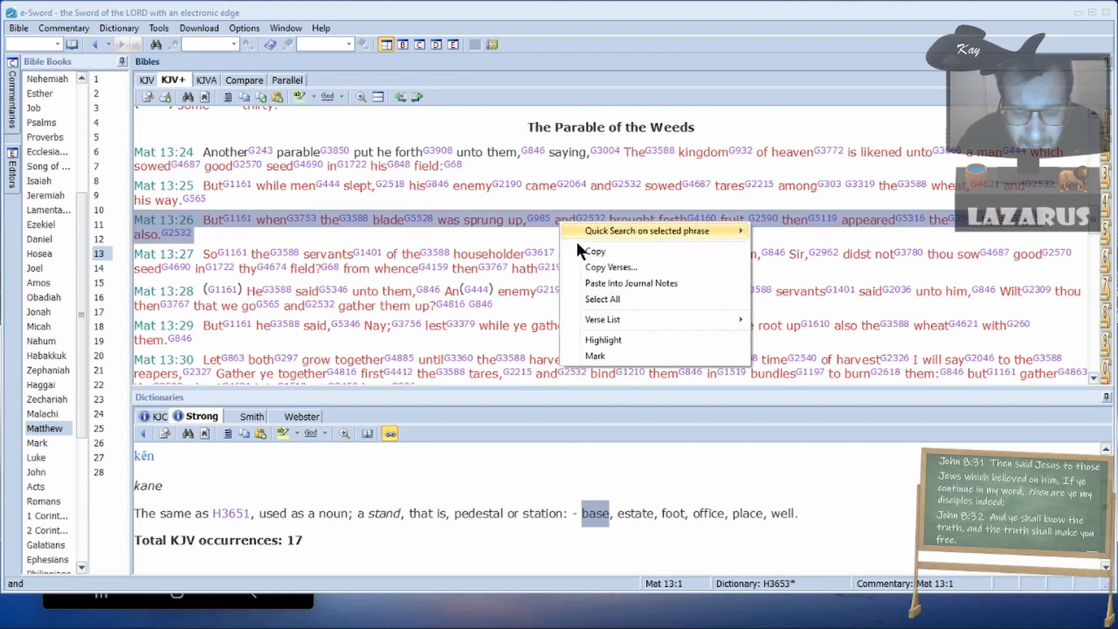
pyautogui.moveTo(639, 251)
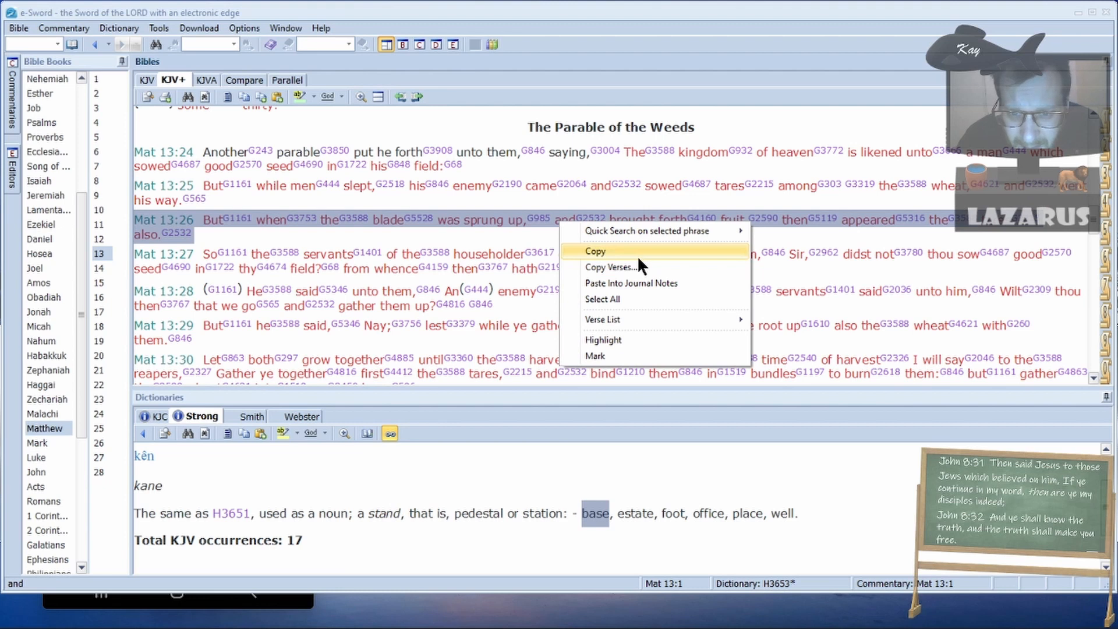
pyautogui.moveTo(631, 283)
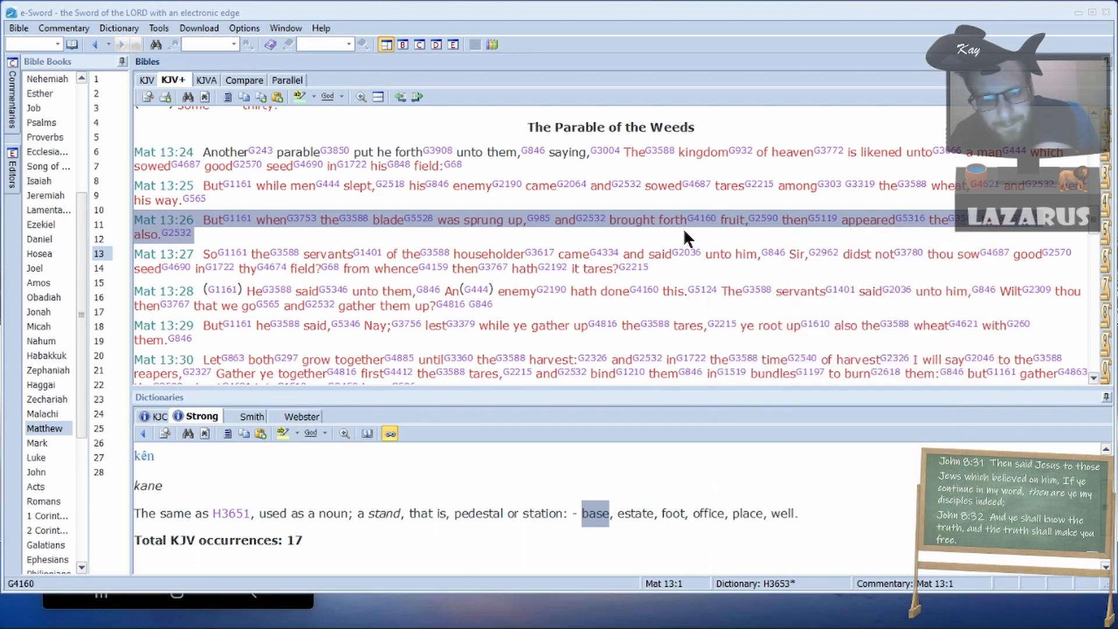
pyautogui.moveTo(574, 302)
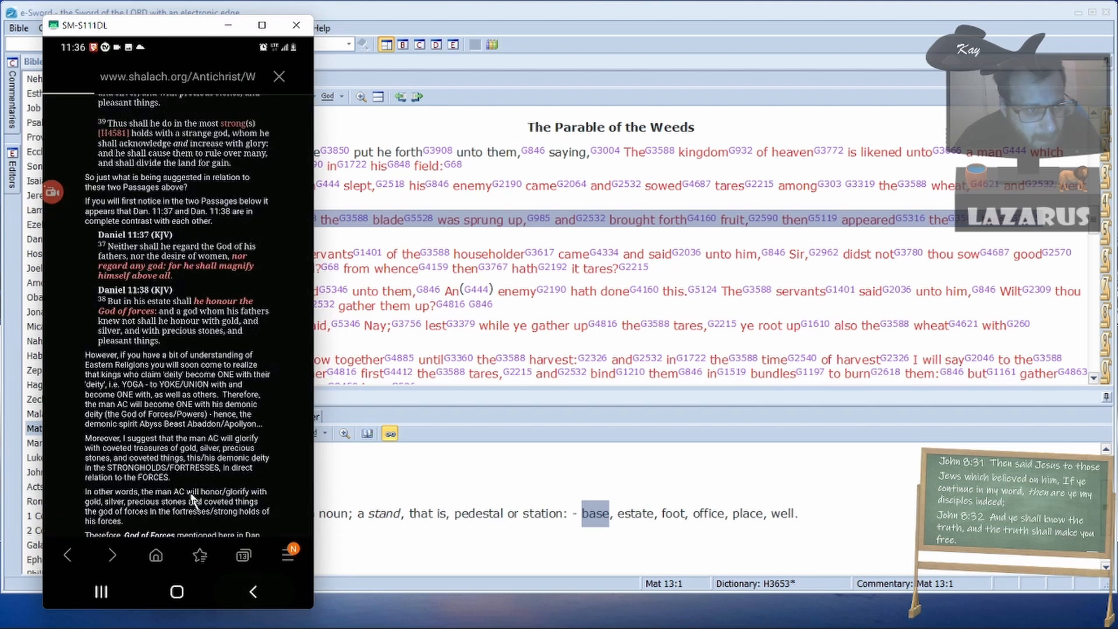
# - Switch the phone to the Gospel Coalition tab and scroll to the Tribulation word-origins section
pyautogui.click(254, 591)
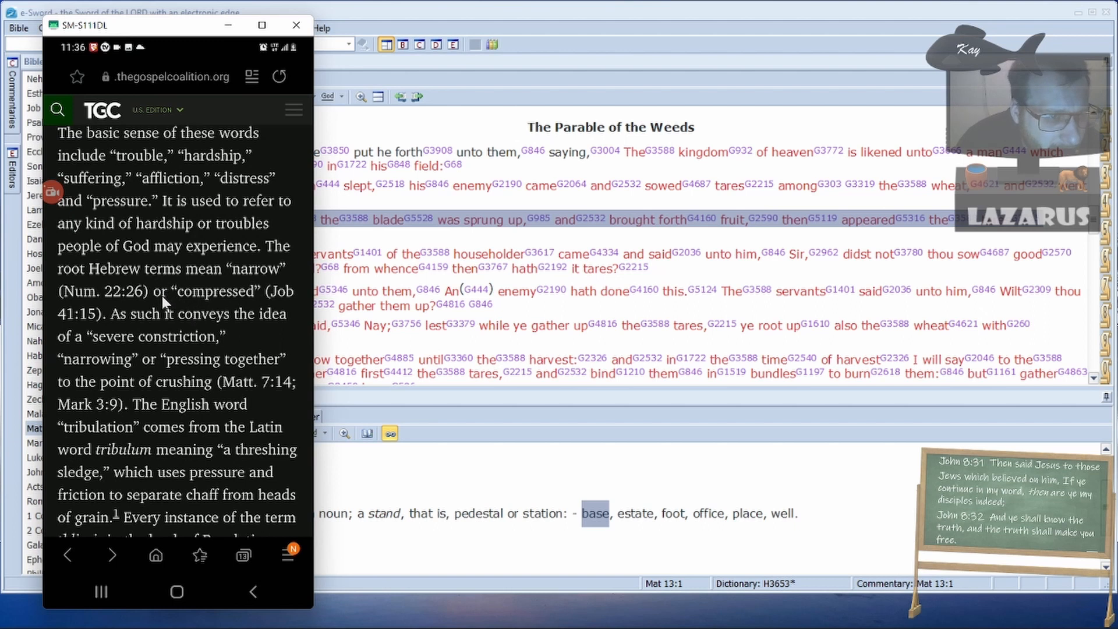
pyautogui.scroll(3)
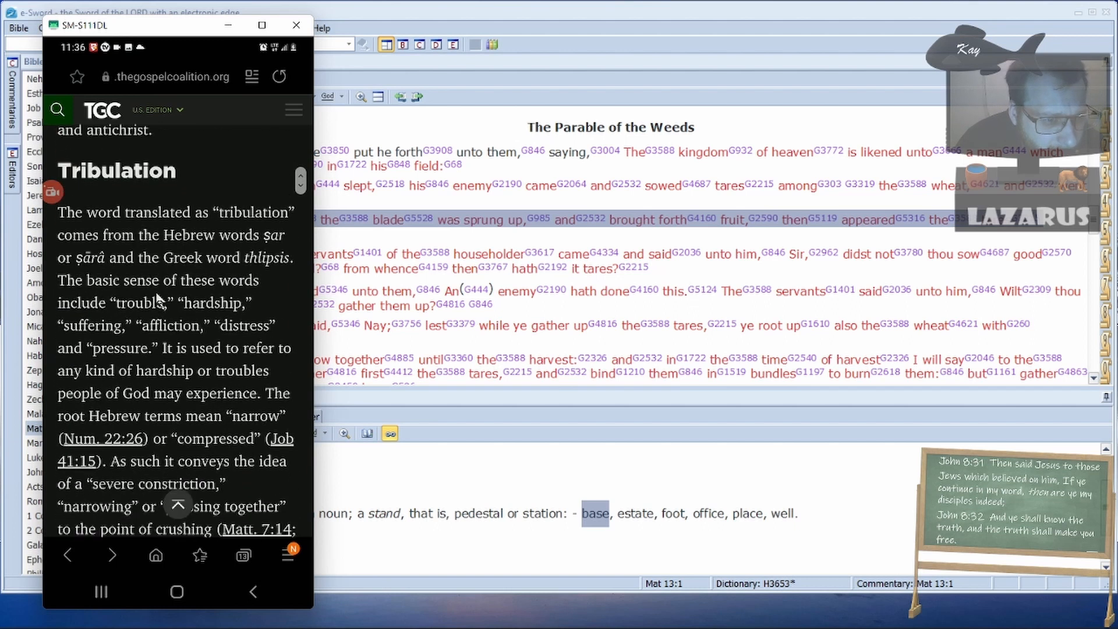
pyautogui.scroll(-3)
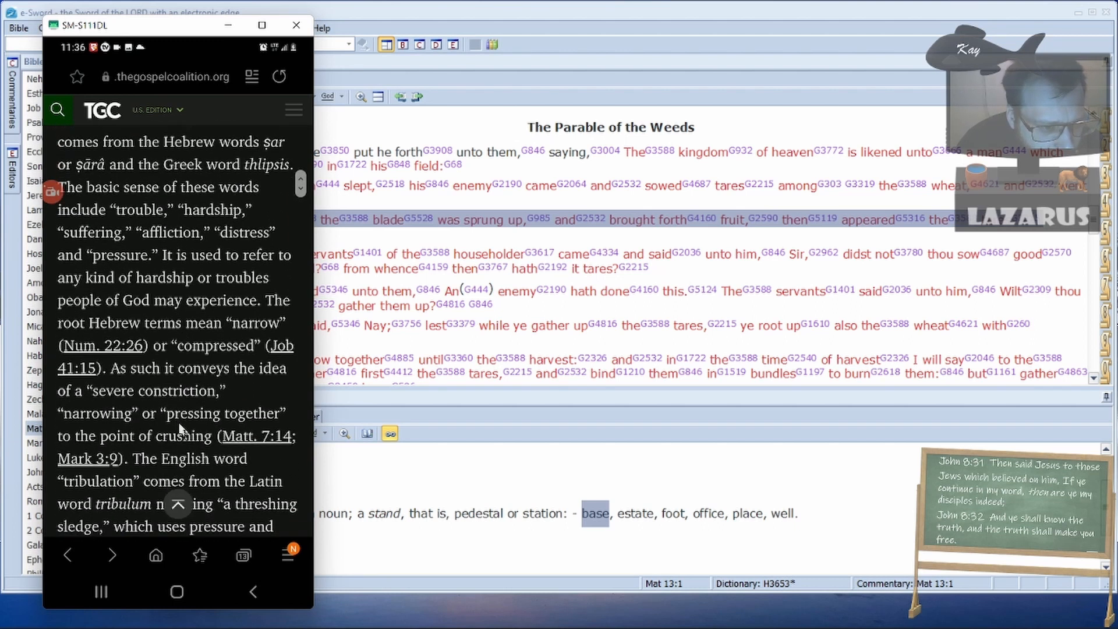
pyautogui.scroll(-3)
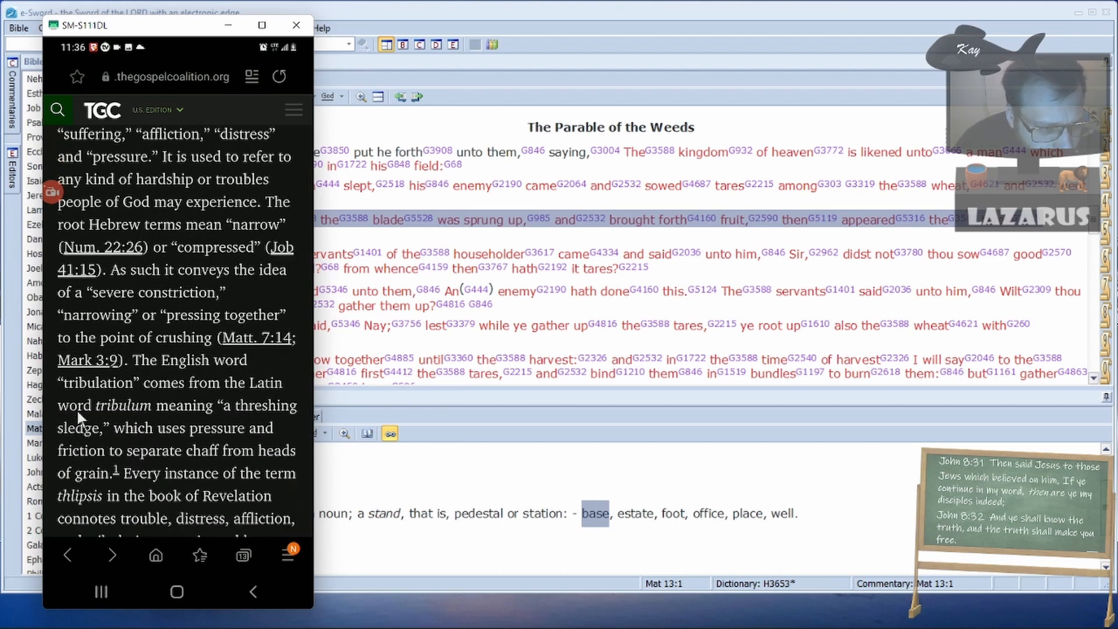
pyautogui.moveTo(217, 417)
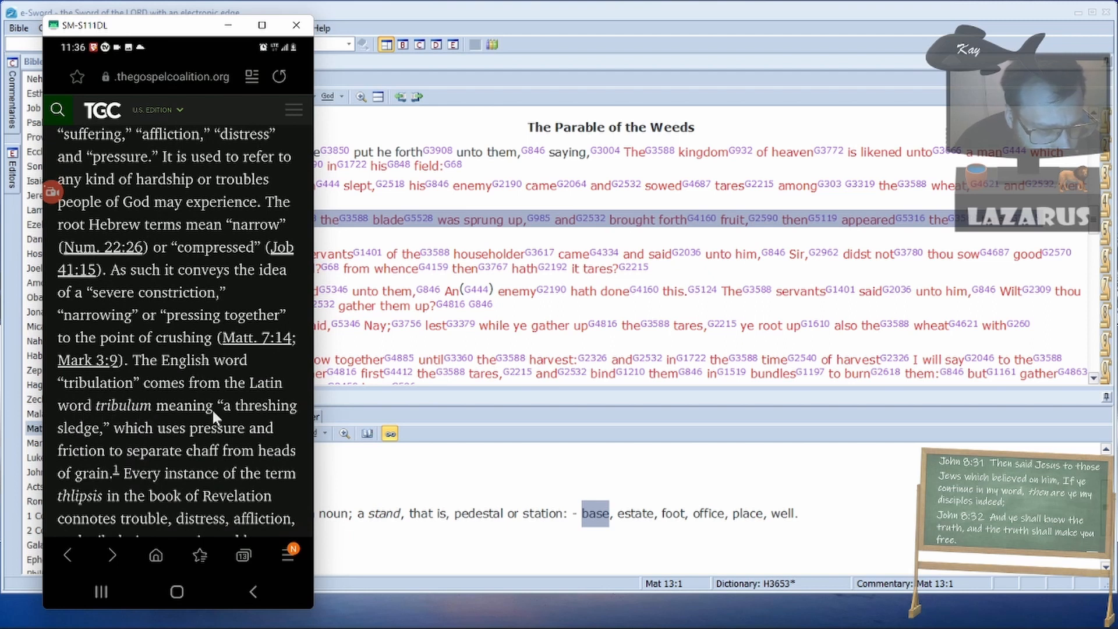
pyautogui.moveTo(146, 440)
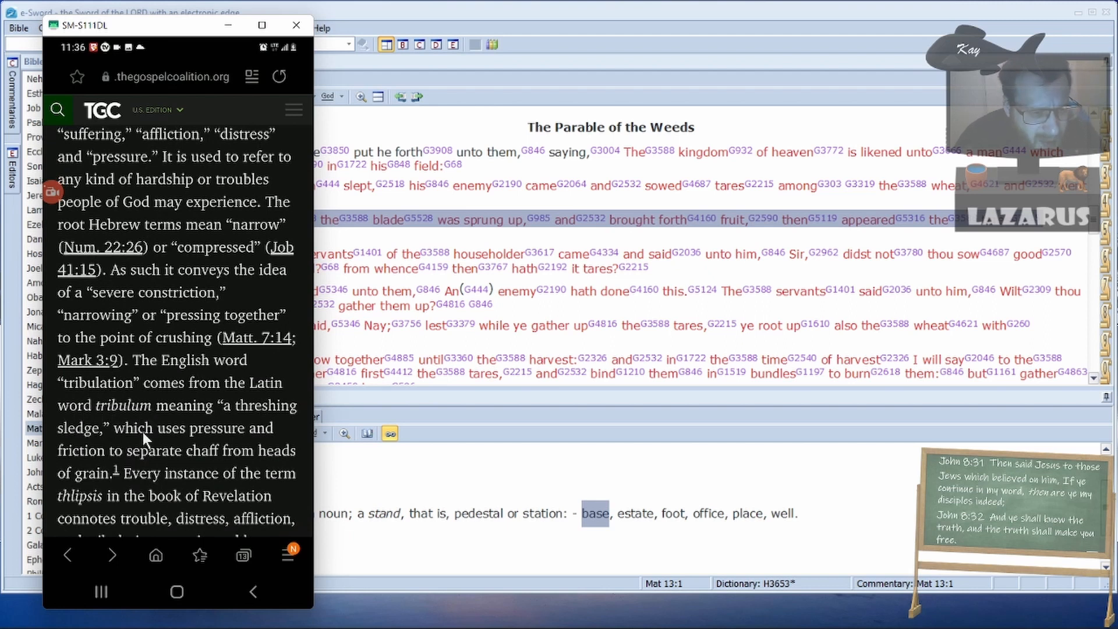
pyautogui.moveTo(296, 435)
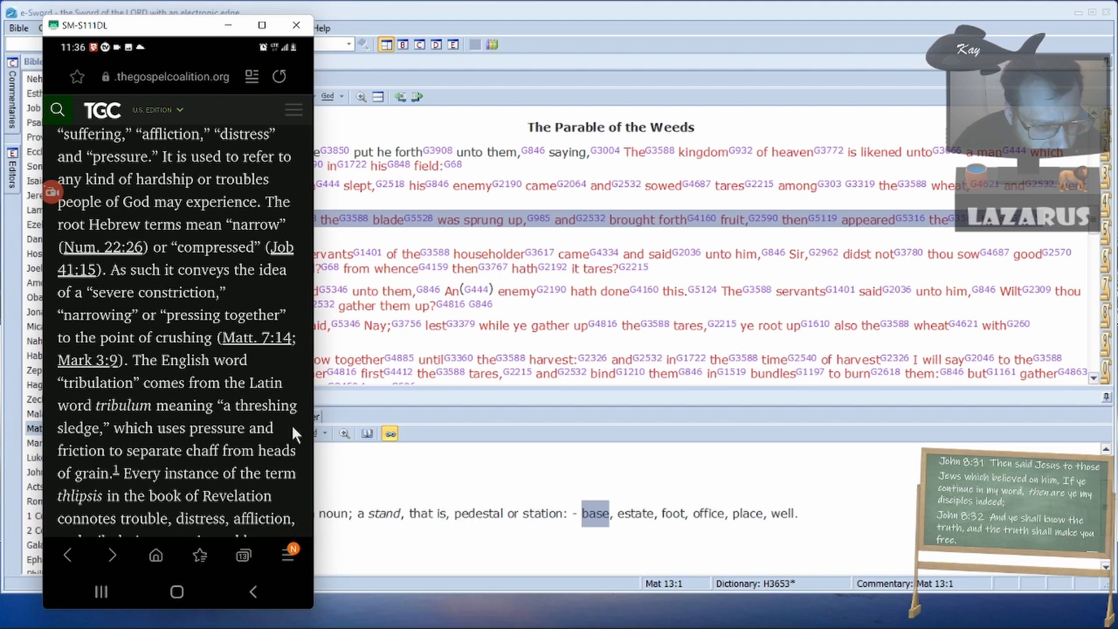
pyautogui.moveTo(182, 463)
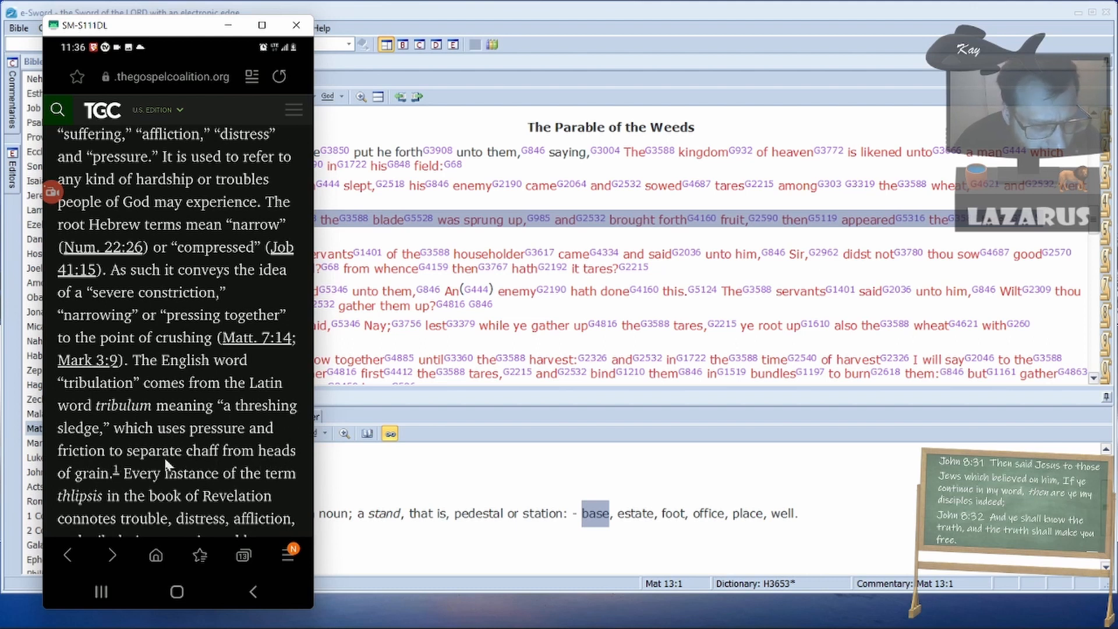
pyautogui.moveTo(110, 483)
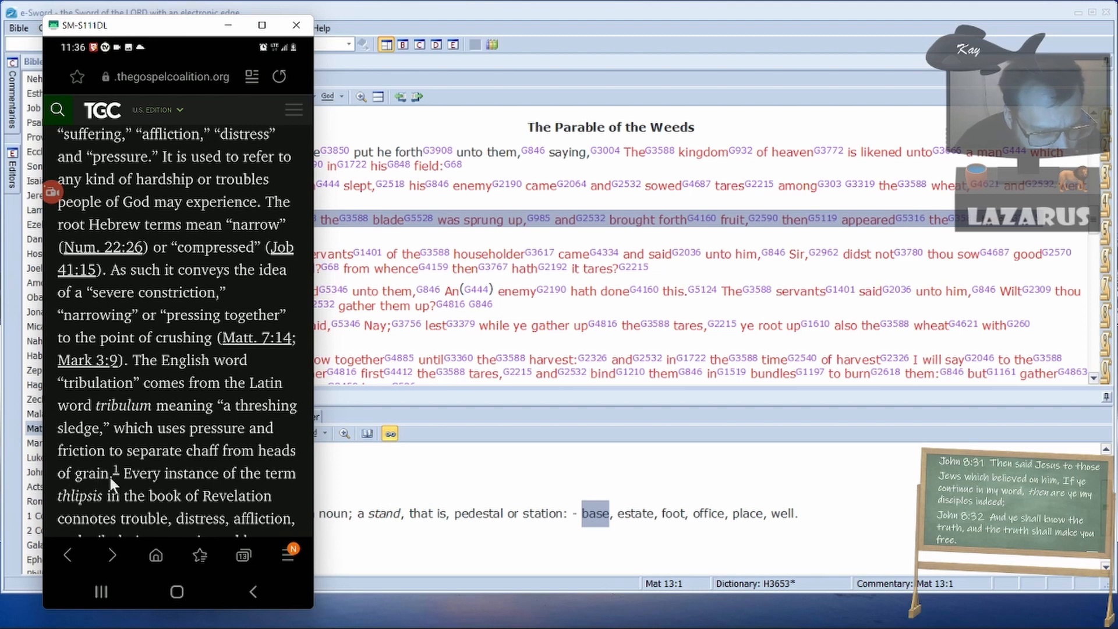
pyautogui.moveTo(610, 57)
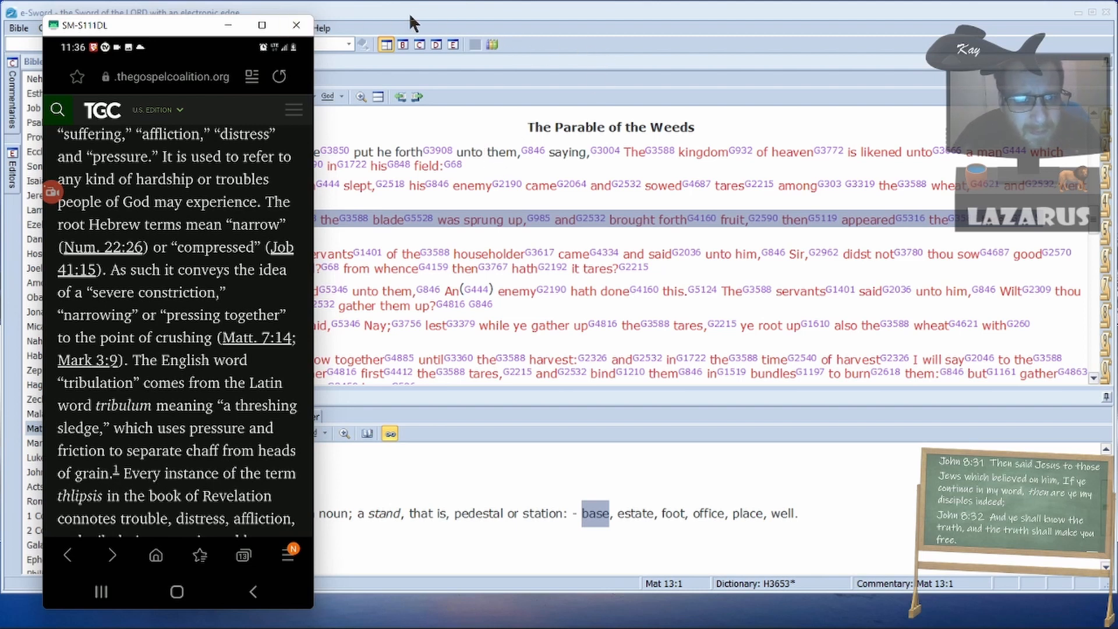
pyautogui.moveTo(383, 228)
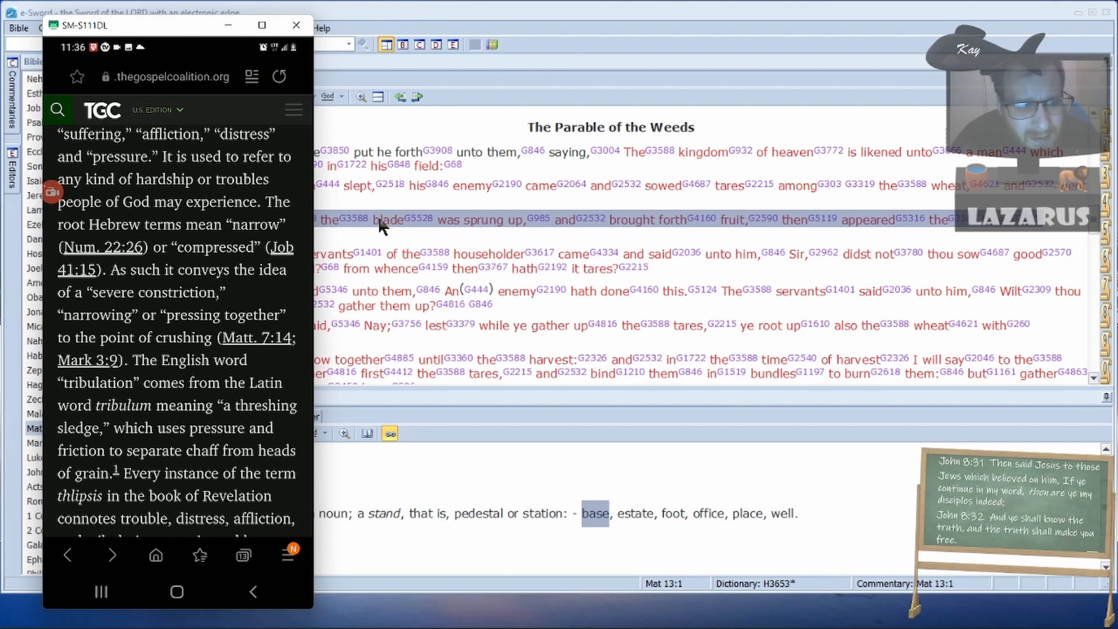
pyautogui.moveTo(290, 314)
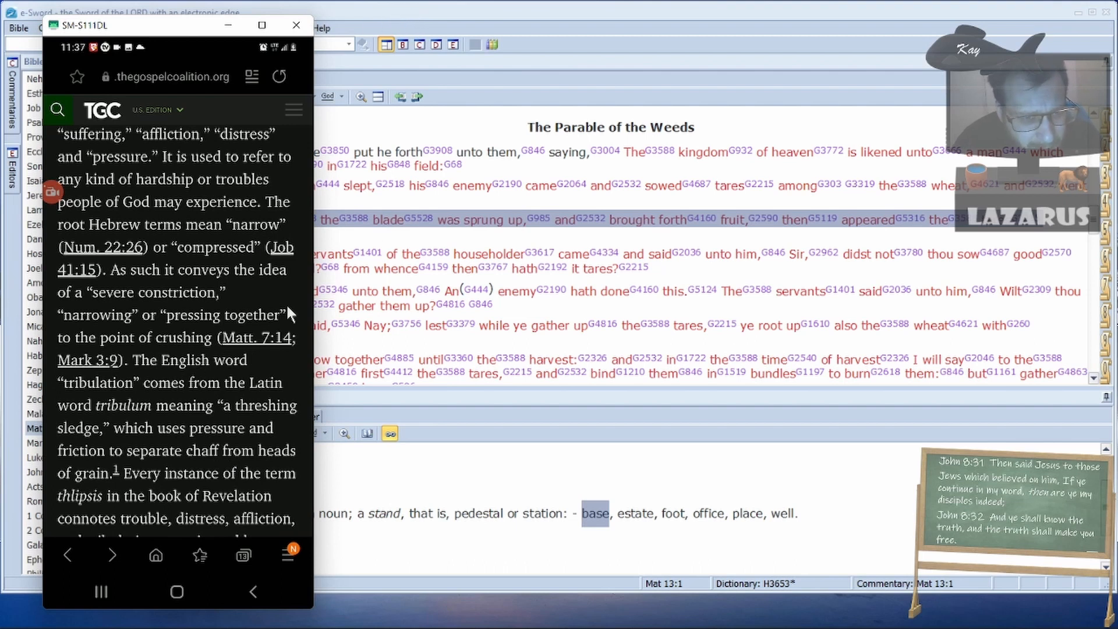
# - Return to the KJV+ reader, select along Matthew 13:26–28 and scroll toward verse 31
pyautogui.click(295, 25)
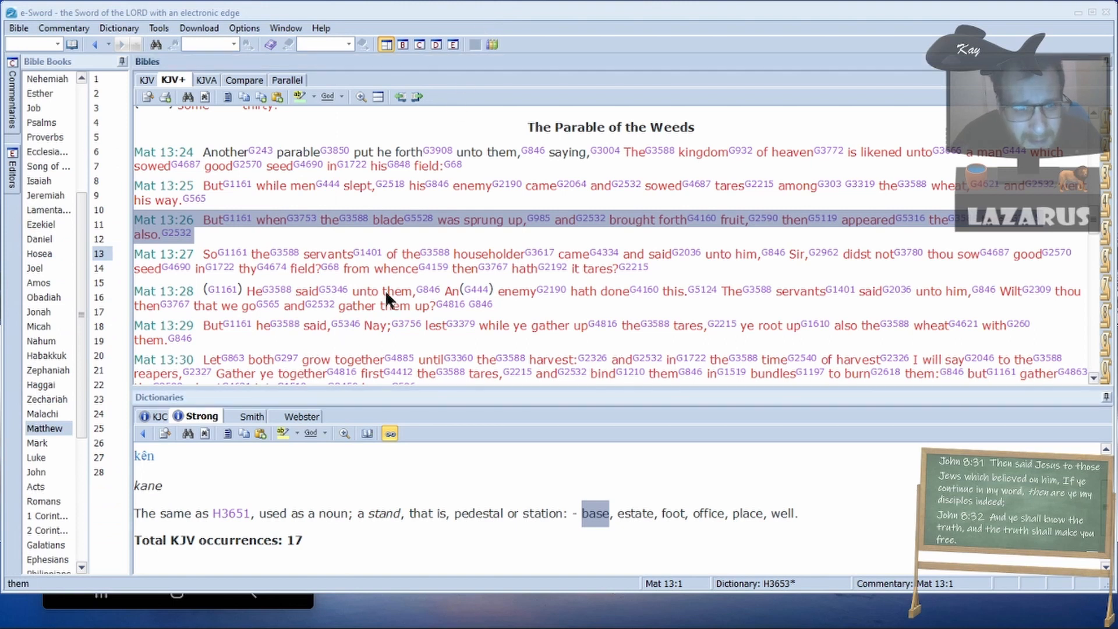
pyautogui.scroll(3)
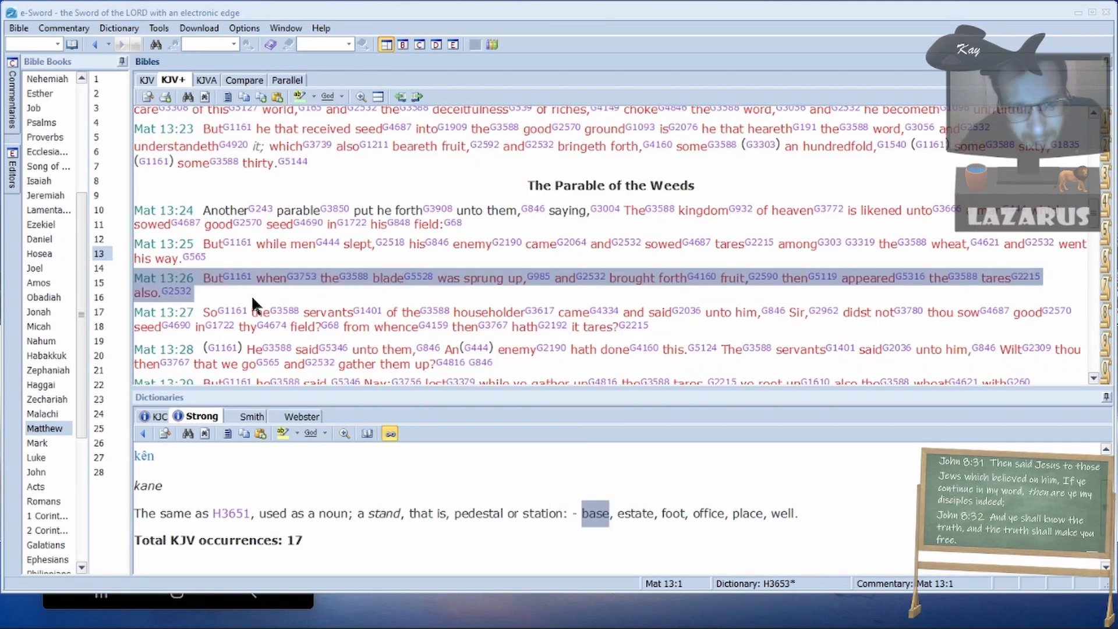
pyautogui.moveTo(289, 298)
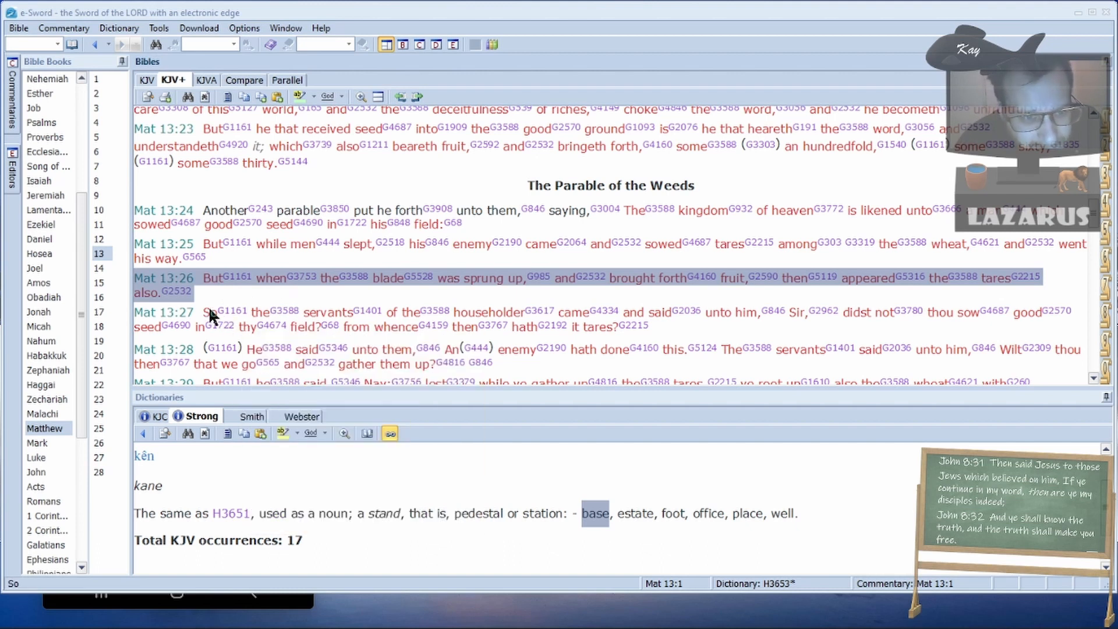
pyautogui.moveTo(556, 296)
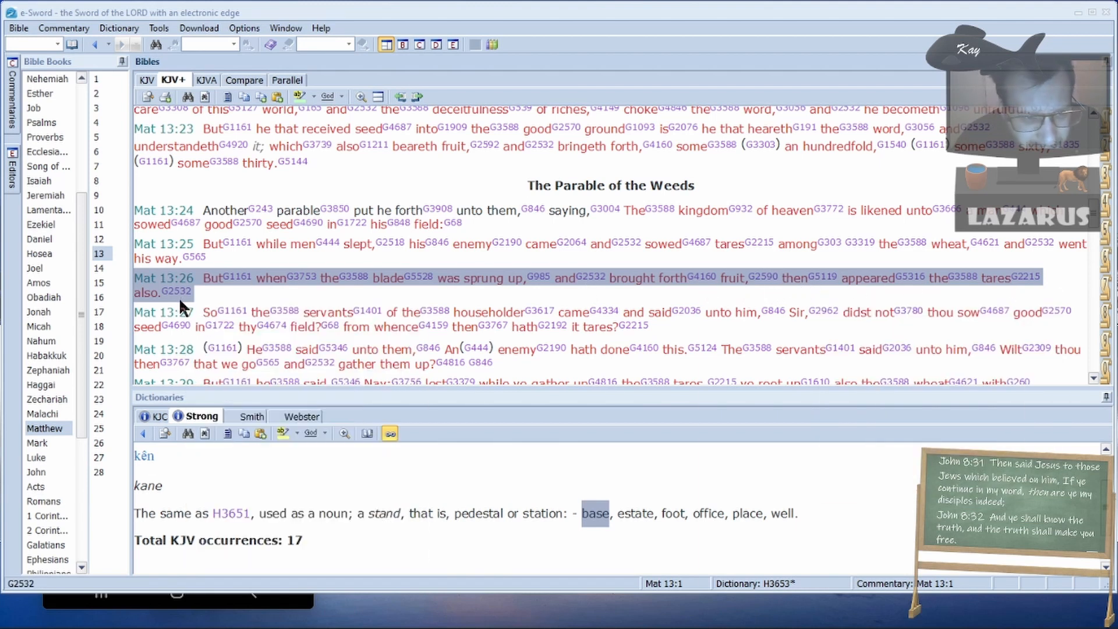
pyautogui.click(210, 312)
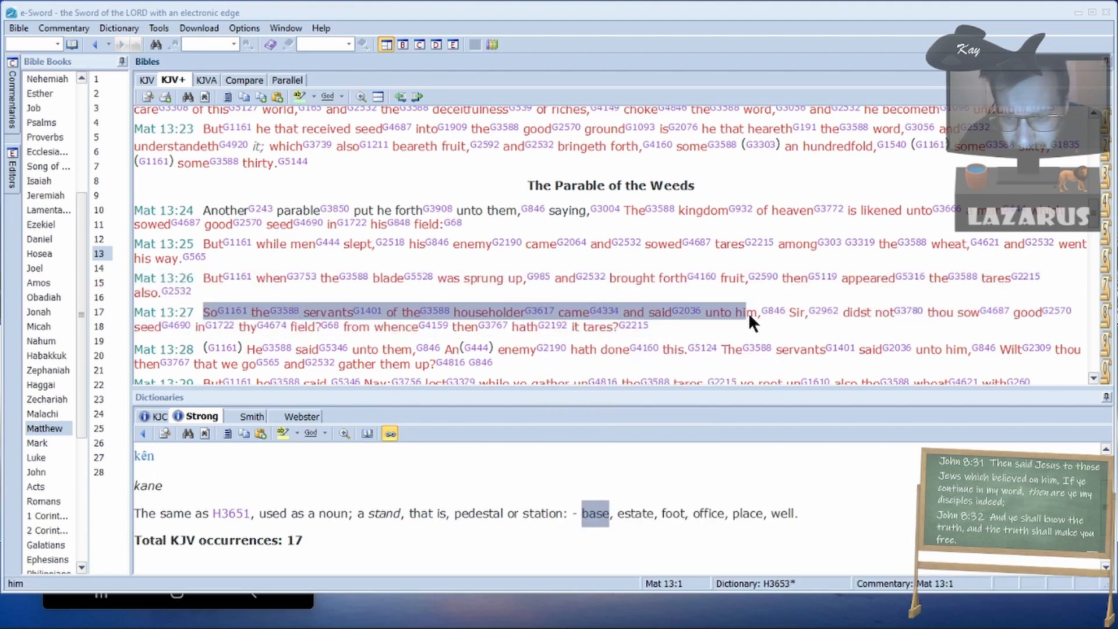
pyautogui.moveTo(911, 319)
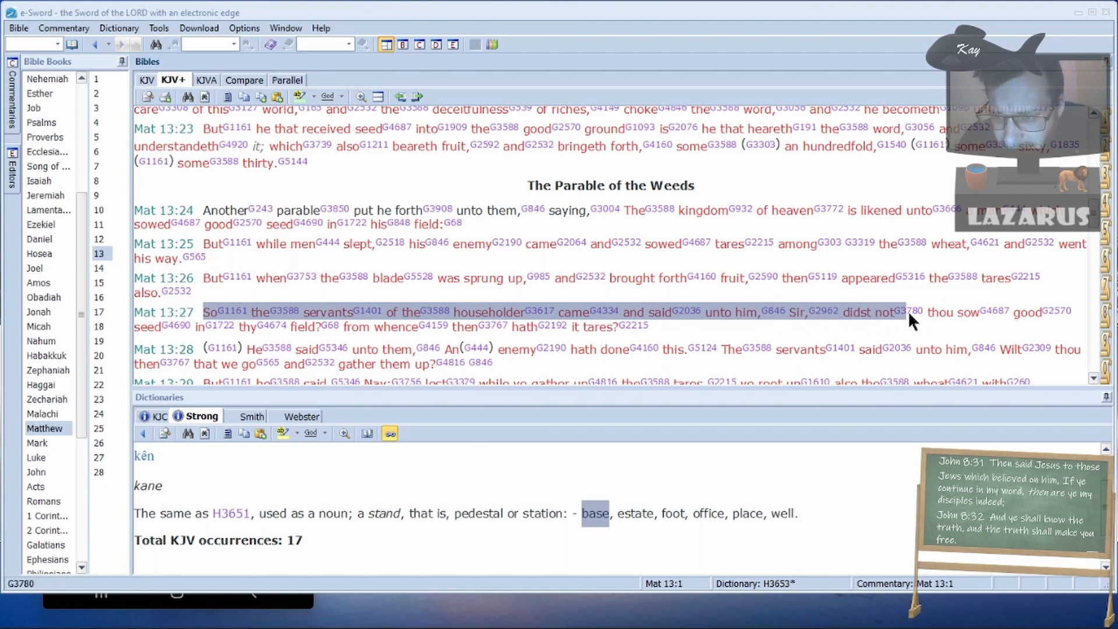
pyautogui.moveTo(175, 325)
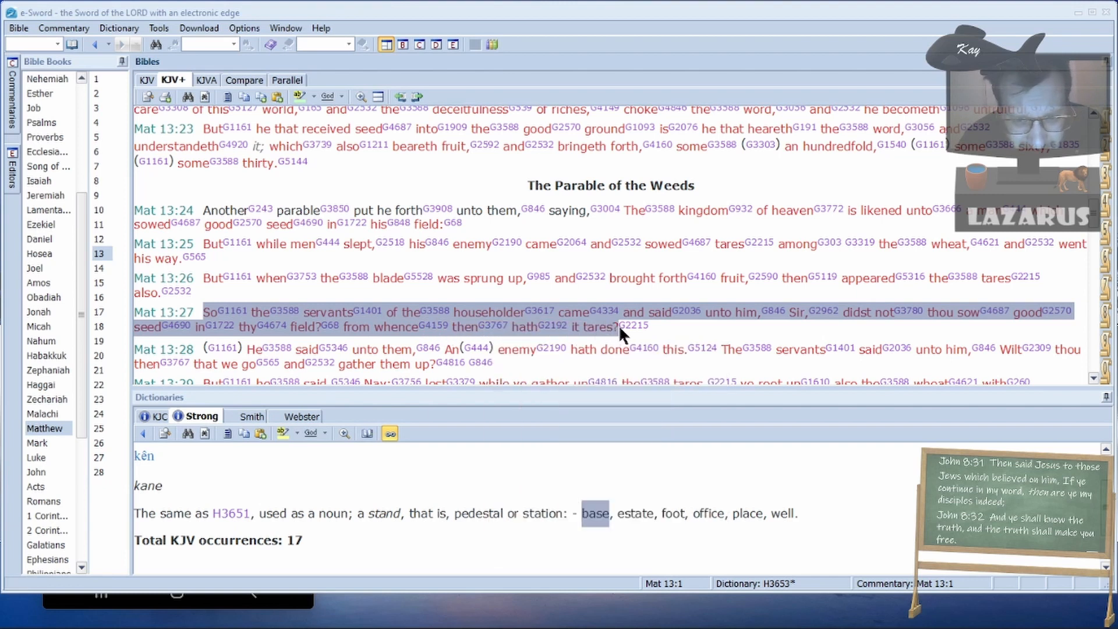
pyautogui.scroll(-3)
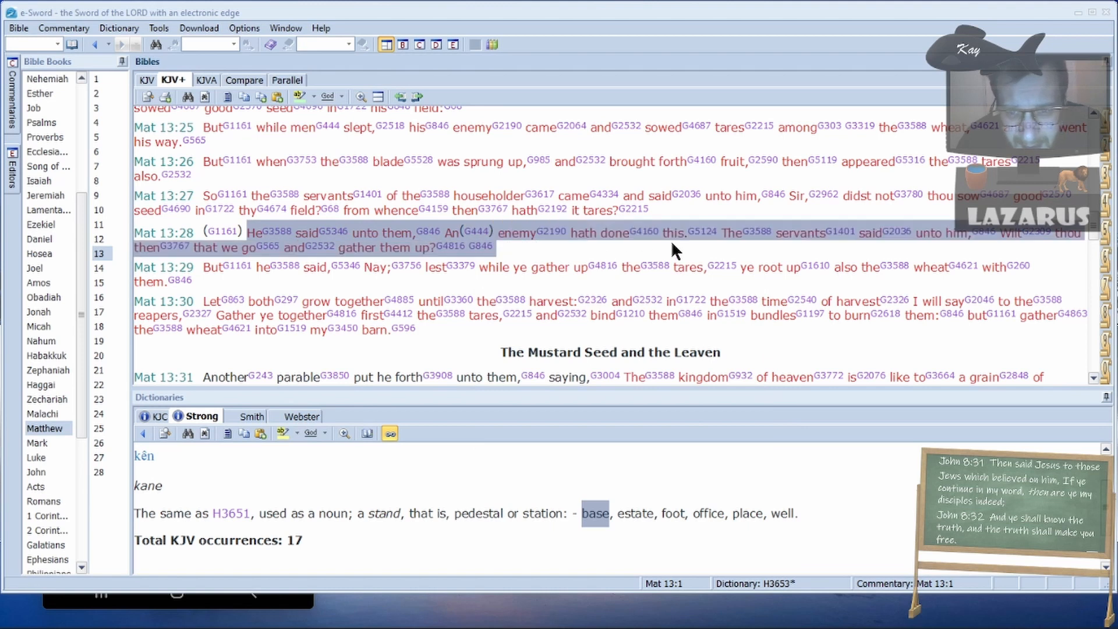
pyautogui.moveTo(889, 233)
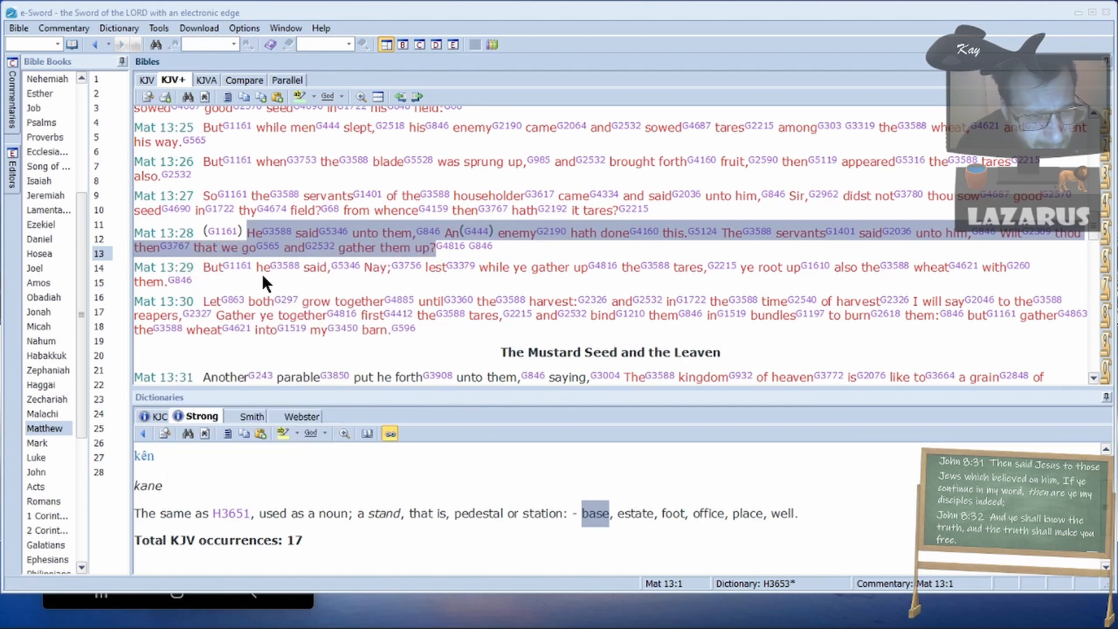
pyautogui.moveTo(221, 296)
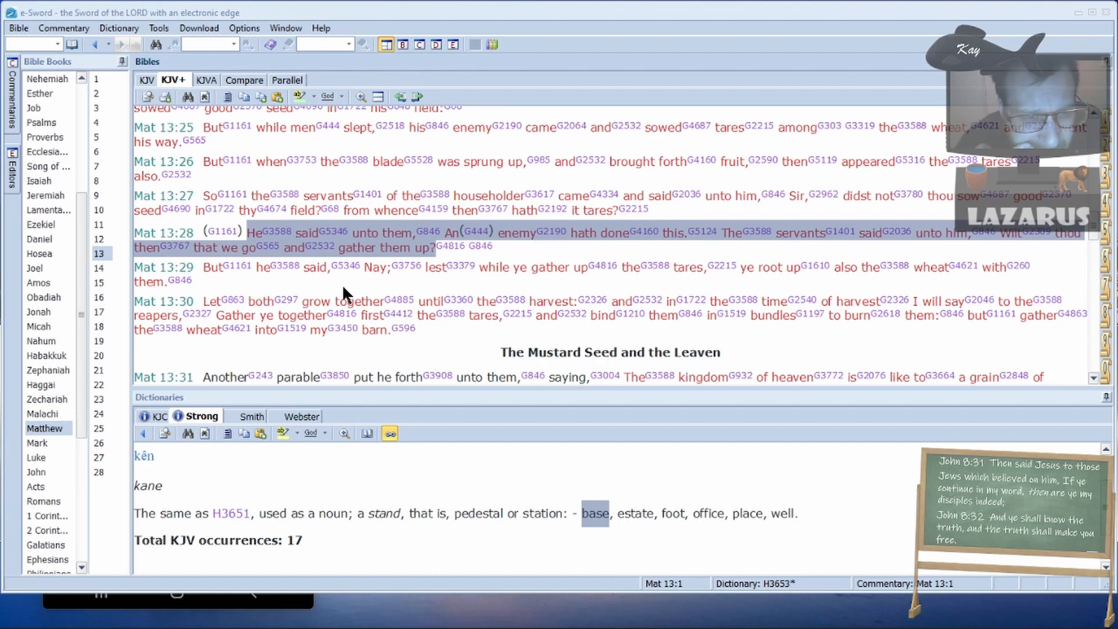
pyautogui.moveTo(510, 286)
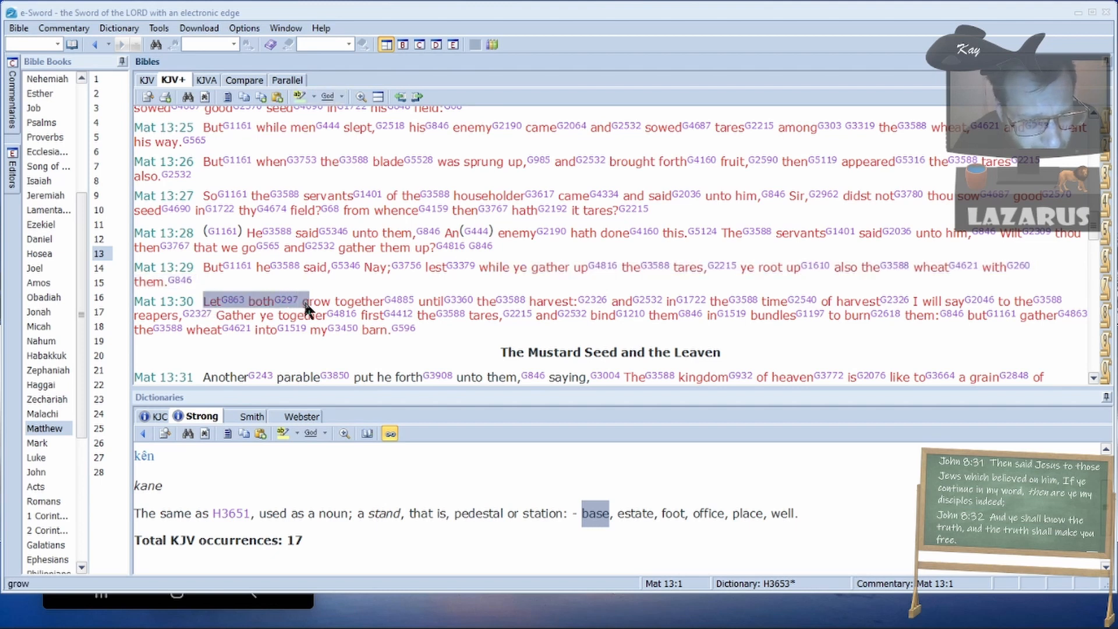
pyautogui.moveTo(447, 301)
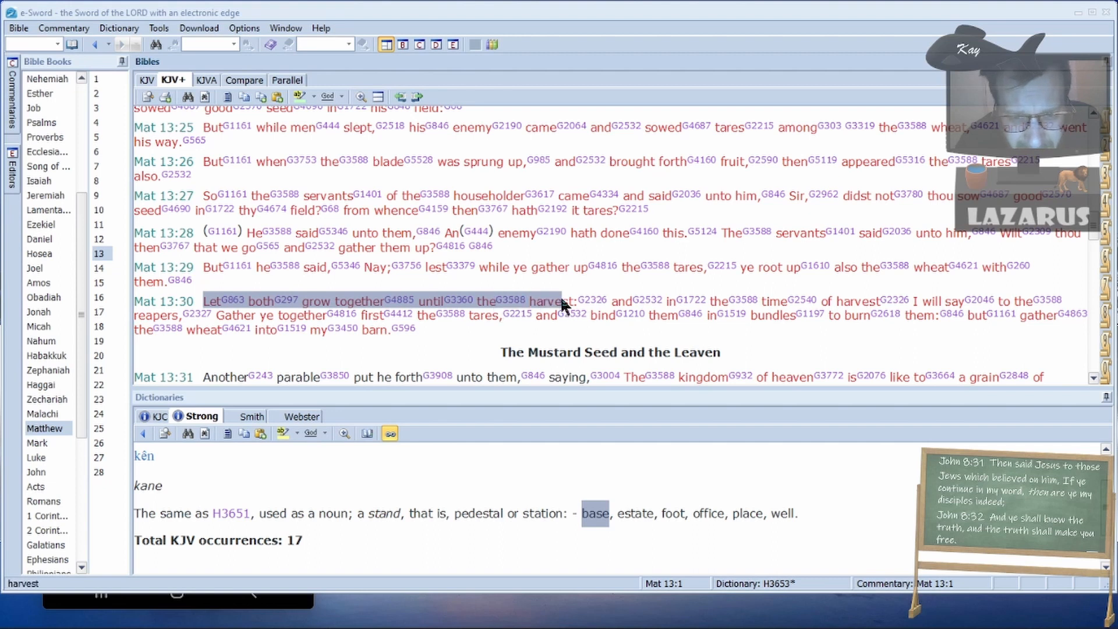
pyautogui.moveTo(590, 301)
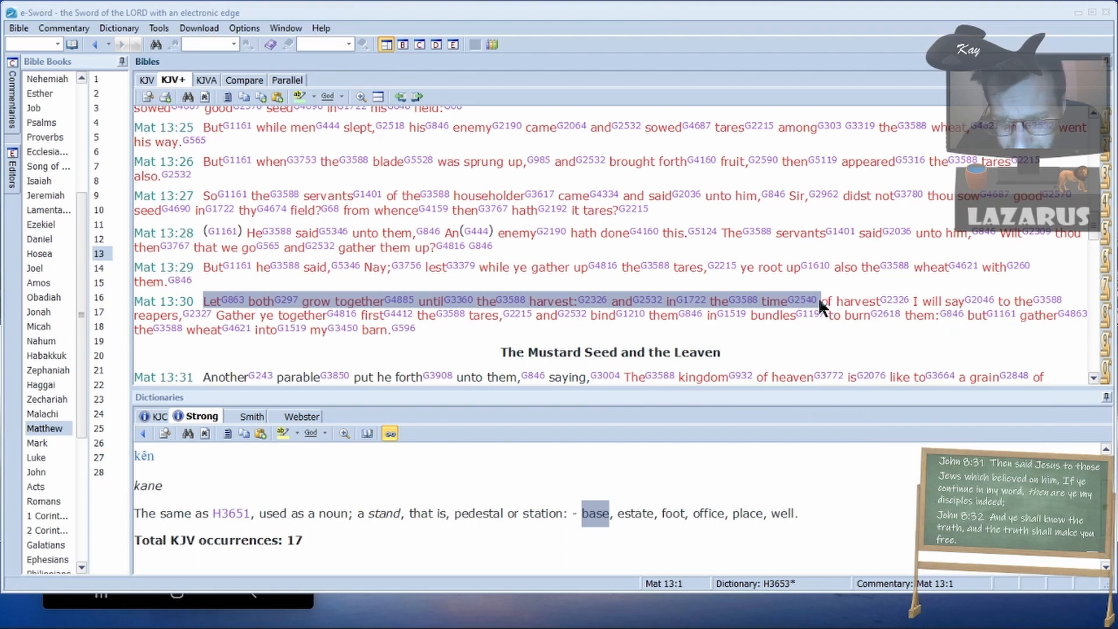
pyautogui.moveTo(809, 301)
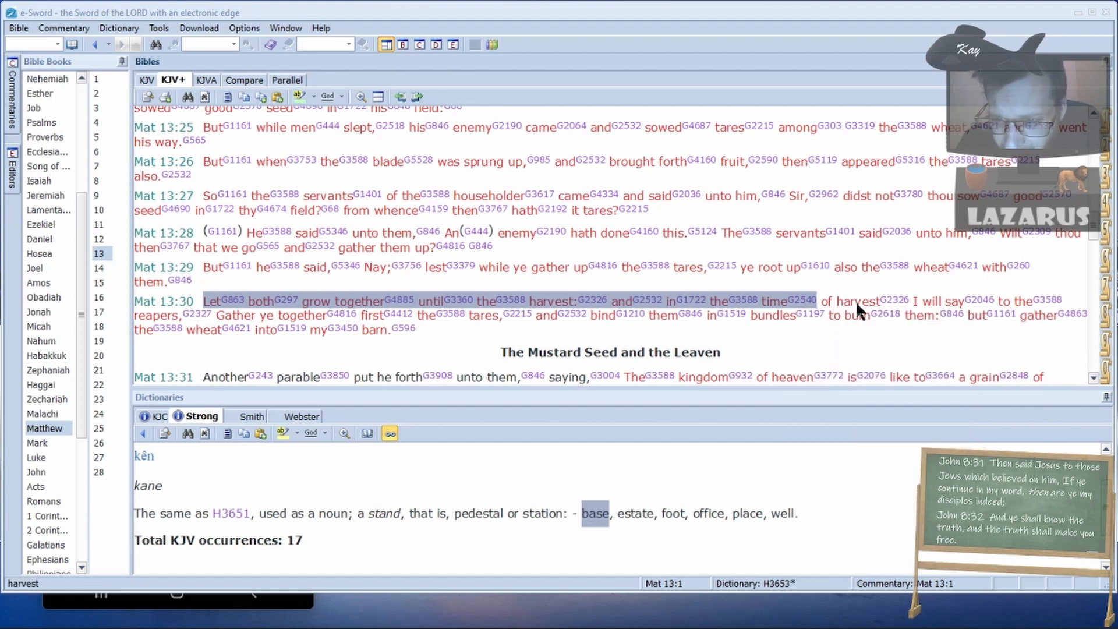
pyautogui.moveTo(192, 334)
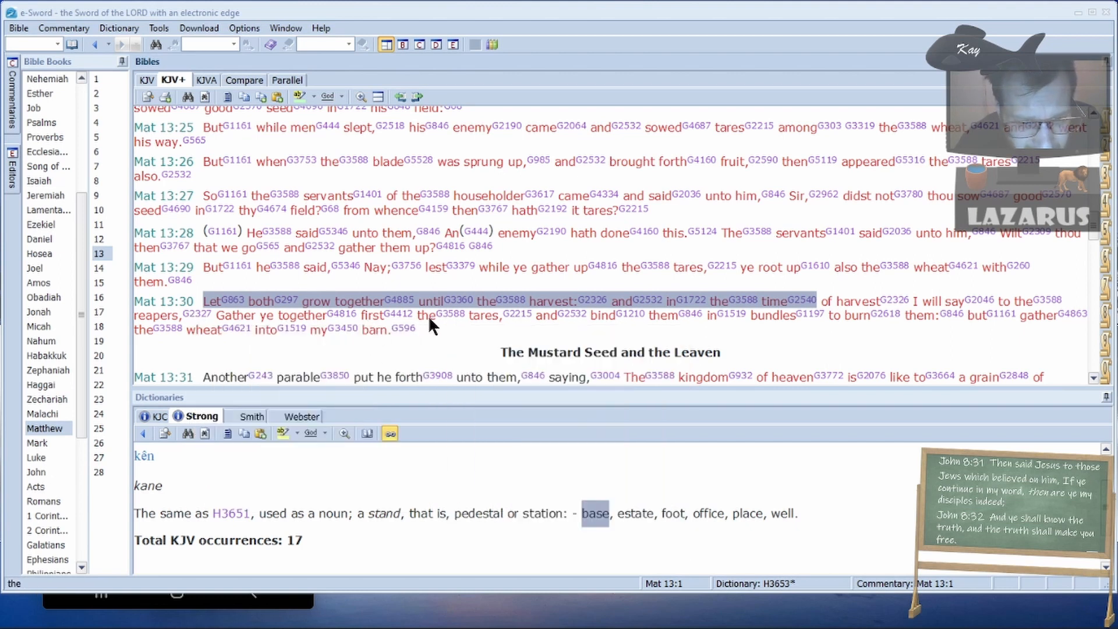
pyautogui.moveTo(495, 336)
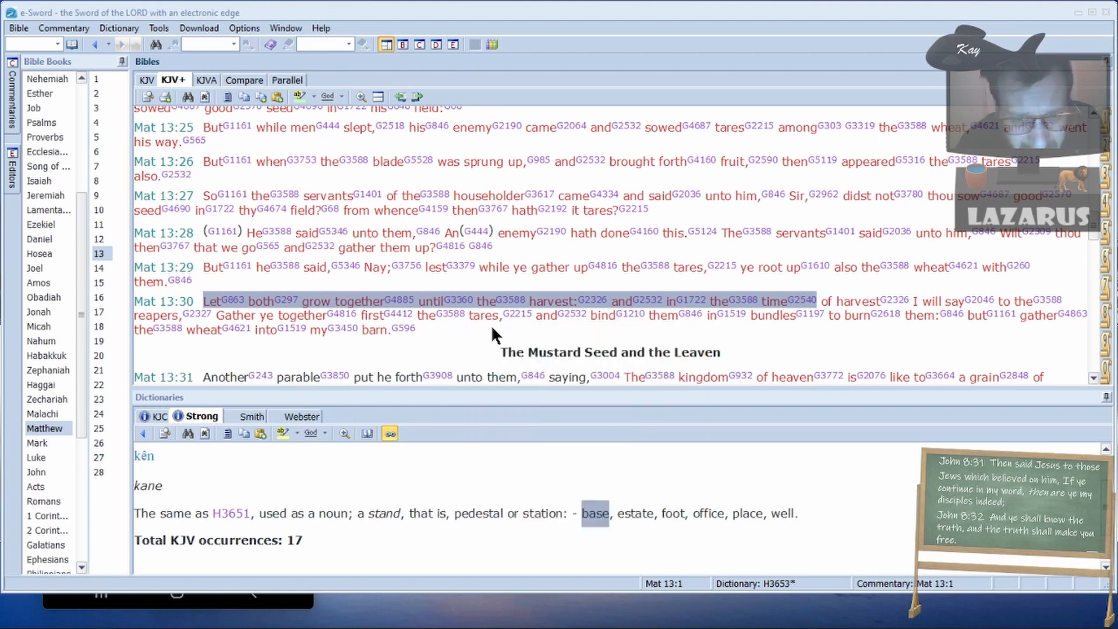
pyautogui.moveTo(669, 331)
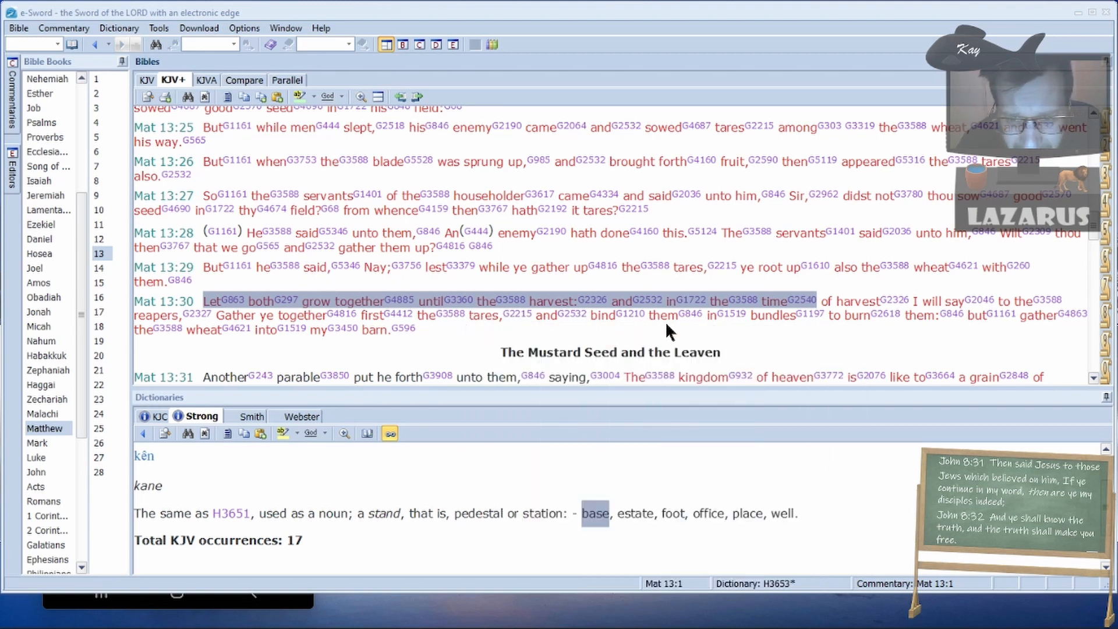
pyautogui.moveTo(829, 327)
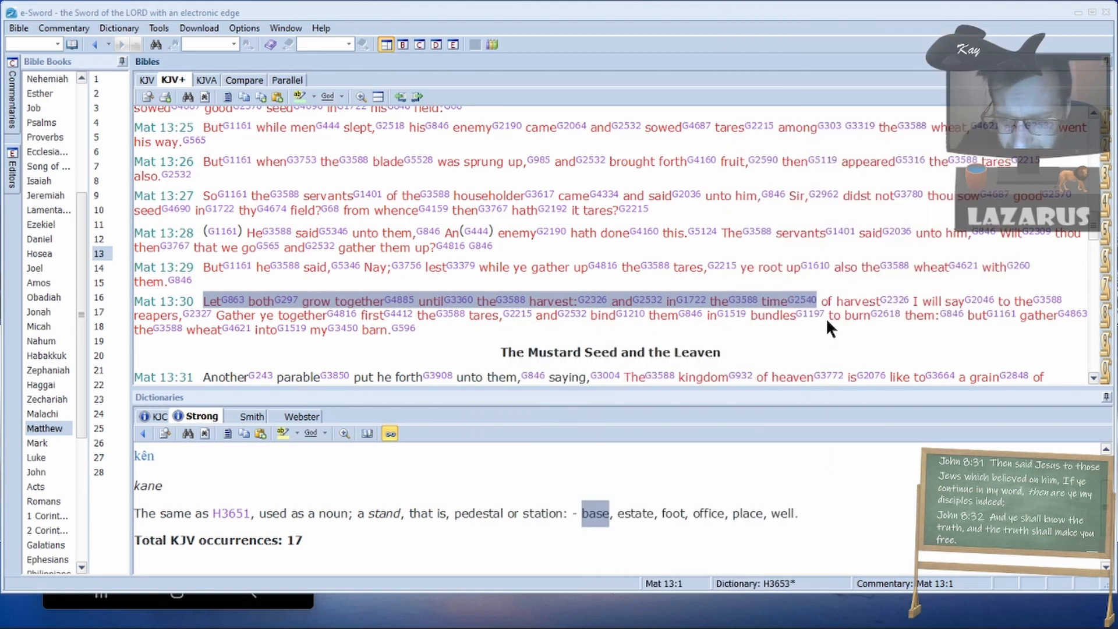
pyautogui.moveTo(978, 315)
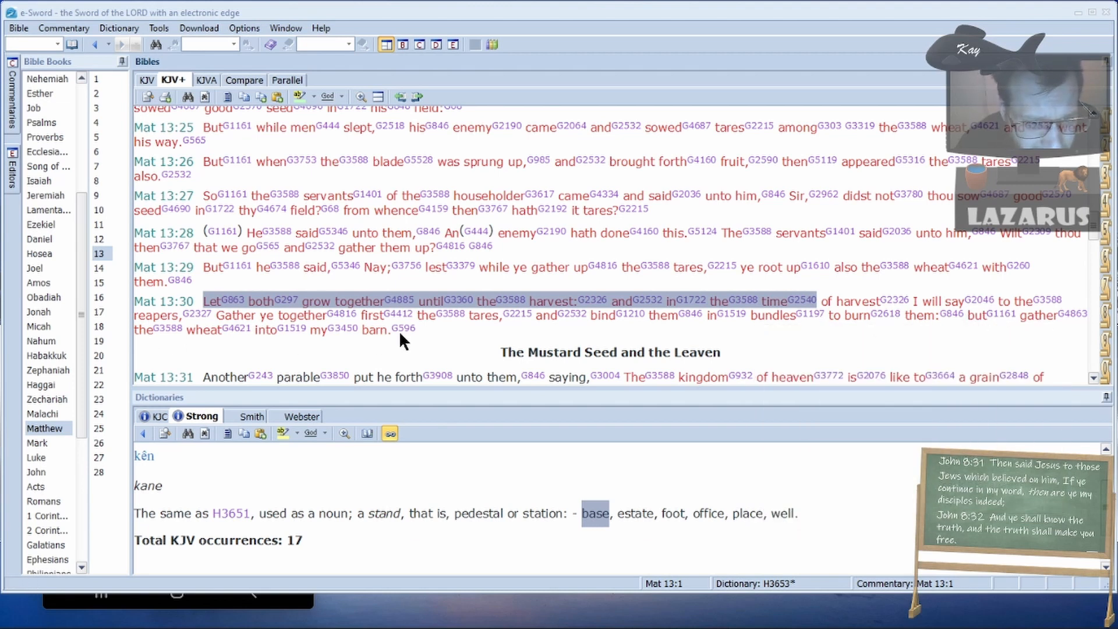
pyautogui.moveTo(270, 351)
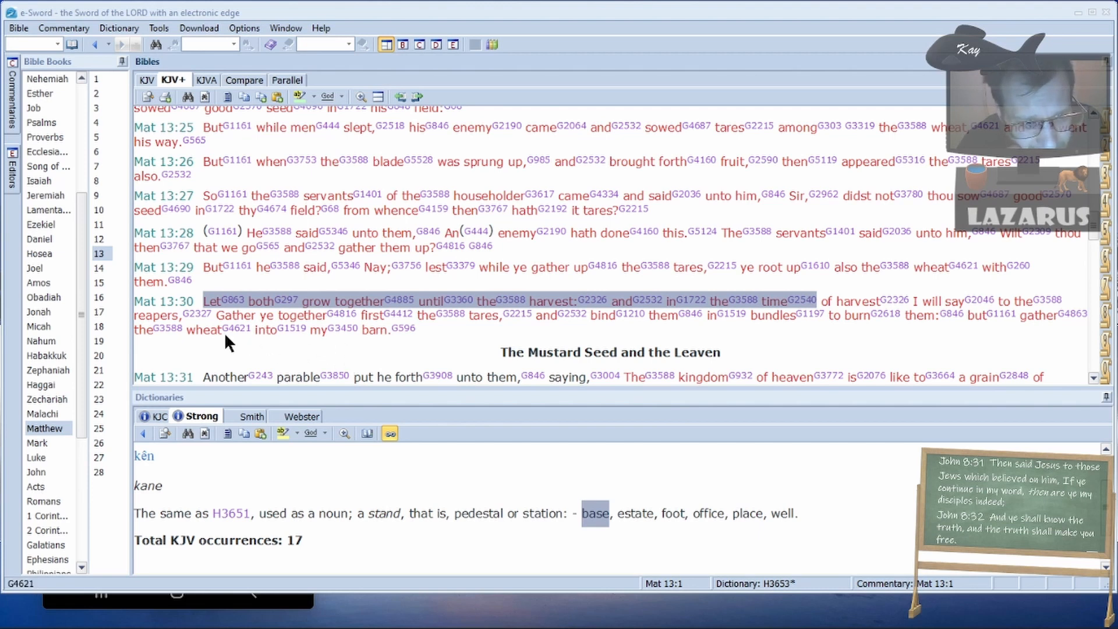
pyautogui.moveTo(178, 324)
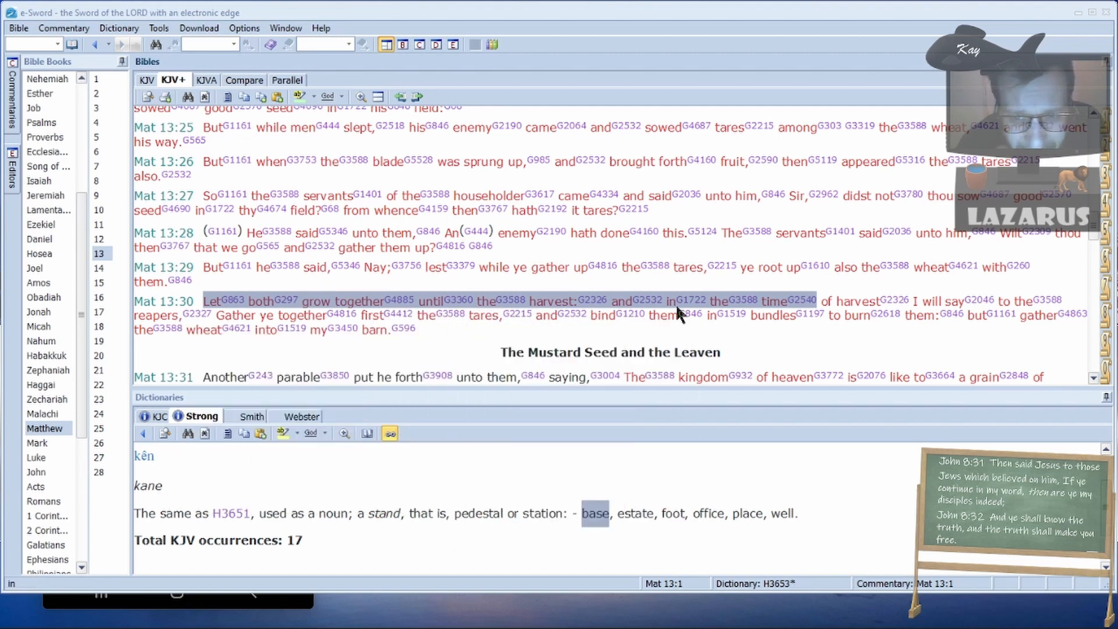
pyautogui.moveTo(307, 314)
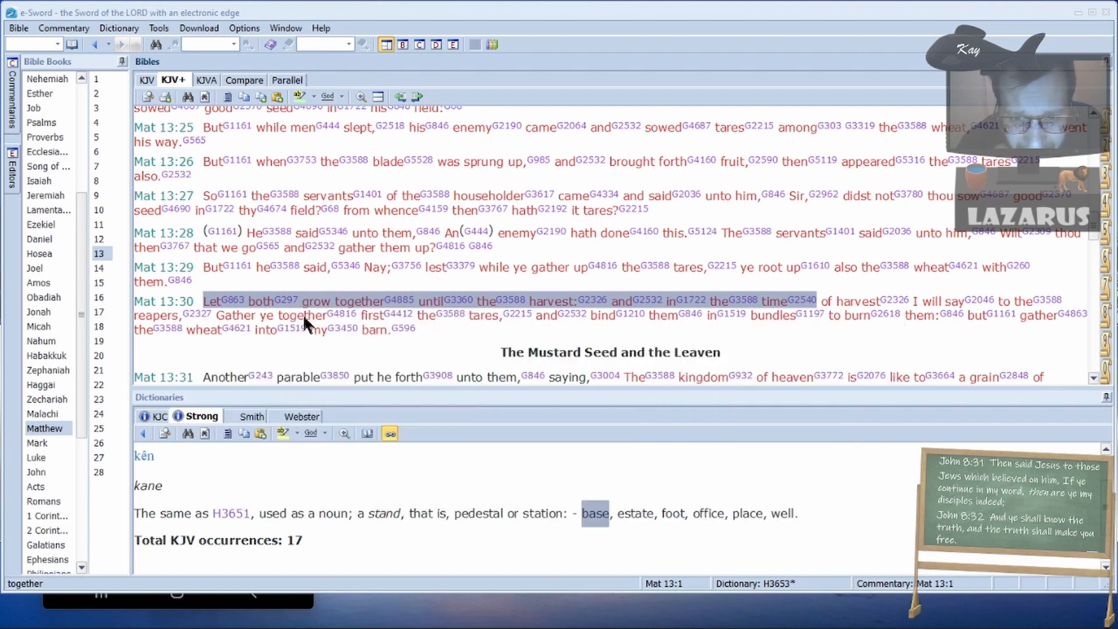
# - Scroll the Bible pane from Matthew 13:24–25 down through verses 26–28
pyautogui.scroll(3)
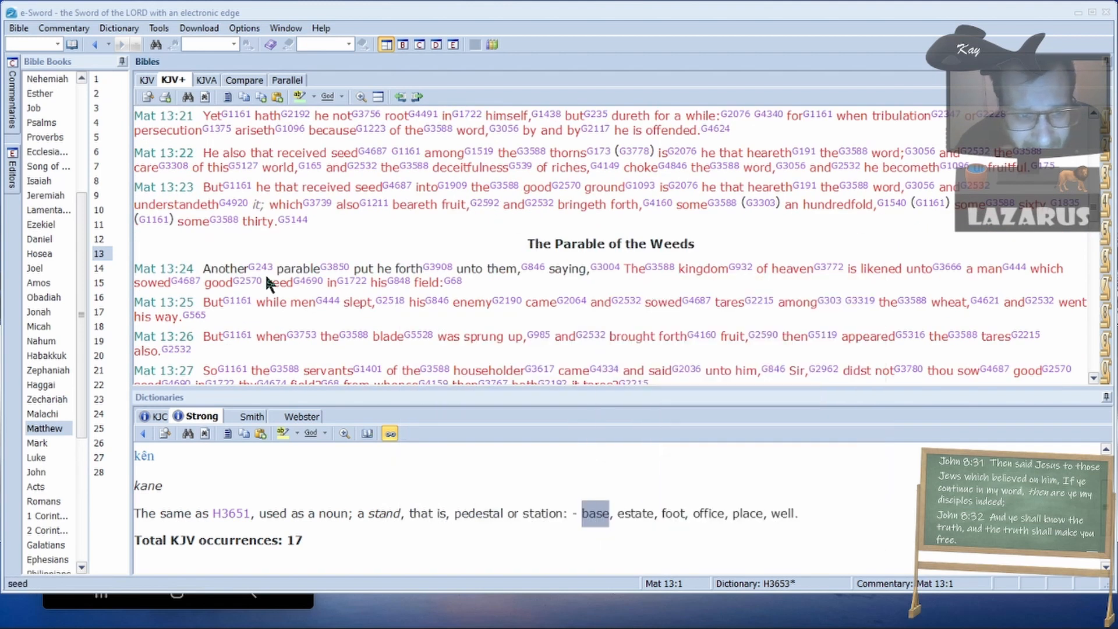
pyautogui.moveTo(211, 273)
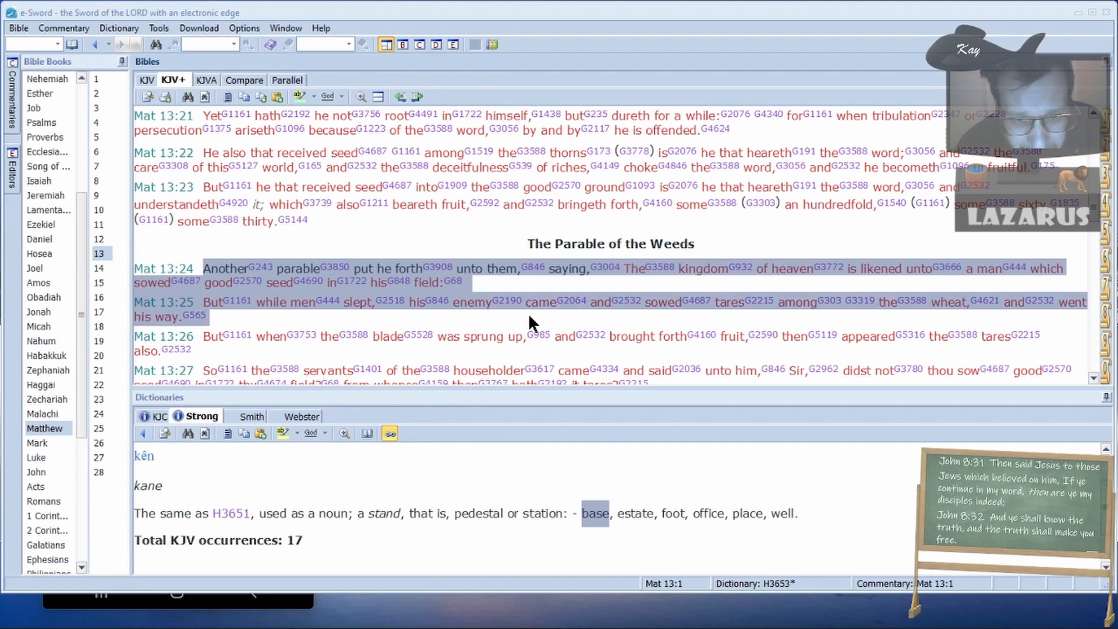
pyautogui.moveTo(667, 325)
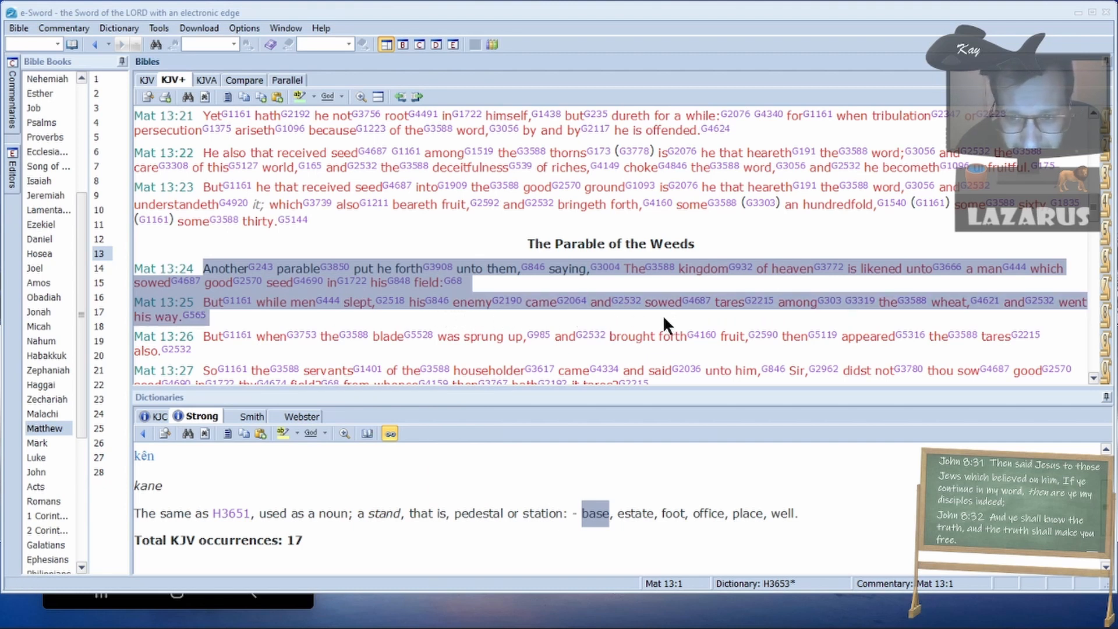
pyautogui.scroll(-3)
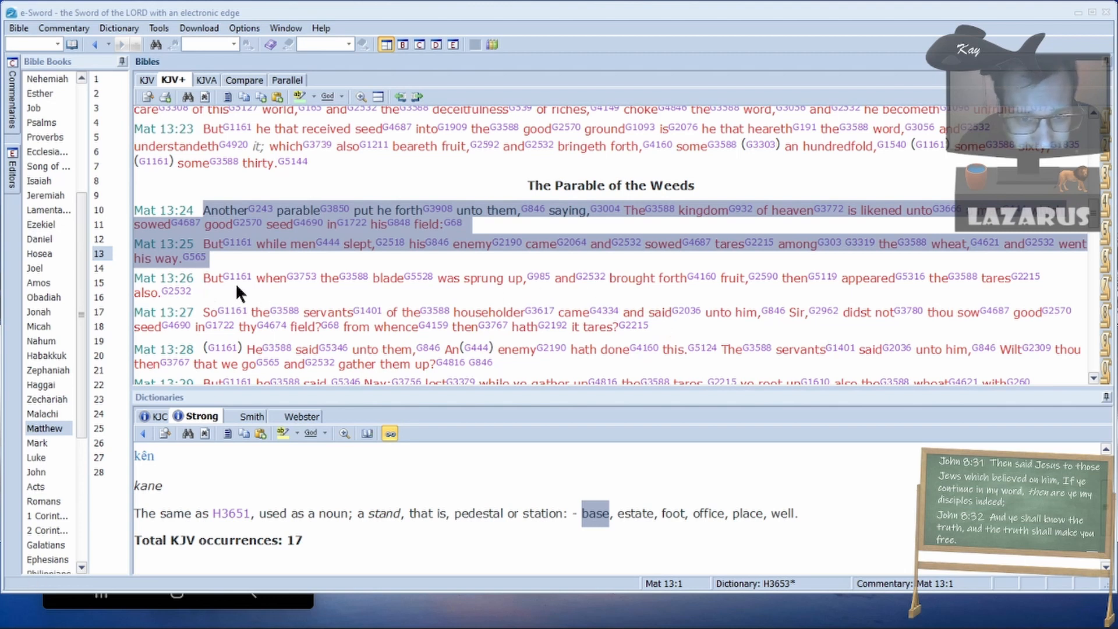
pyautogui.moveTo(945, 296)
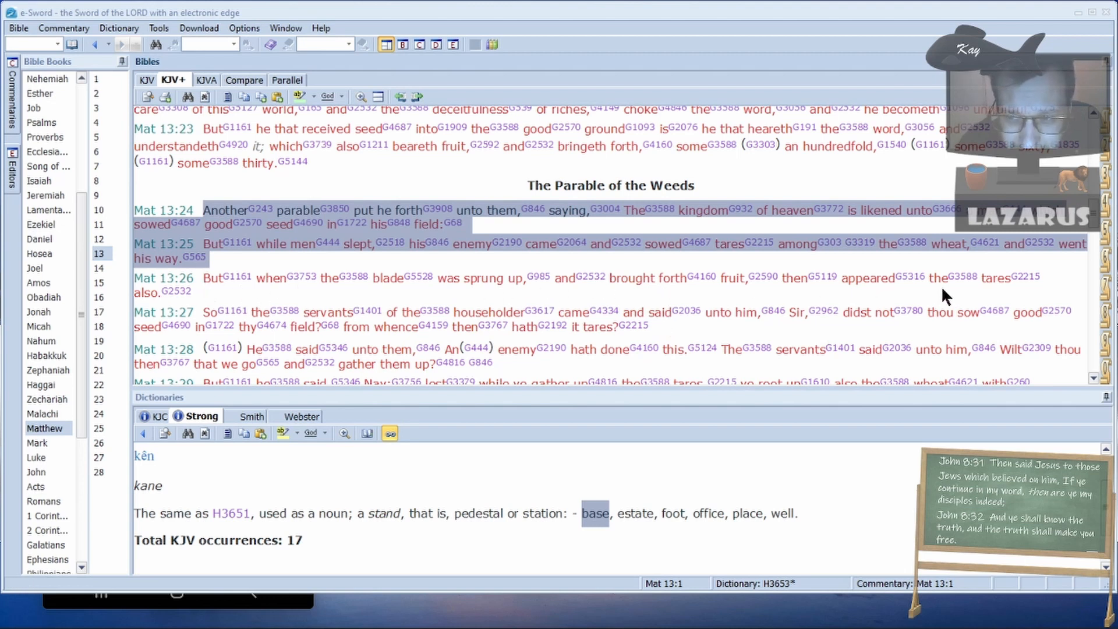
pyautogui.moveTo(523, 327)
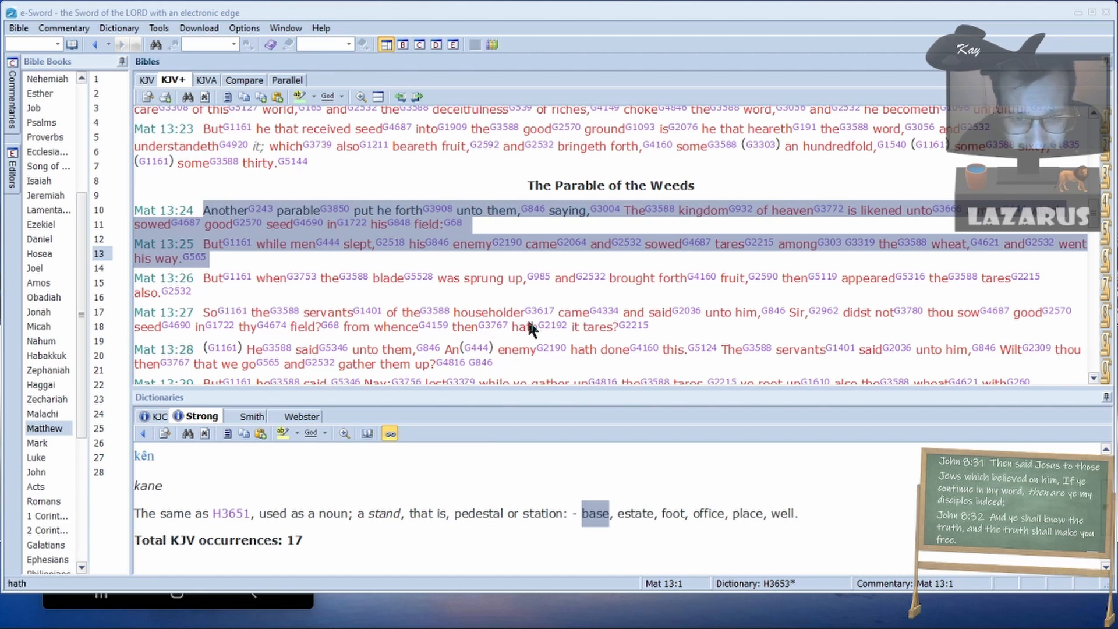
pyautogui.moveTo(826, 333)
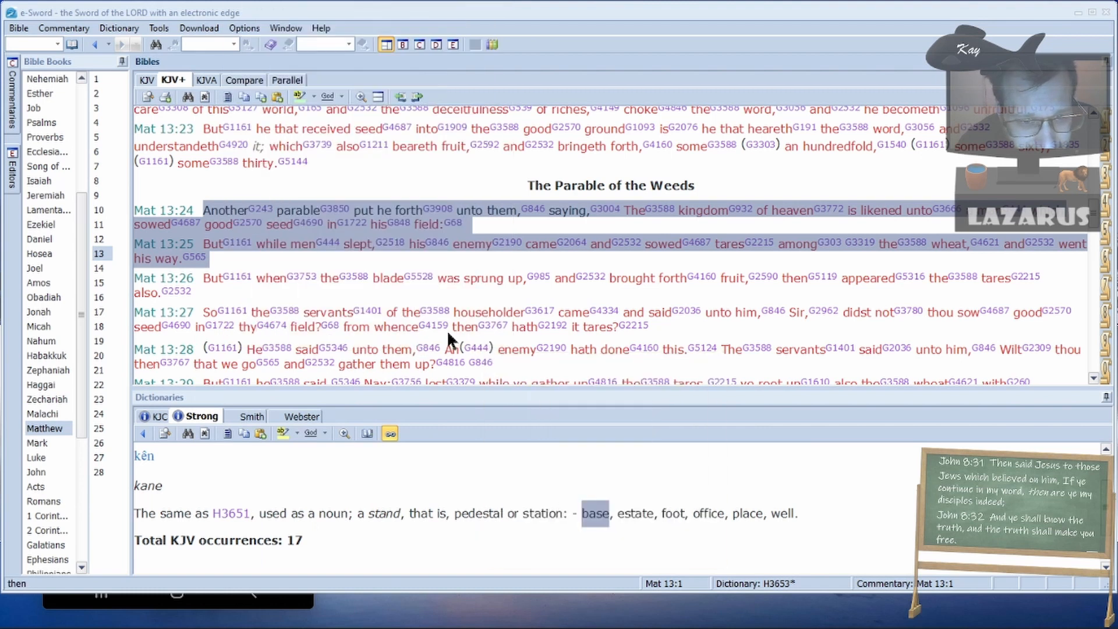
pyautogui.scroll(-3)
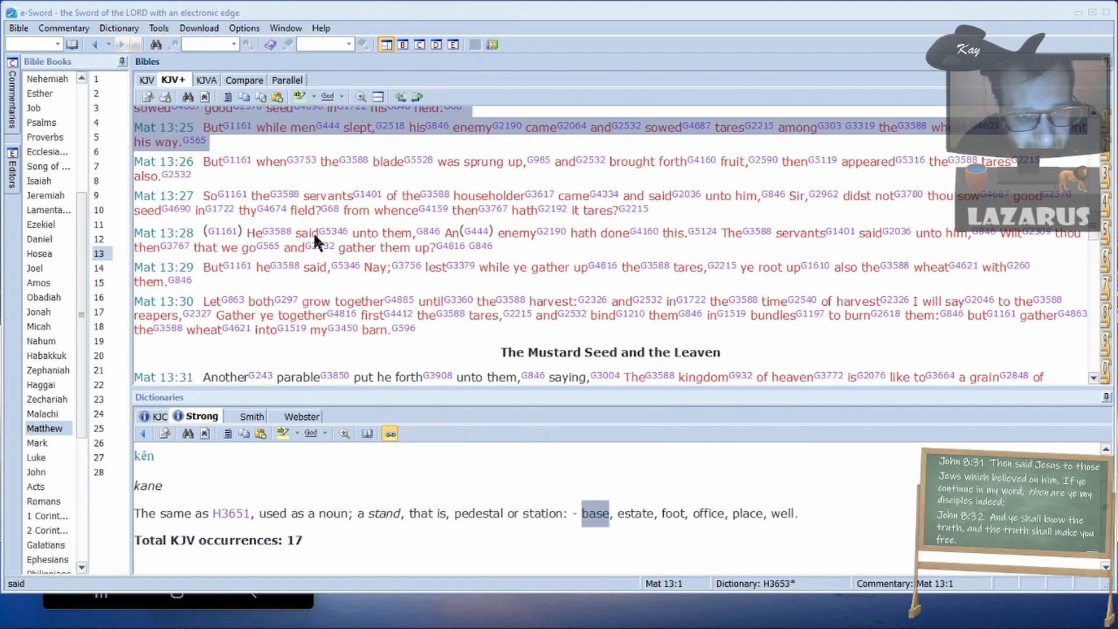
pyautogui.scroll(3)
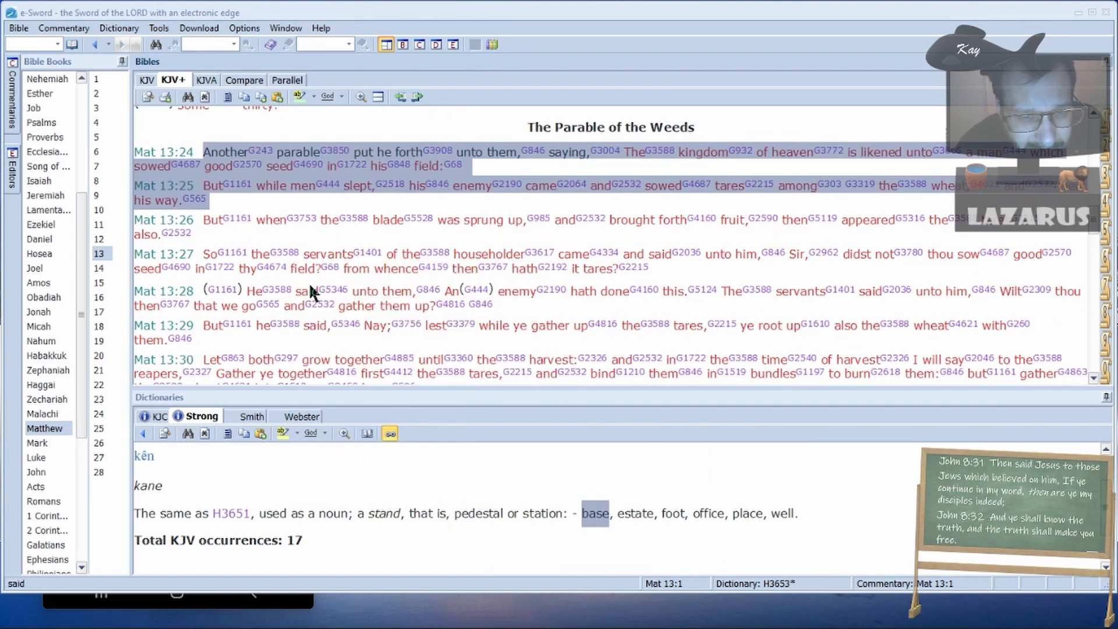
pyautogui.moveTo(349, 239)
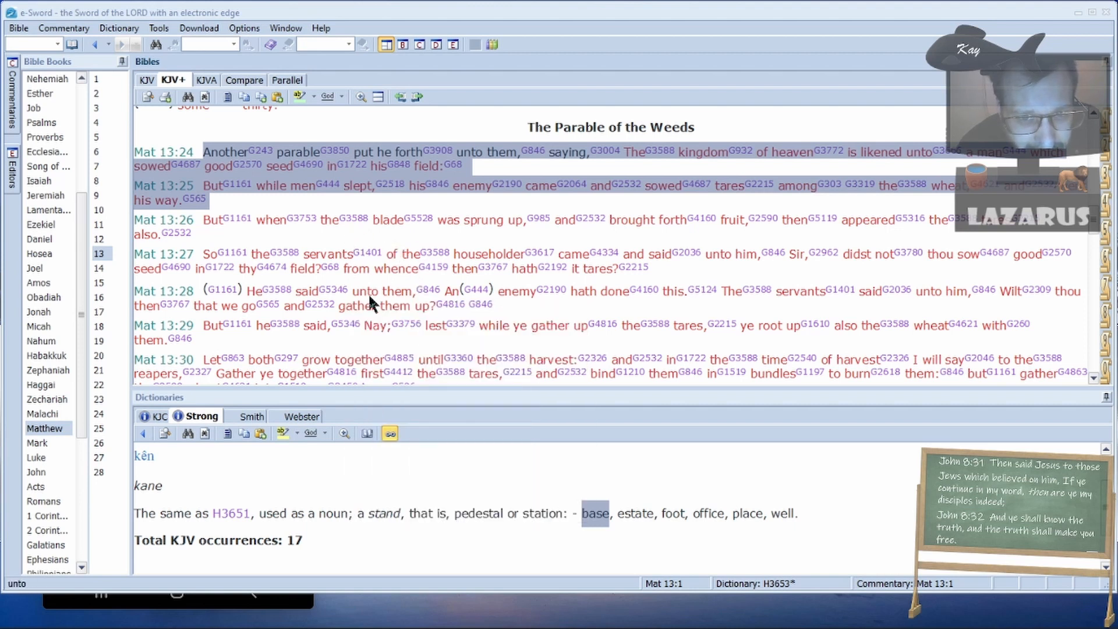
pyautogui.moveTo(384, 276)
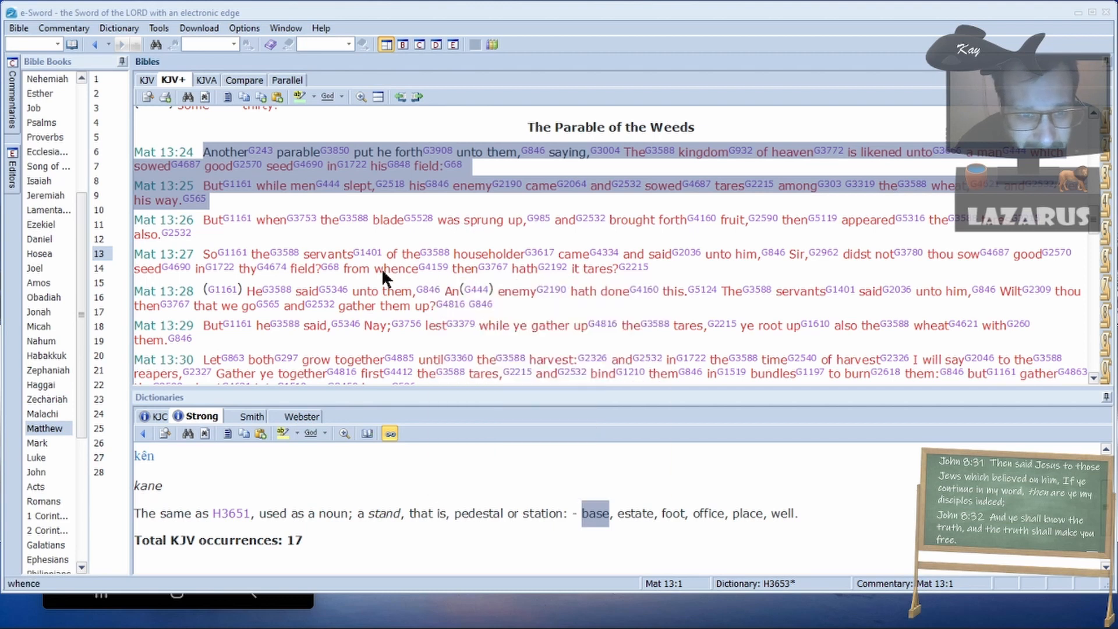
pyautogui.moveTo(252, 297)
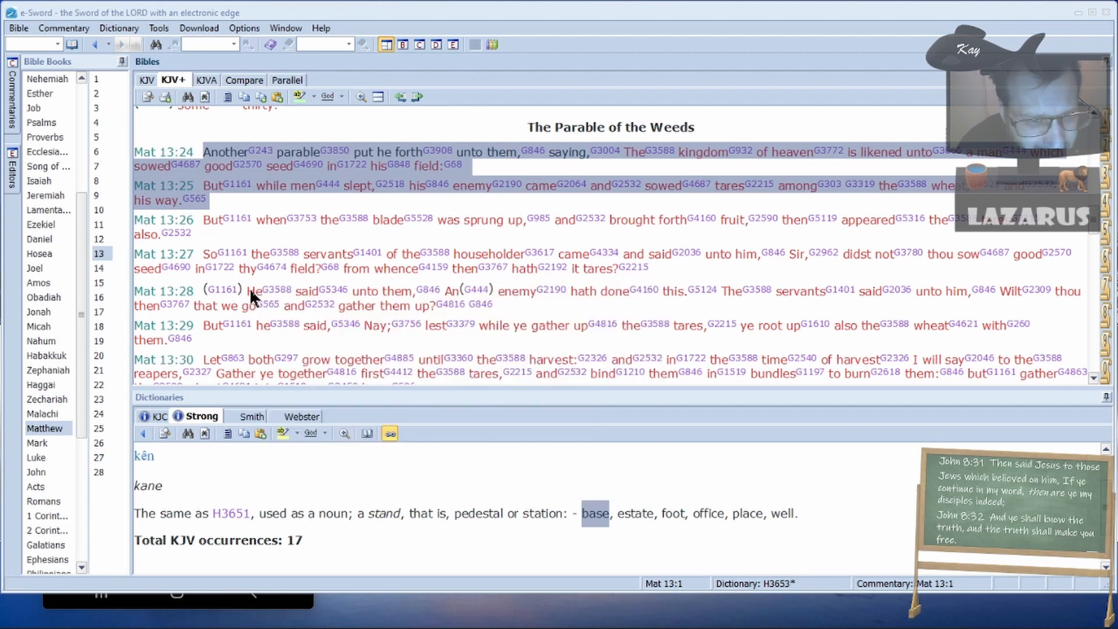
pyautogui.moveTo(941, 168)
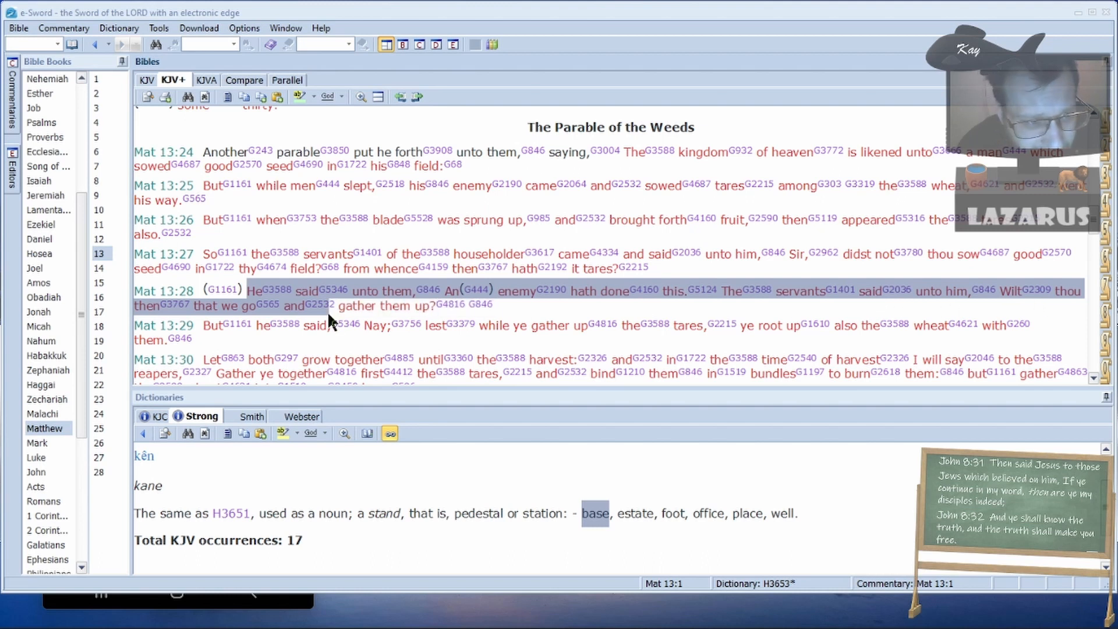
pyautogui.scroll(-3)
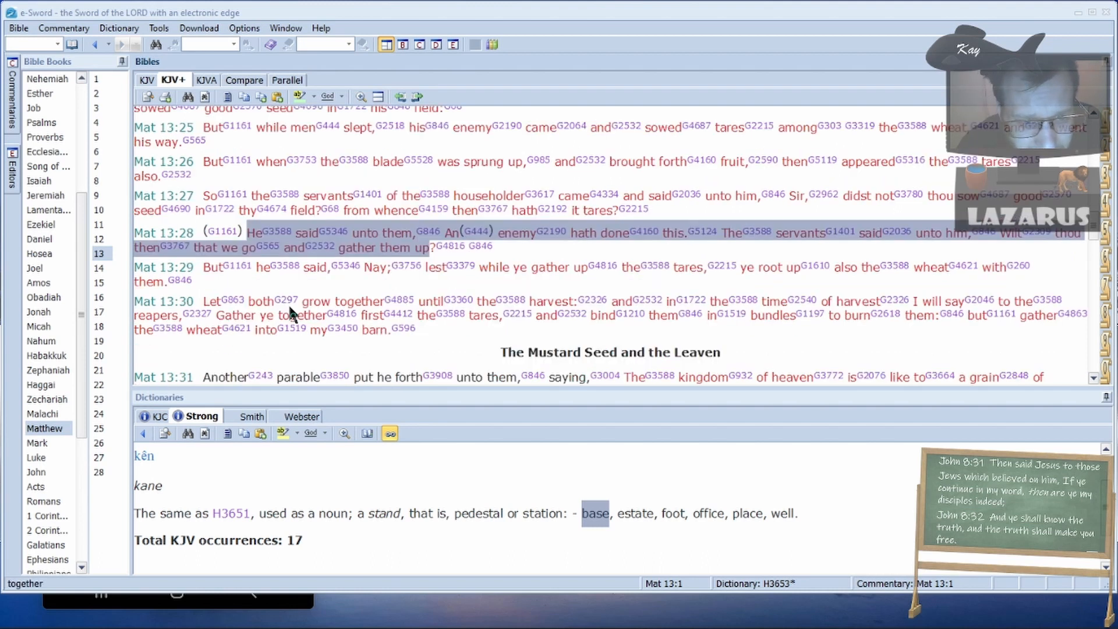
pyautogui.moveTo(444, 288)
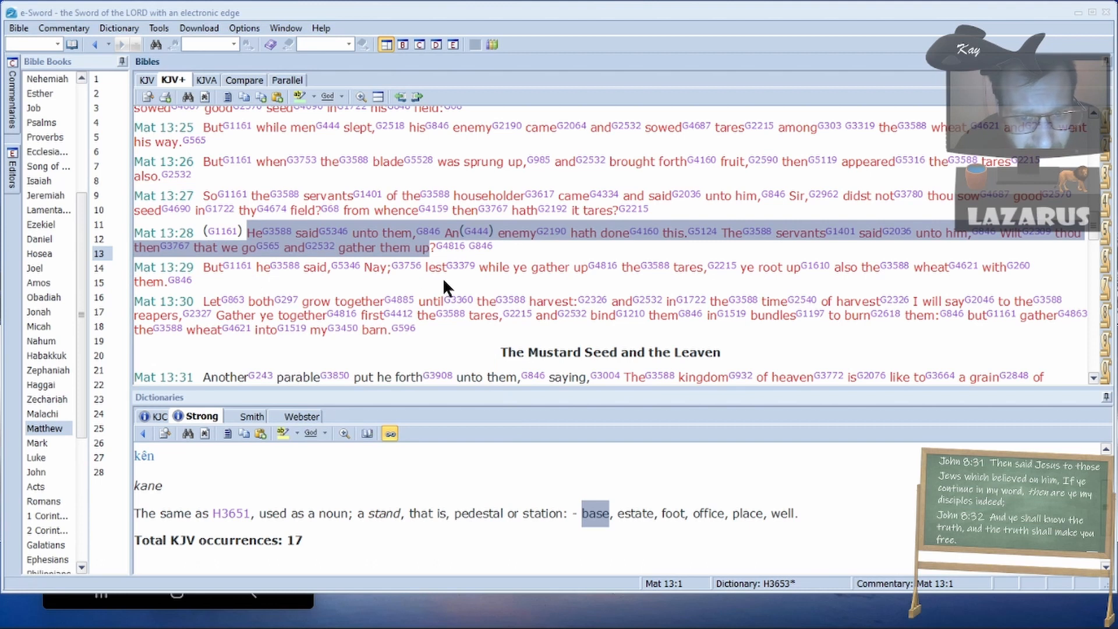
pyautogui.moveTo(431, 292)
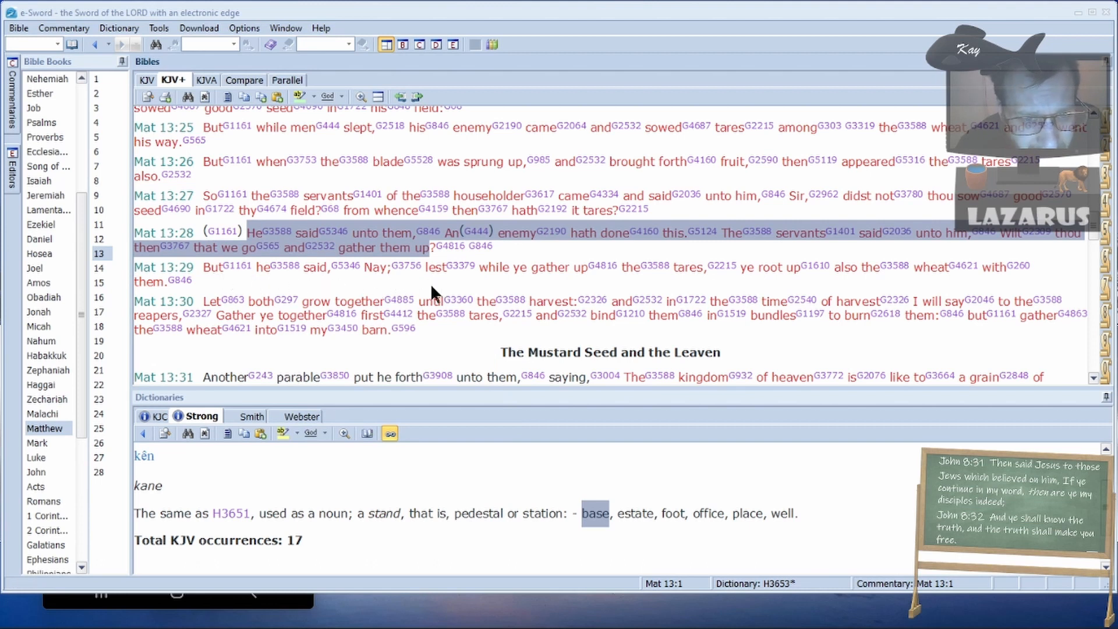
pyautogui.moveTo(545, 285)
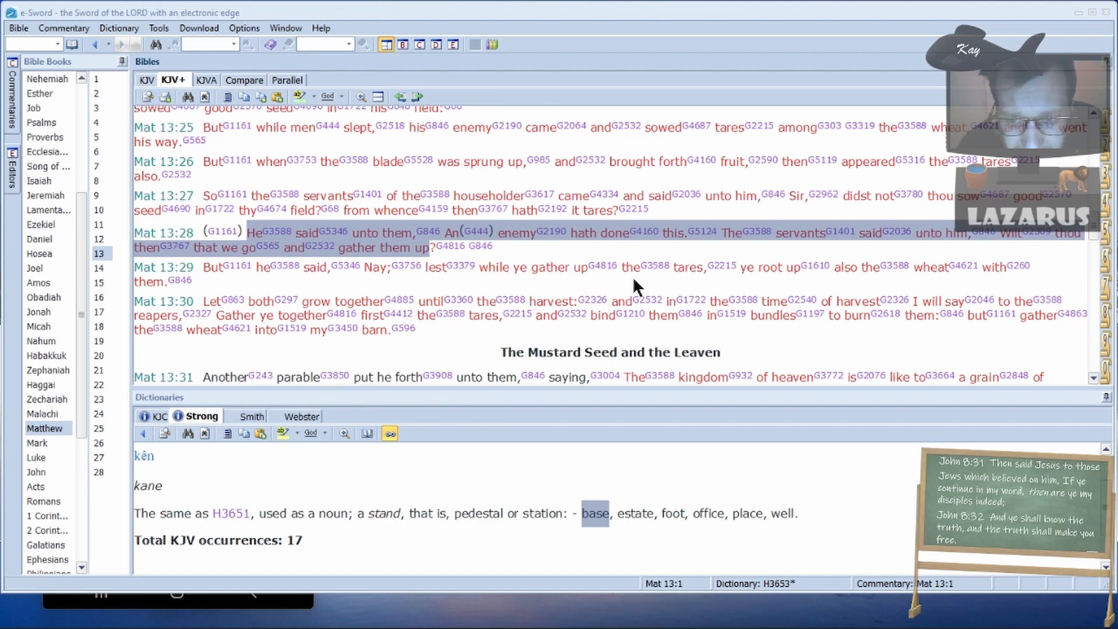
pyautogui.moveTo(204, 307)
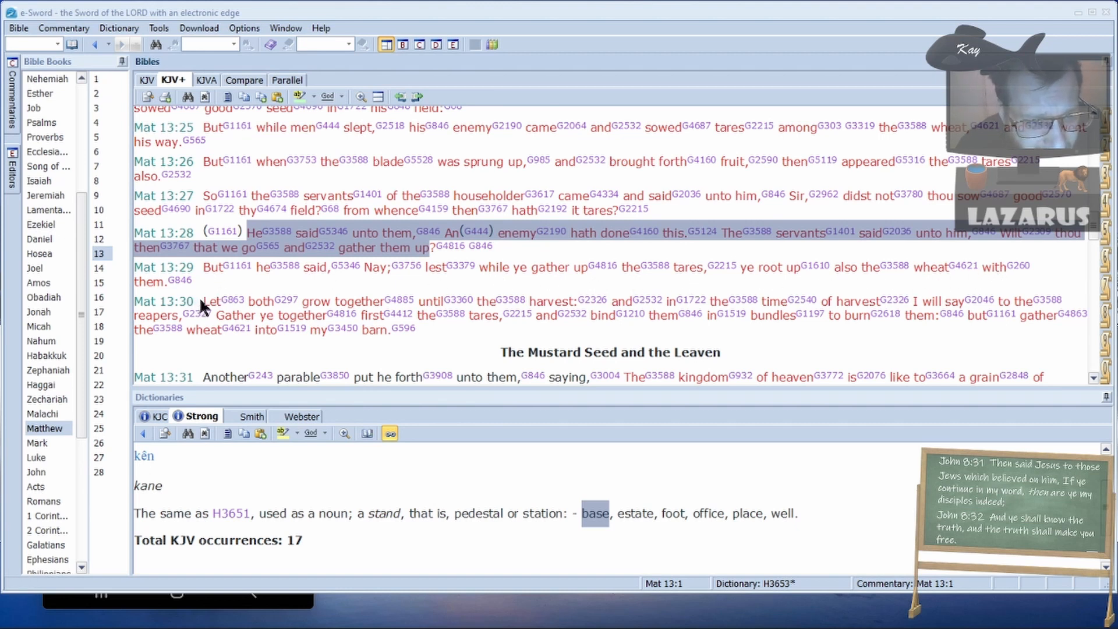
pyautogui.moveTo(403, 300)
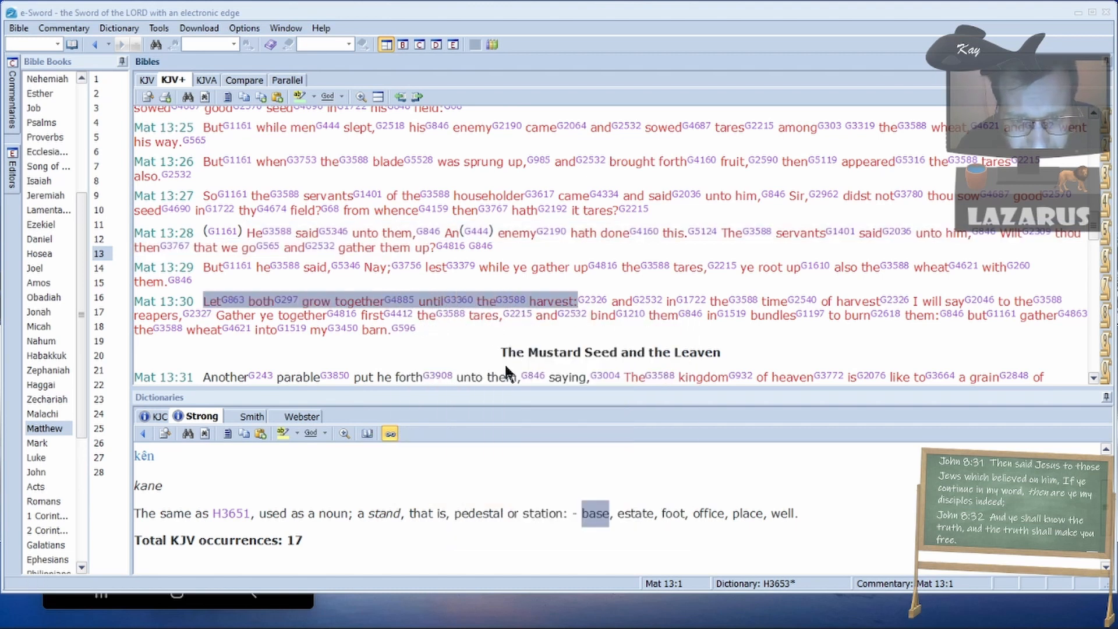
pyautogui.moveTo(590, 301)
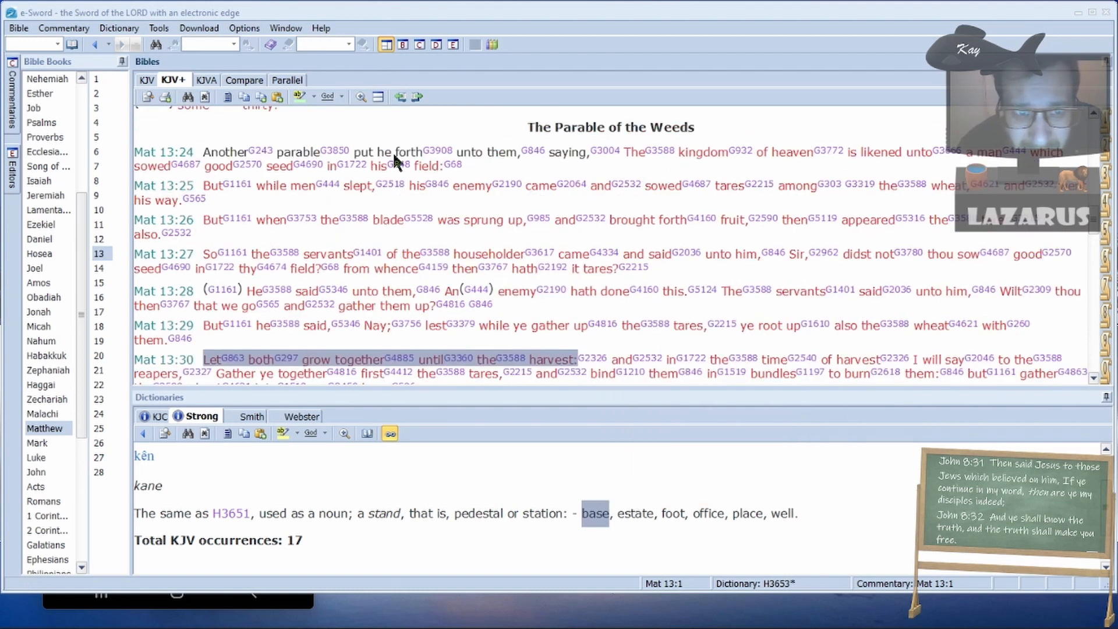
pyautogui.moveTo(627, 158)
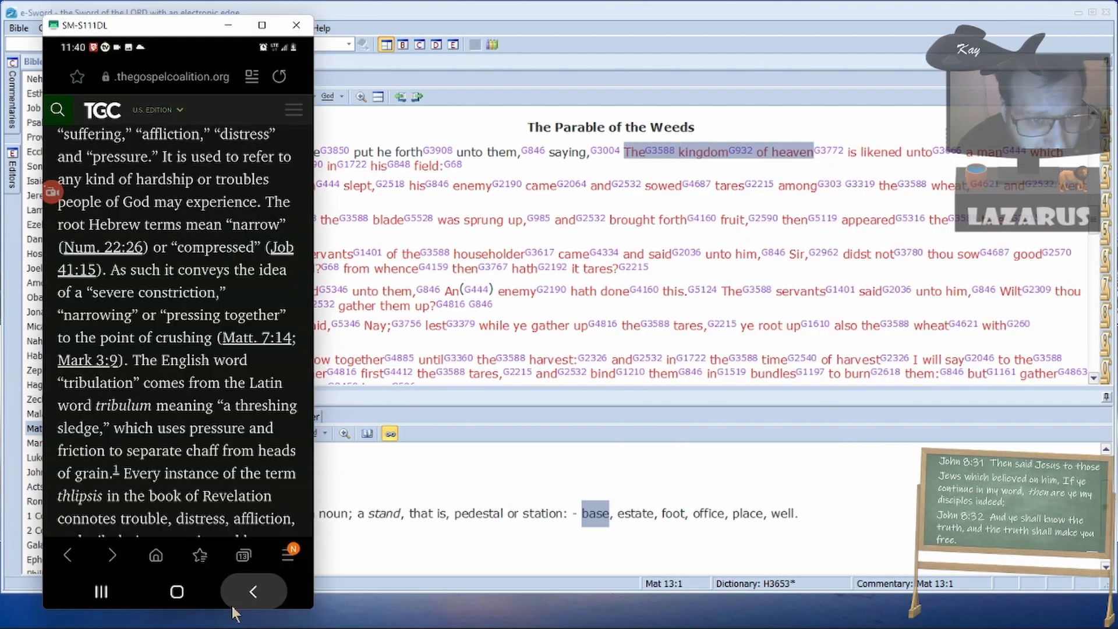
# - Return to the search results and search 'the kingdom in u luke kj' via the KJV suggestion
pyautogui.click(254, 591)
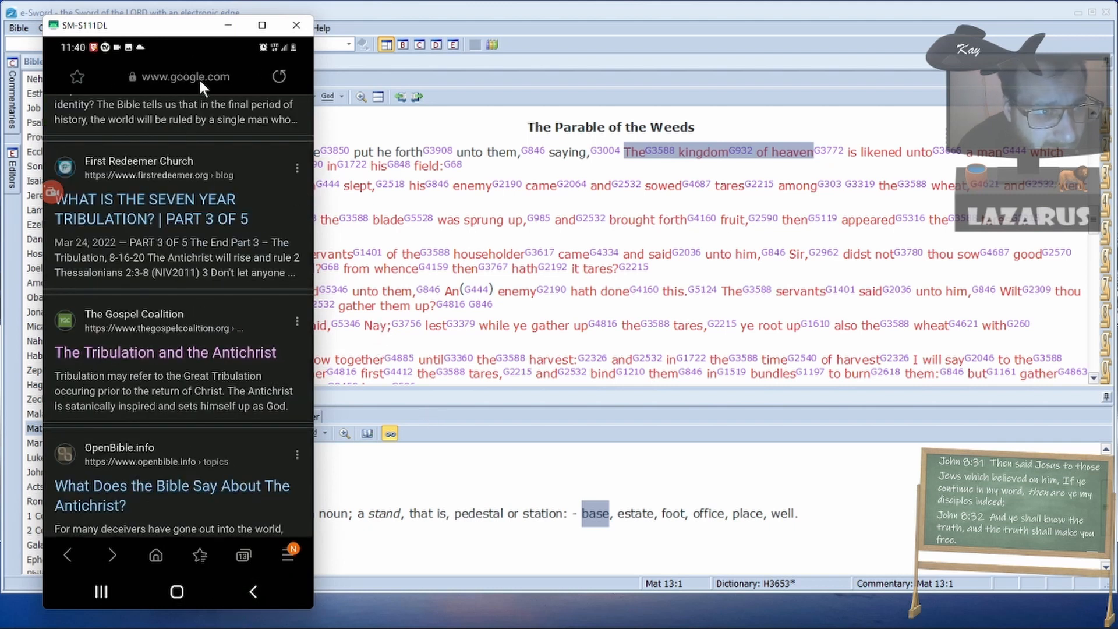
pyautogui.click(178, 77)
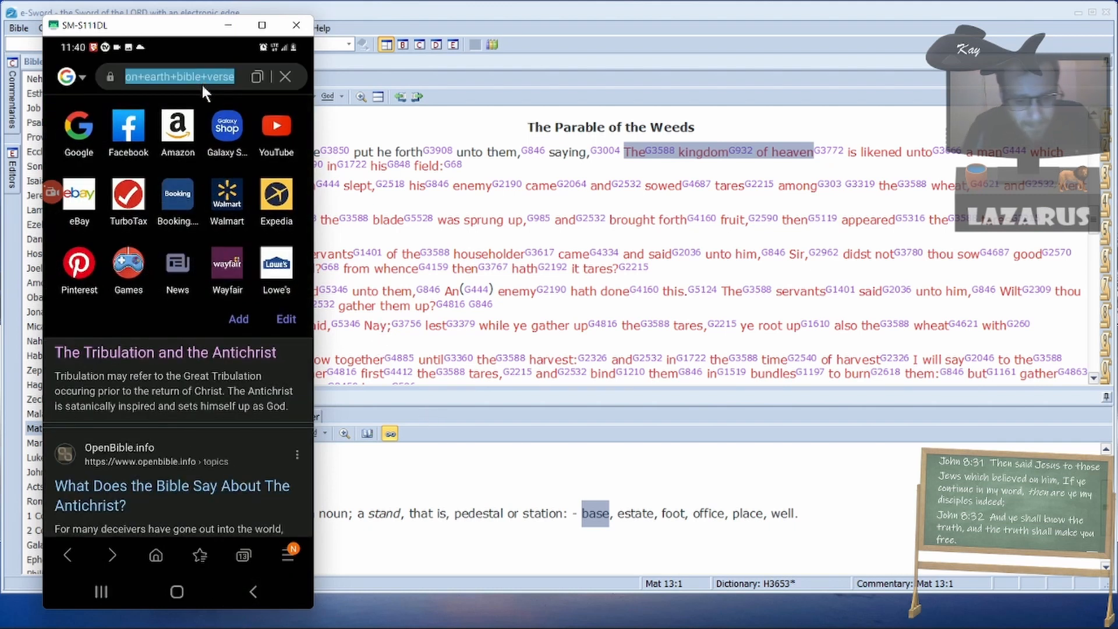
pyautogui.write('the ki')
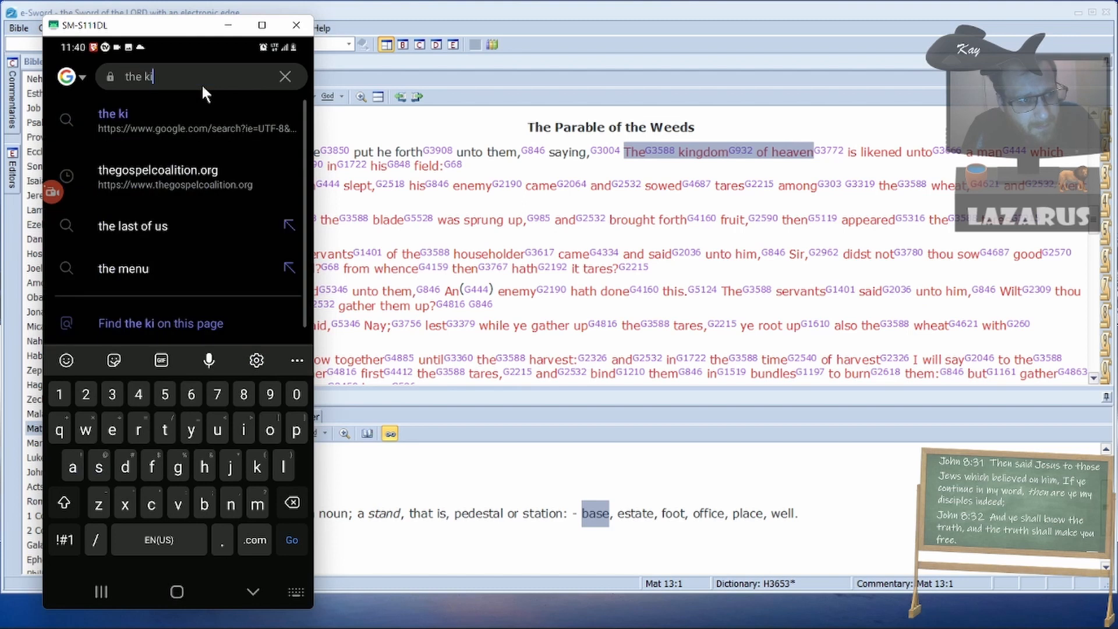
pyautogui.write('n')
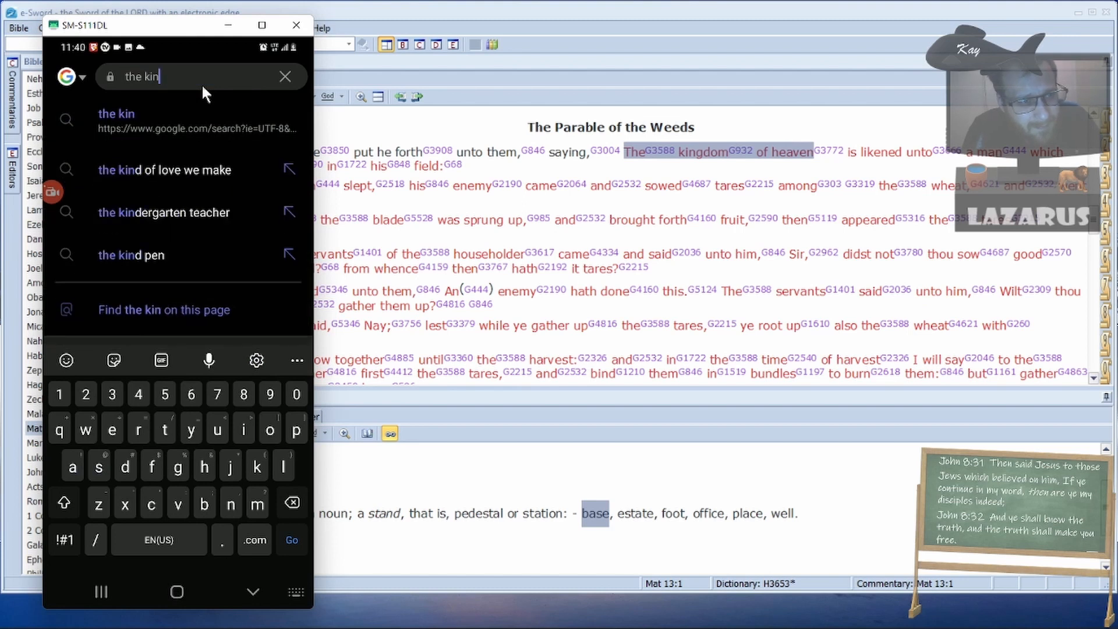
pyautogui.write('gdom in')
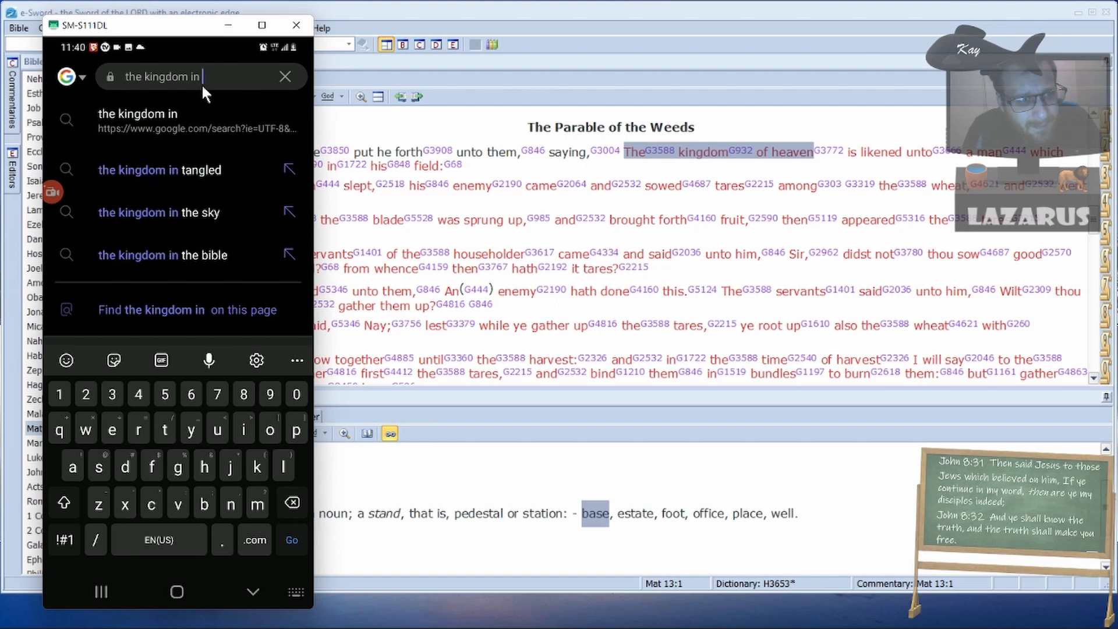
pyautogui.write('u luke')
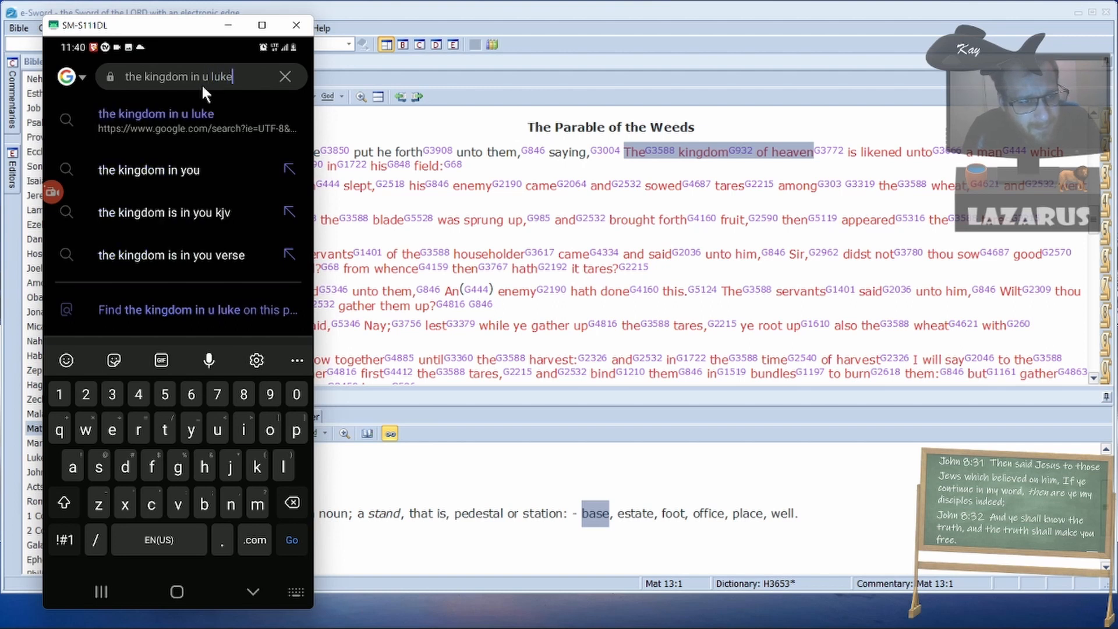
pyautogui.write('kj')
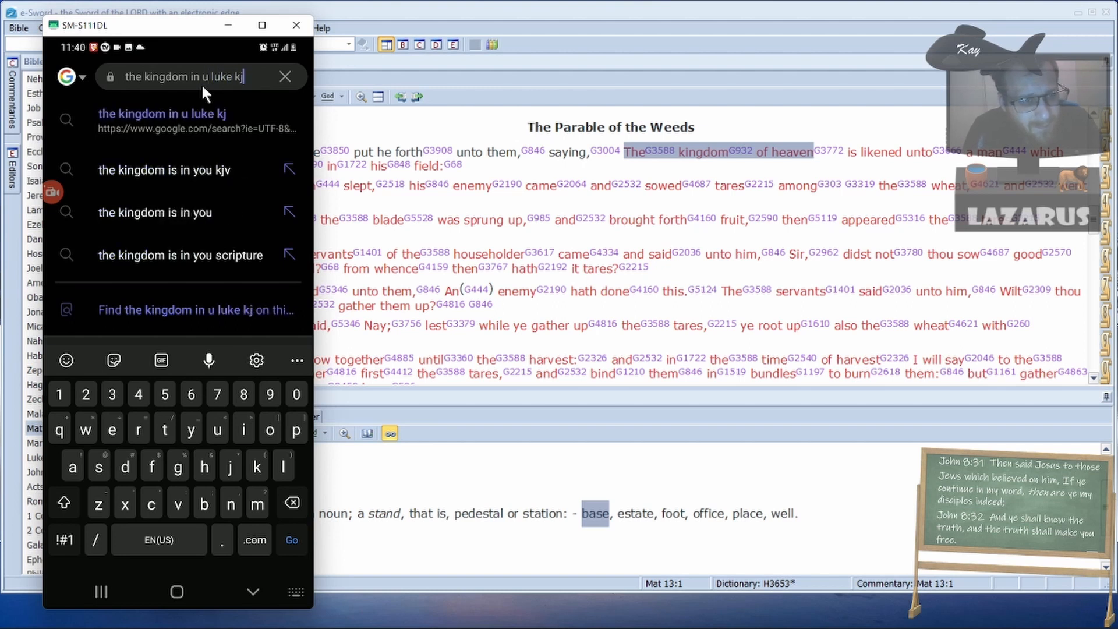
pyautogui.click(291, 540)
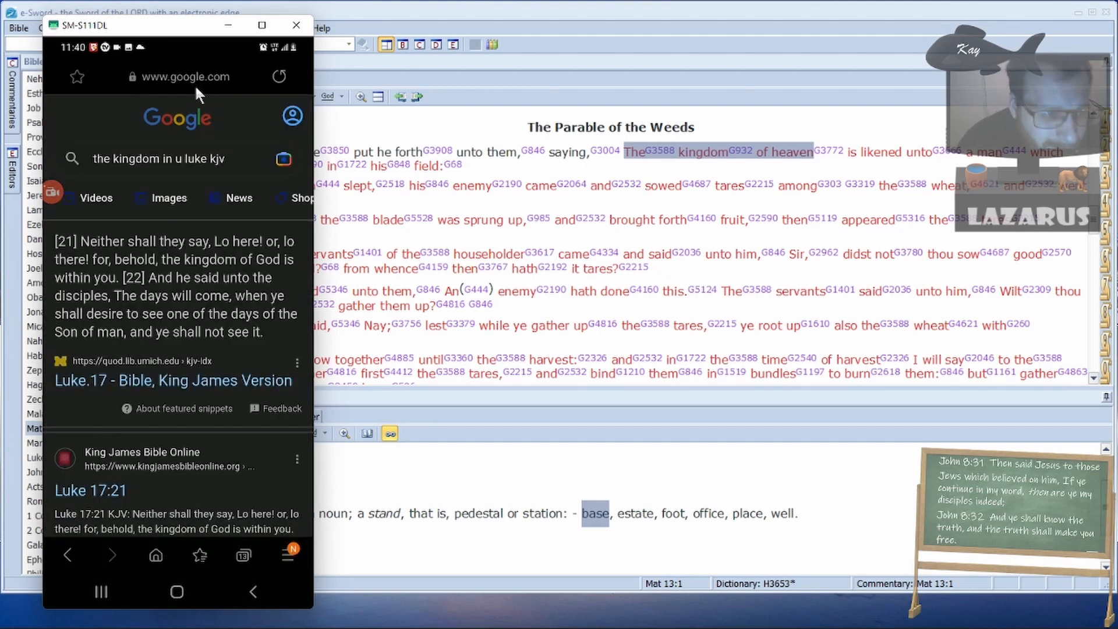
pyautogui.moveTo(170, 257)
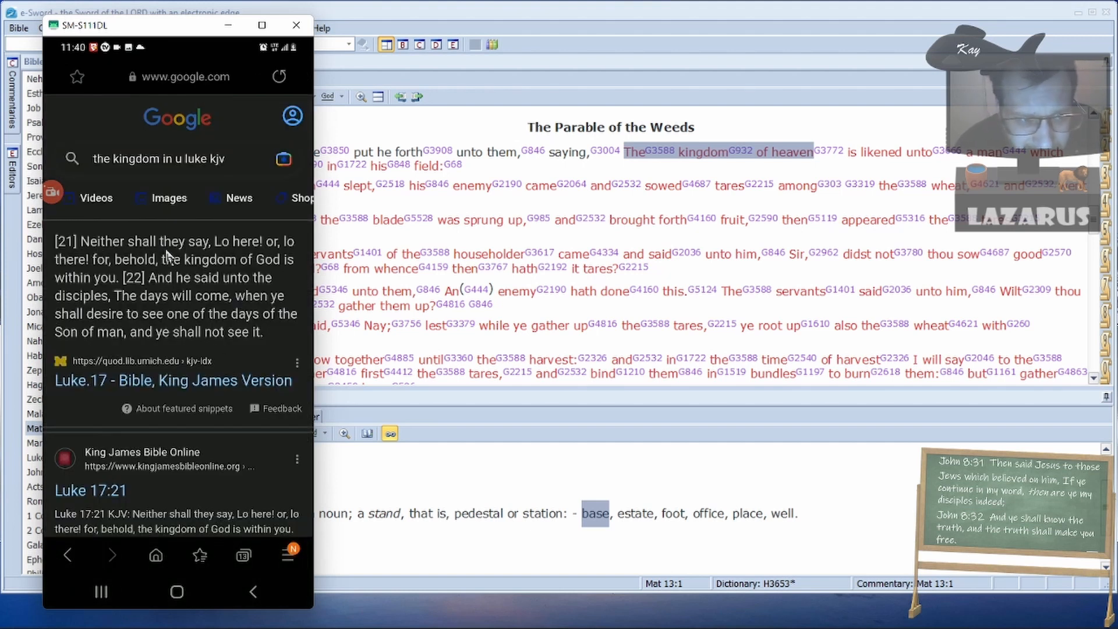
pyautogui.moveTo(278, 253)
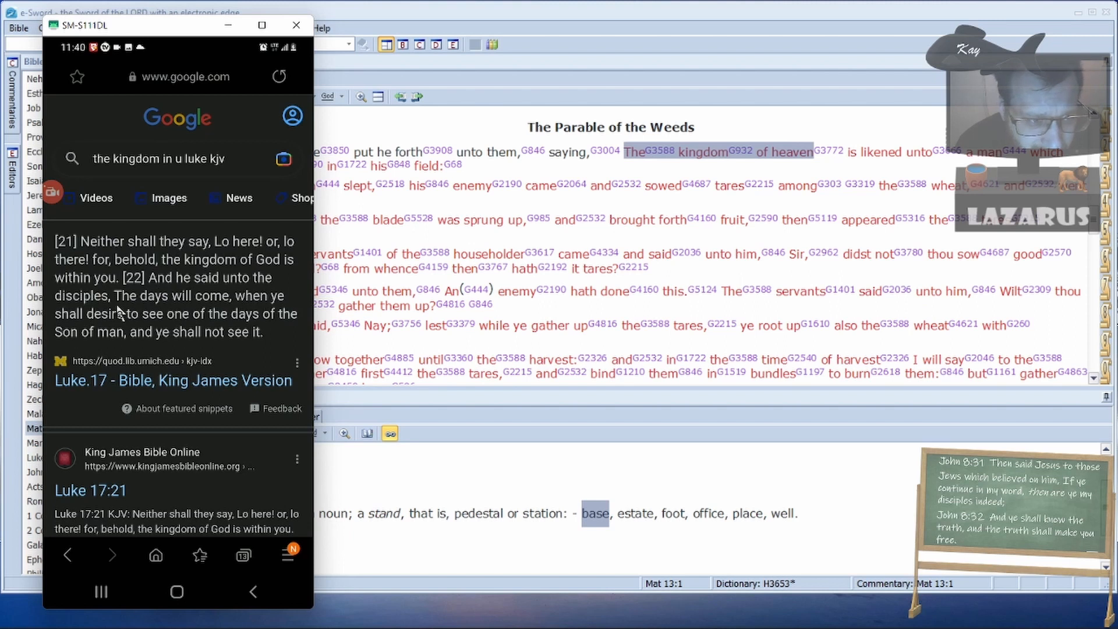
pyautogui.moveTo(702, 77)
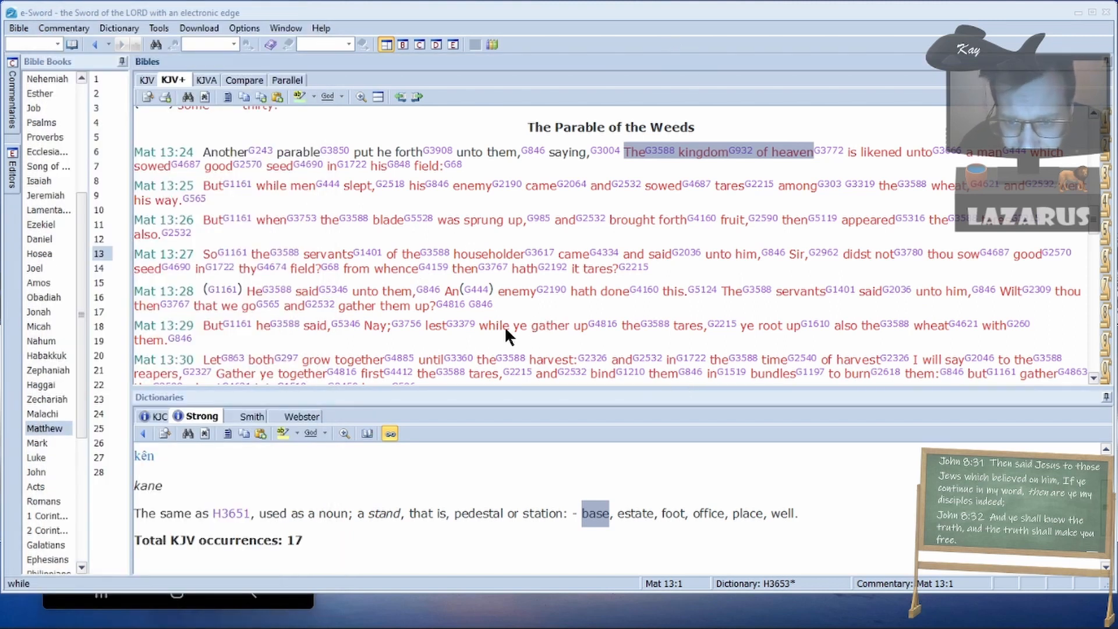
pyautogui.moveTo(831, 325)
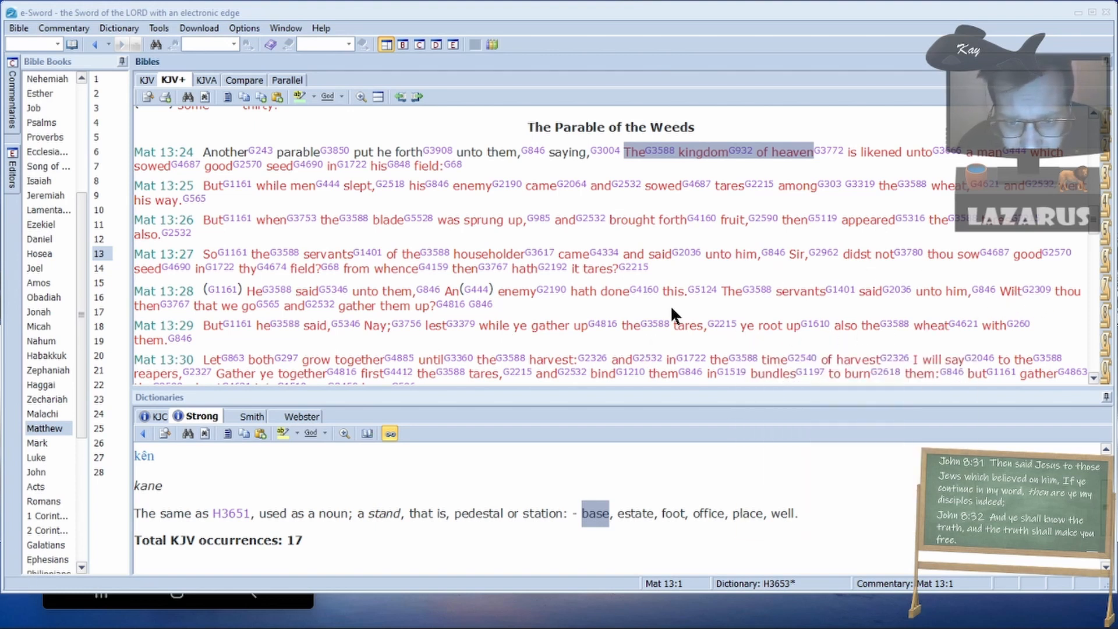
pyautogui.moveTo(438, 326)
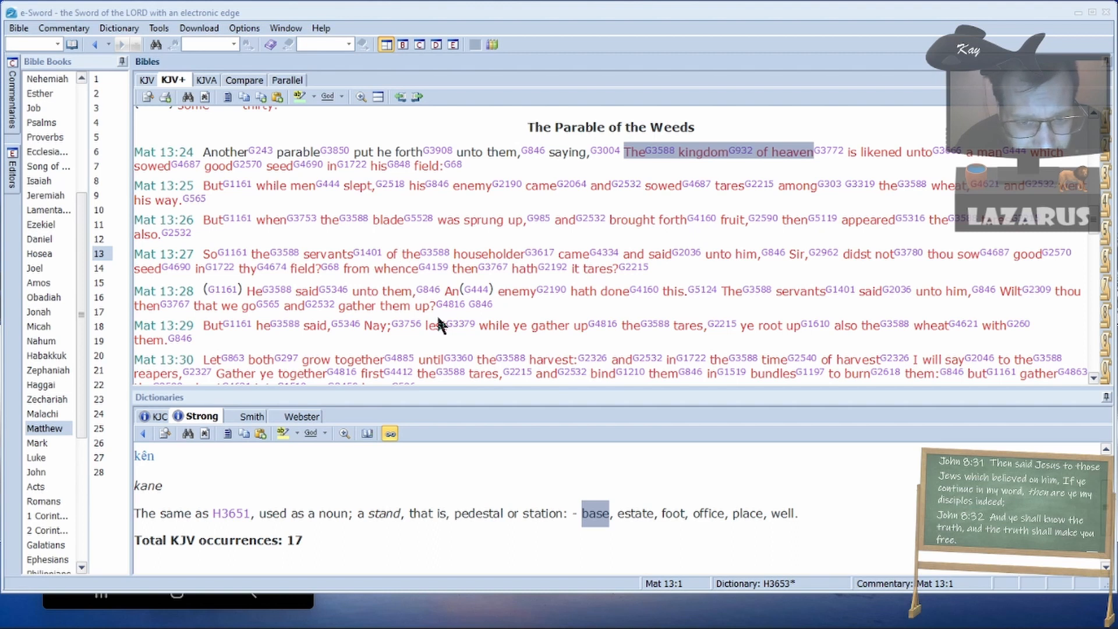
pyautogui.moveTo(402, 326)
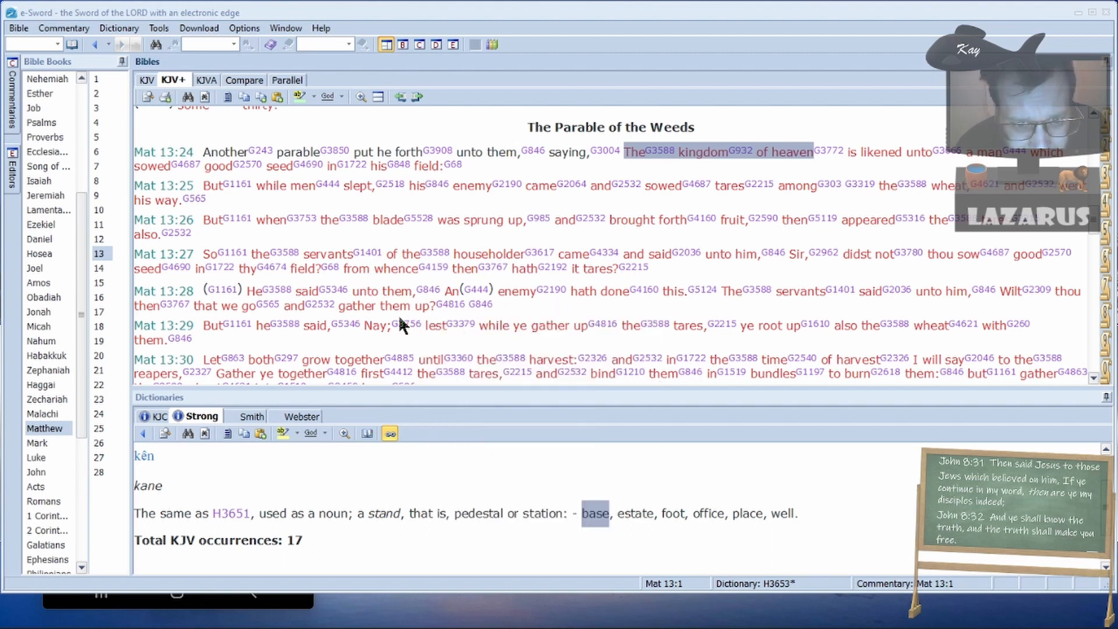
pyautogui.moveTo(559, 133)
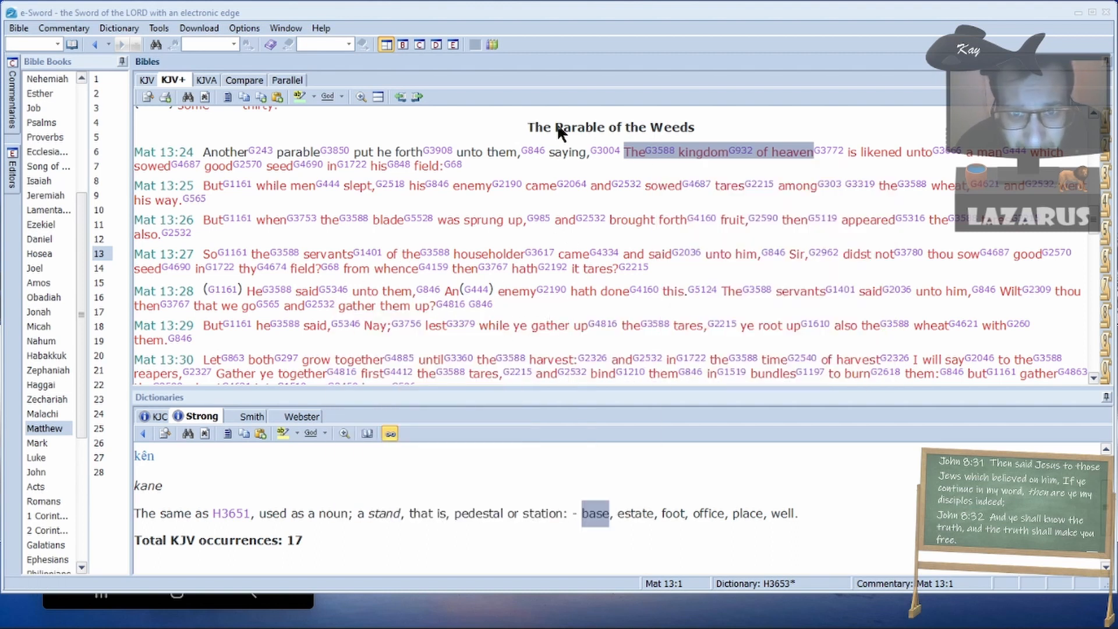
pyautogui.moveTo(696, 169)
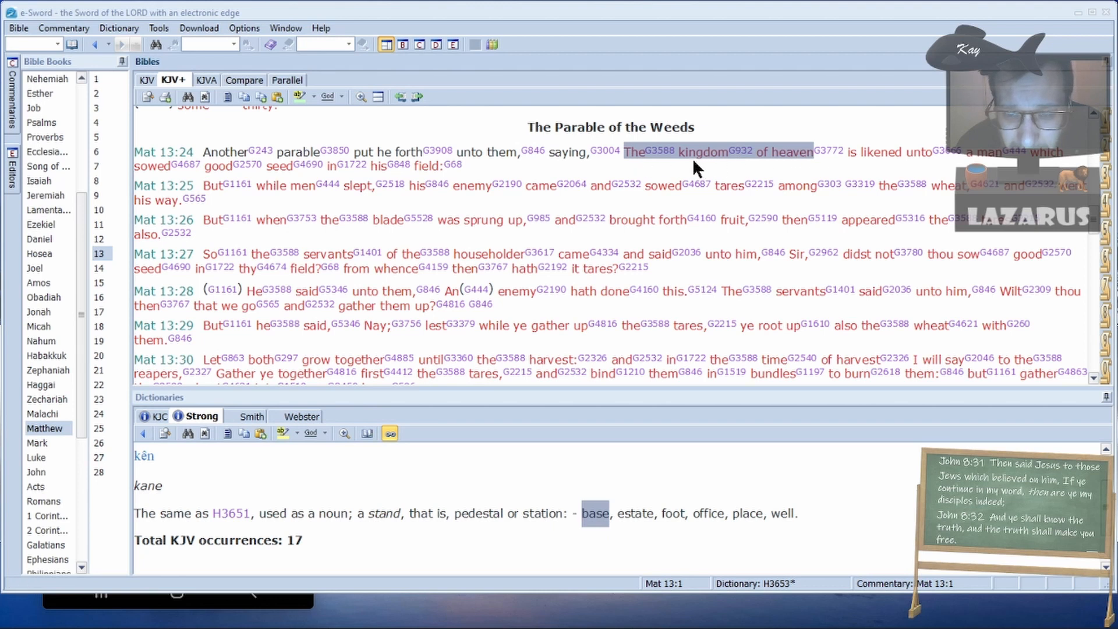
pyautogui.moveTo(538, 315)
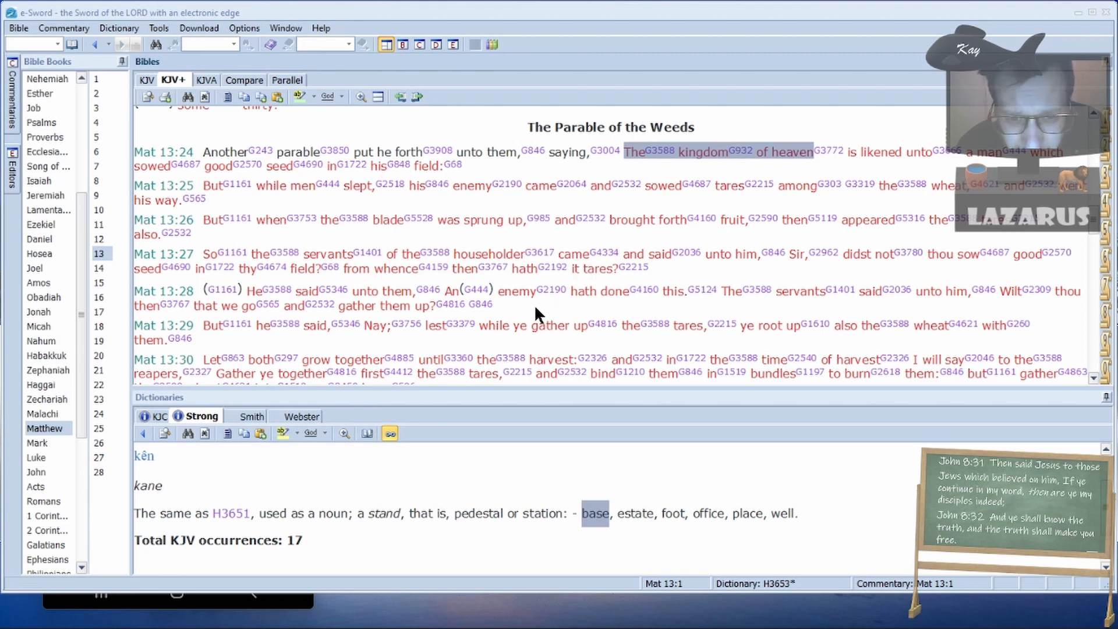
pyautogui.moveTo(388, 323)
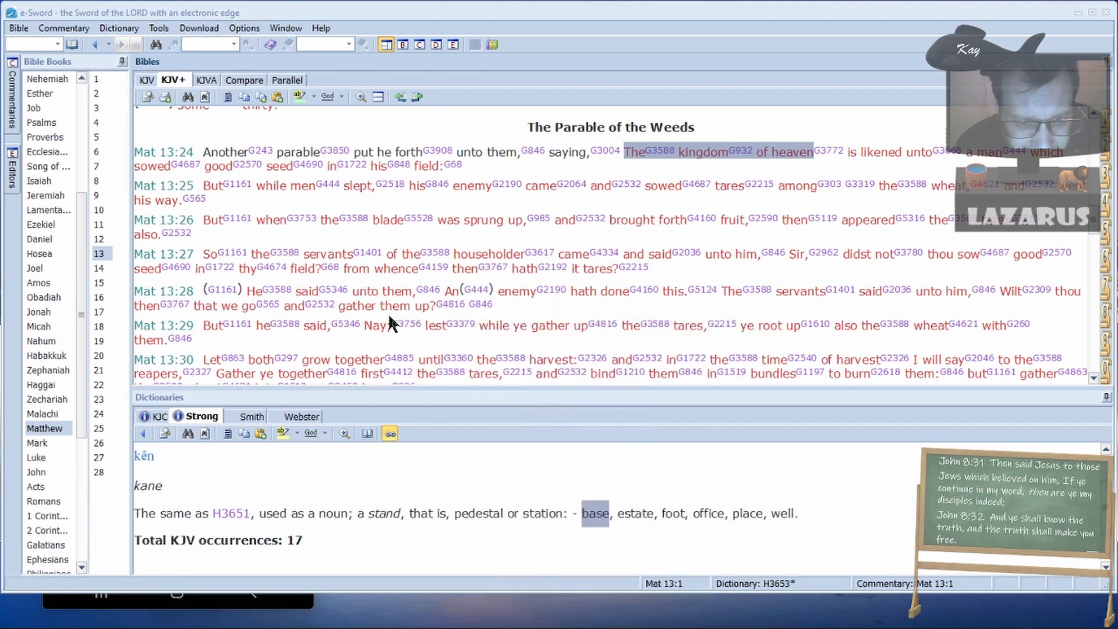
pyautogui.moveTo(519, 310)
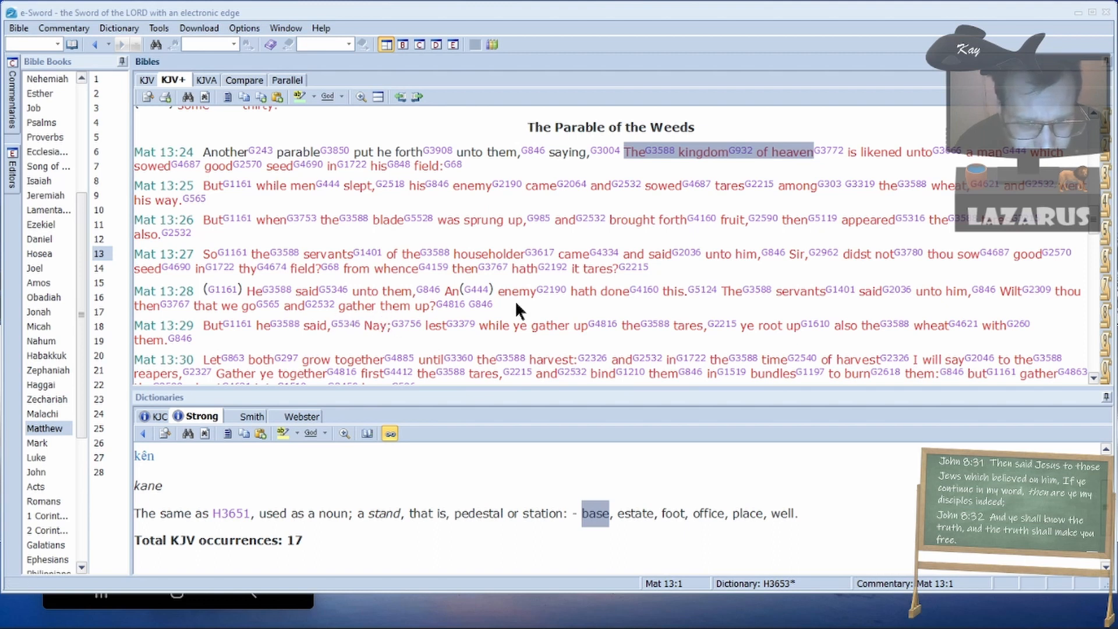
pyautogui.scroll(-3)
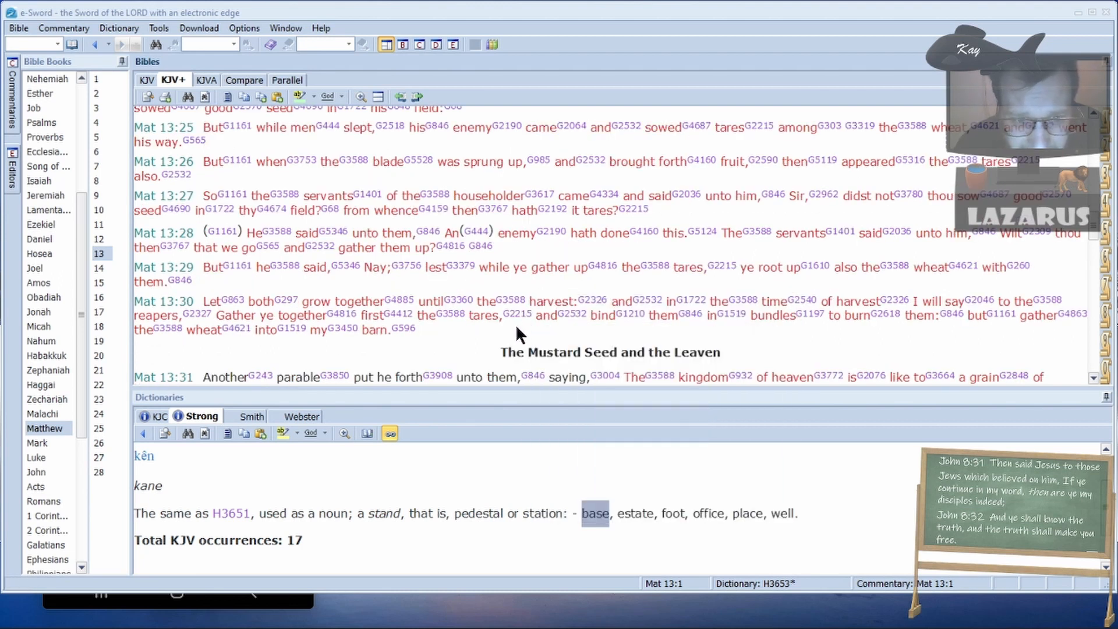
pyautogui.moveTo(196, 315)
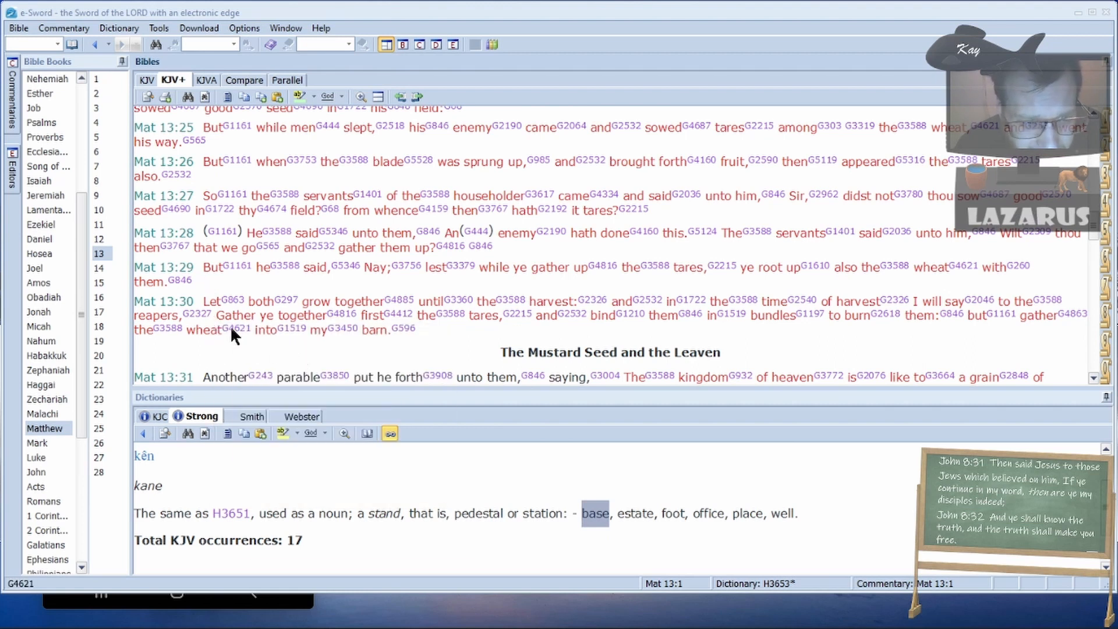
pyautogui.moveTo(231, 605)
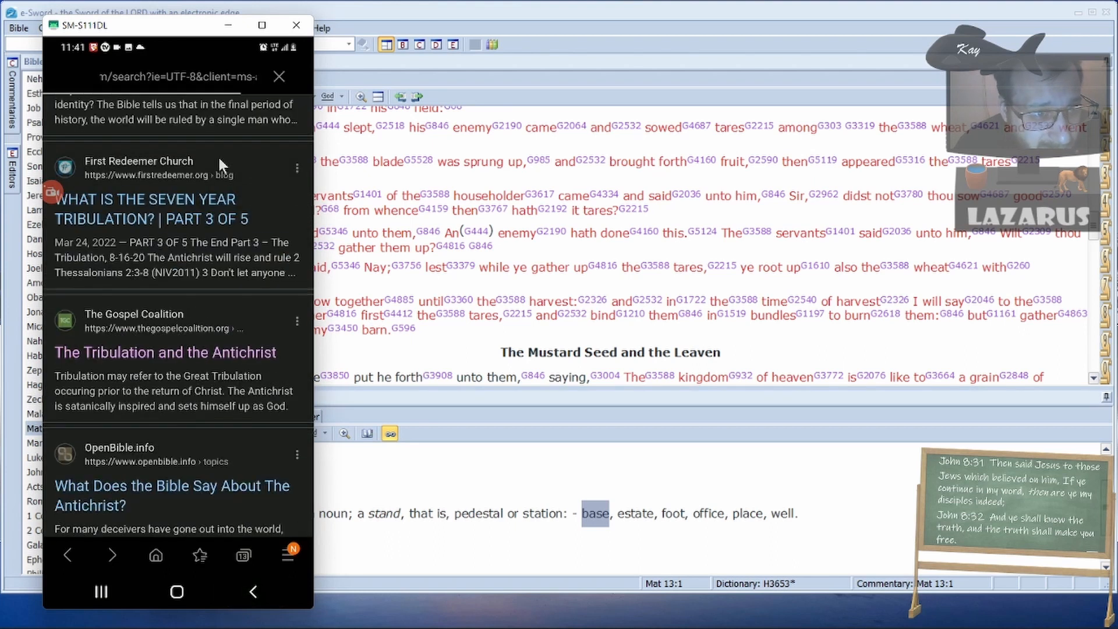
# - Open First Redeemer's seven-year tribulation article, then Google 'a new creation in jesus christ'
pyautogui.click(144, 209)
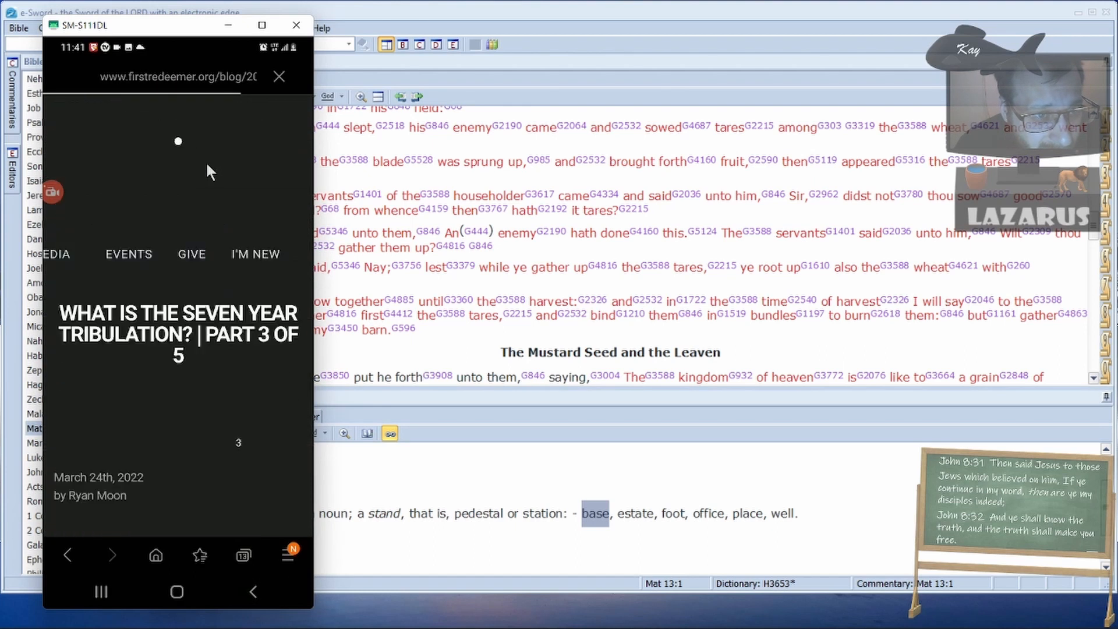
pyautogui.click(171, 77)
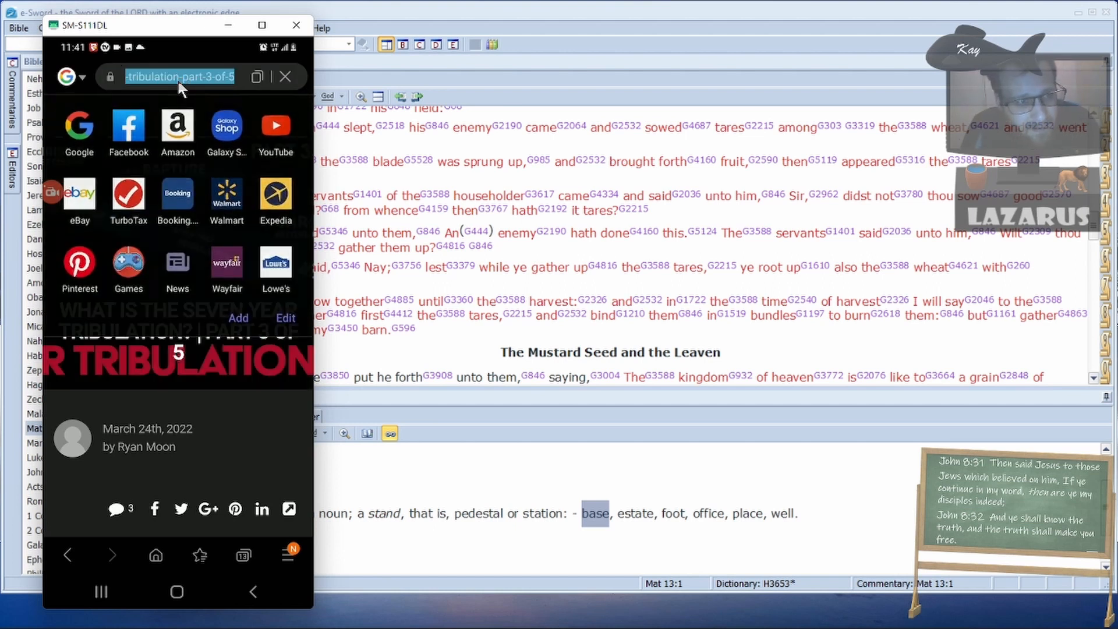
pyautogui.write('a new cr')
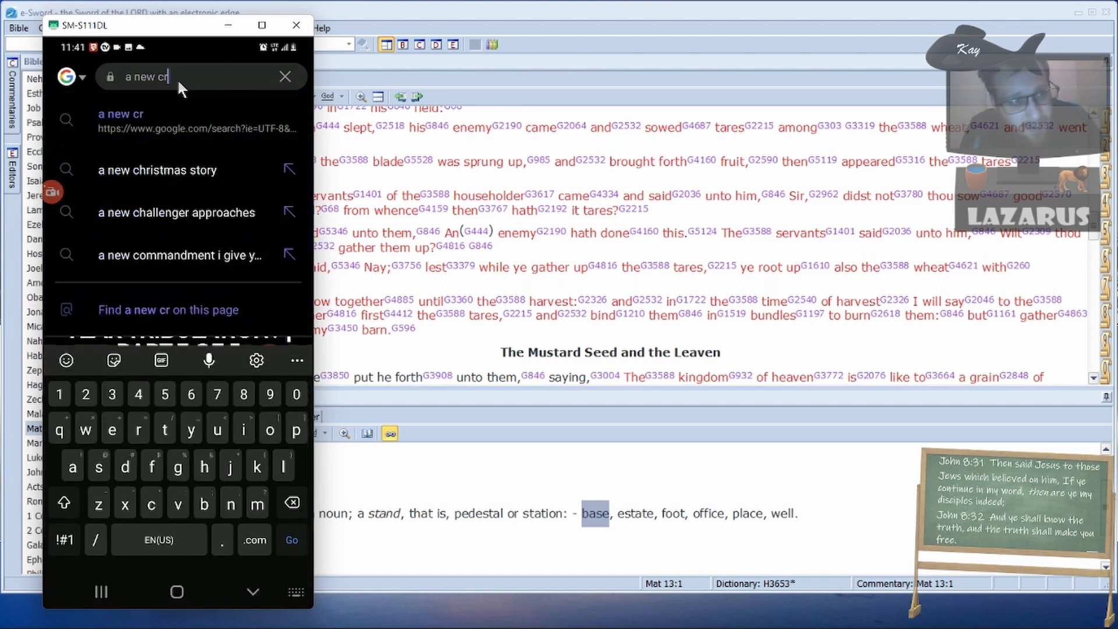
pyautogui.write('eat')
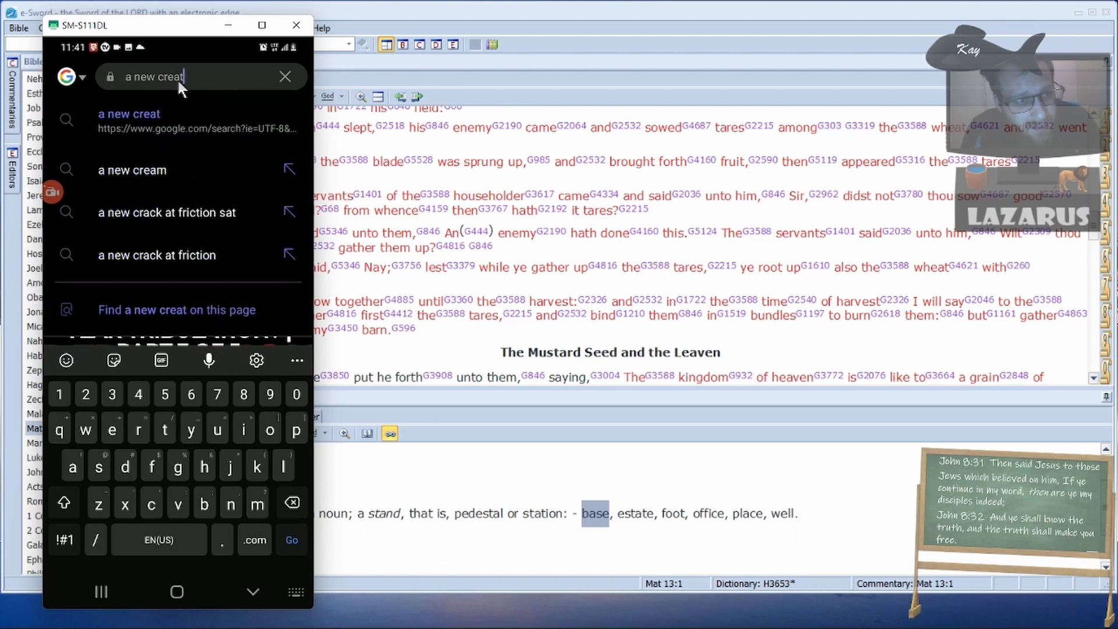
pyautogui.write('ion i njesus christ')
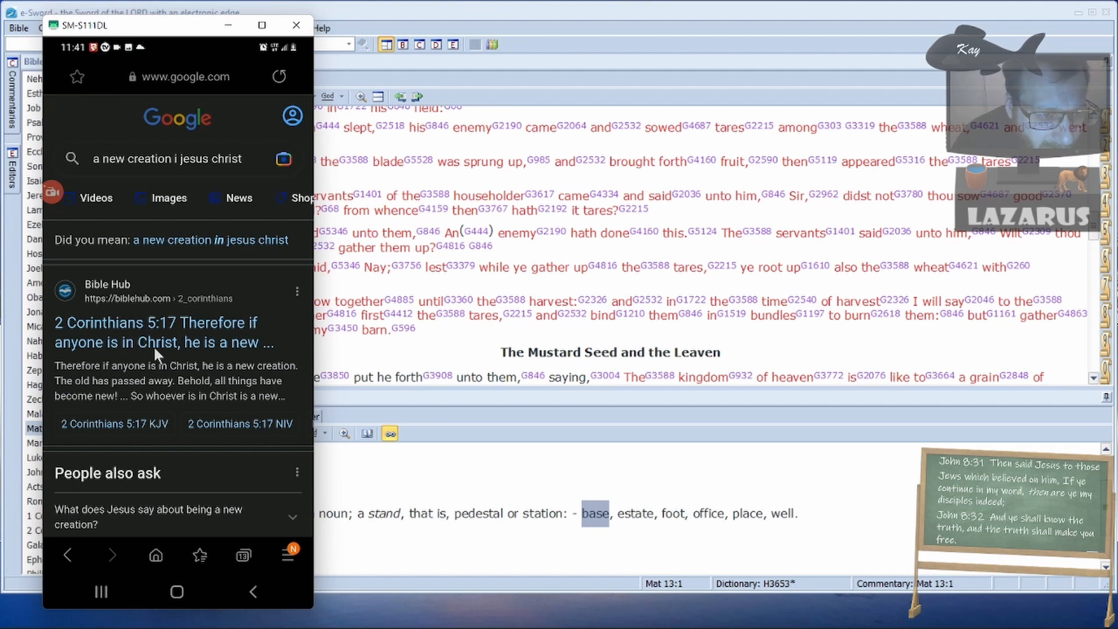
pyautogui.scroll(3)
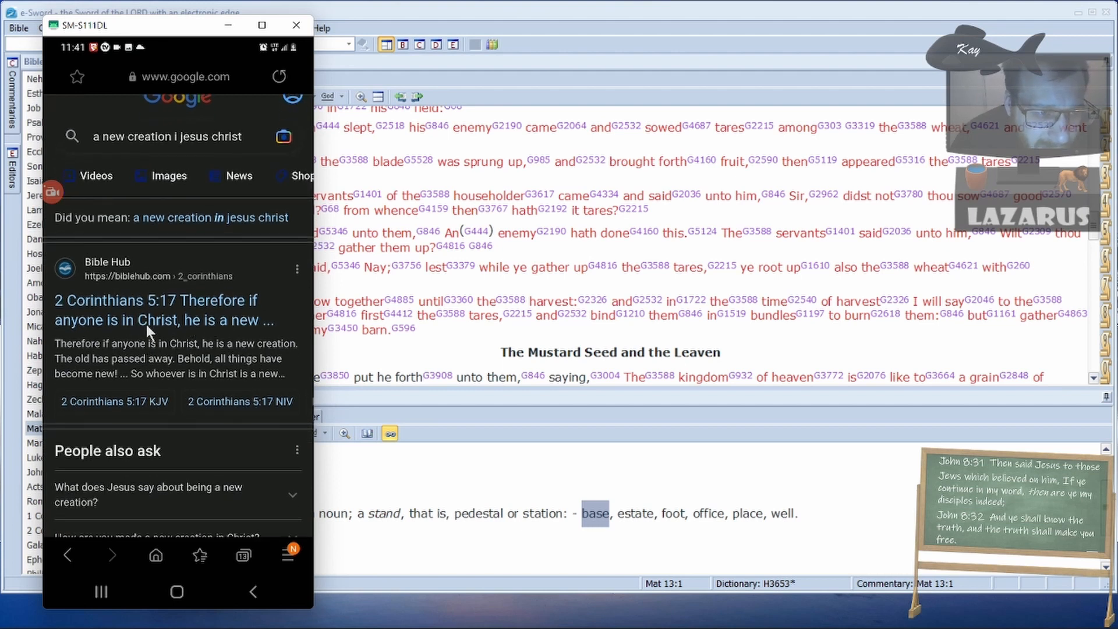
pyautogui.moveTo(163, 322)
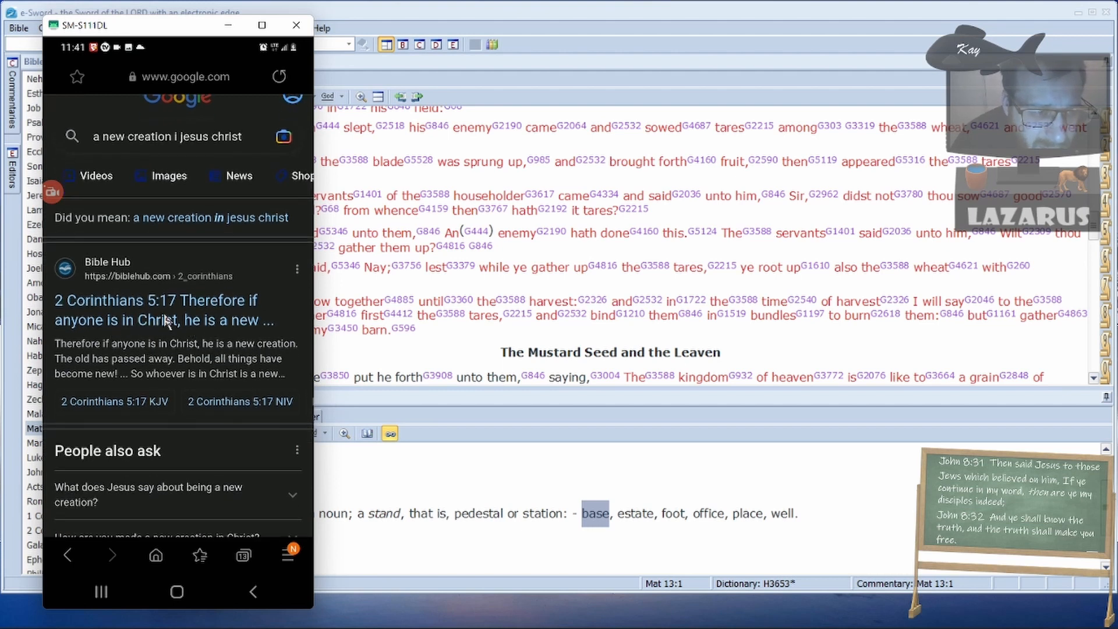
pyautogui.moveTo(73, 376)
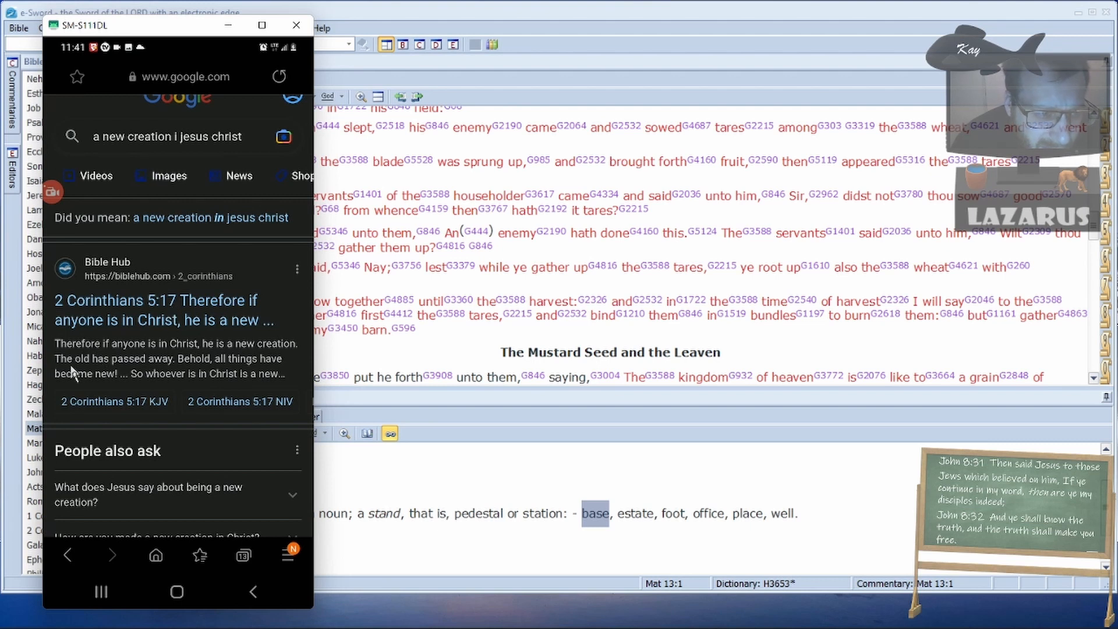
pyautogui.moveTo(207, 369)
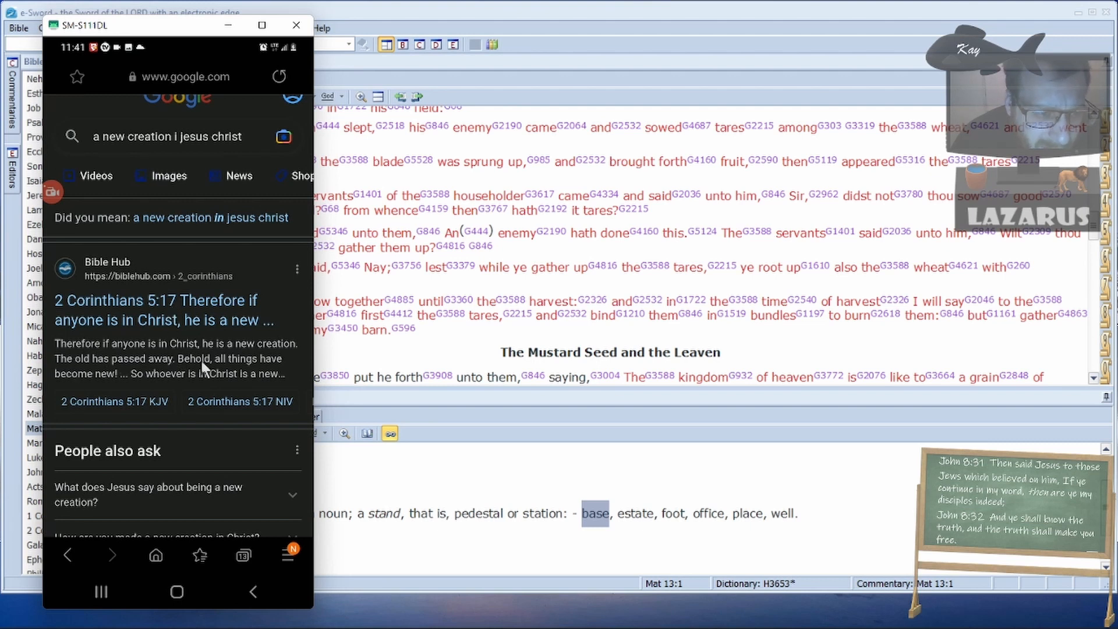
pyautogui.moveTo(157, 374)
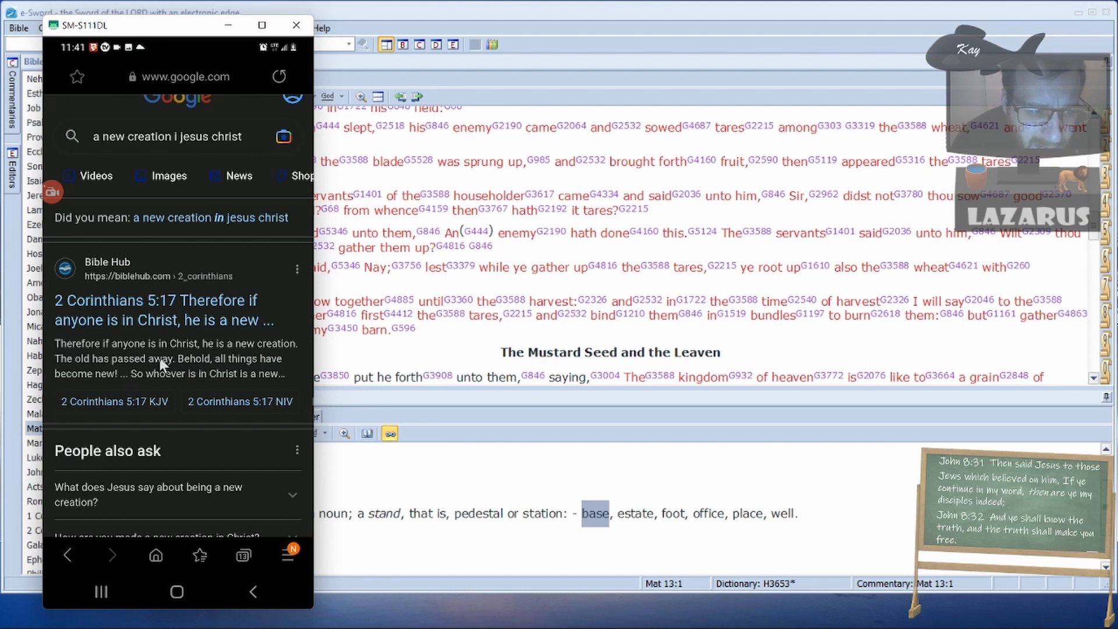
pyautogui.moveTo(86, 384)
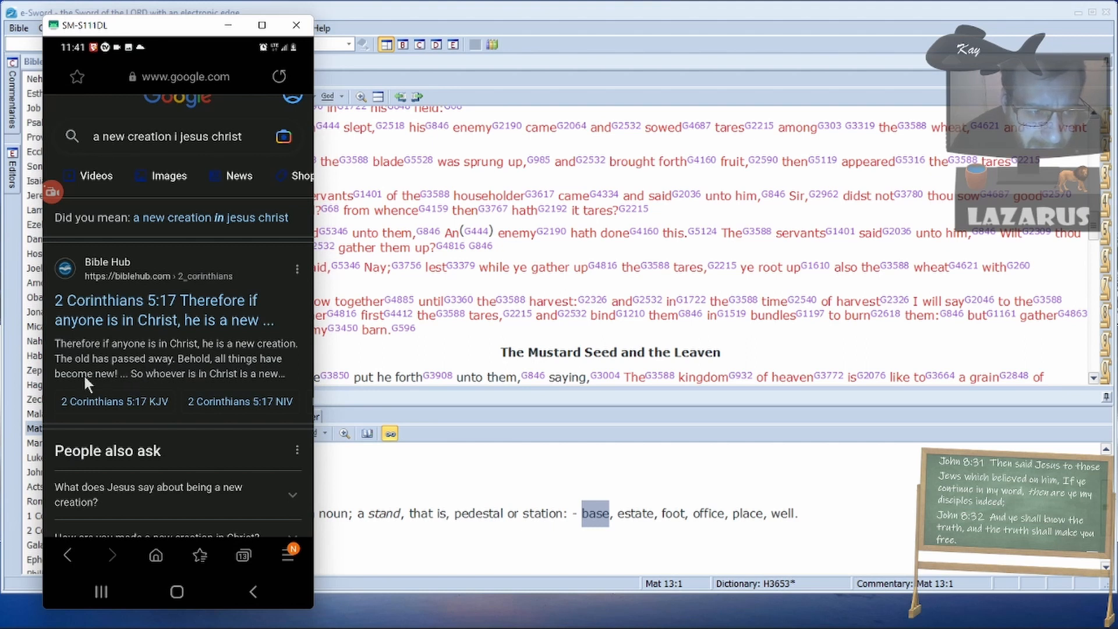
pyautogui.moveTo(209, 382)
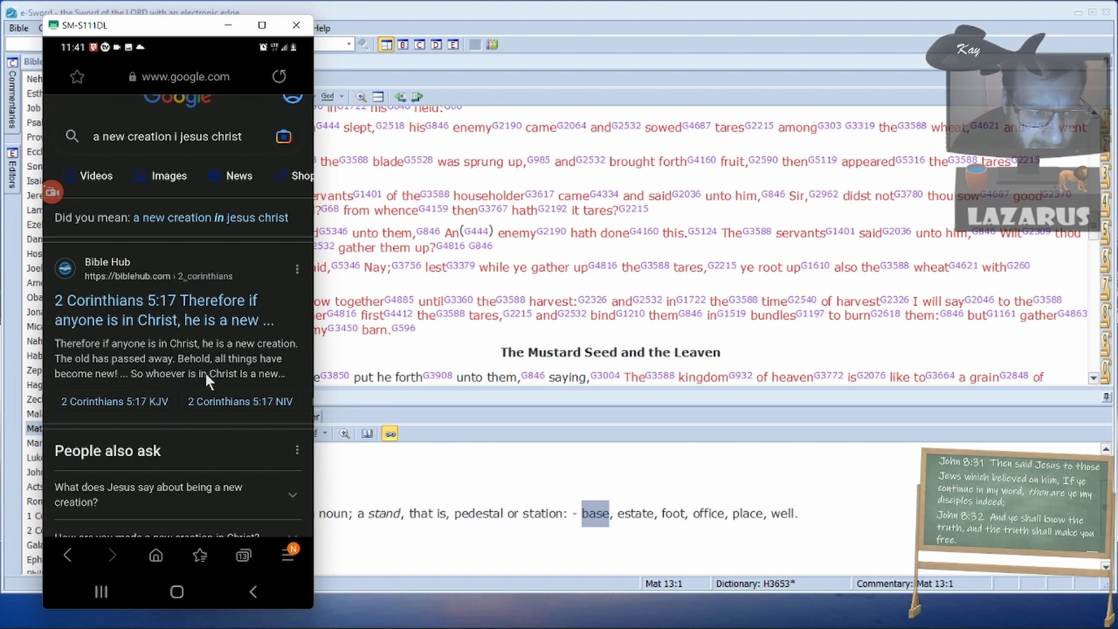
pyautogui.moveTo(499, 39)
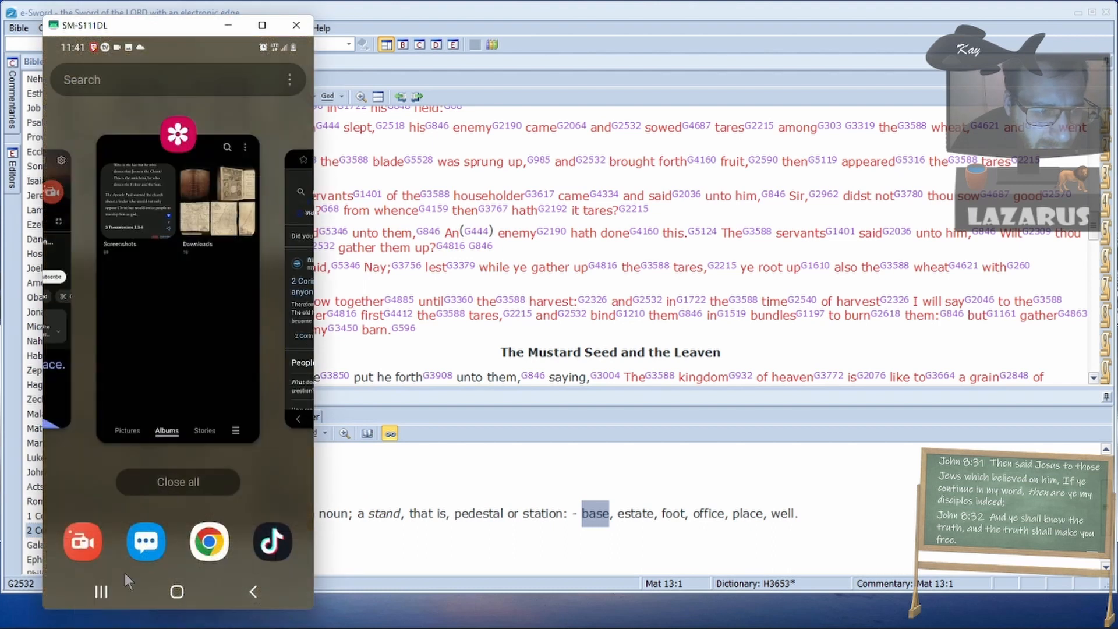
pyautogui.click(208, 542)
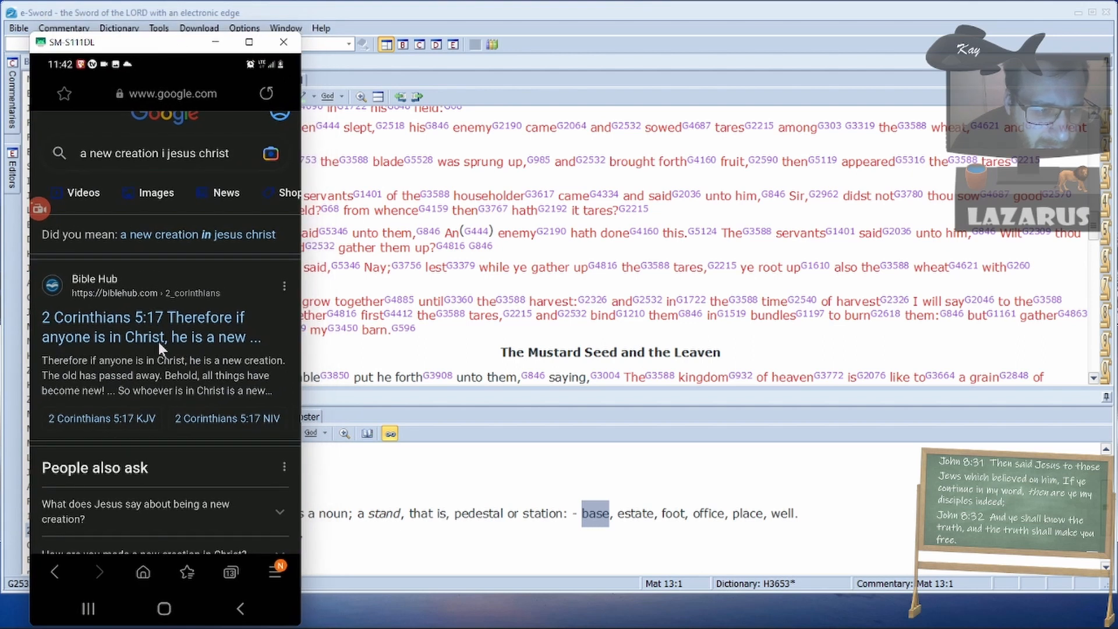
# - Read 2 Corinthians 5:17 on being a new creature, then go Back
pyautogui.click(283, 42)
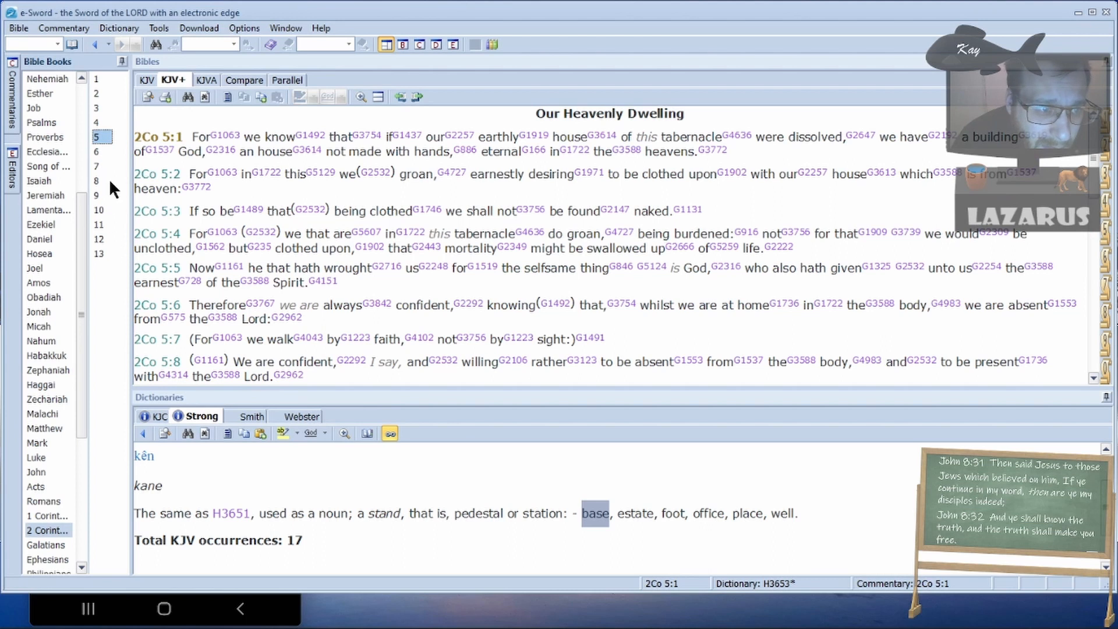
pyautogui.scroll(-3)
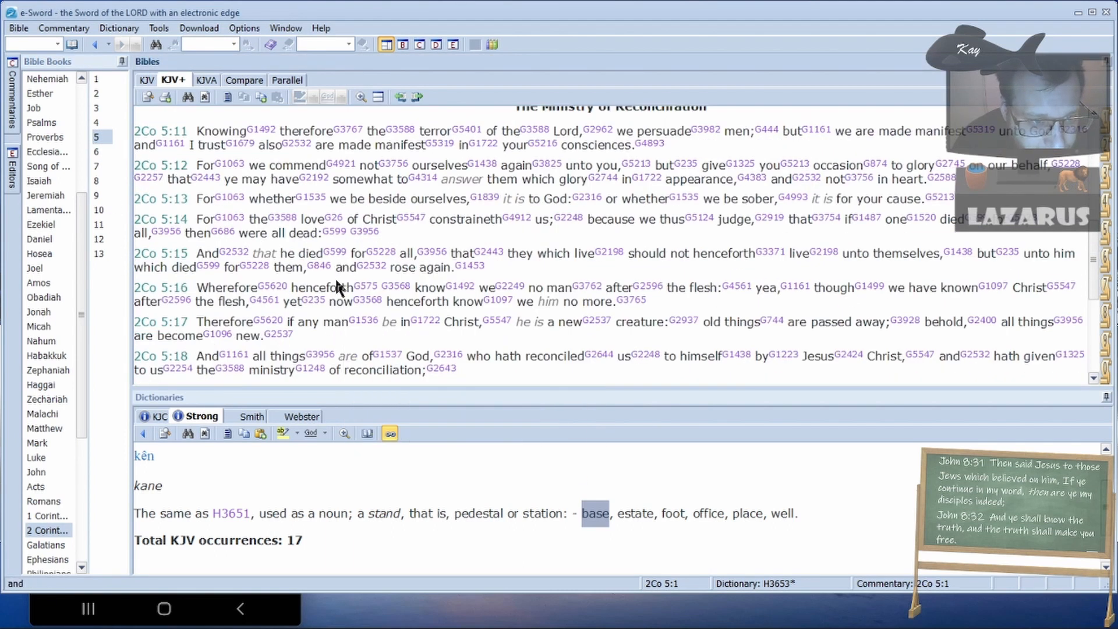
pyautogui.moveTo(574, 330)
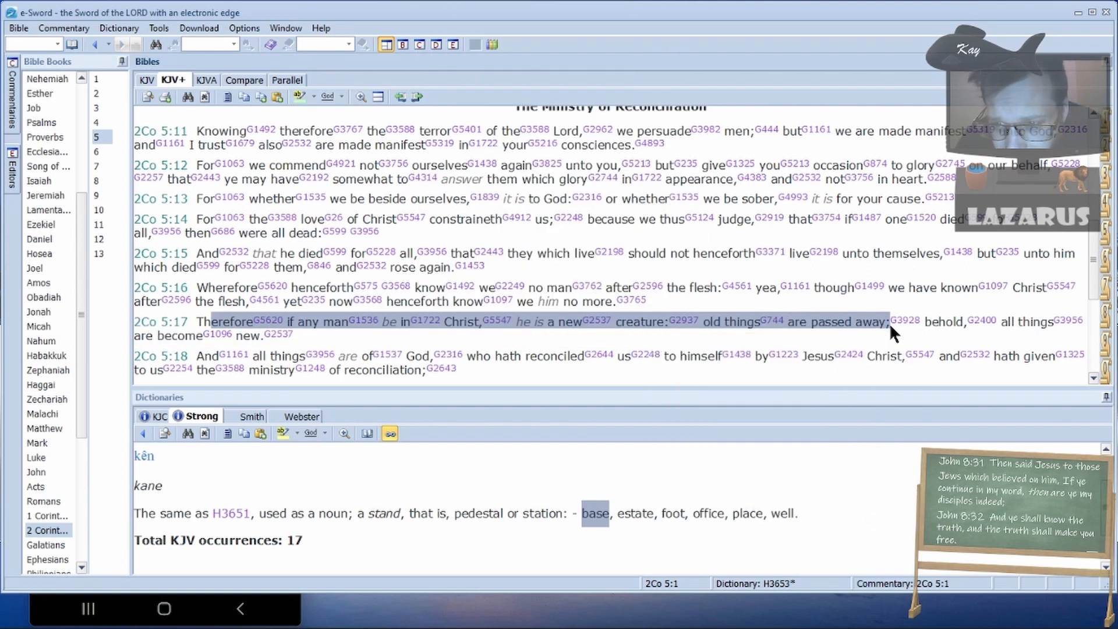
pyautogui.moveTo(905, 321)
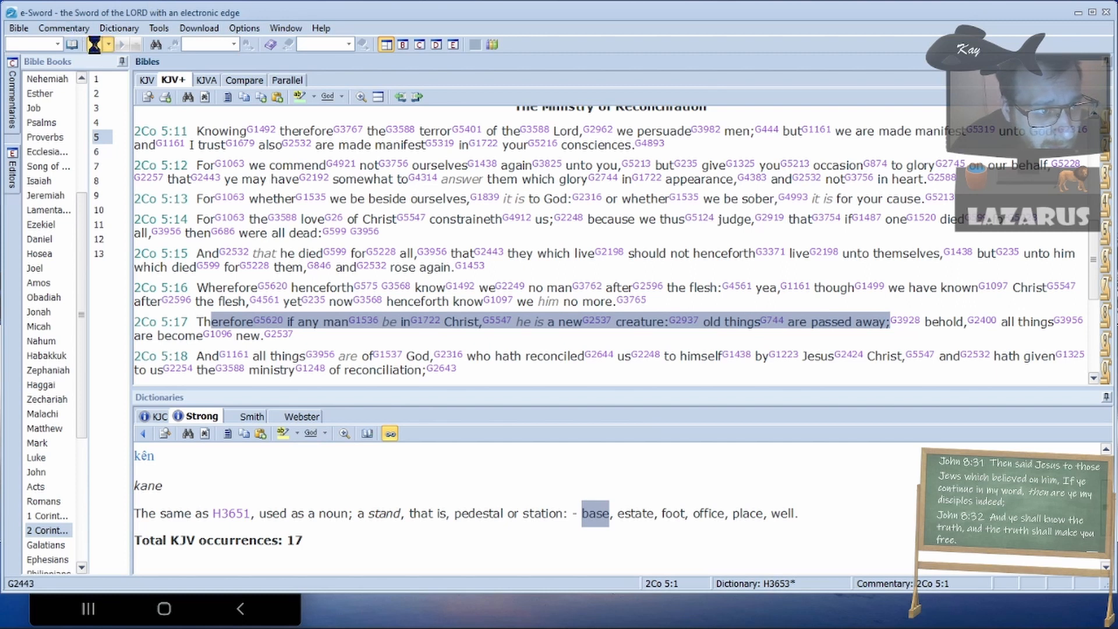
pyautogui.click(44, 427)
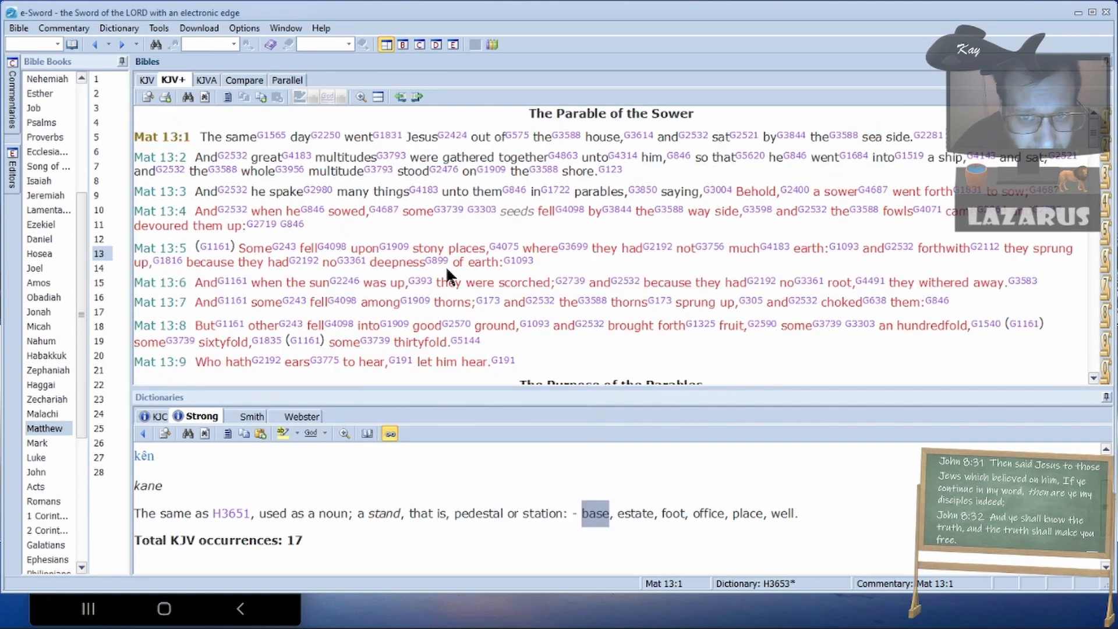
# - Scroll Matthew 13 to verse 30 and select 'Gather ye together first the tares'
pyautogui.scroll(-3)
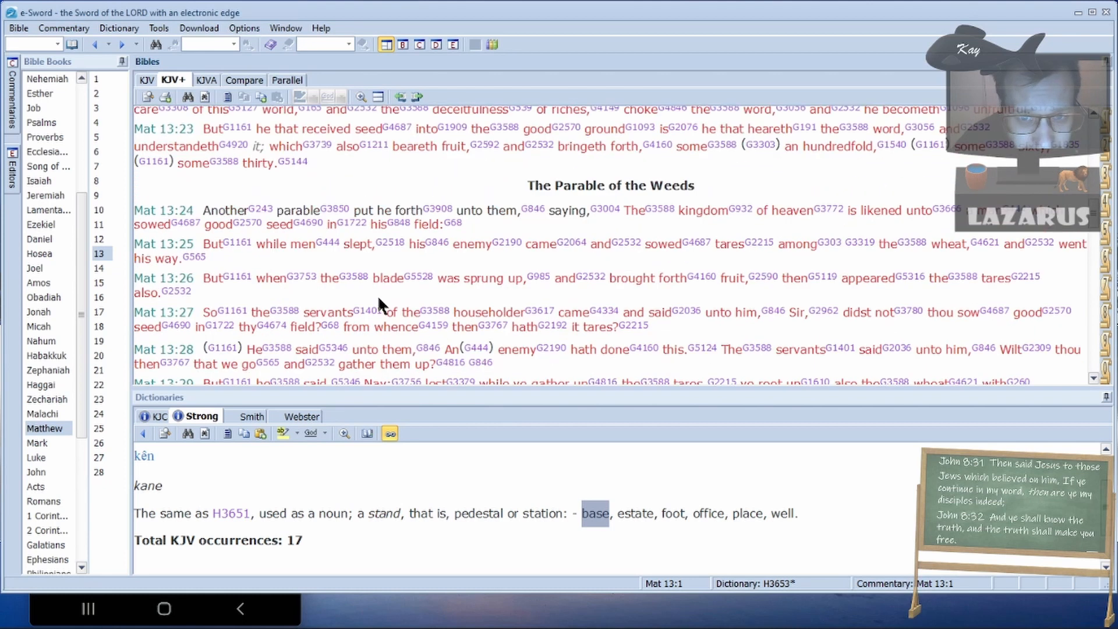
pyautogui.scroll(-3)
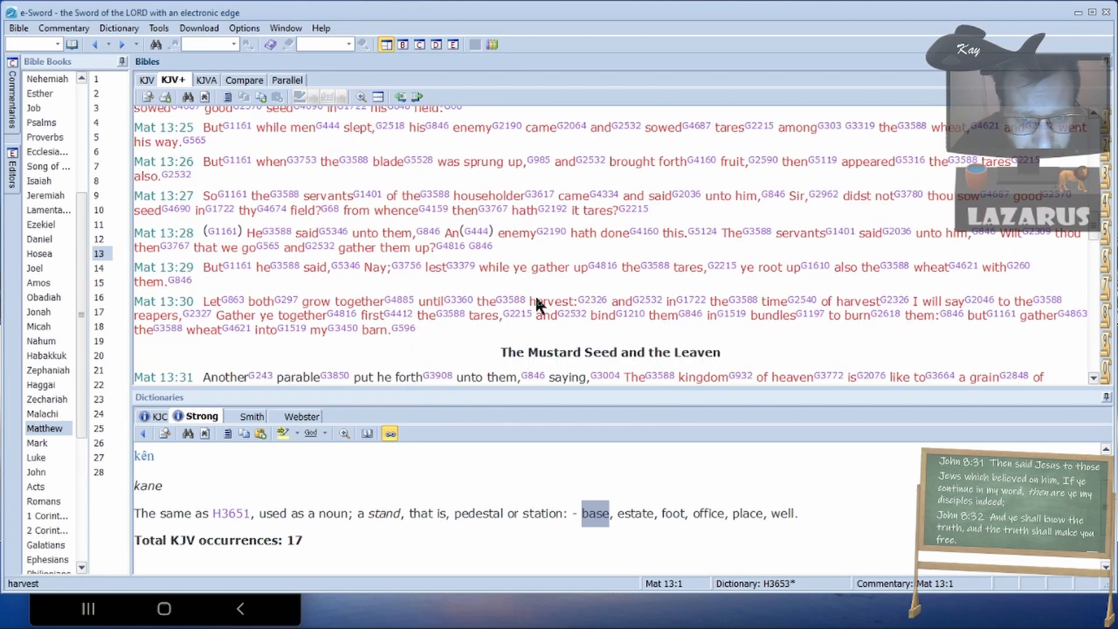
pyautogui.moveTo(402, 329)
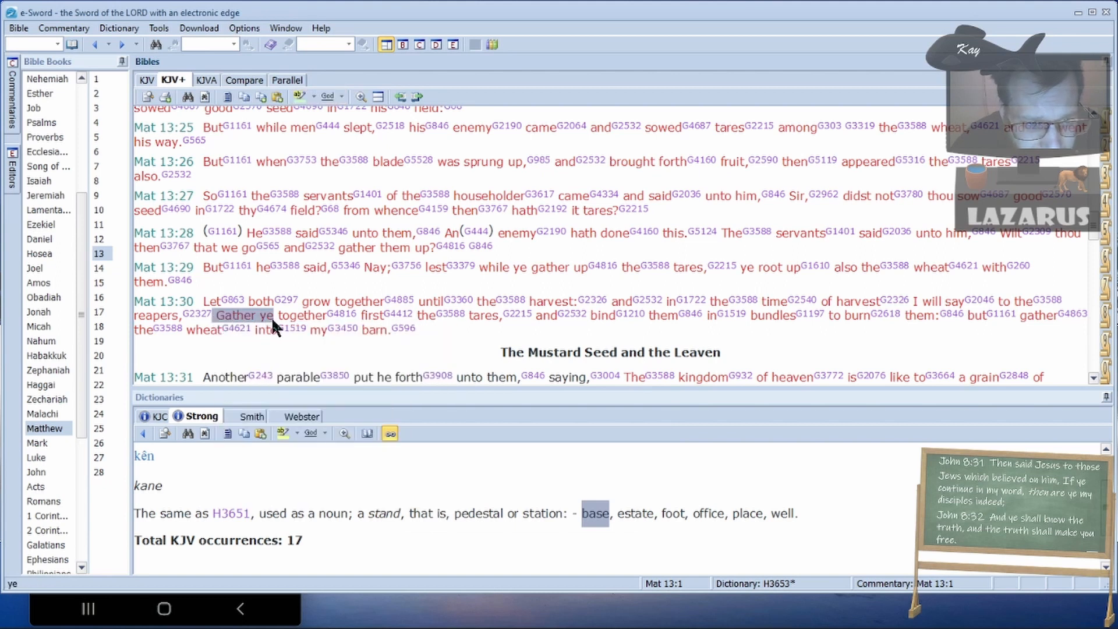
pyautogui.click(546, 315)
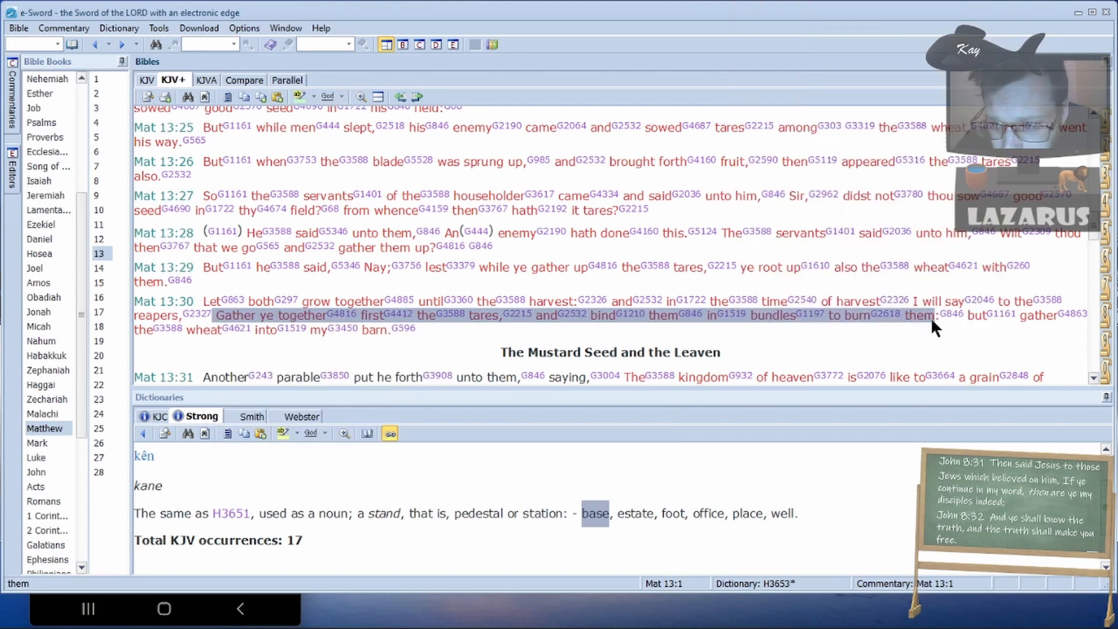
pyautogui.moveTo(1048, 315)
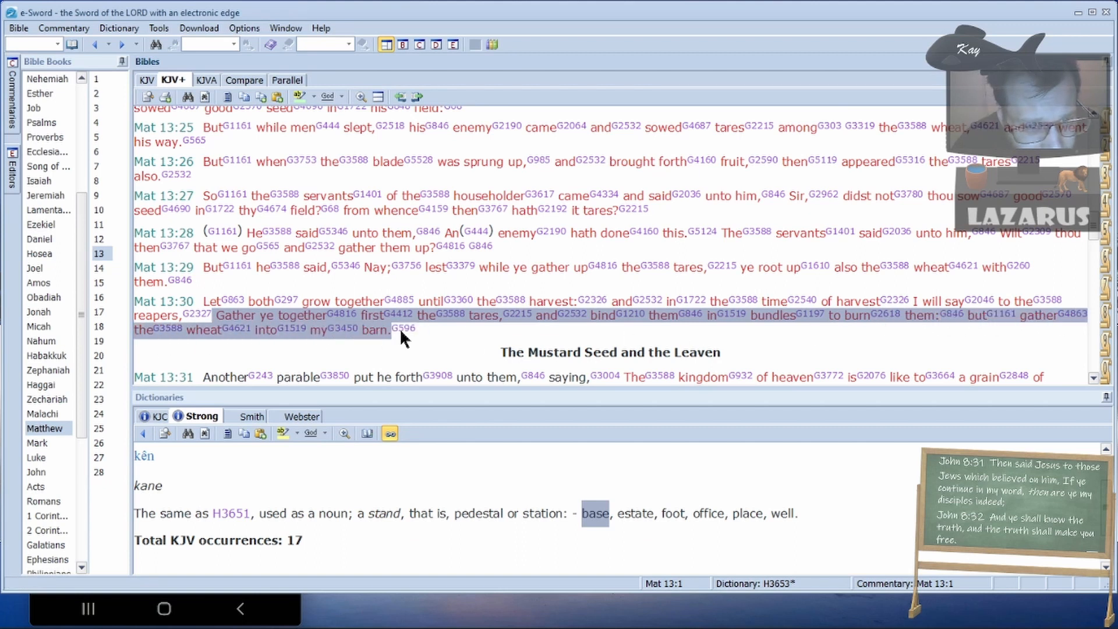
pyautogui.moveTo(726, 316)
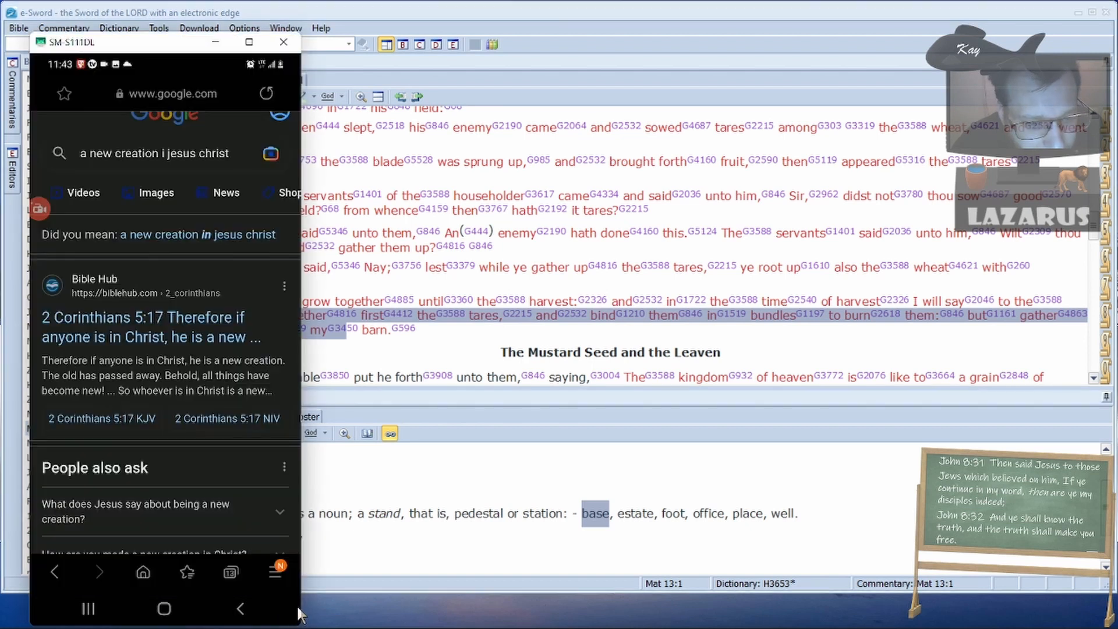
# - Put the phone mirror away and return to e-Sword's 2 Corinthians 5:17
pyautogui.click(282, 42)
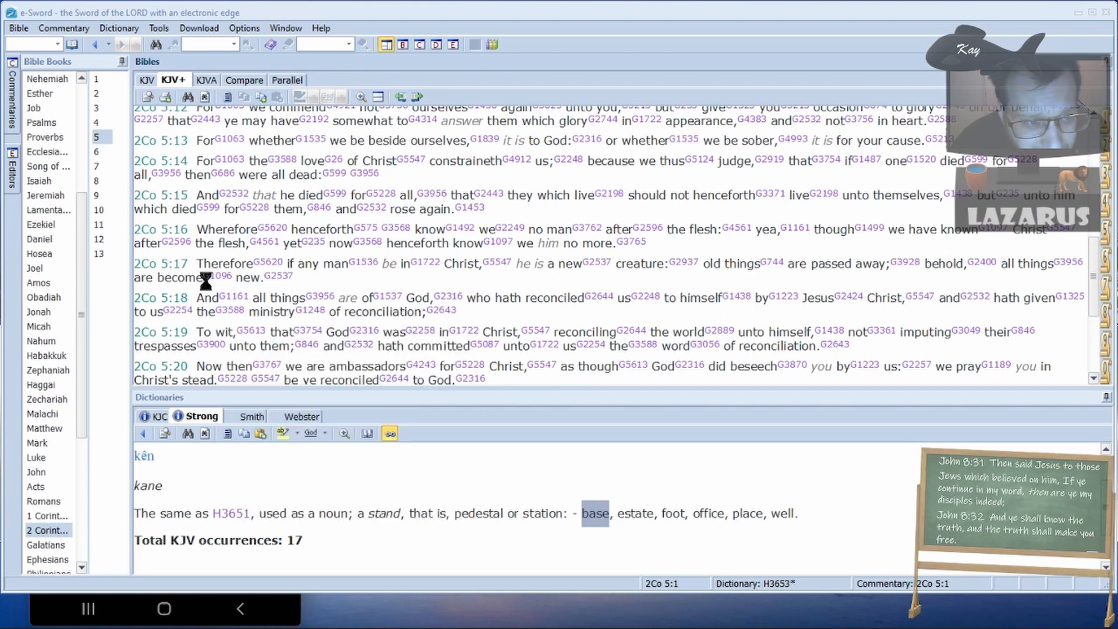
pyautogui.moveTo(275, 276)
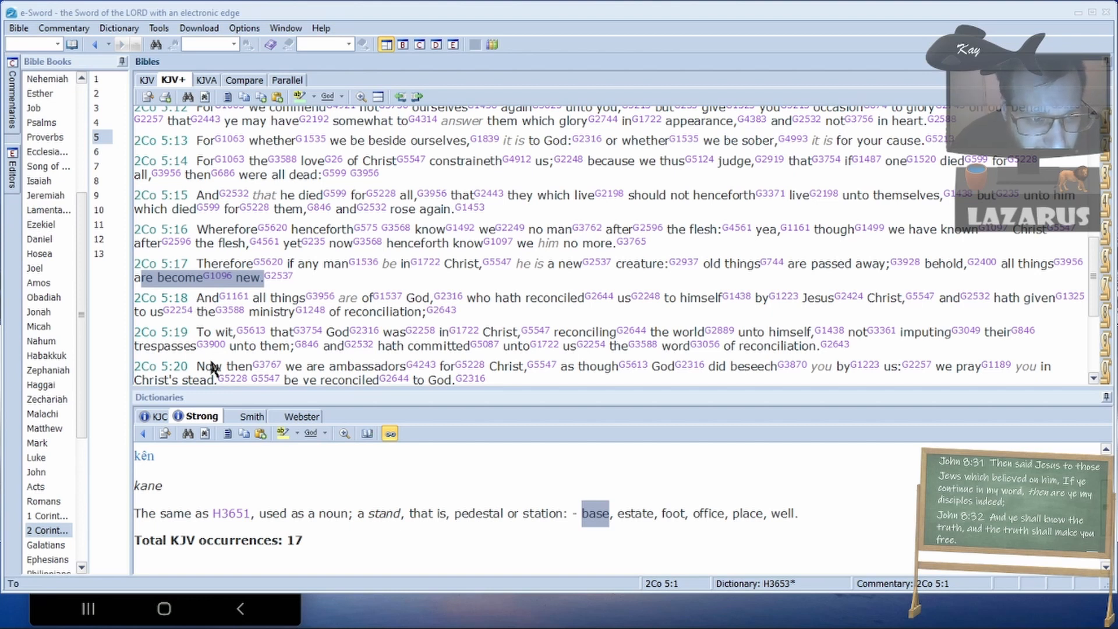
pyautogui.moveTo(295, 610)
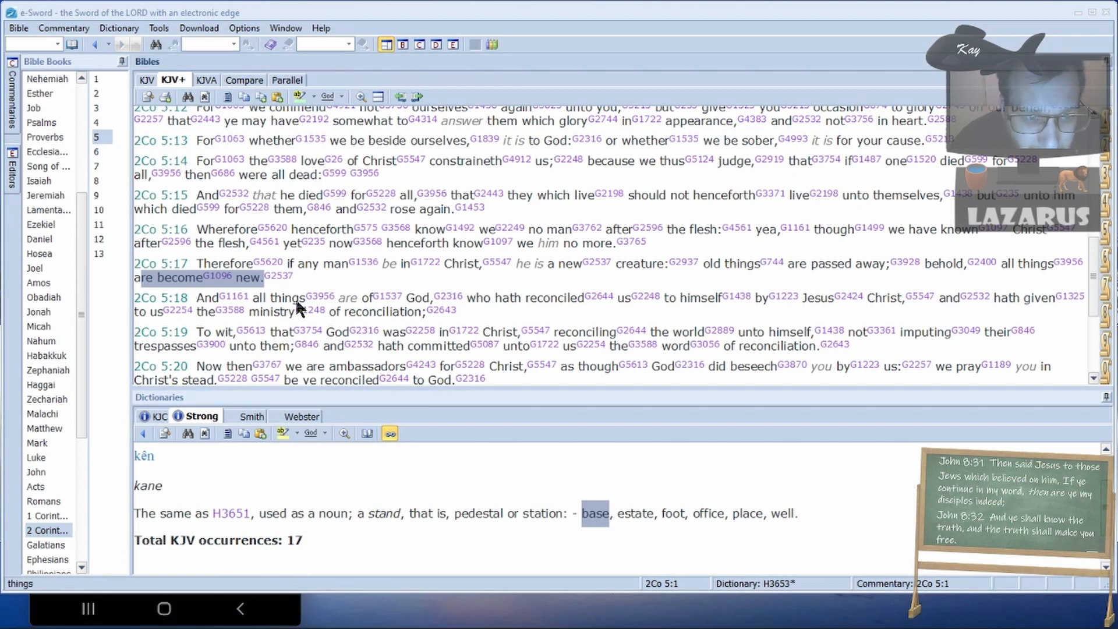
pyautogui.moveTo(207, 301)
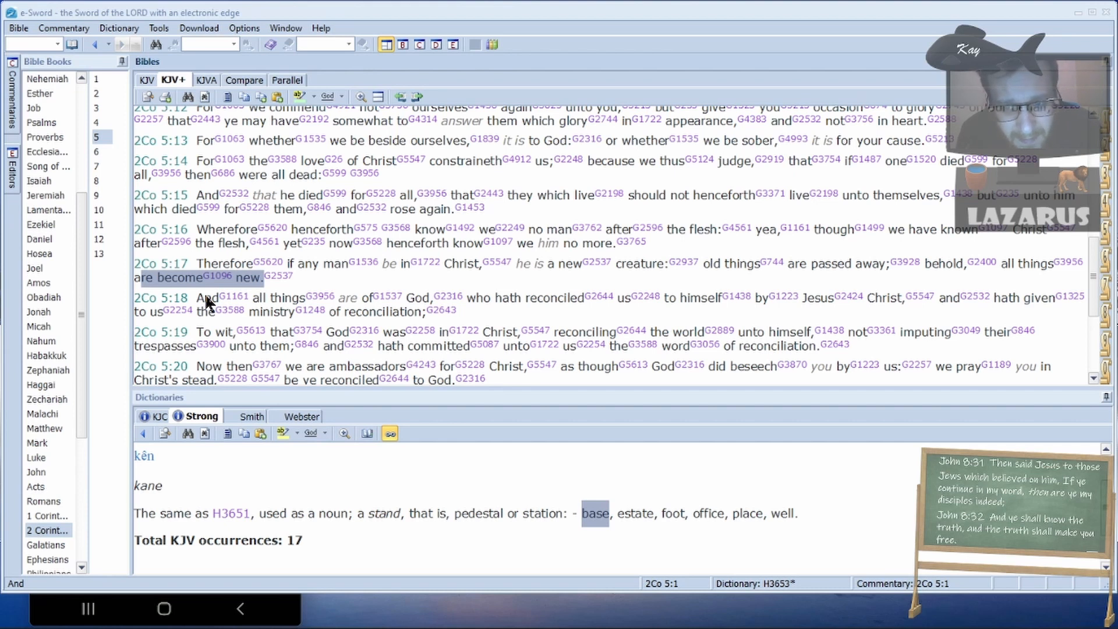
pyautogui.moveTo(563, 225)
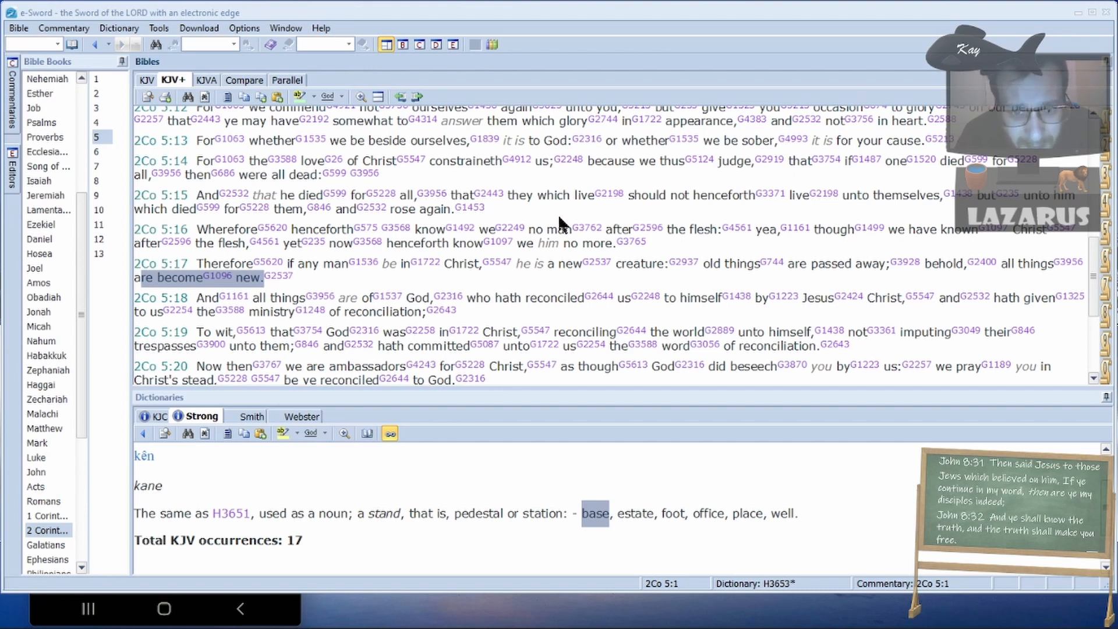
pyautogui.moveTo(538, 285)
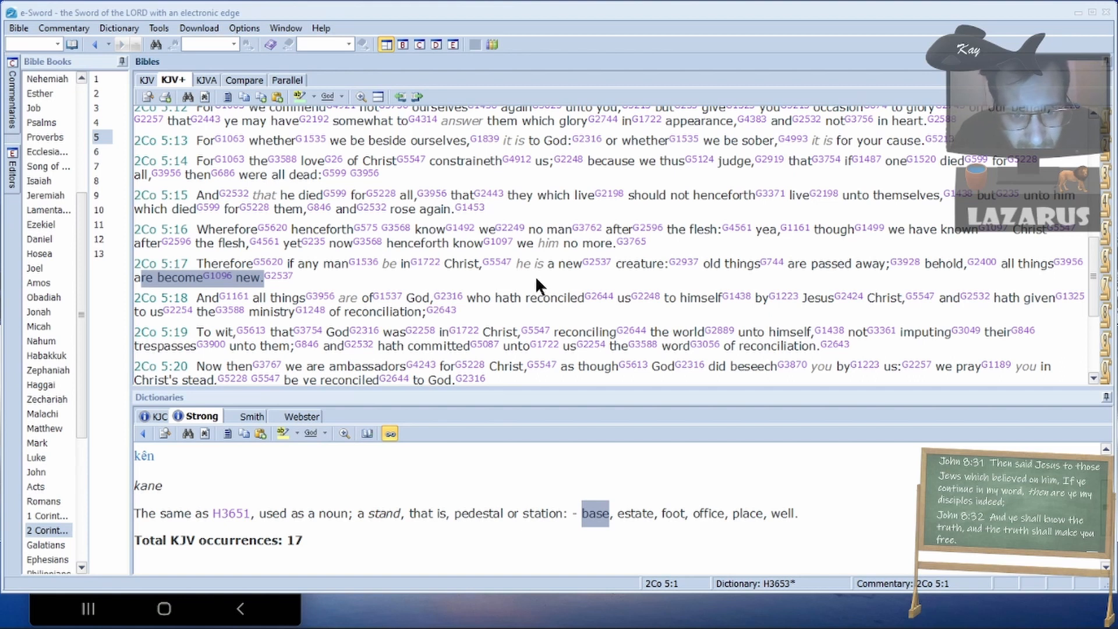
pyautogui.moveTo(496, 279)
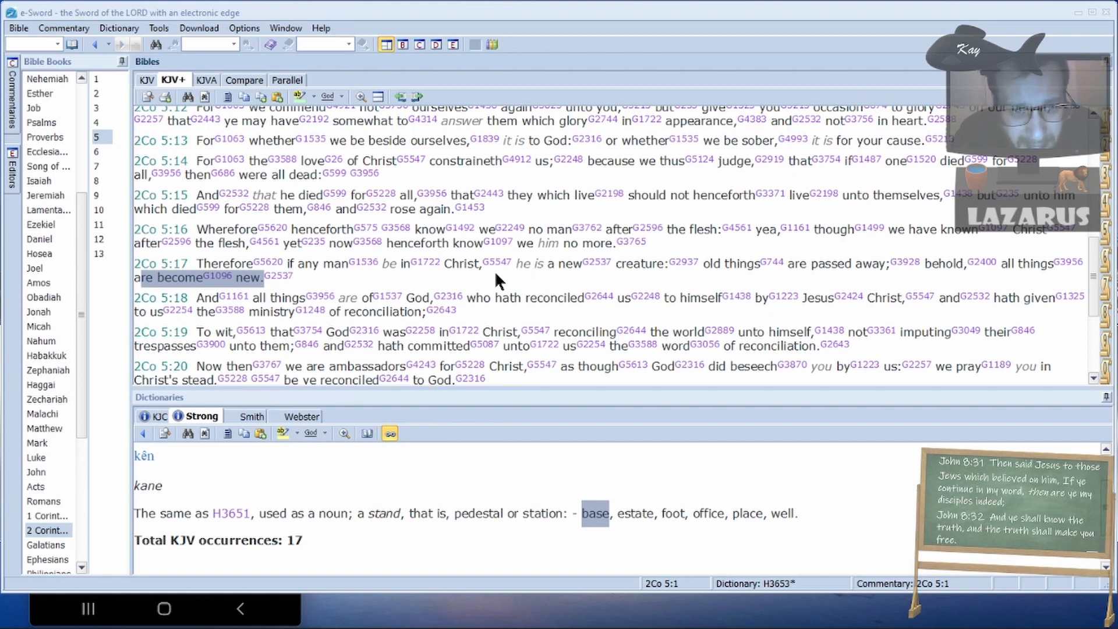
pyautogui.moveTo(511, 283)
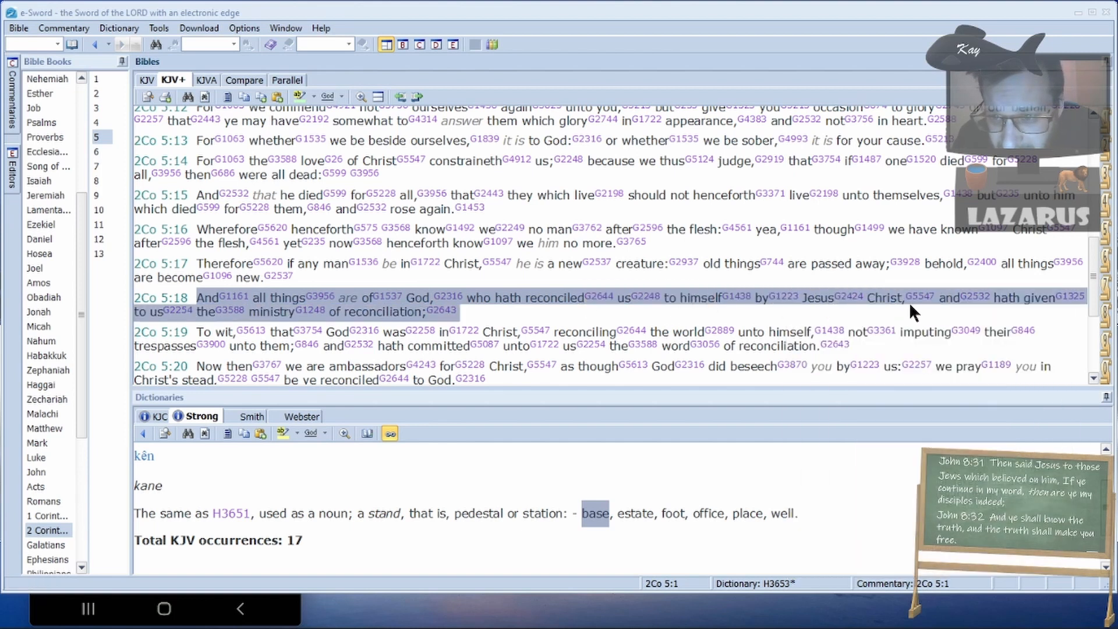
pyautogui.moveTo(177, 311)
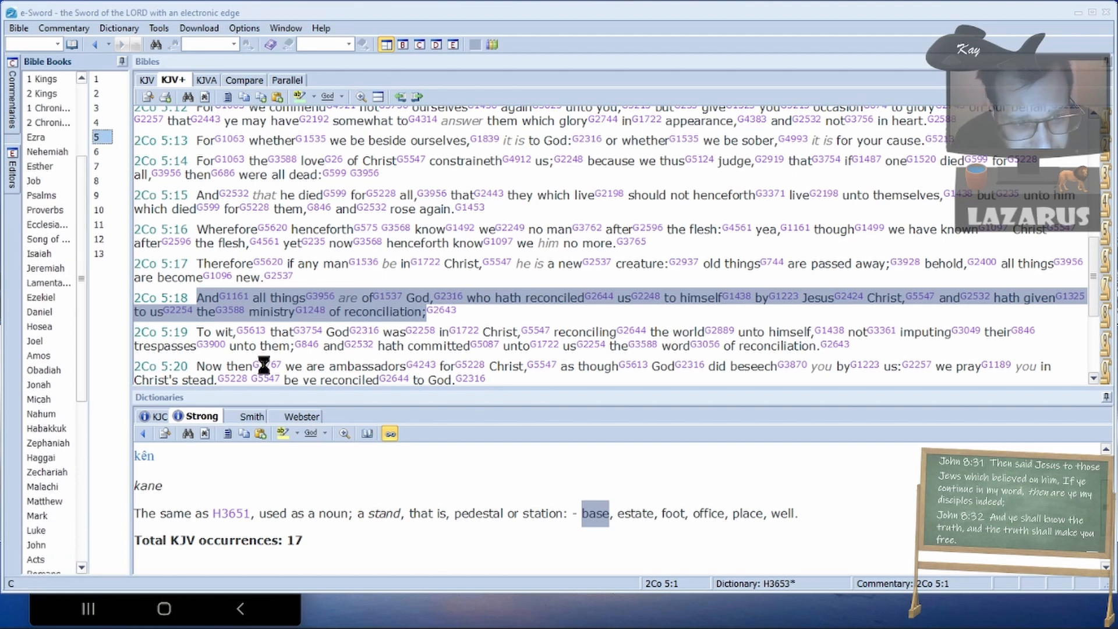
pyautogui.moveTo(442, 330)
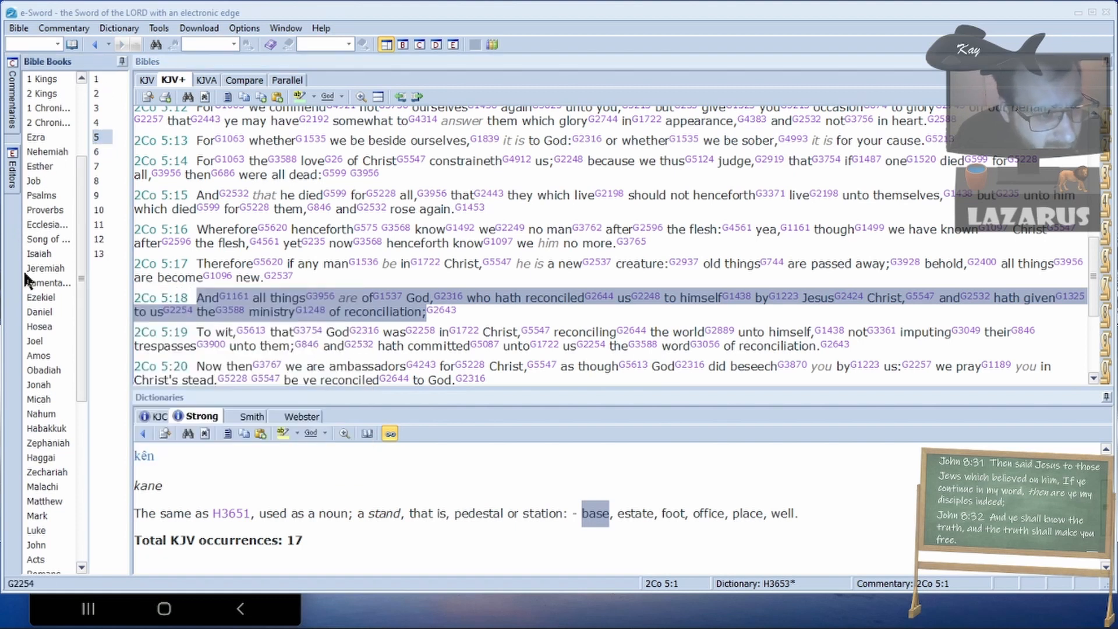
# - Read 2 Corinthians 5:17–18 on new creation and reconciliation in the KJV+ text
pyautogui.scroll(-3)
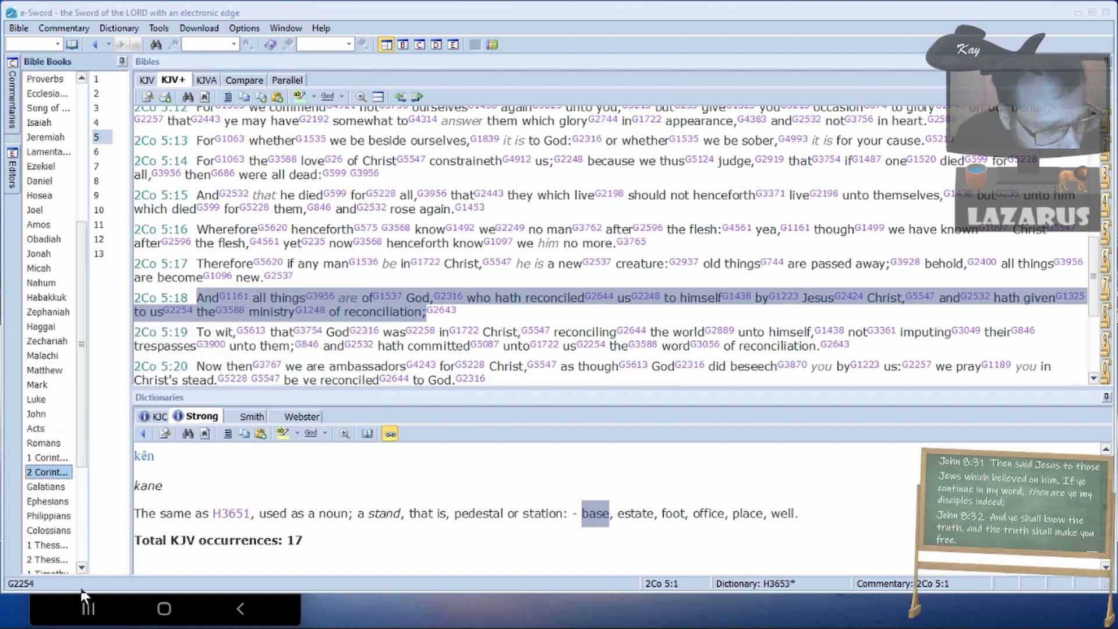
pyautogui.scroll(3)
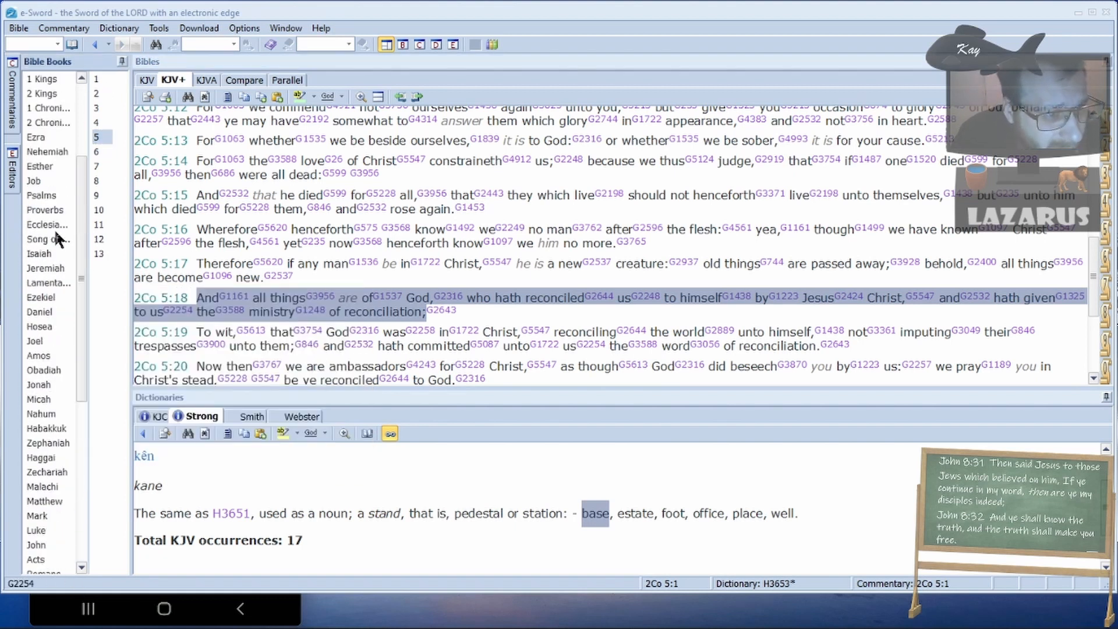
# - Open Daniel 11 and scroll to verses 27–33 on the abomination that maketh desolate
pyautogui.click(39, 312)
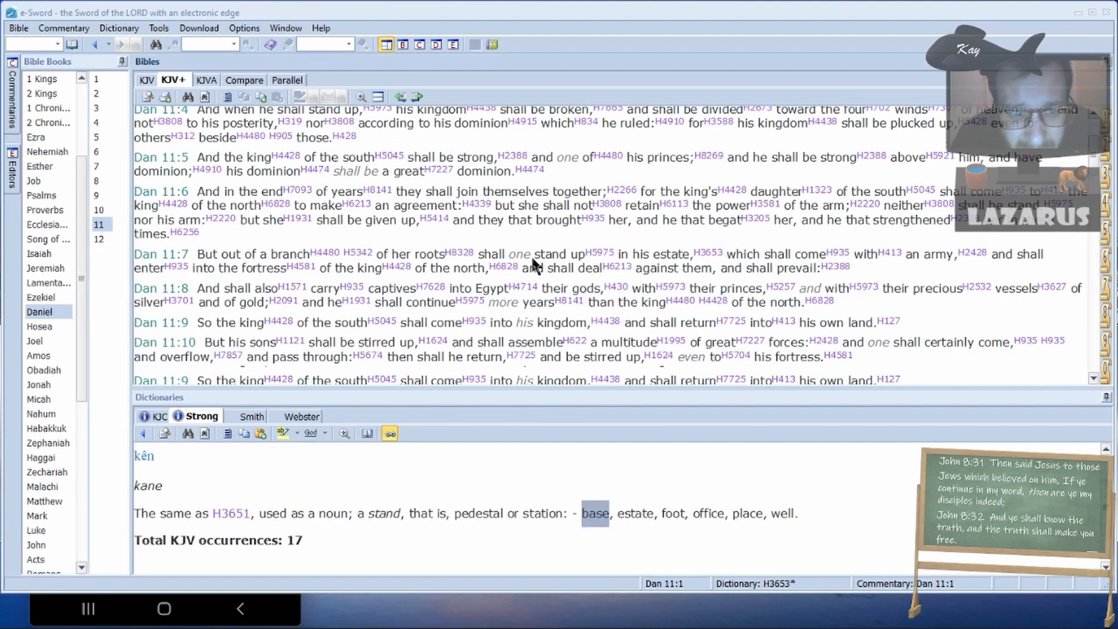
pyautogui.scroll(-3)
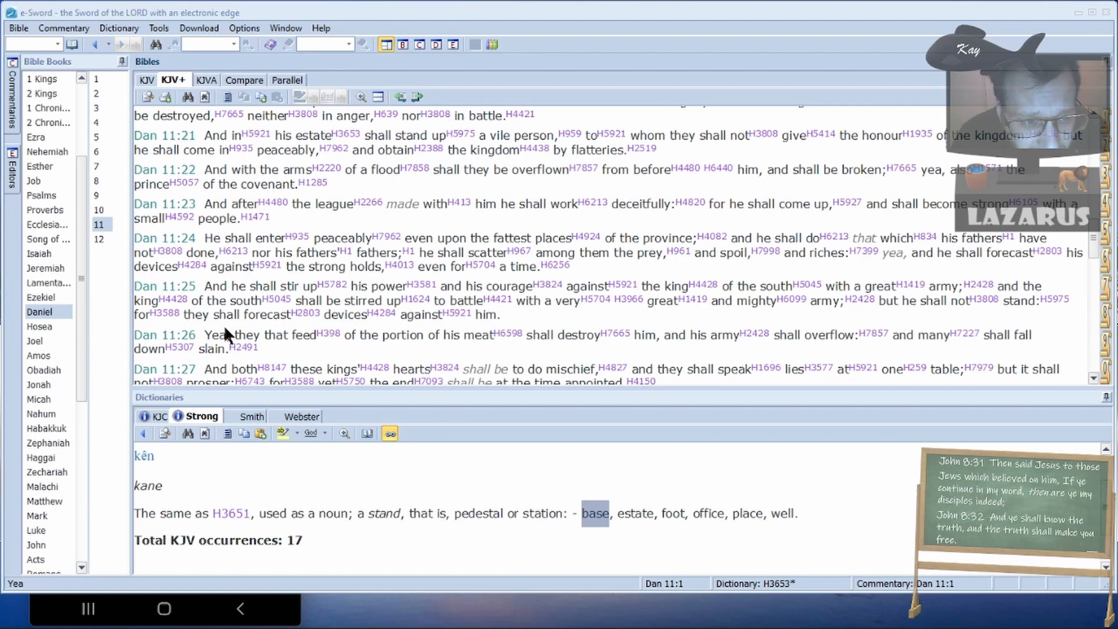
pyautogui.scroll(-3)
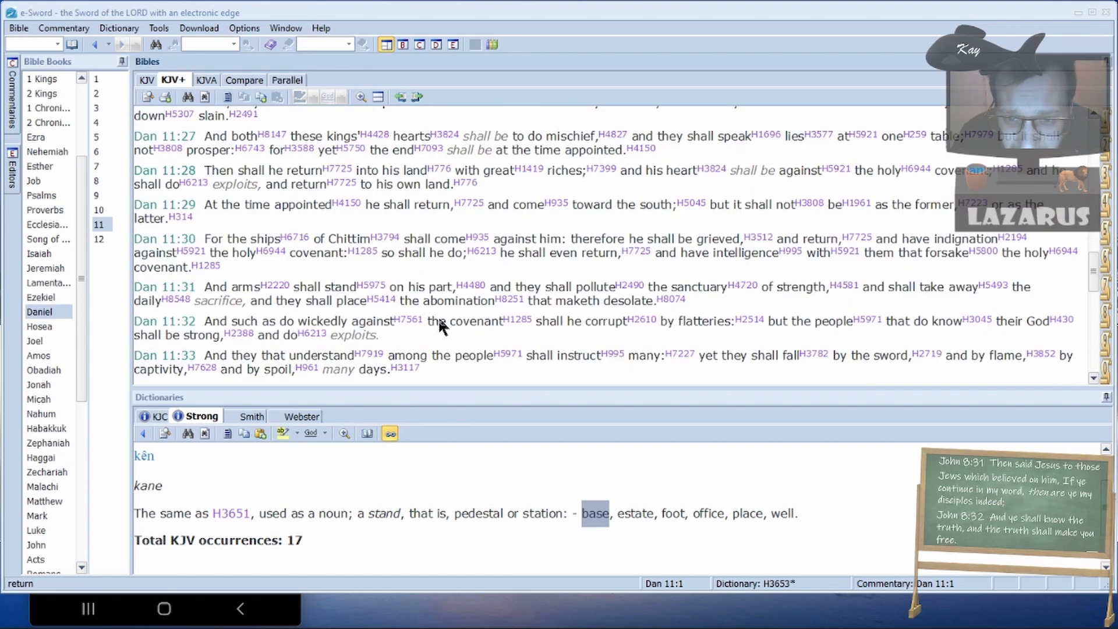
pyautogui.moveTo(210, 217)
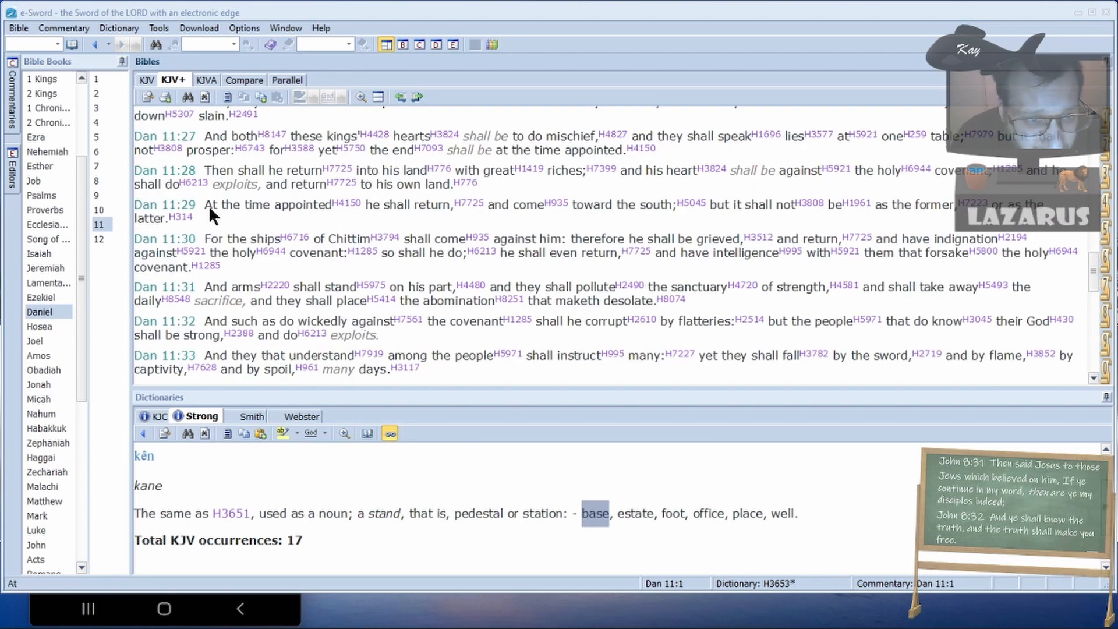
pyautogui.moveTo(962, 228)
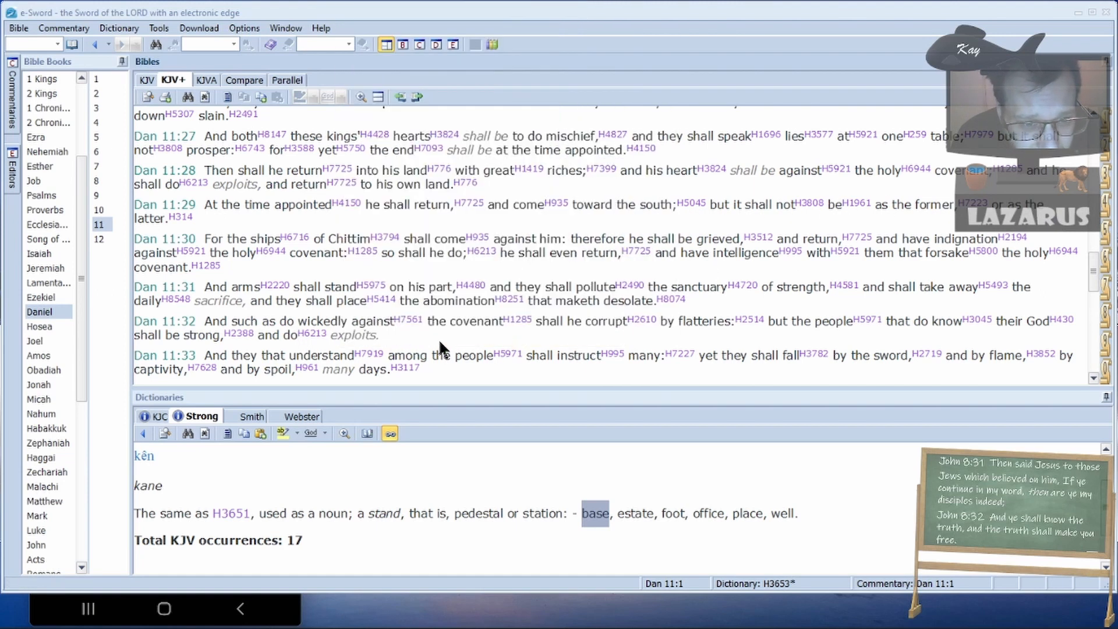
pyautogui.moveTo(479, 345)
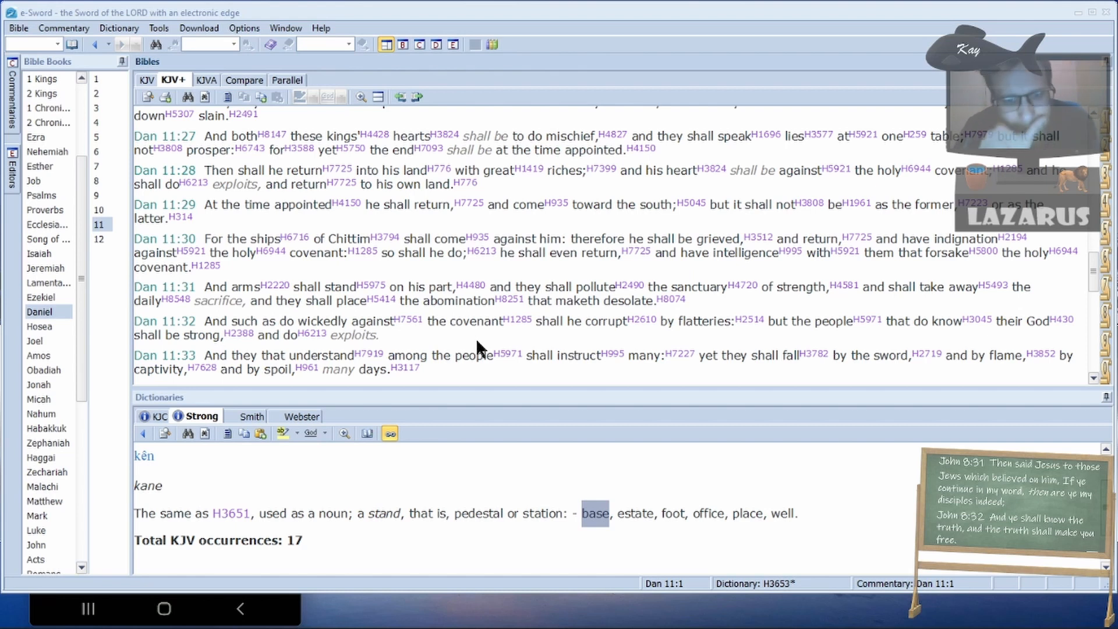
pyautogui.moveTo(713, 336)
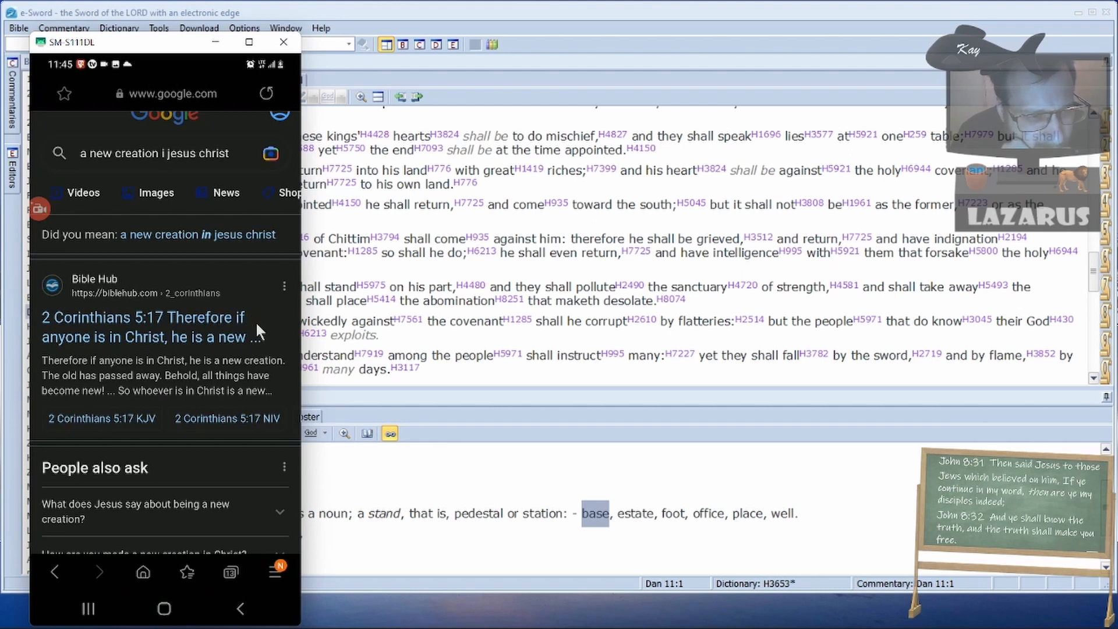
pyautogui.moveTo(221, 384)
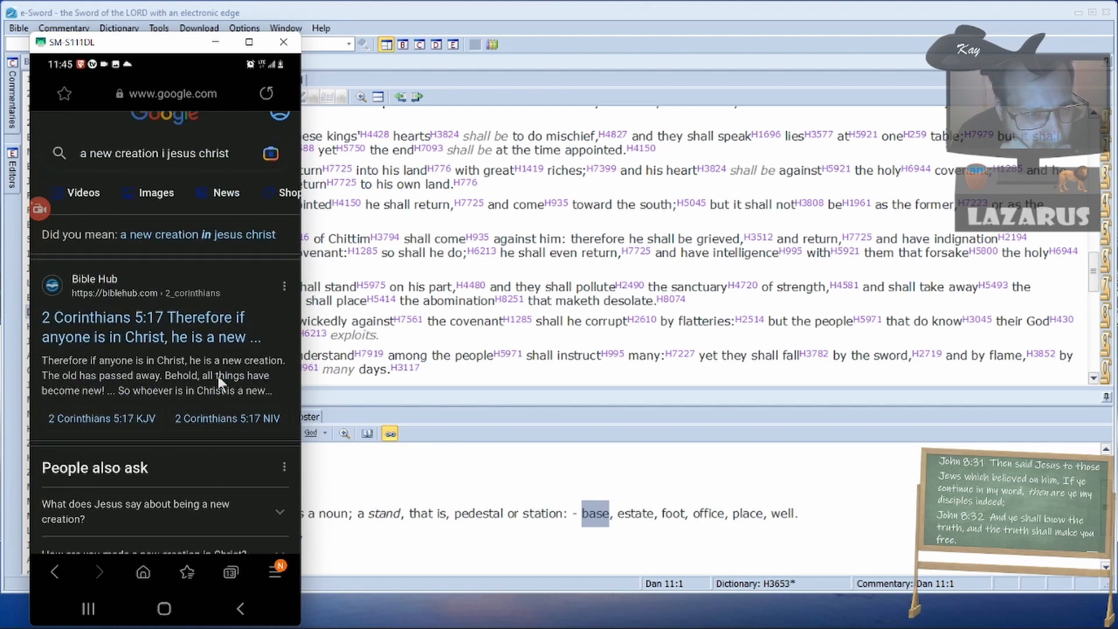
pyautogui.moveTo(64, 299)
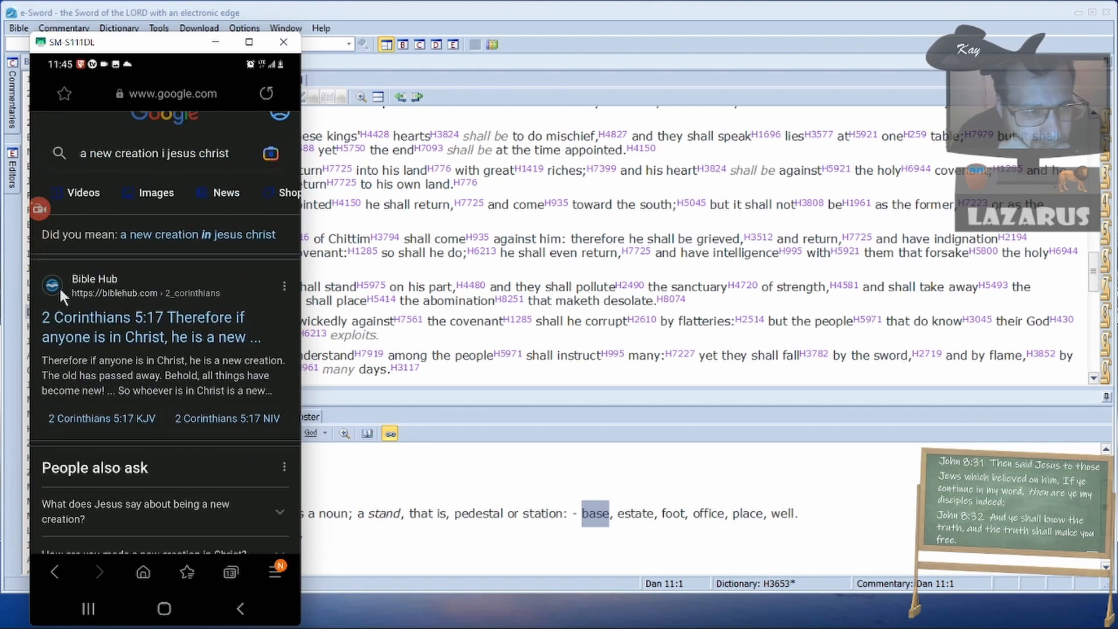
pyautogui.moveTo(253, 264)
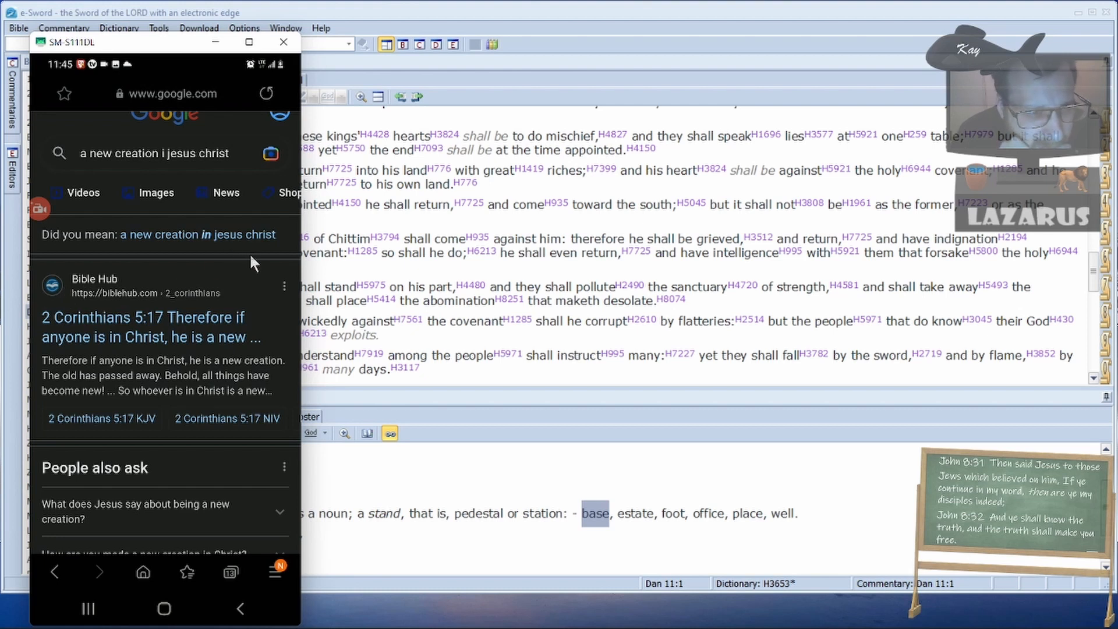
pyautogui.moveTo(222, 279)
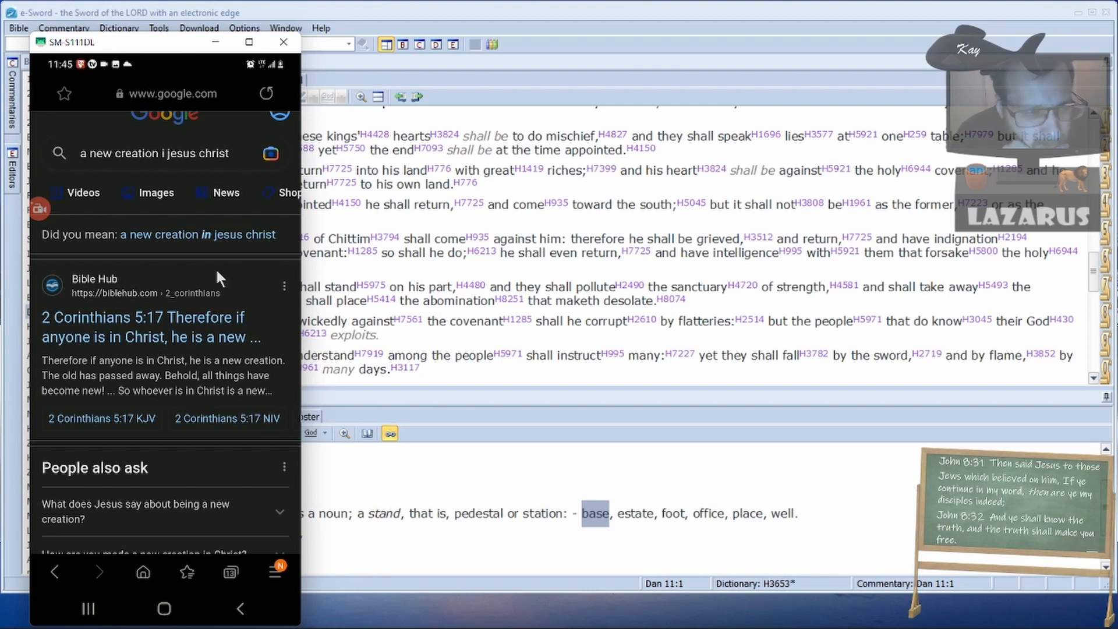
pyautogui.moveTo(235, 162)
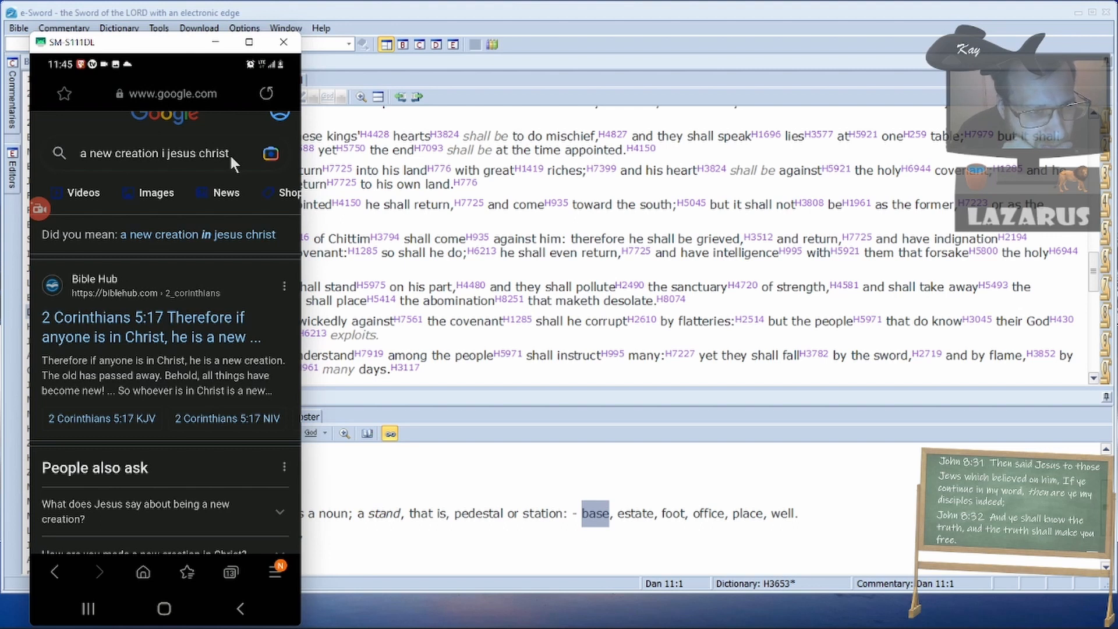
pyautogui.moveTo(261, 318)
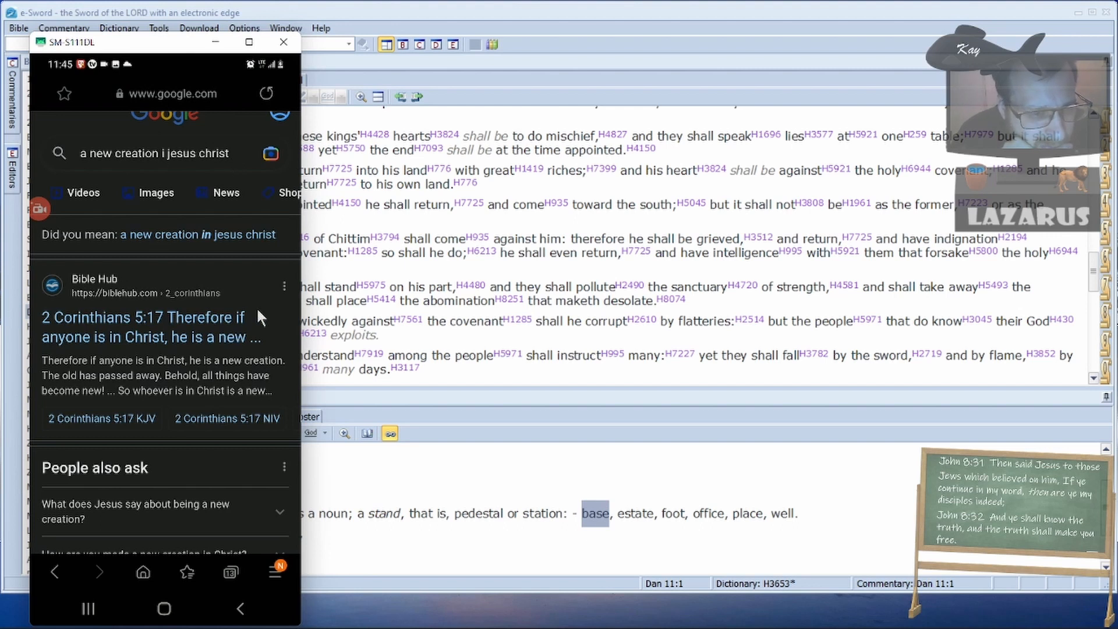
pyautogui.moveTo(263, 340)
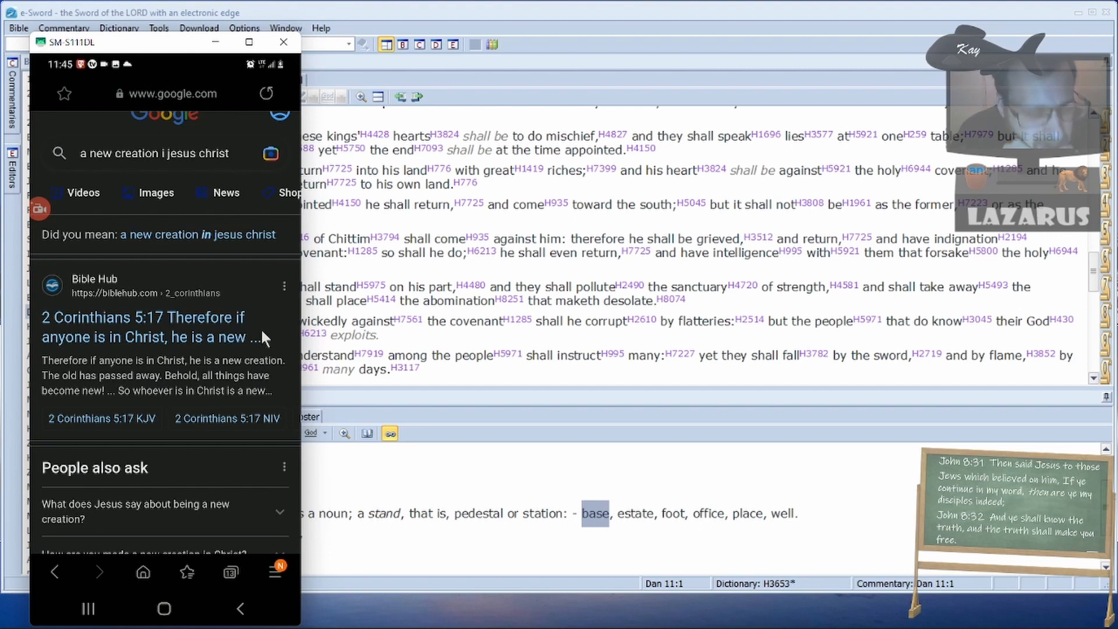
pyautogui.moveTo(494, 25)
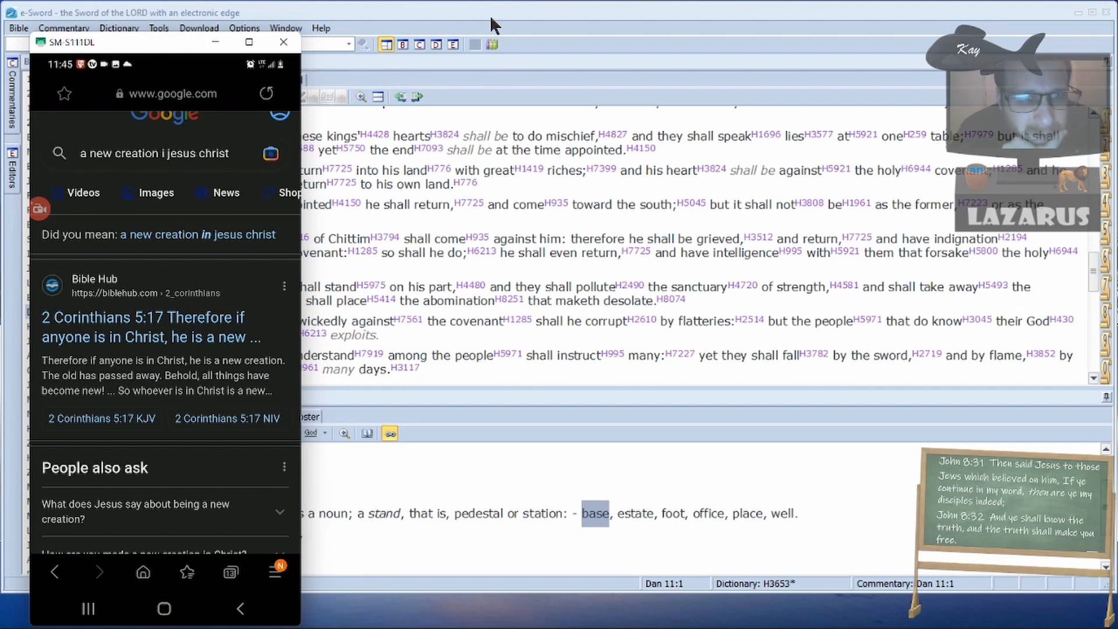
# - Dismiss the phone results and return to Daniel 11:27–33 in e-Sword
pyautogui.click(283, 41)
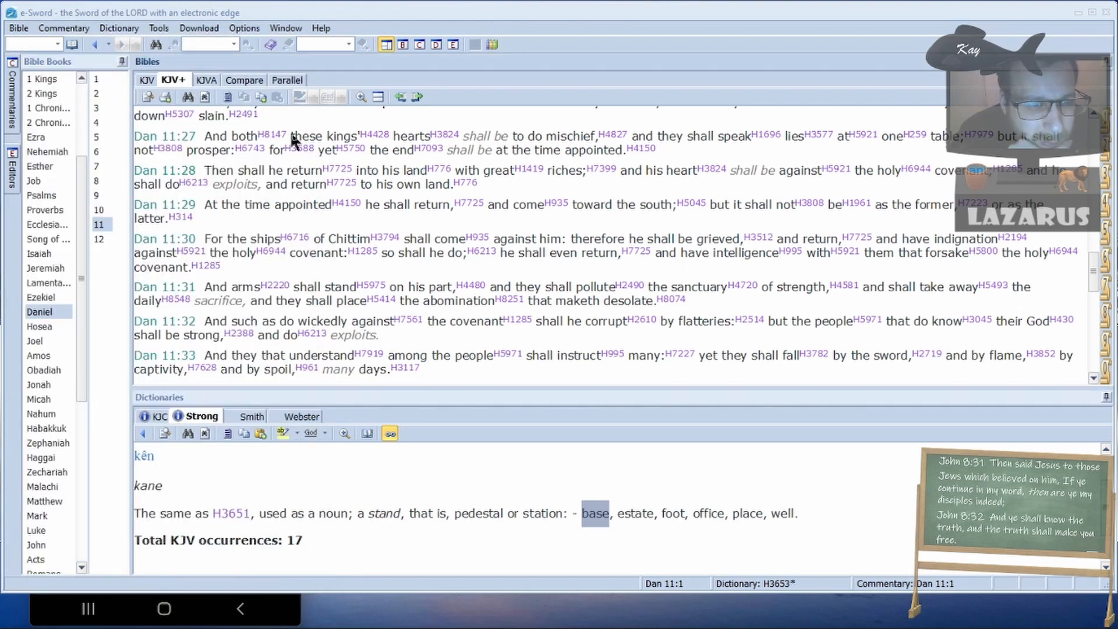
pyautogui.moveTo(692, 310)
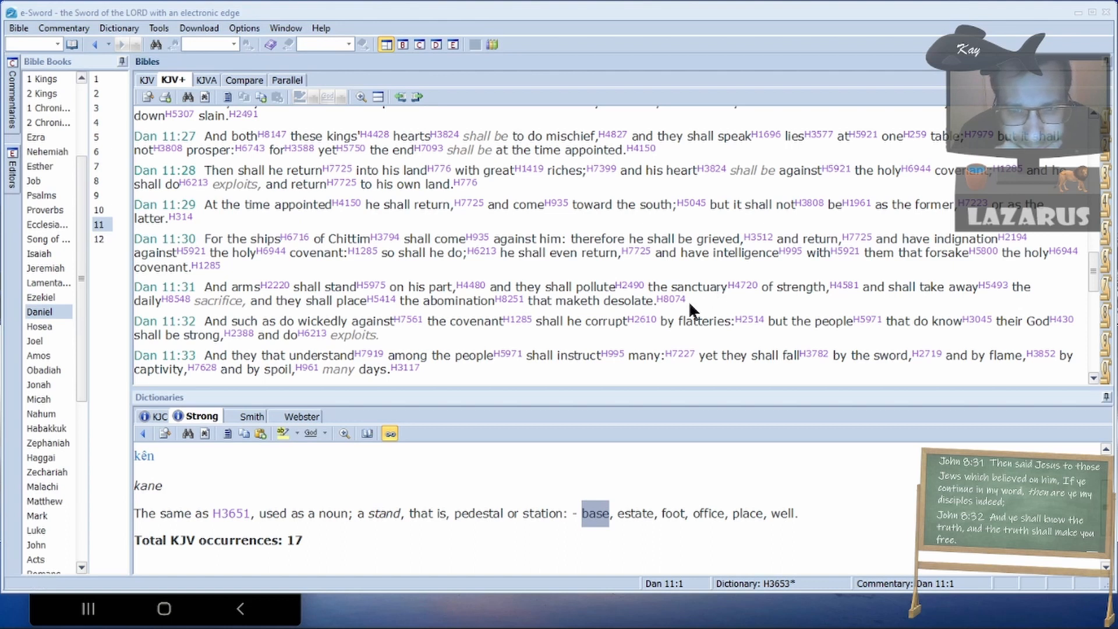
pyautogui.moveTo(217, 300)
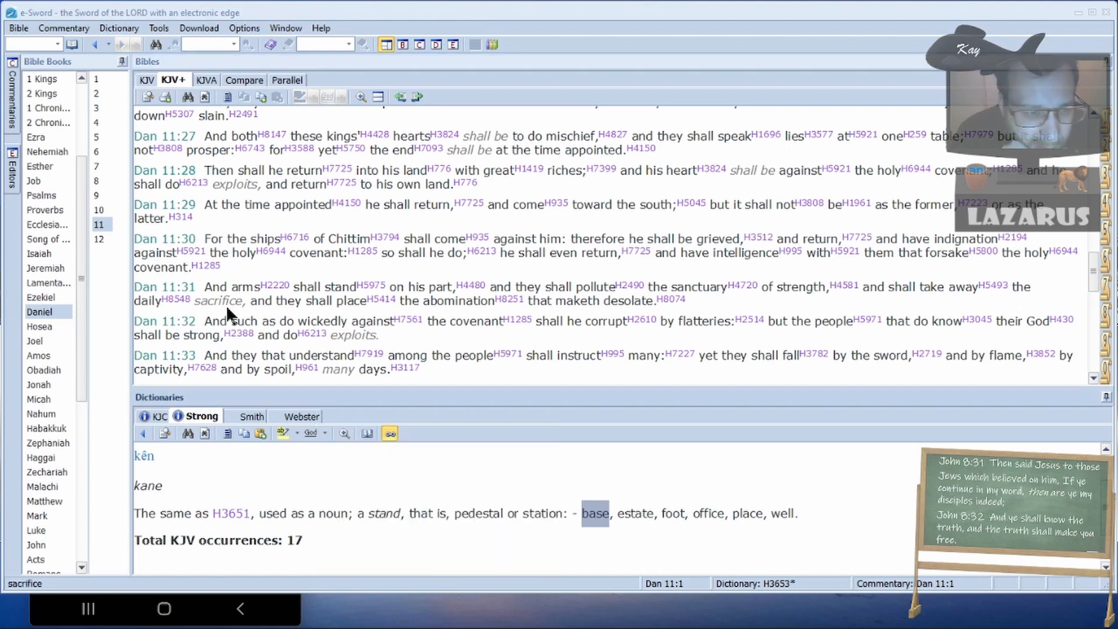
pyautogui.moveTo(311, 335)
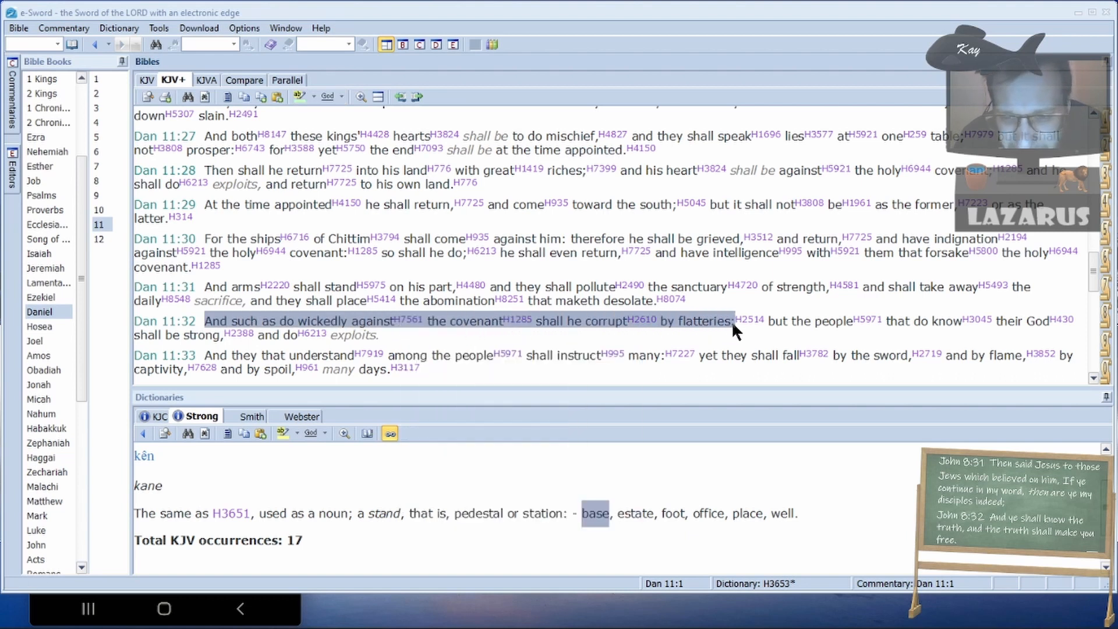
pyautogui.moveTo(769, 328)
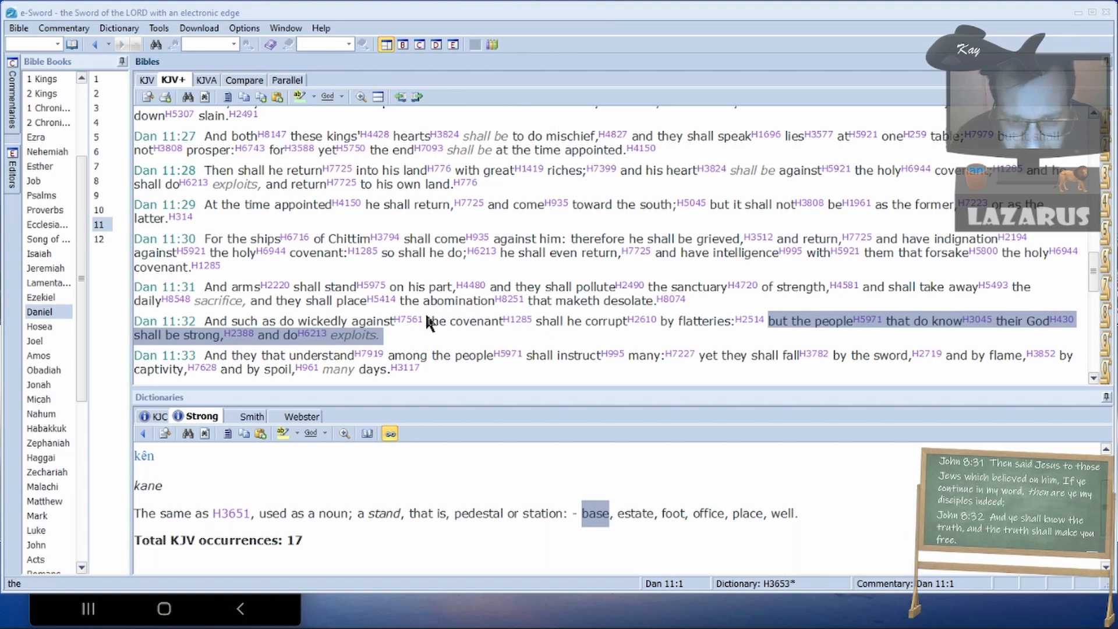
pyautogui.moveTo(746, 320)
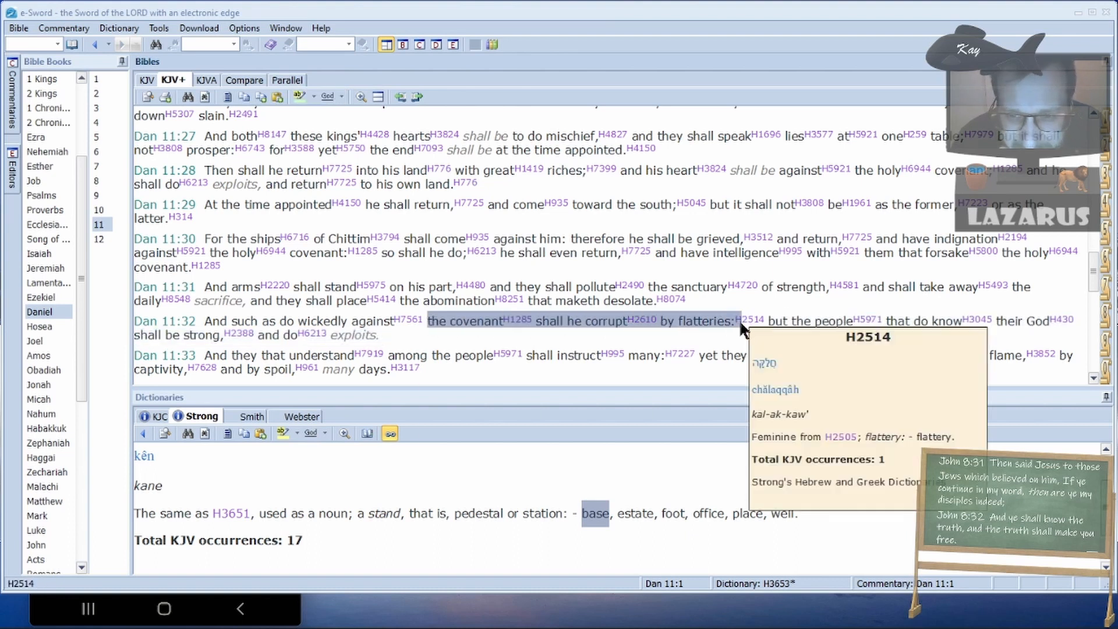
pyautogui.moveTo(698, 283)
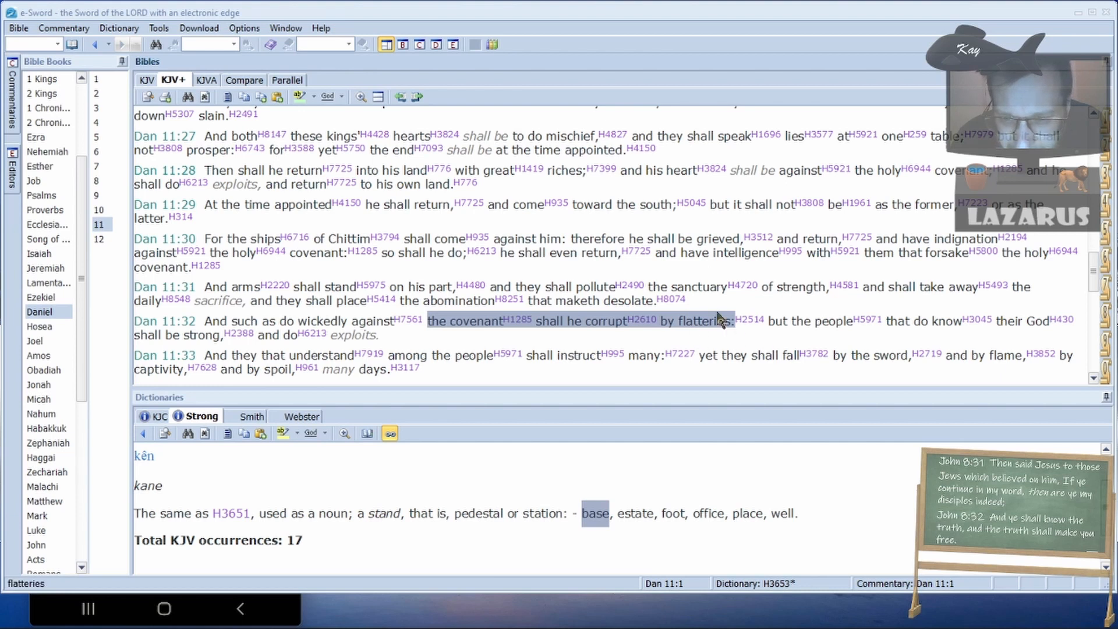
pyautogui.moveTo(776, 333)
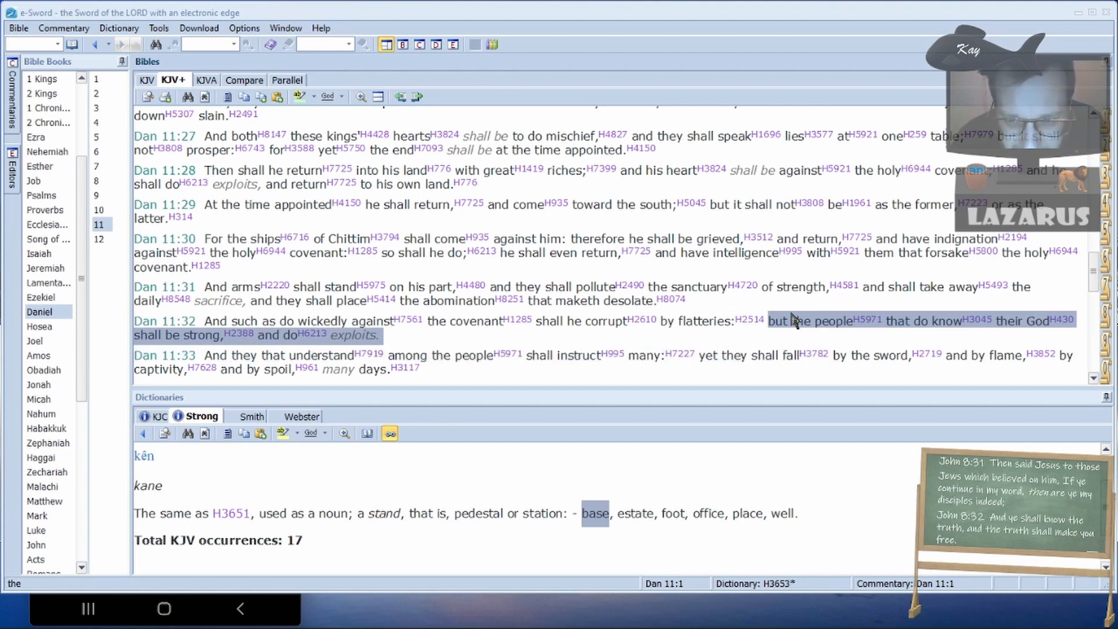
pyautogui.moveTo(1030, 331)
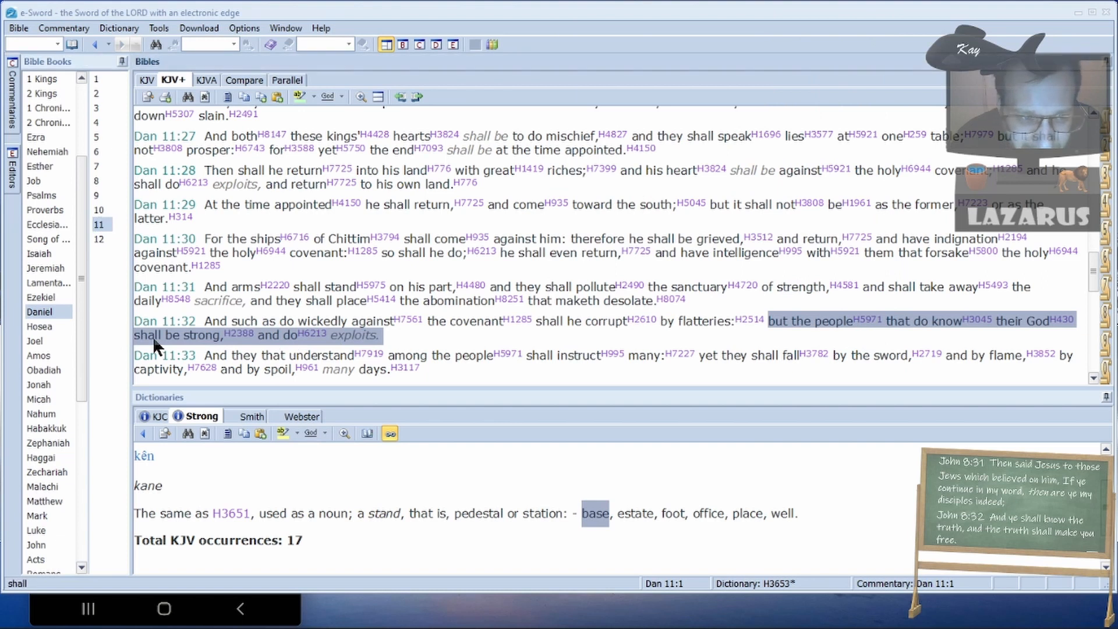
pyautogui.moveTo(295, 348)
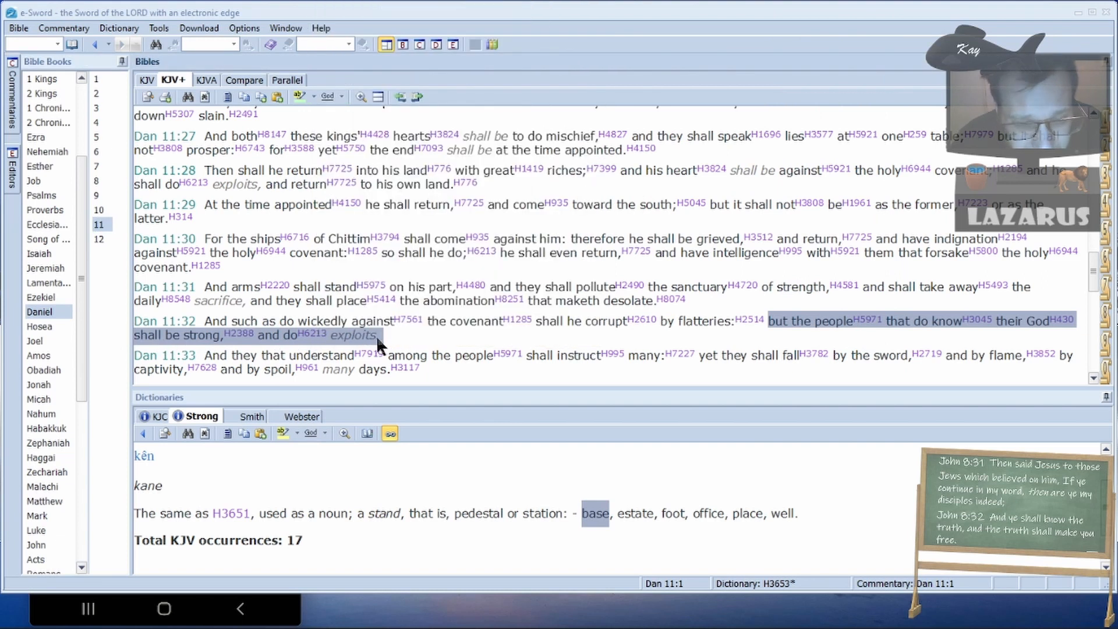
pyautogui.moveTo(588, 328)
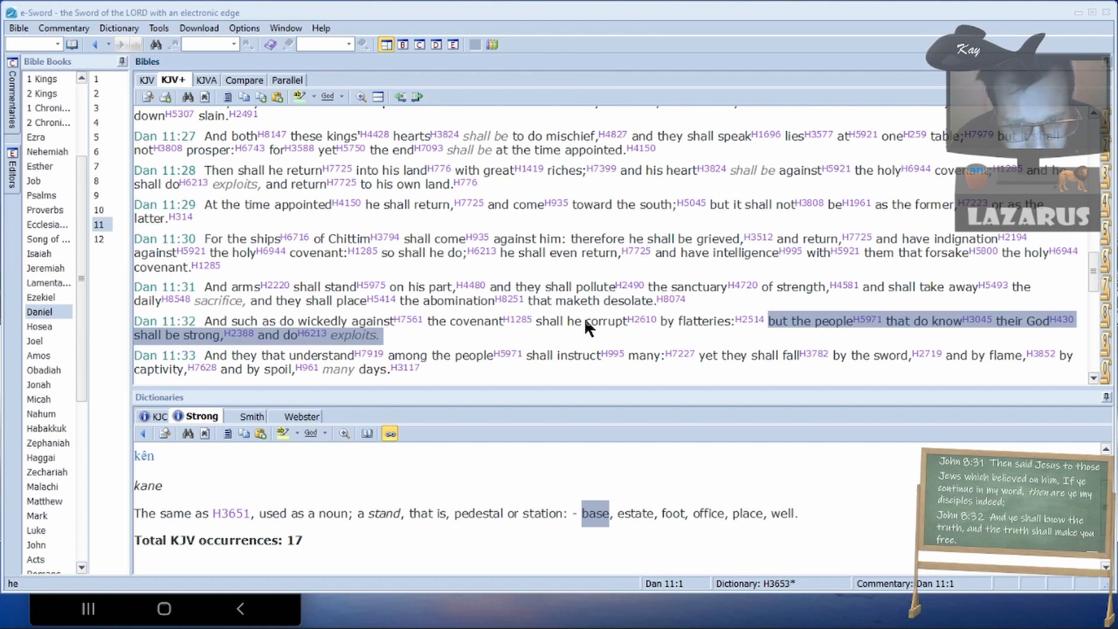
pyautogui.moveTo(597, 321)
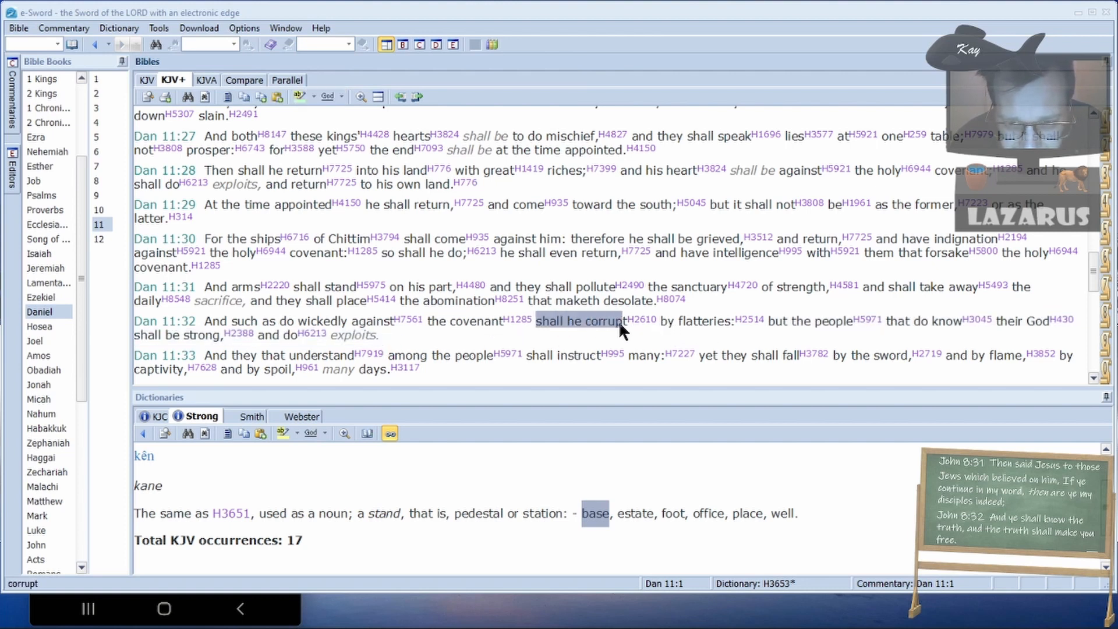
pyautogui.moveTo(737, 308)
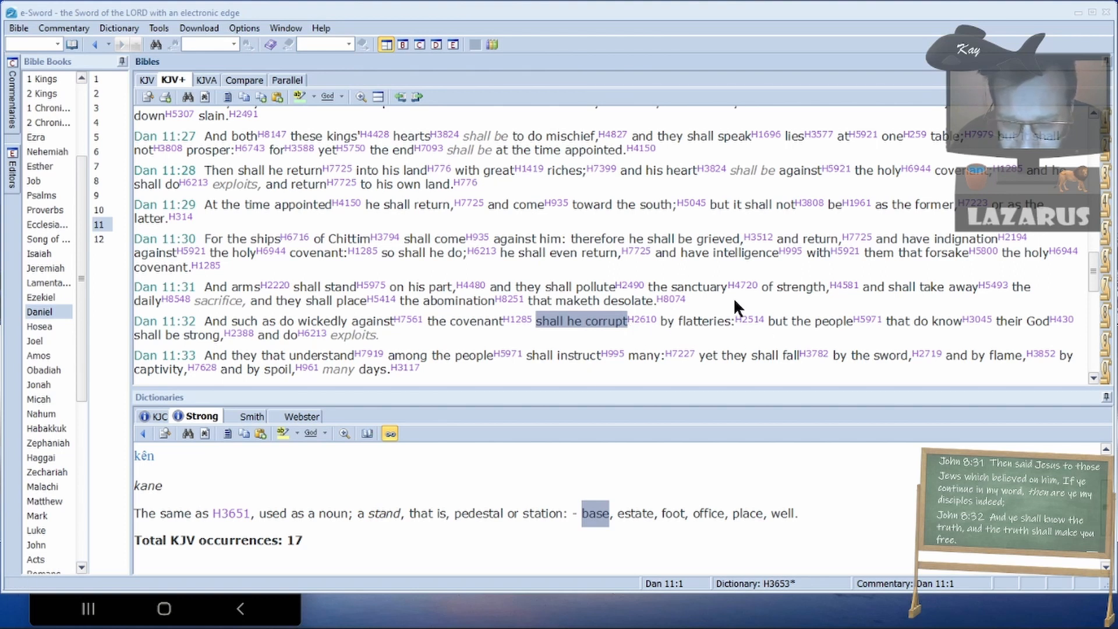
pyautogui.moveTo(649, 343)
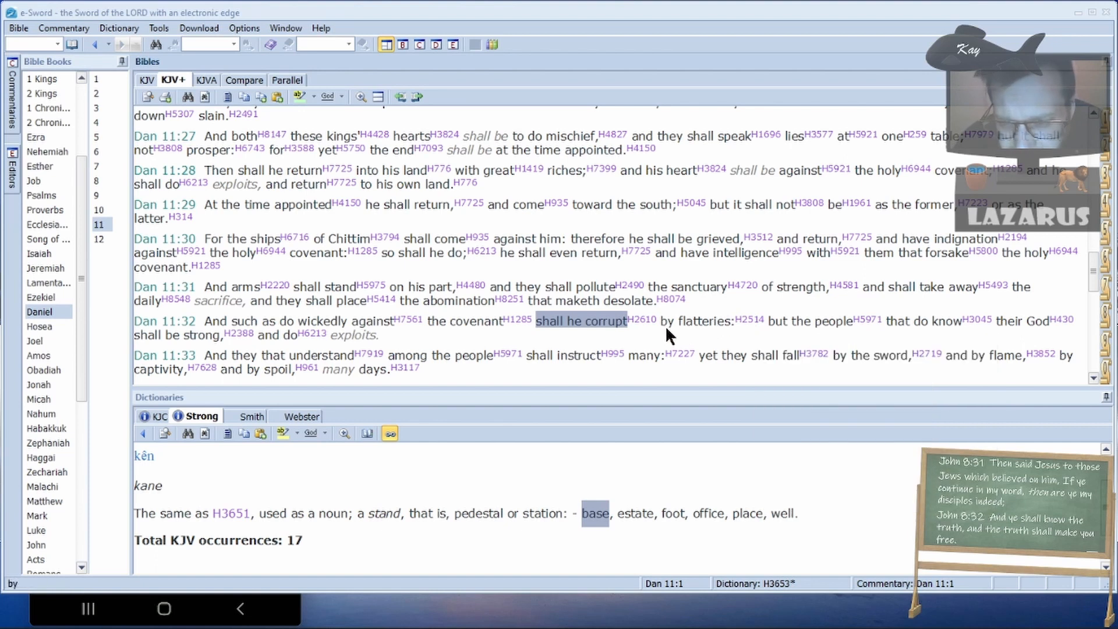
pyautogui.moveTo(818, 347)
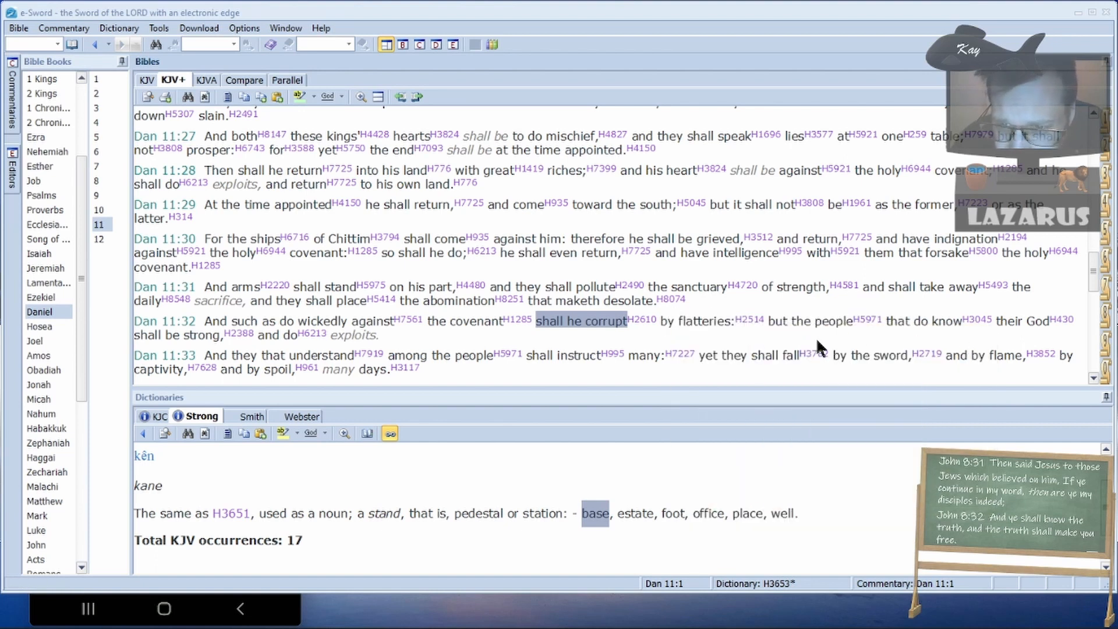
pyautogui.moveTo(391, 324)
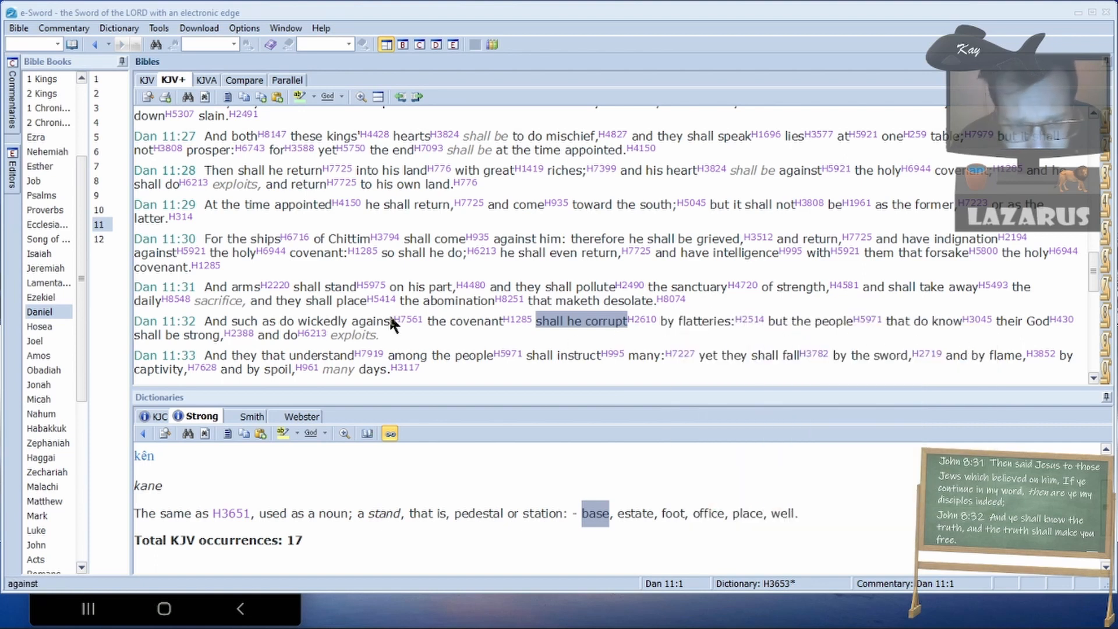
pyautogui.moveTo(206, 362)
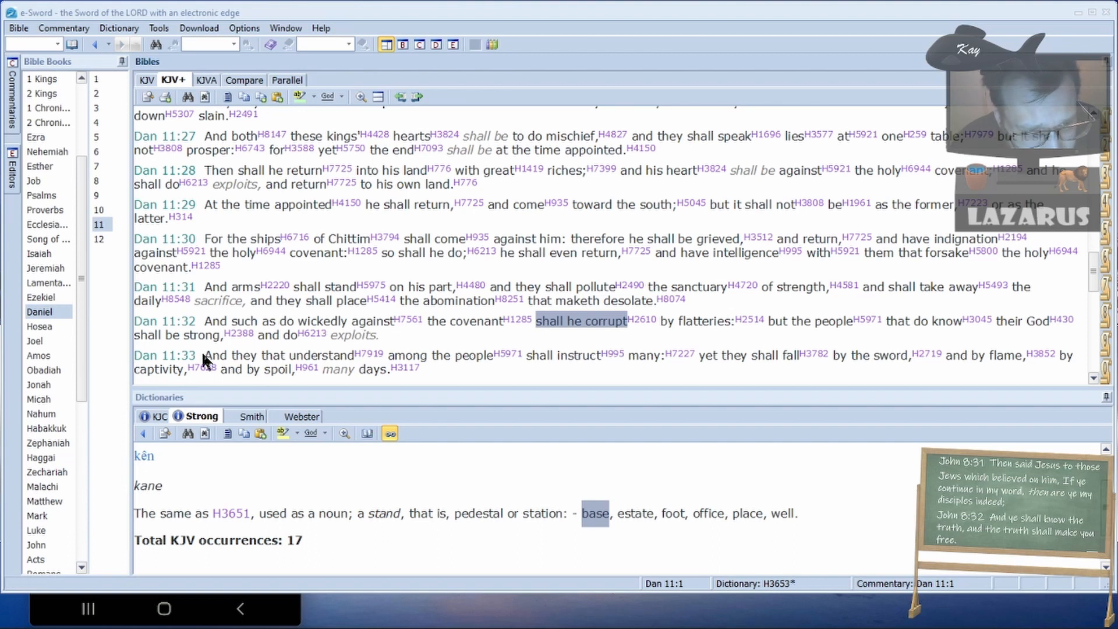
# - Scroll Daniel 11 down to verses 33–40 about the king doing his will
pyautogui.scroll(-3)
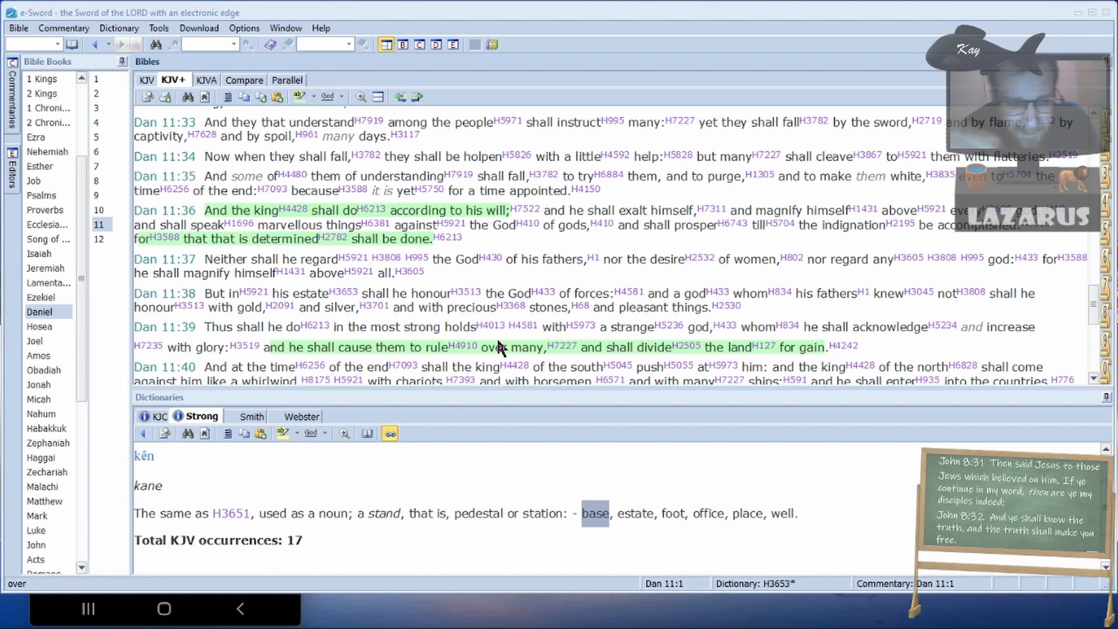
pyautogui.scroll(-3)
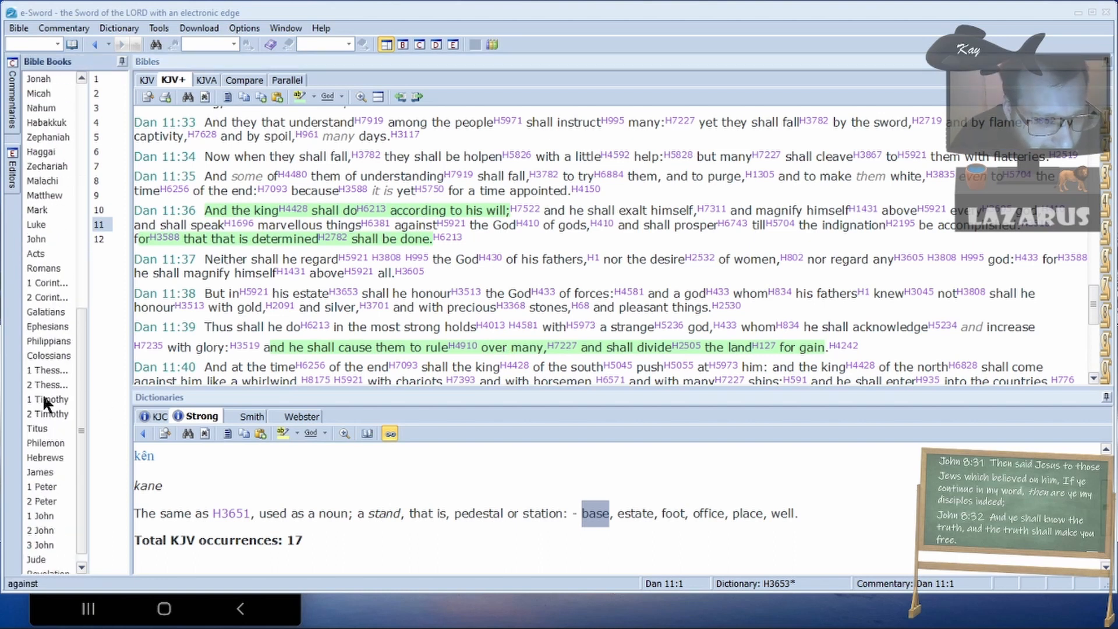
pyautogui.scroll(-3)
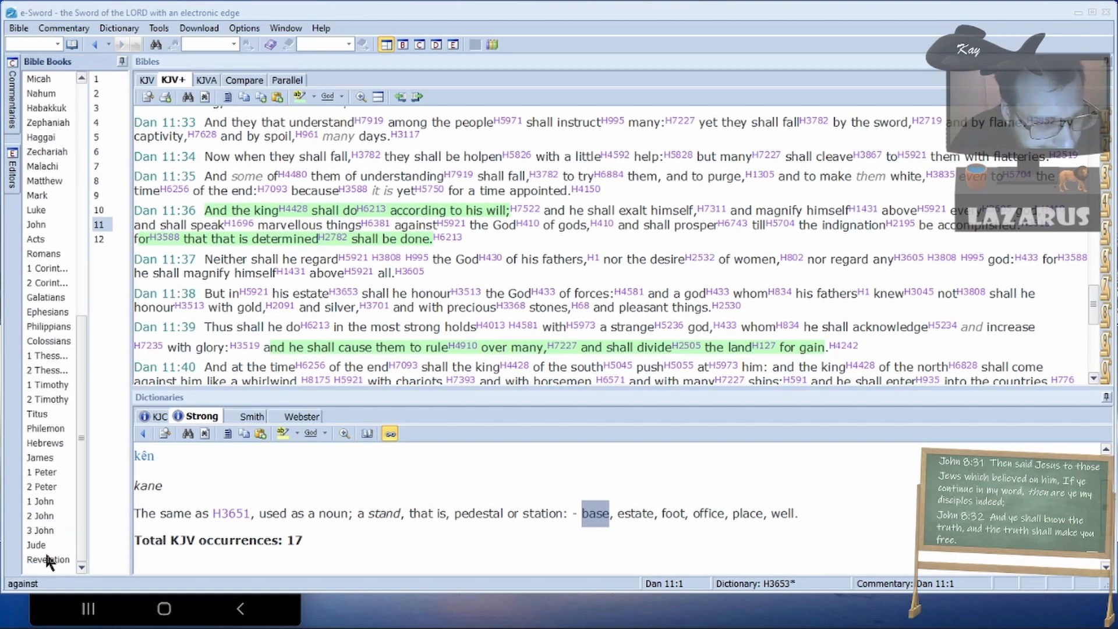
pyautogui.moveTo(52, 391)
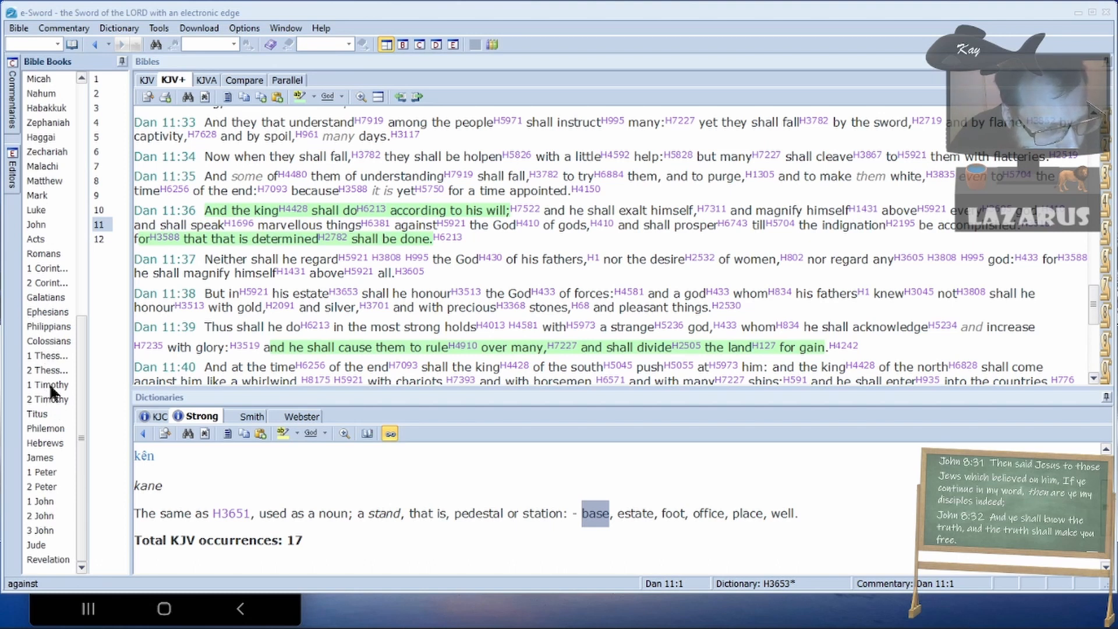
pyautogui.moveTo(46, 410)
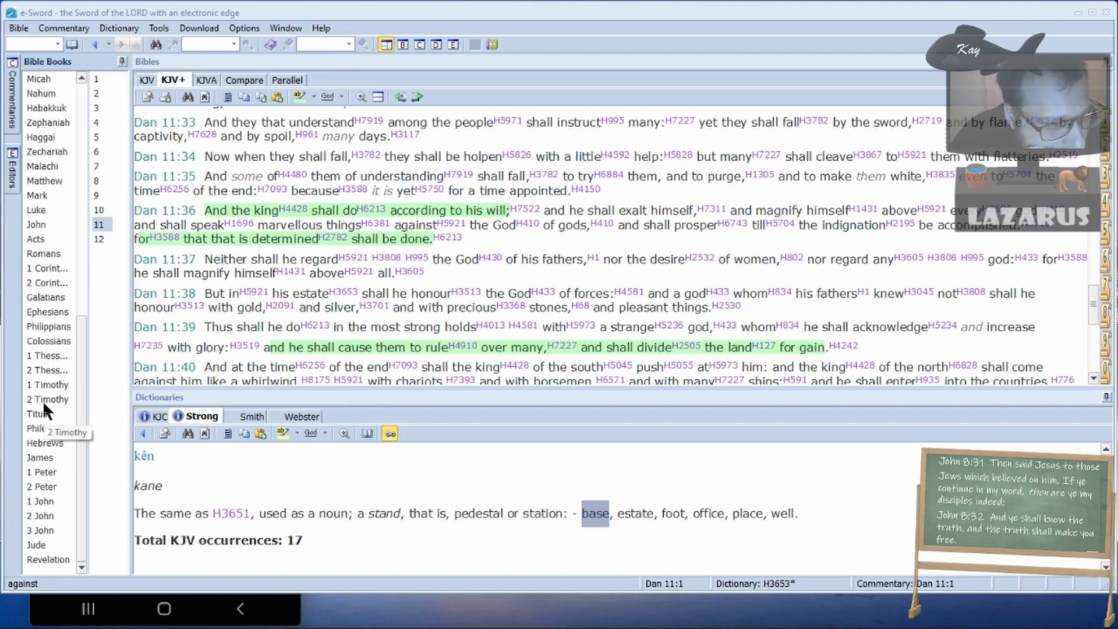
pyautogui.moveTo(50, 392)
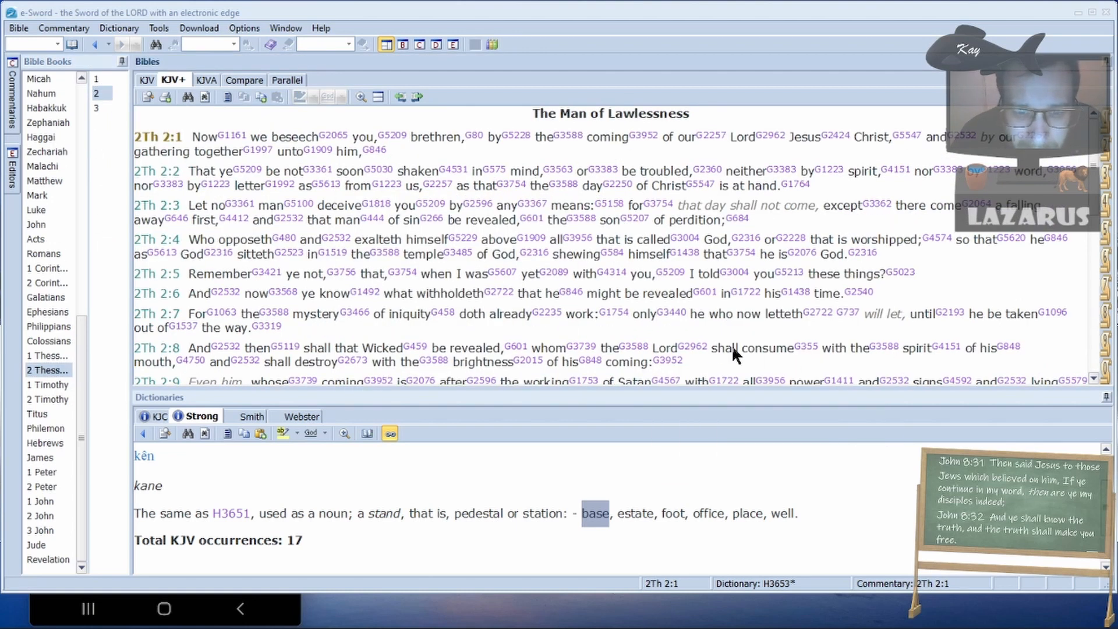
pyautogui.moveTo(539, 322)
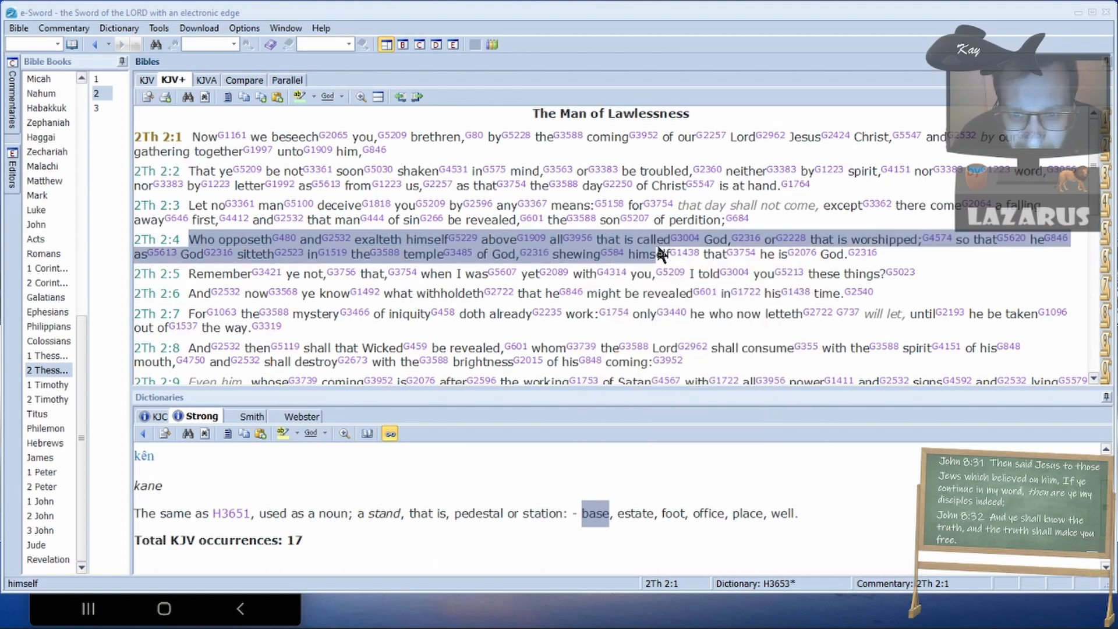
pyautogui.moveTo(1013, 238)
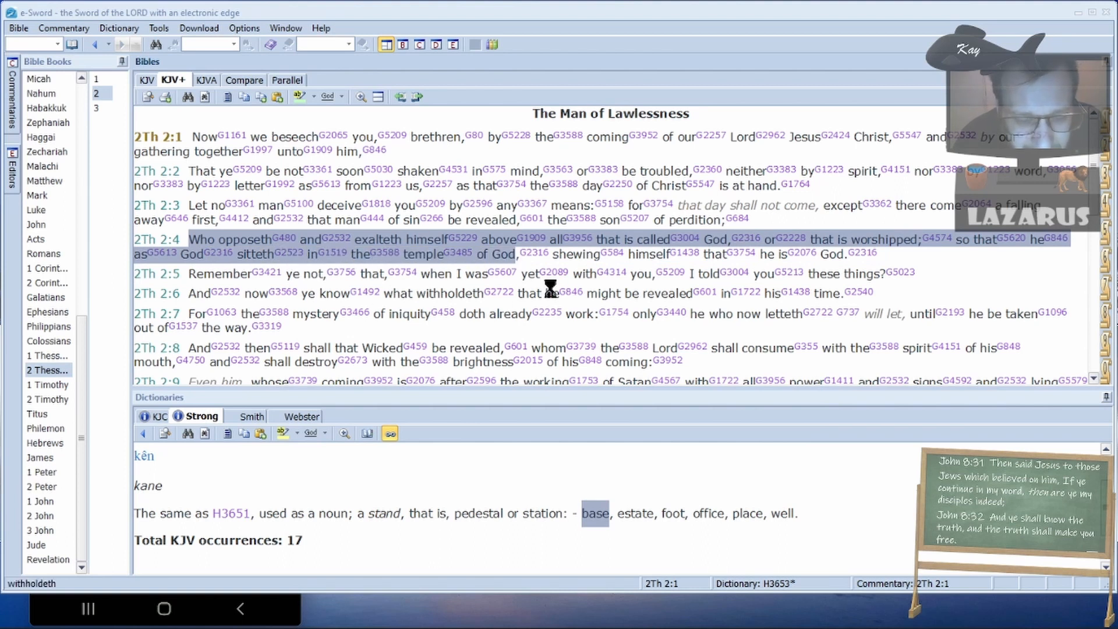
pyautogui.moveTo(464, 253)
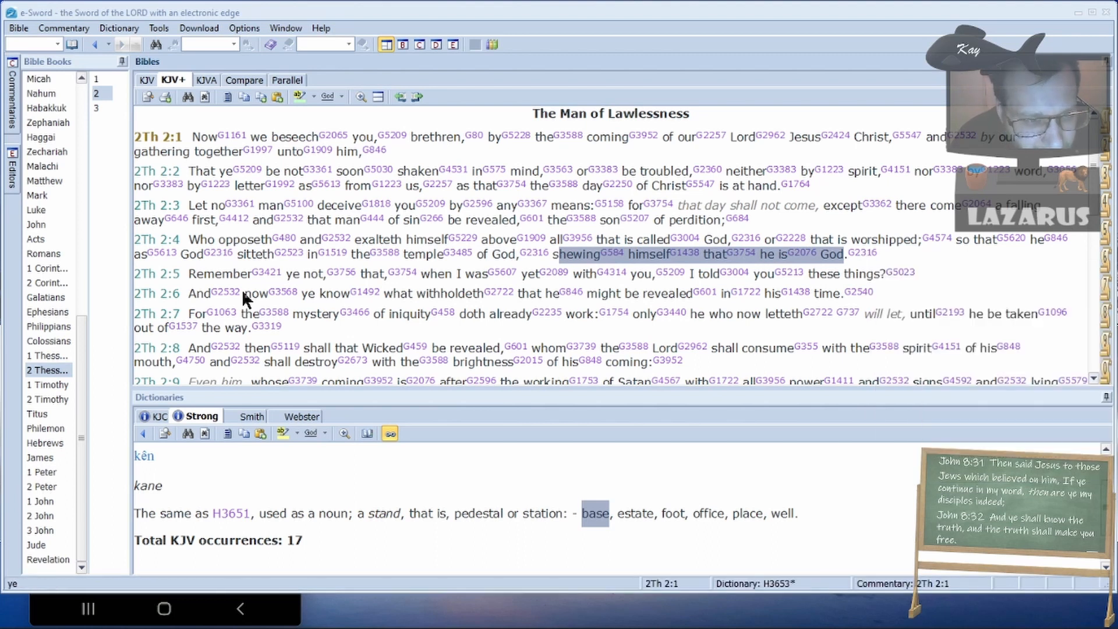
pyautogui.moveTo(193, 279)
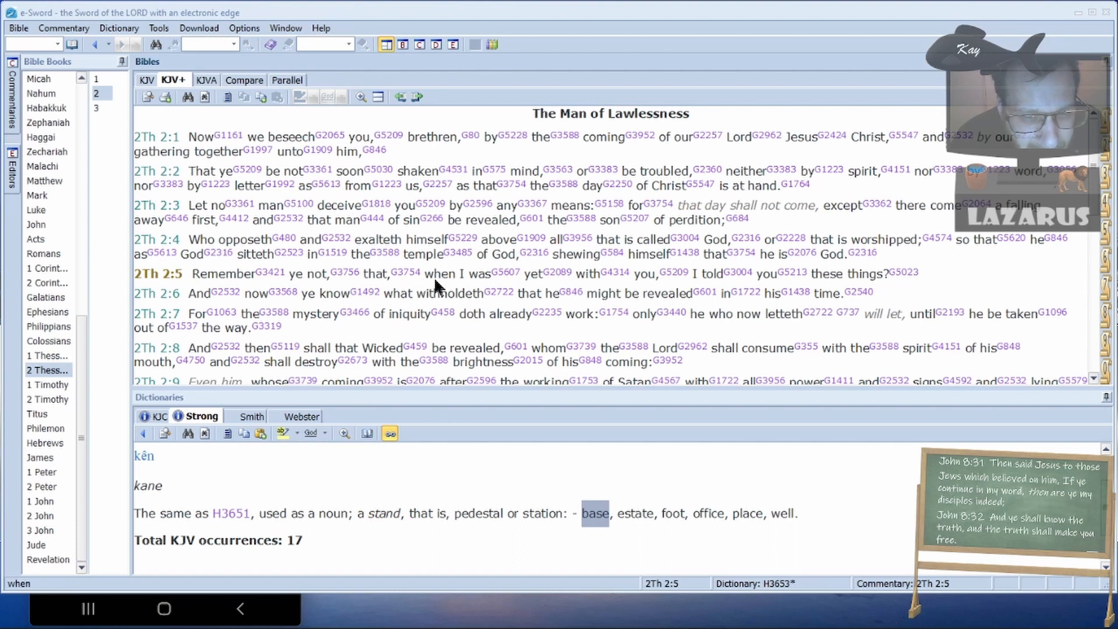
pyautogui.moveTo(834, 284)
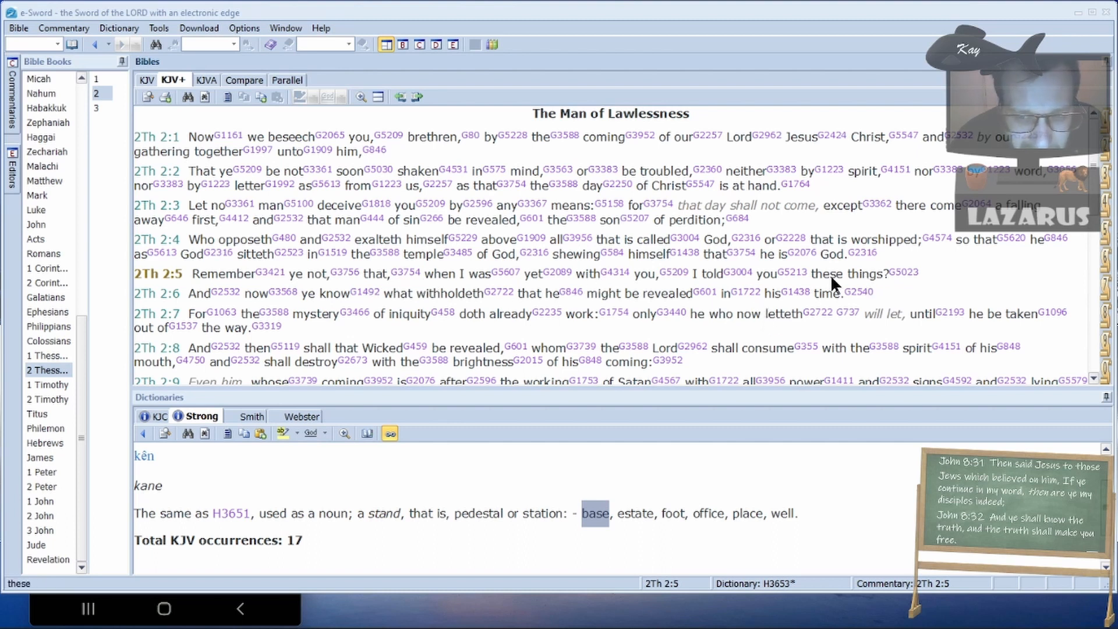
pyautogui.moveTo(587, 279)
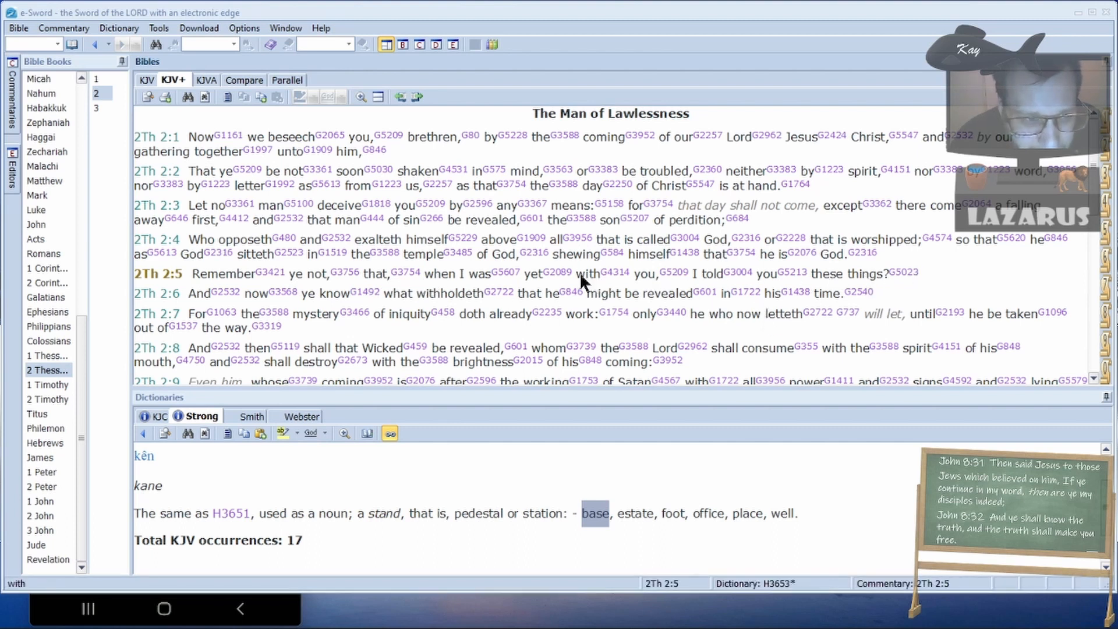
pyautogui.moveTo(191, 284)
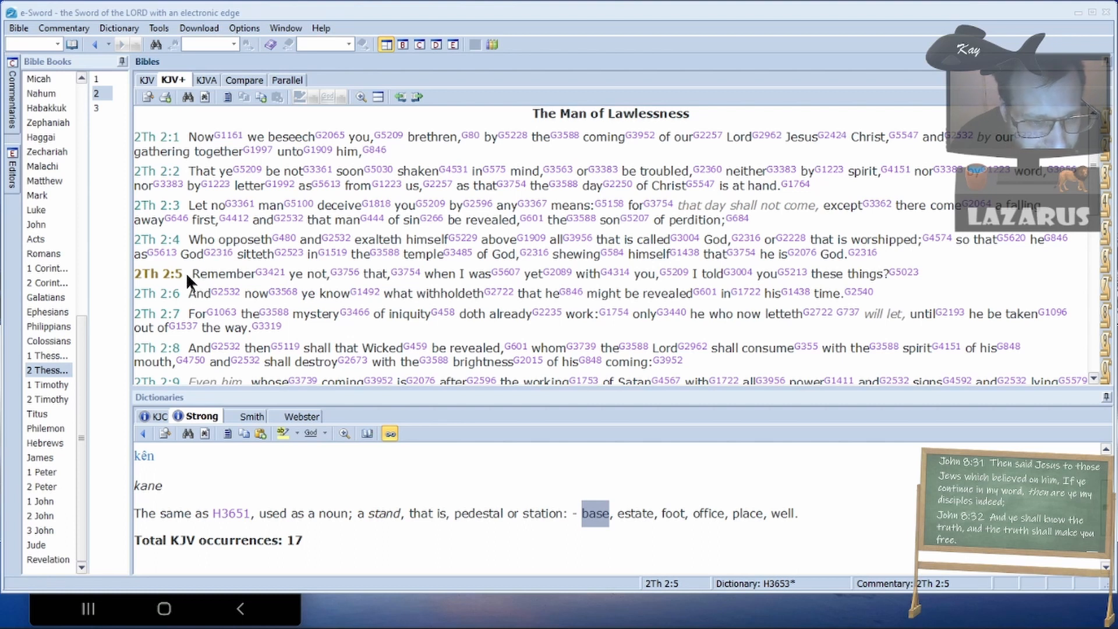
pyautogui.moveTo(184, 299)
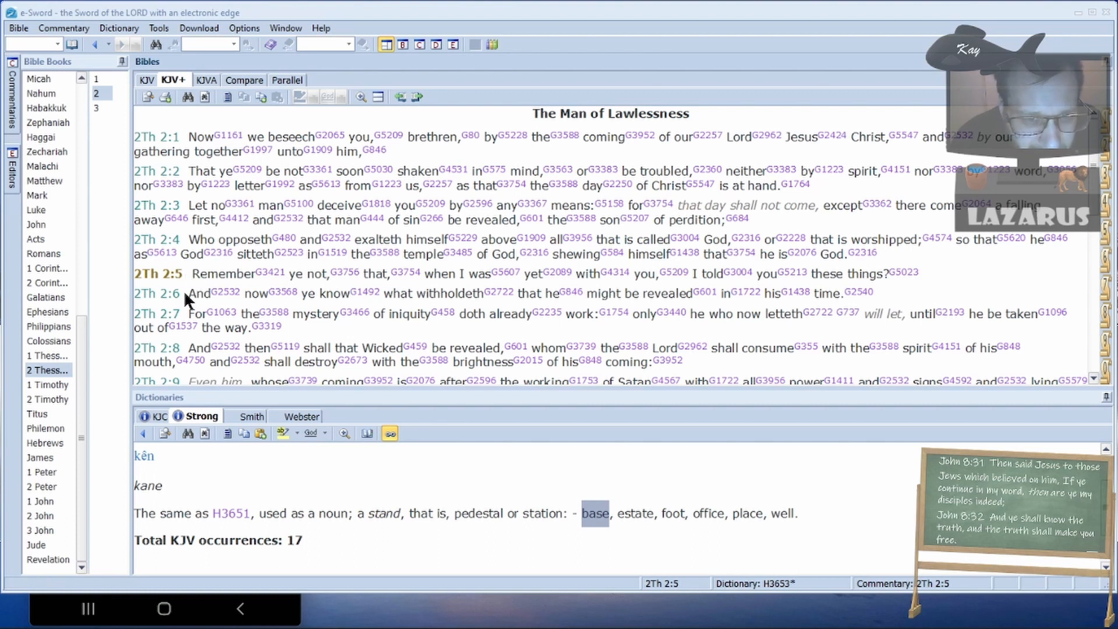
pyautogui.moveTo(102, 374)
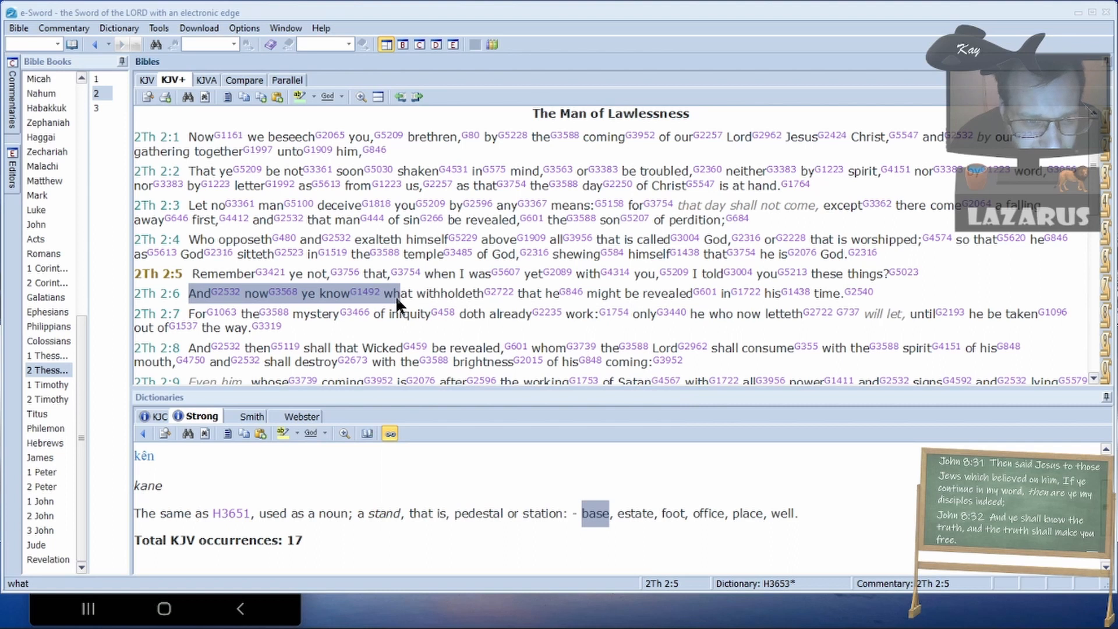
pyautogui.moveTo(649, 293)
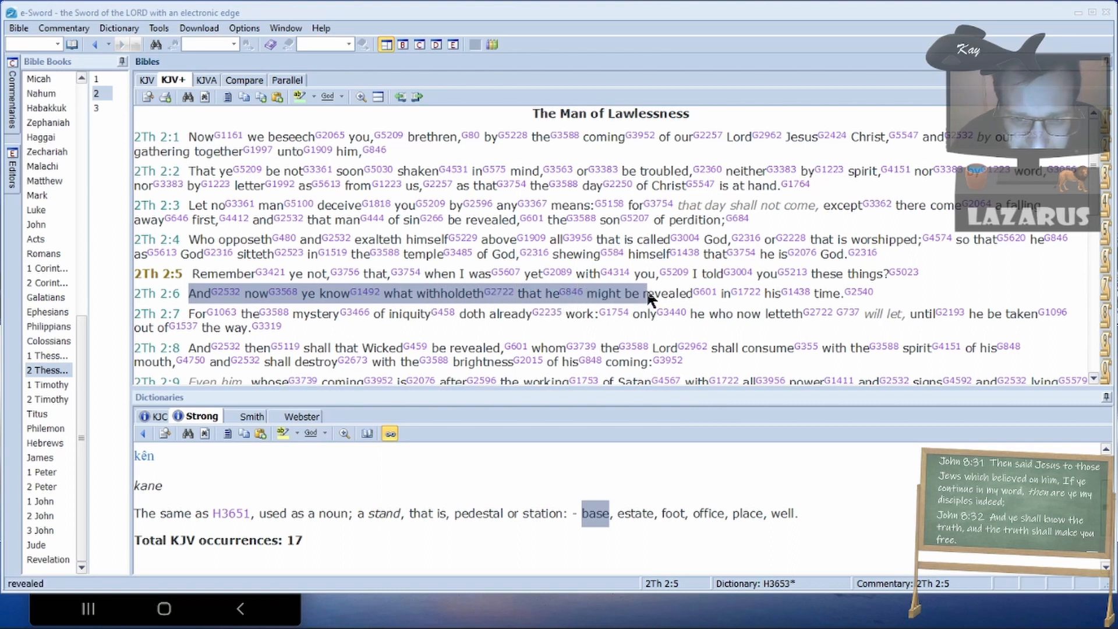
pyautogui.moveTo(825, 293)
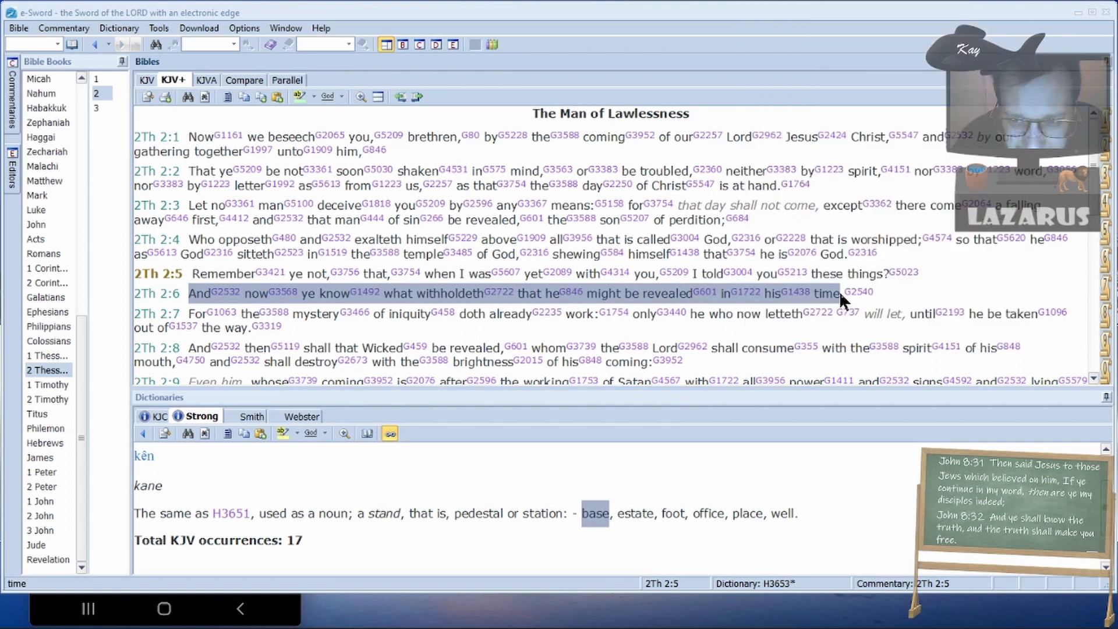
pyautogui.moveTo(218, 317)
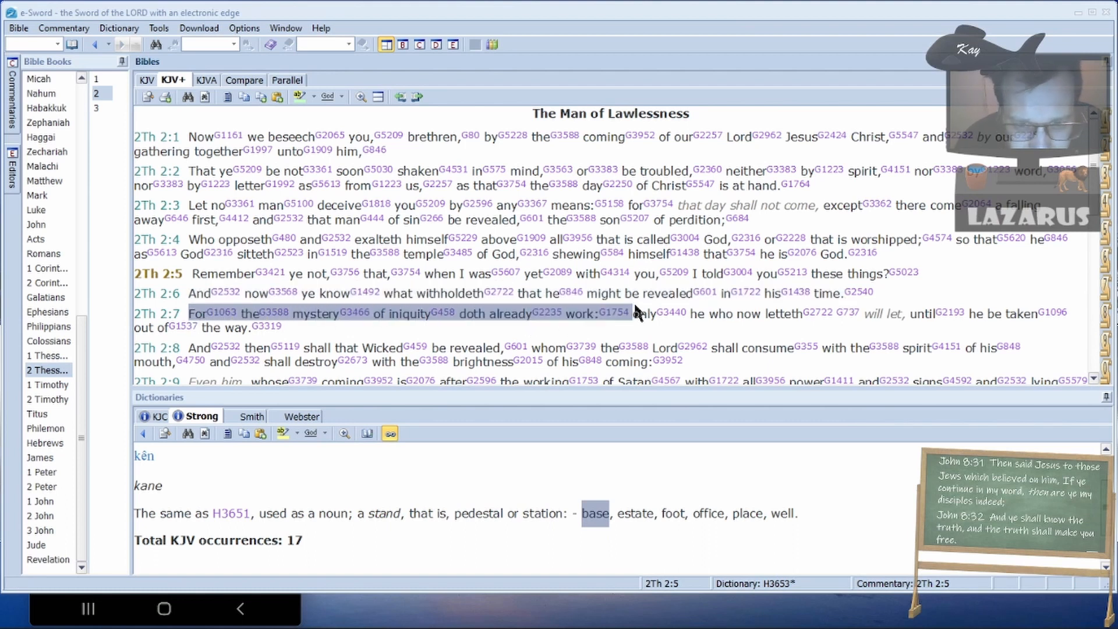
pyautogui.moveTo(850, 312)
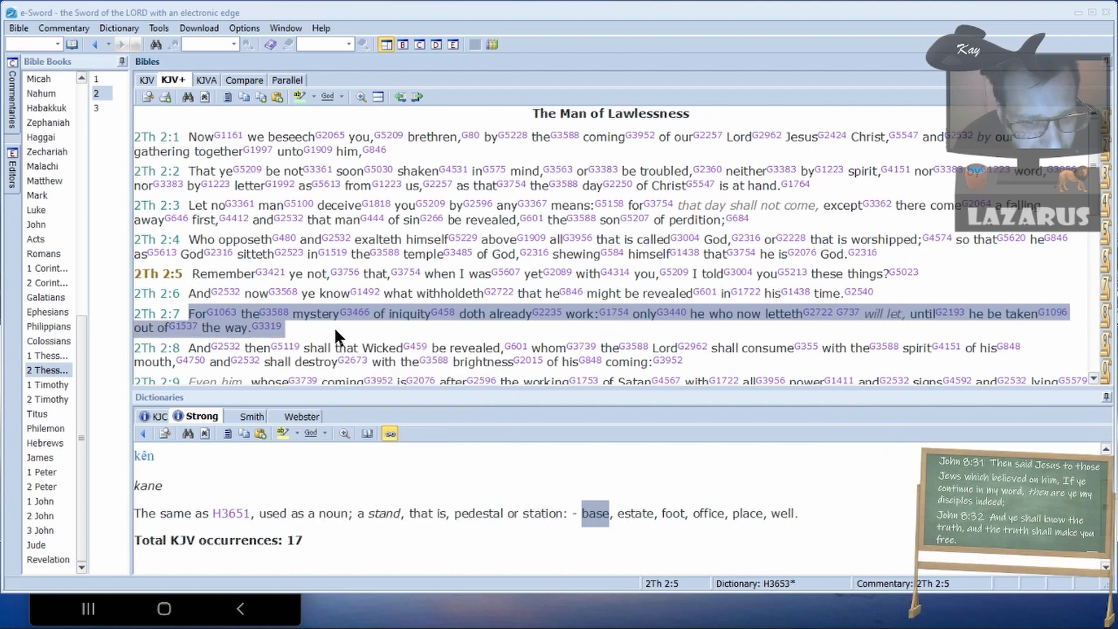
pyautogui.moveTo(737, 335)
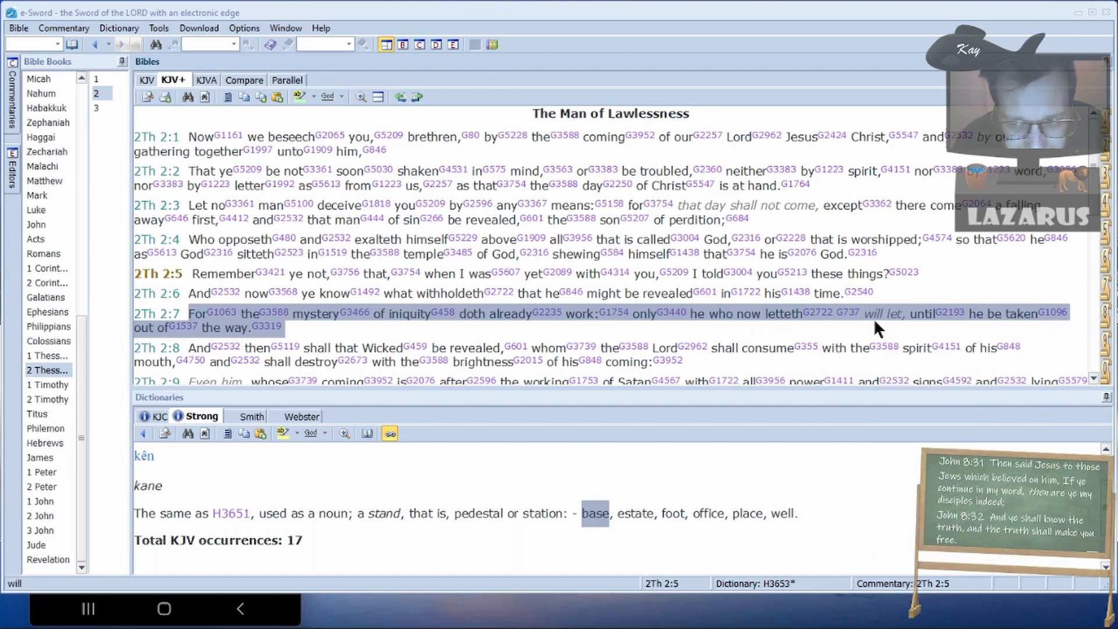
pyautogui.moveTo(200, 347)
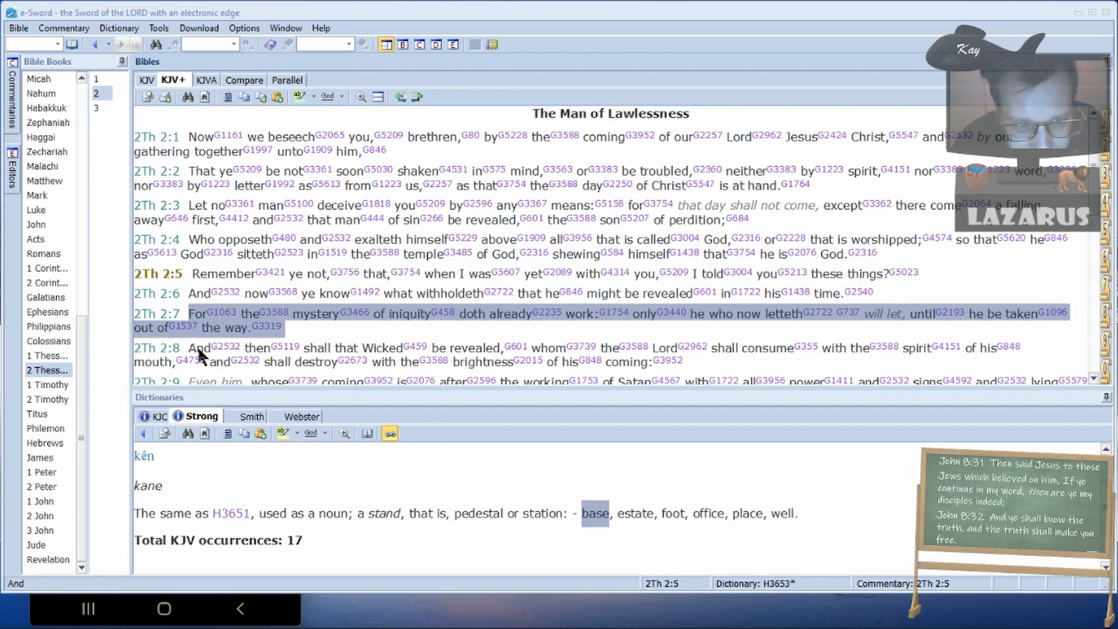
pyautogui.moveTo(349, 365)
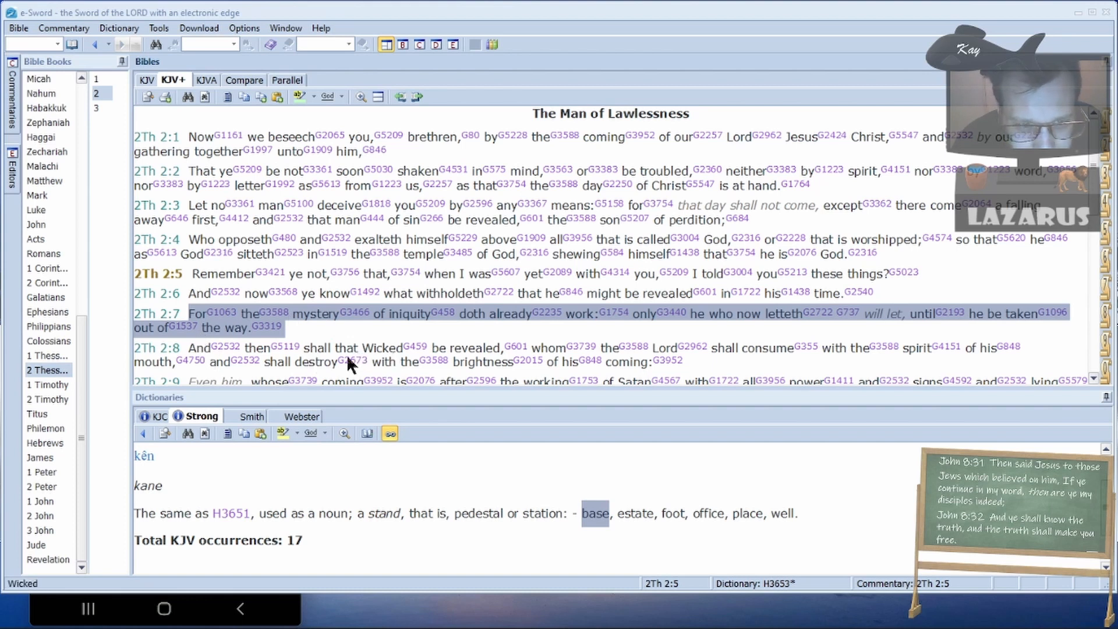
pyautogui.moveTo(444, 356)
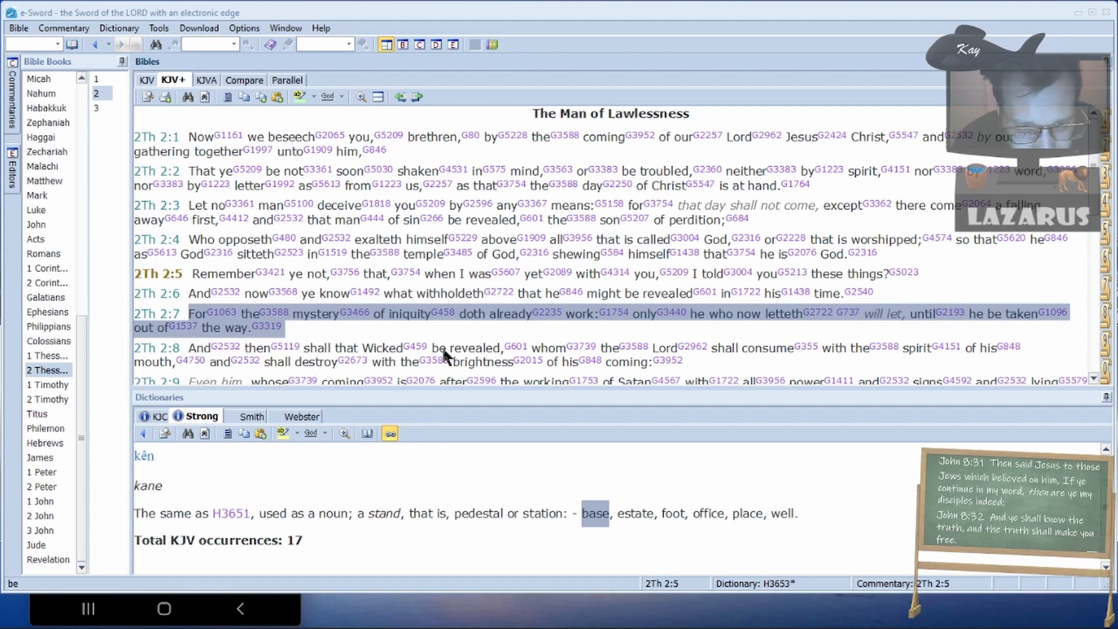
pyautogui.moveTo(823, 358)
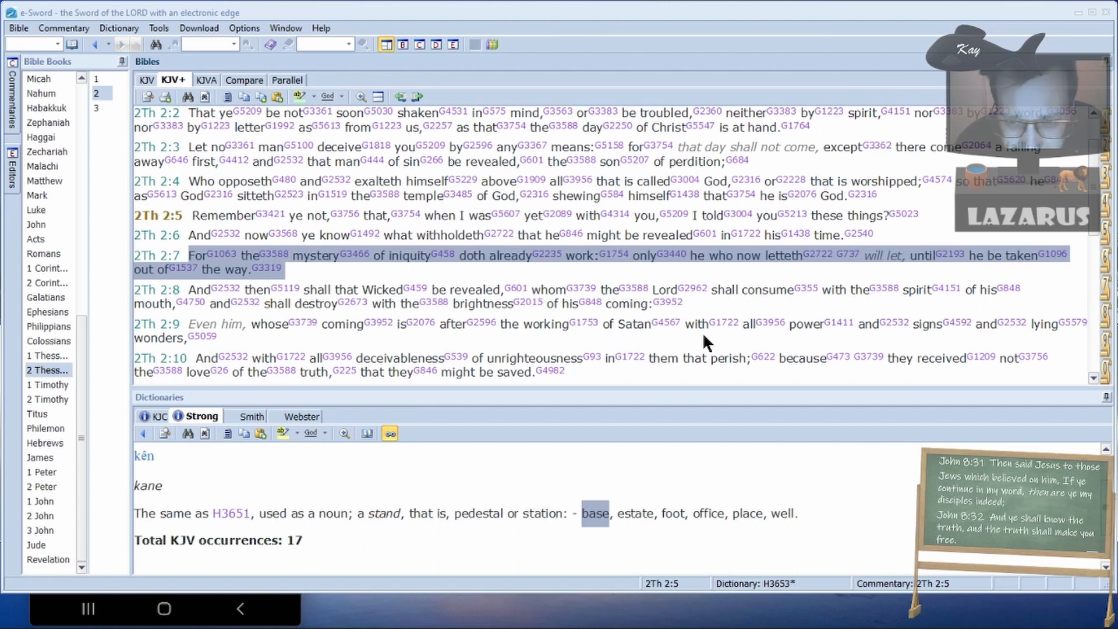
pyautogui.moveTo(687, 343)
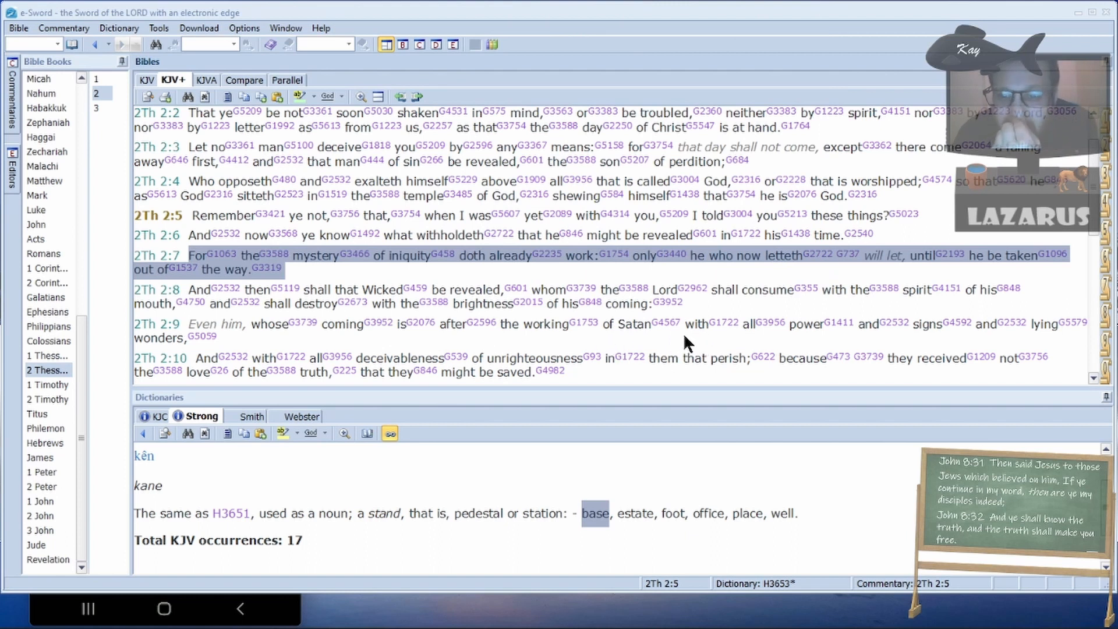
pyautogui.moveTo(689, 328)
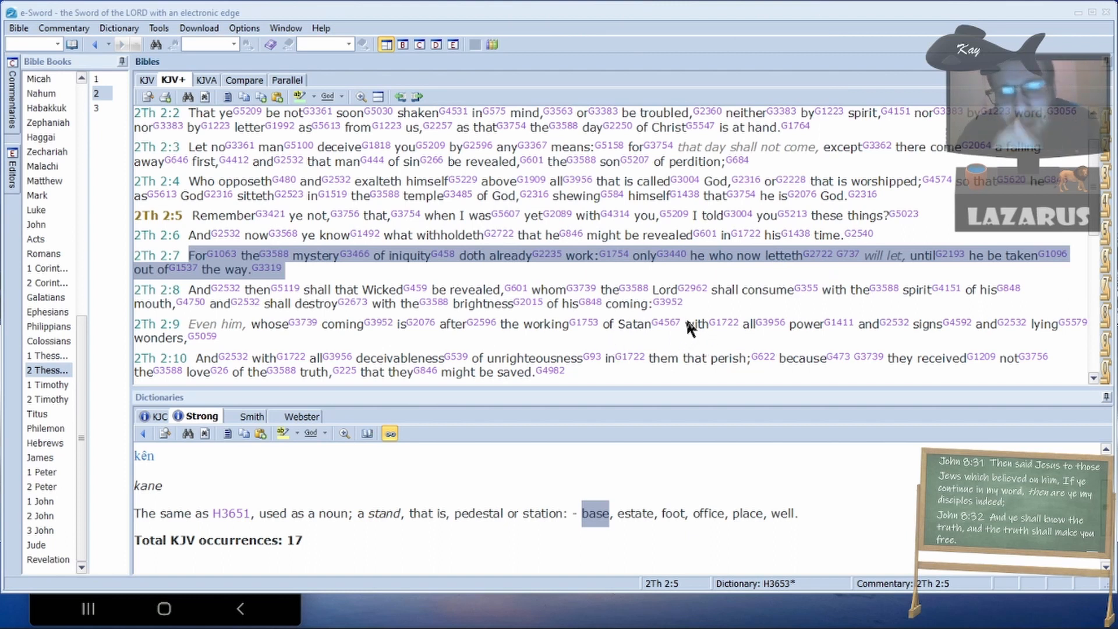
pyautogui.moveTo(683, 335)
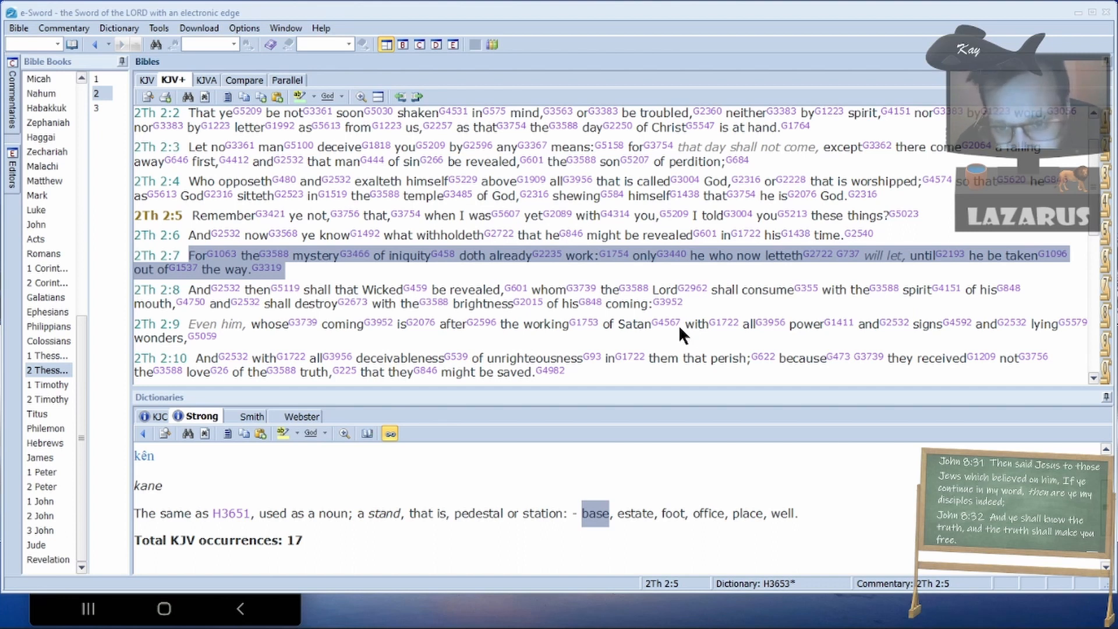
pyautogui.moveTo(884, 344)
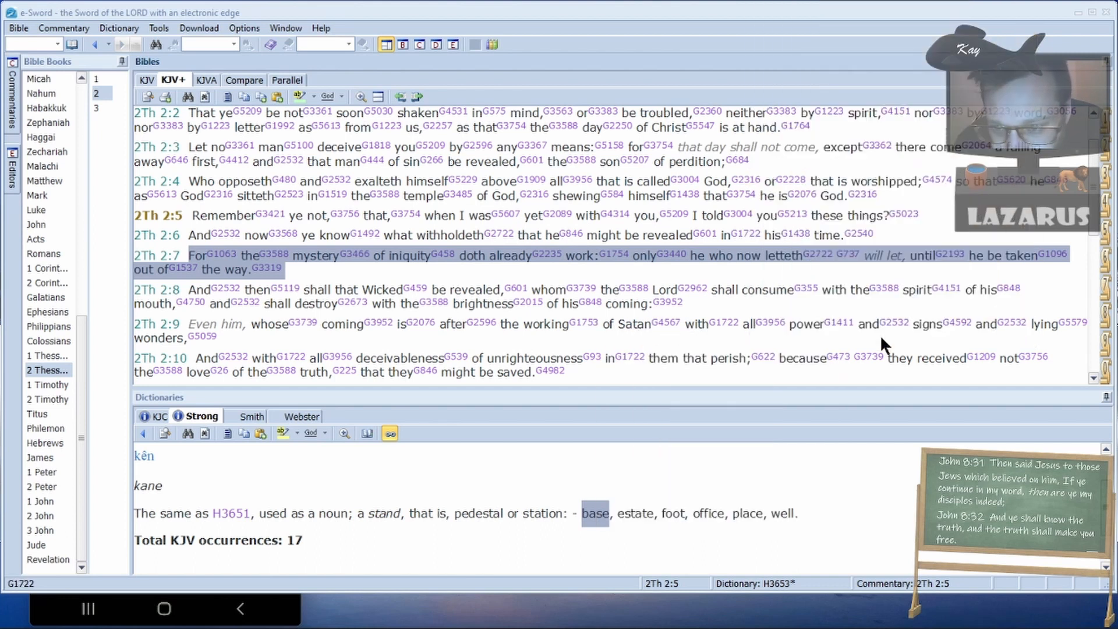
pyautogui.moveTo(217, 343)
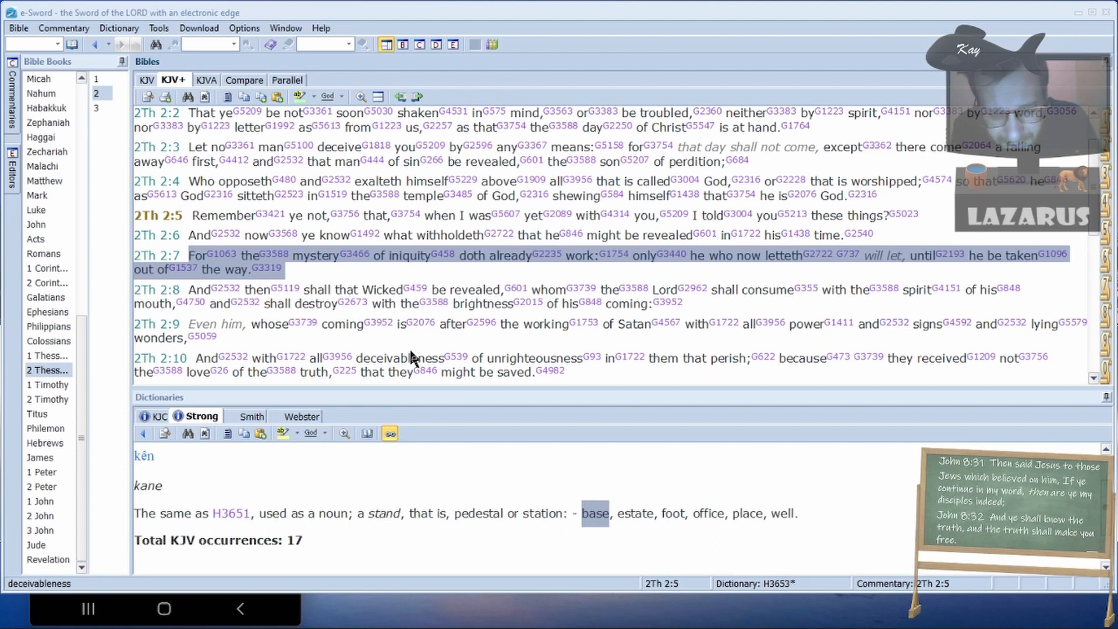
pyautogui.moveTo(420, 342)
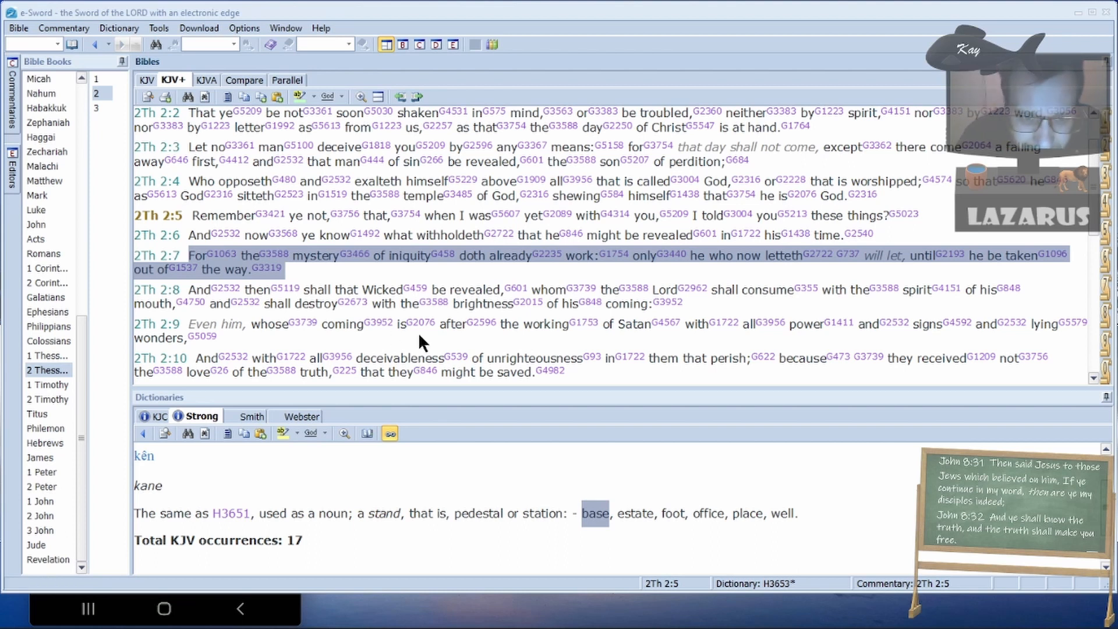
pyautogui.moveTo(529, 347)
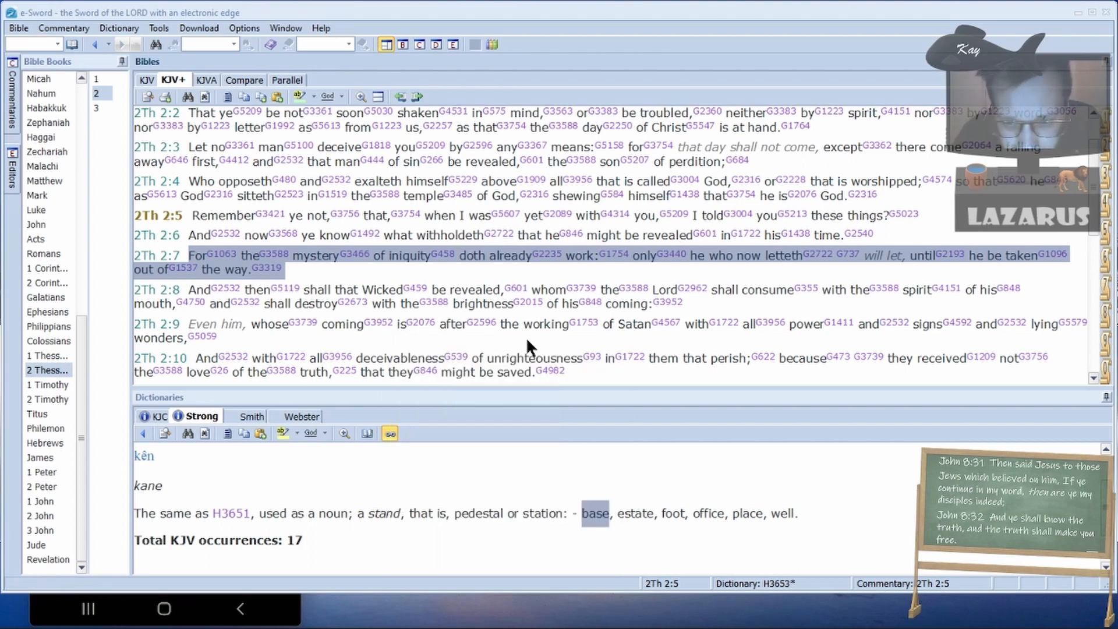
pyautogui.moveTo(270, 329)
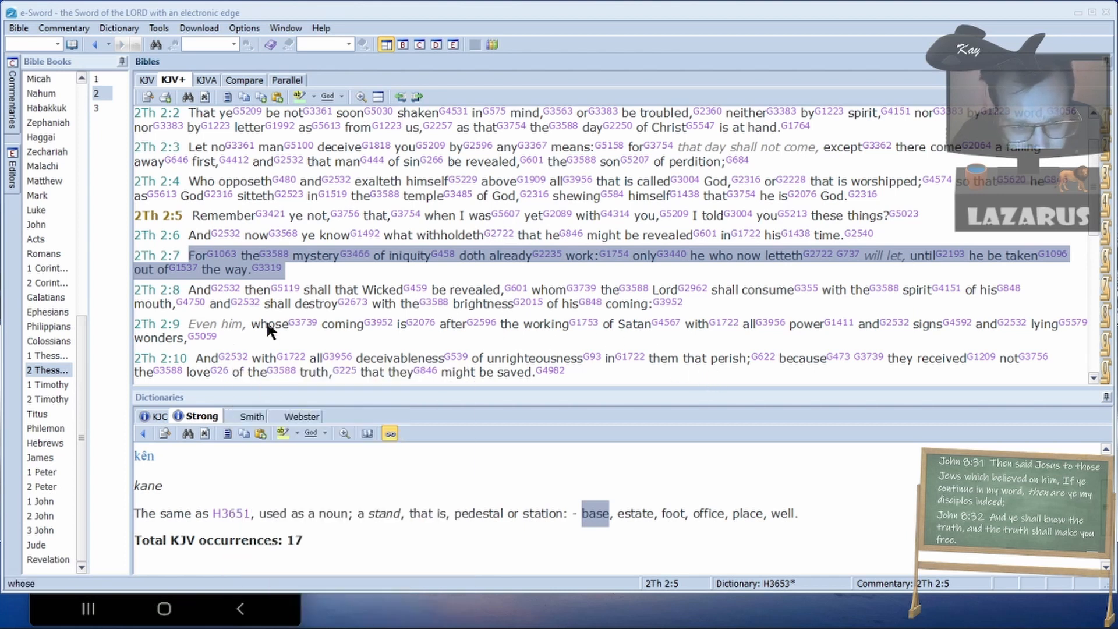
pyautogui.moveTo(230, 342)
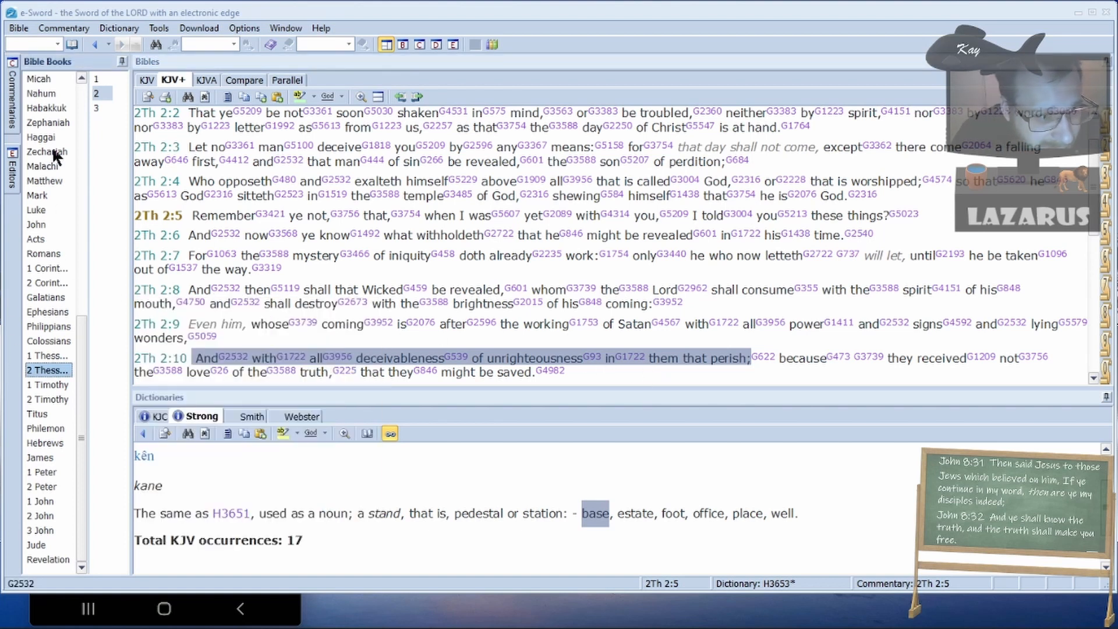
pyautogui.moveTo(52, 444)
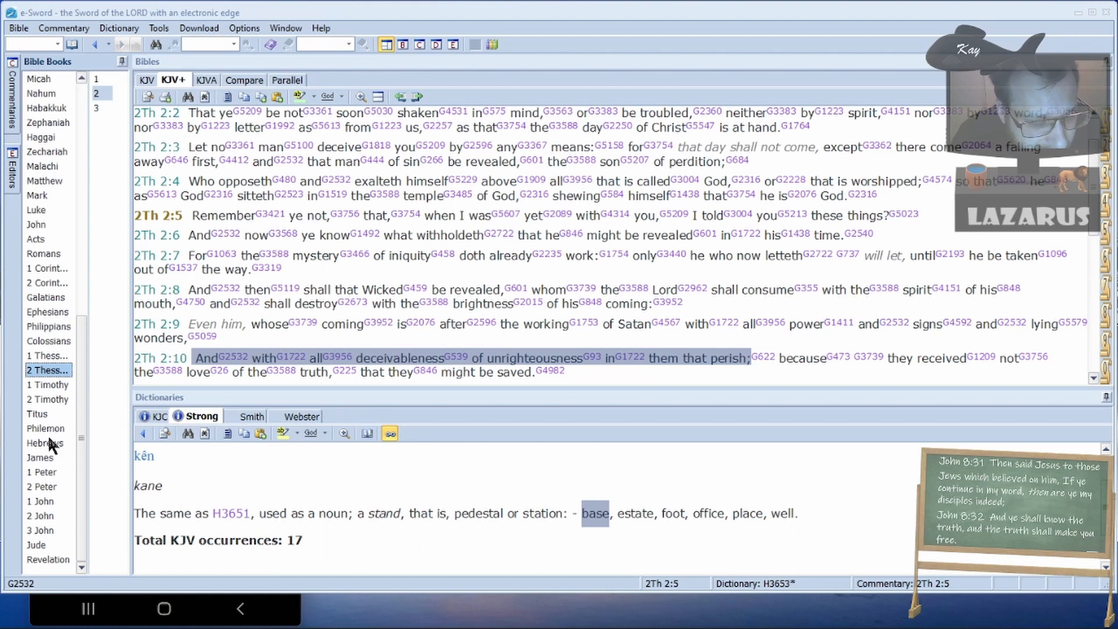
pyautogui.moveTo(45, 442)
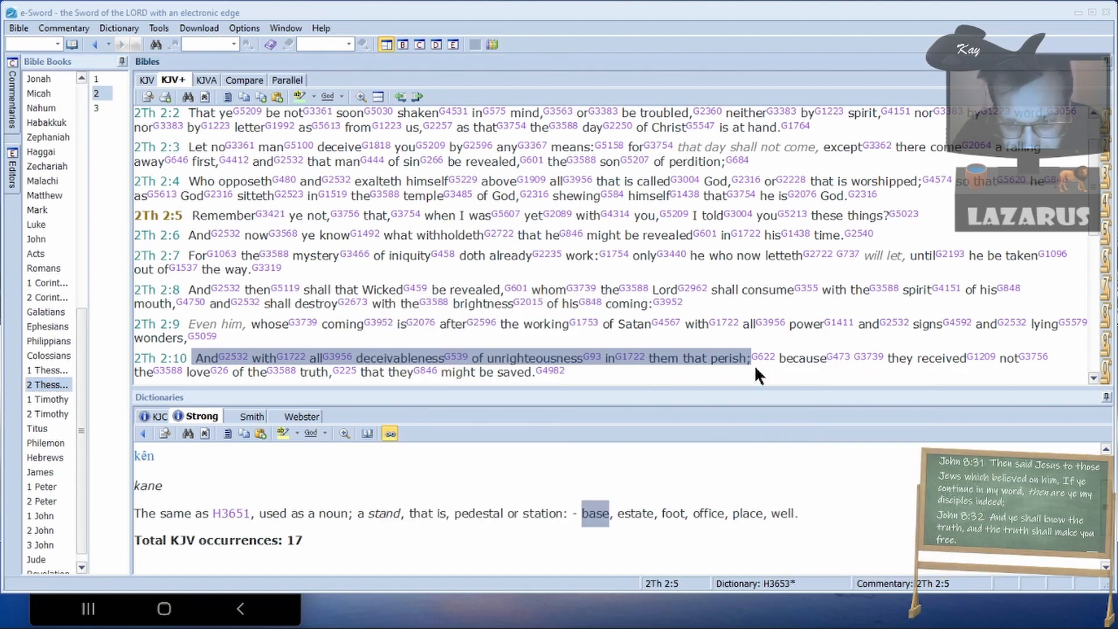
pyautogui.moveTo(768, 356)
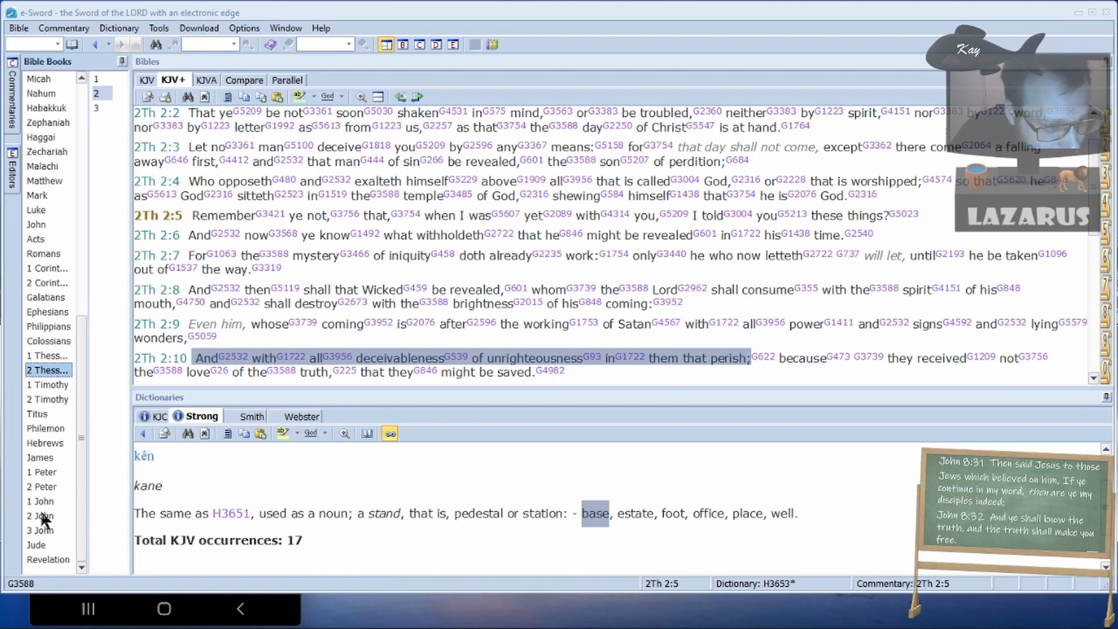
# - Open Revelation 13 and read verses 13–18 on the mark of the beast and 666
pyautogui.click(47, 559)
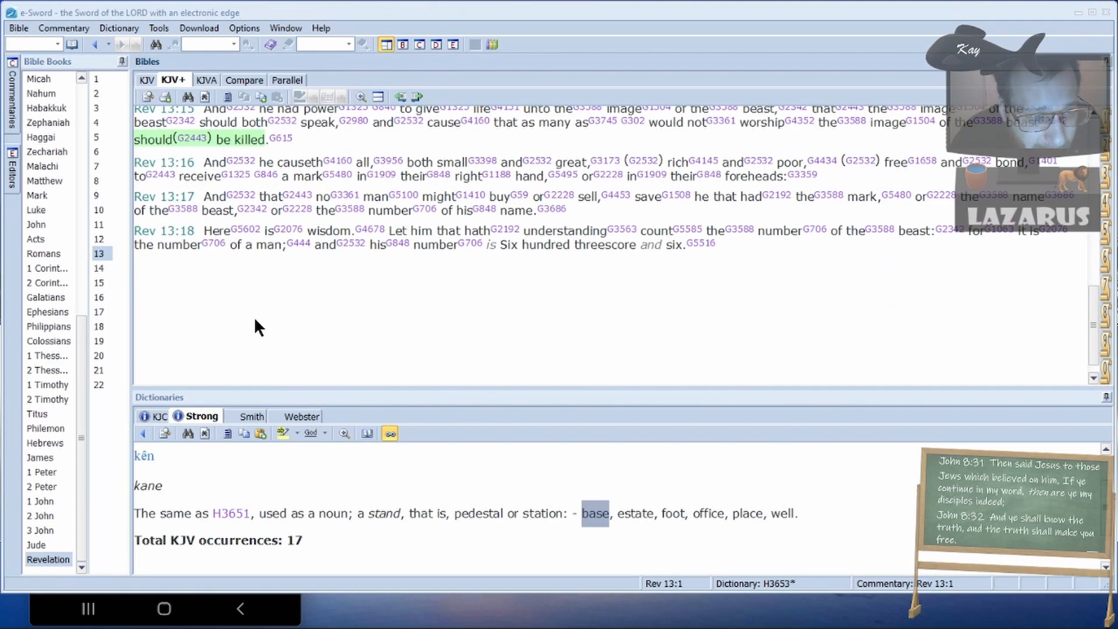
pyautogui.scroll(3)
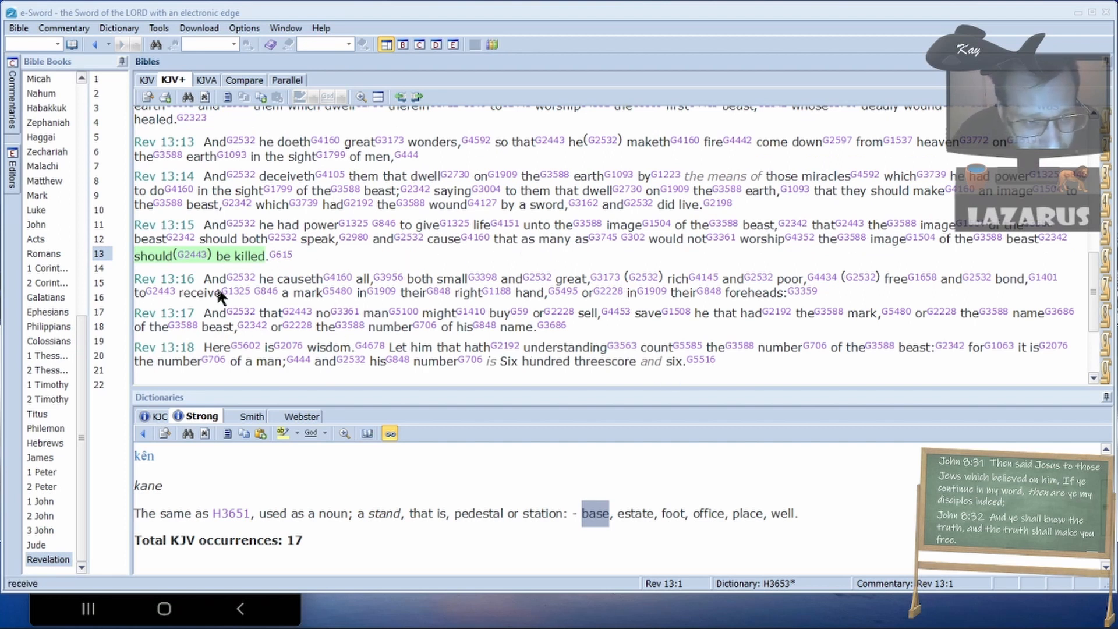
pyautogui.moveTo(321, 320)
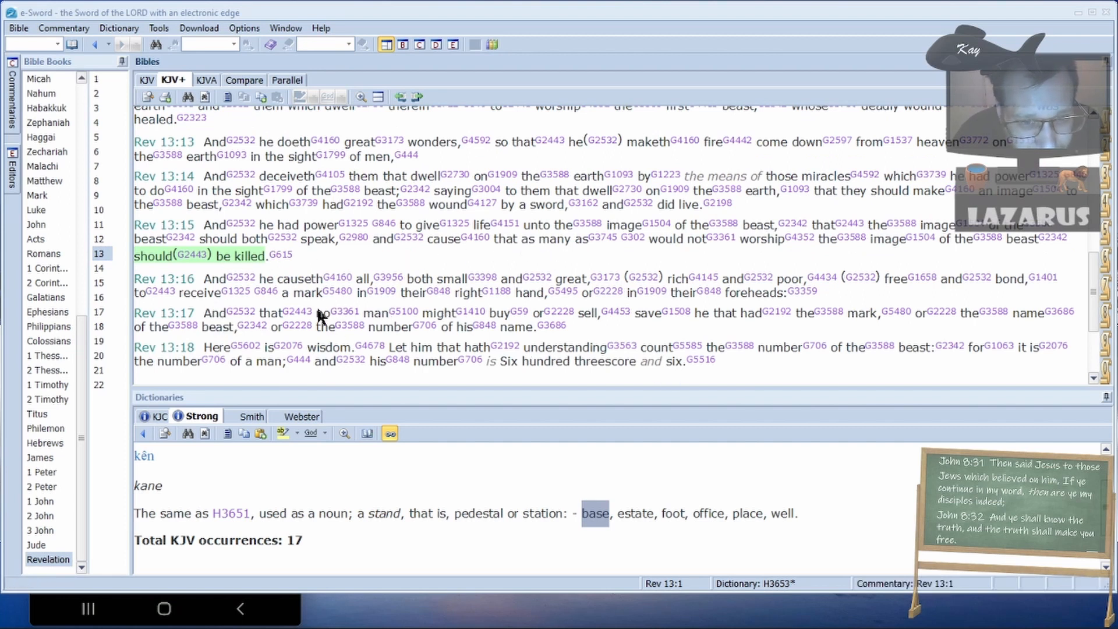
pyautogui.moveTo(647, 311)
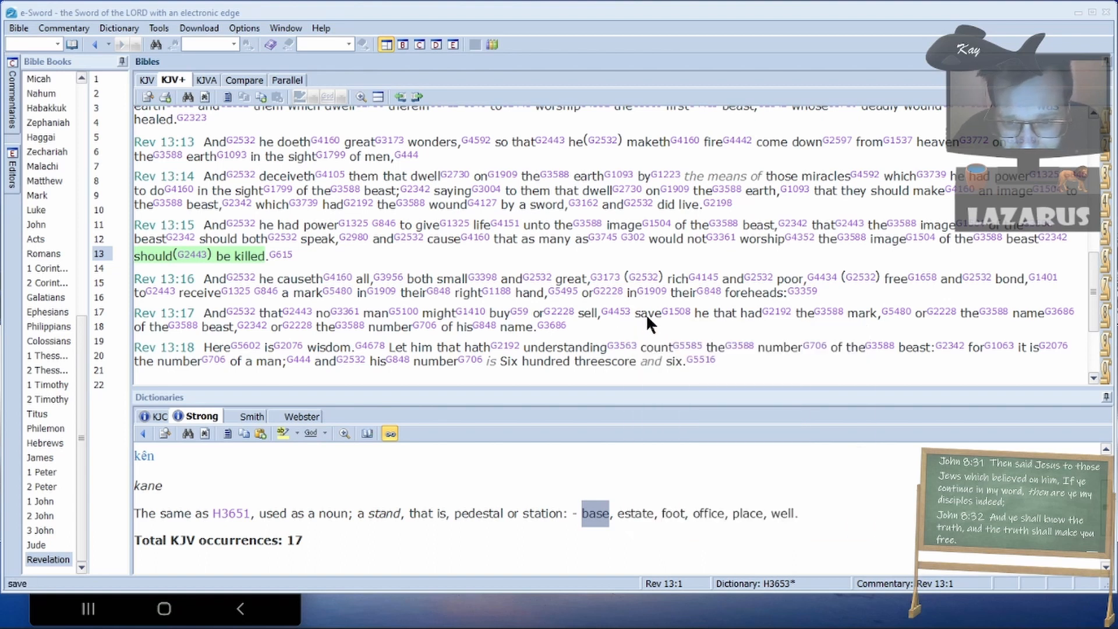
pyautogui.moveTo(204, 320)
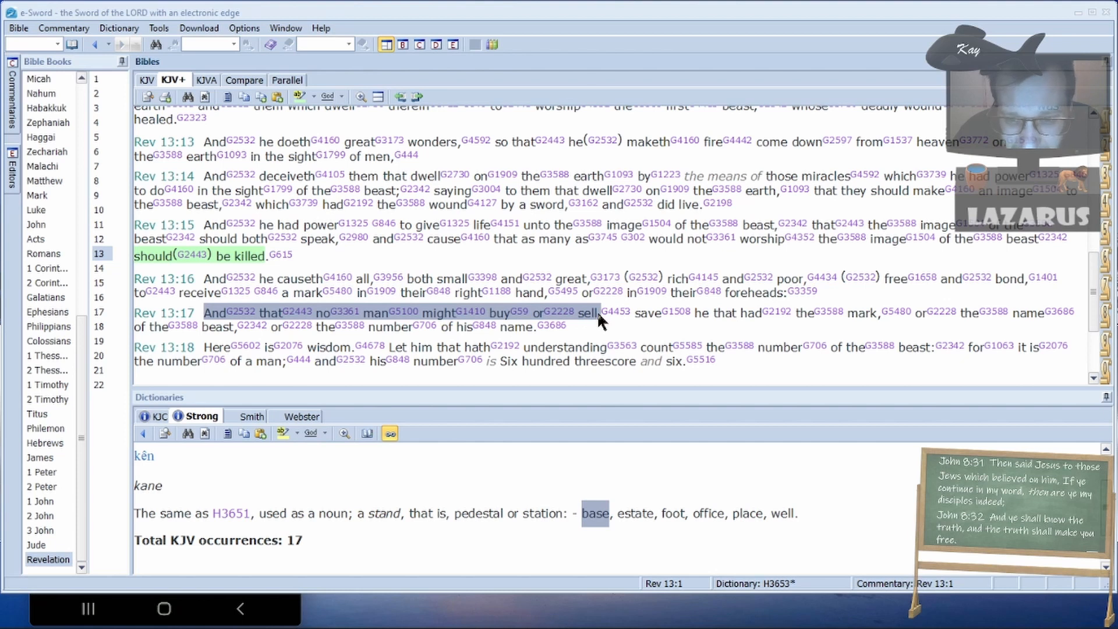
pyautogui.moveTo(757, 328)
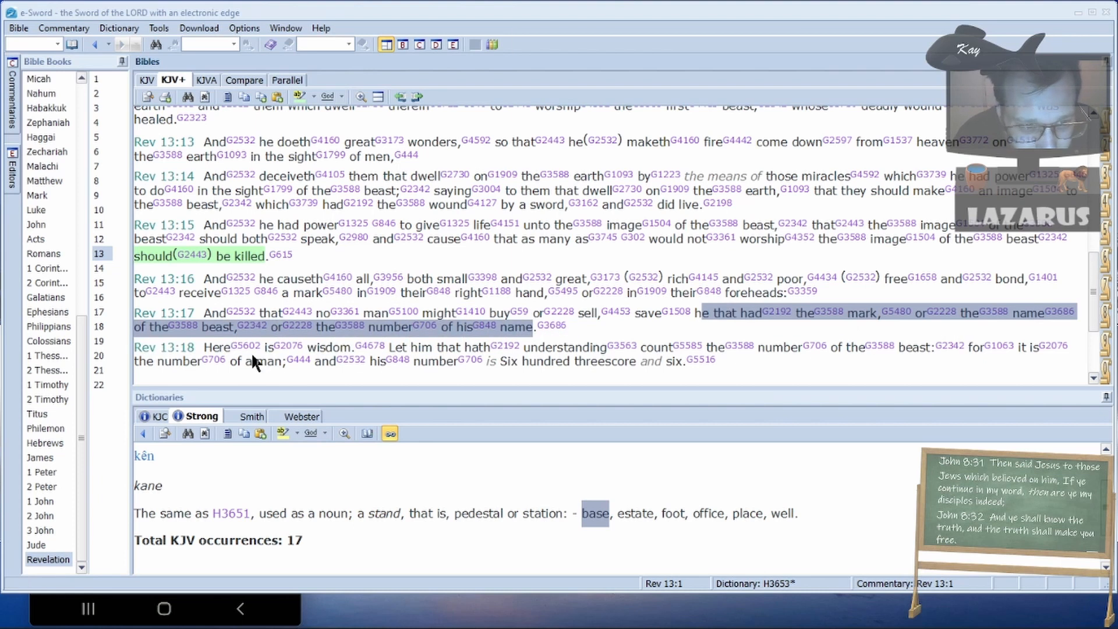
pyautogui.moveTo(349, 350)
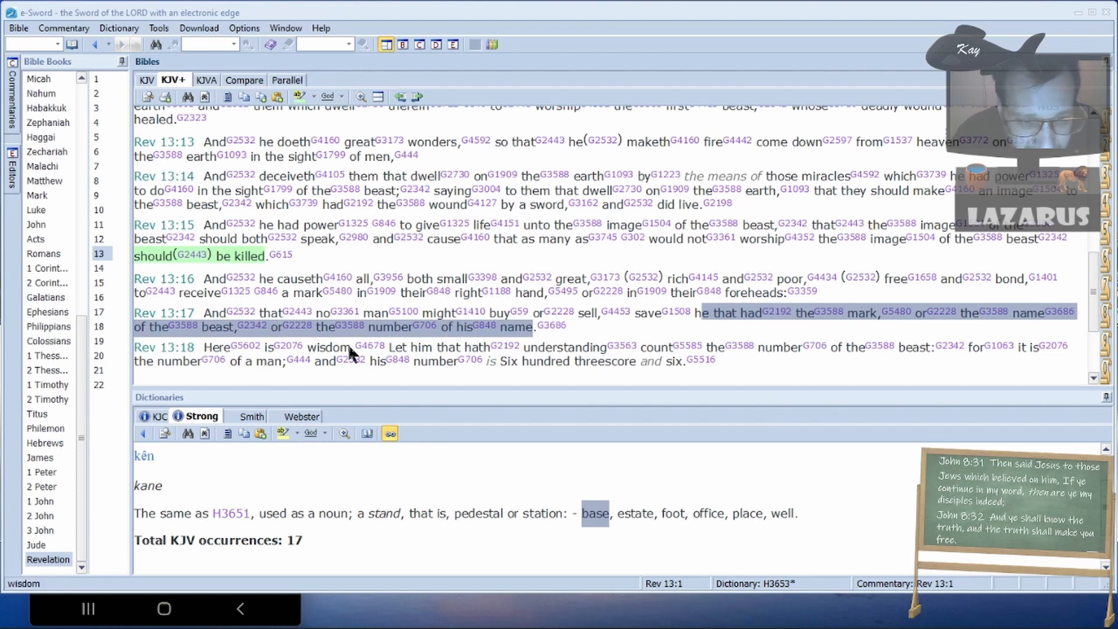
pyautogui.moveTo(943, 374)
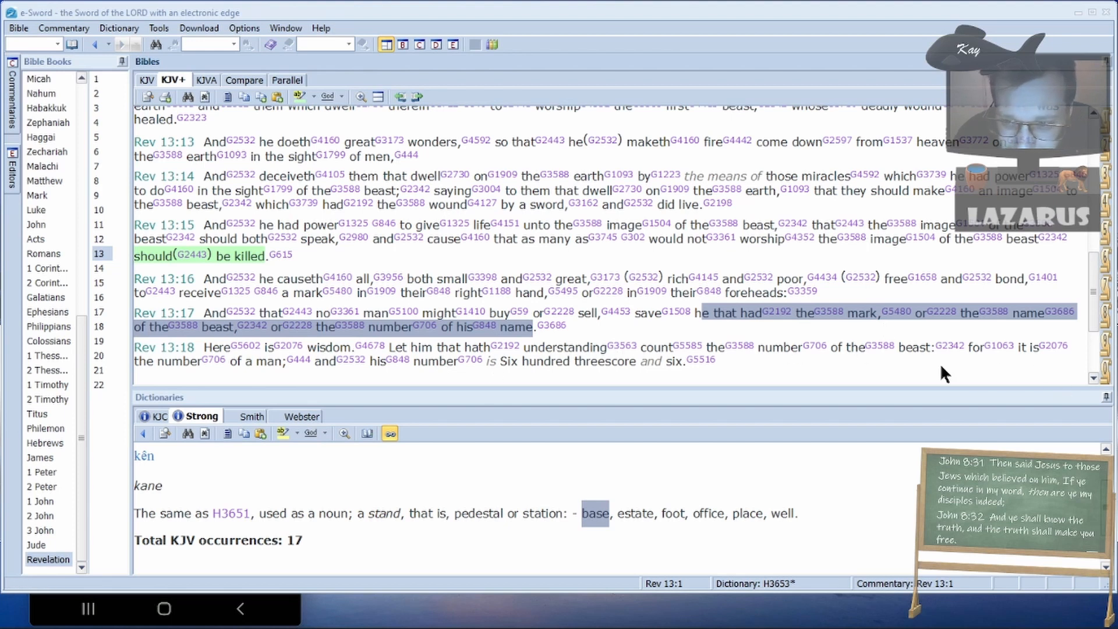
pyautogui.moveTo(280, 385)
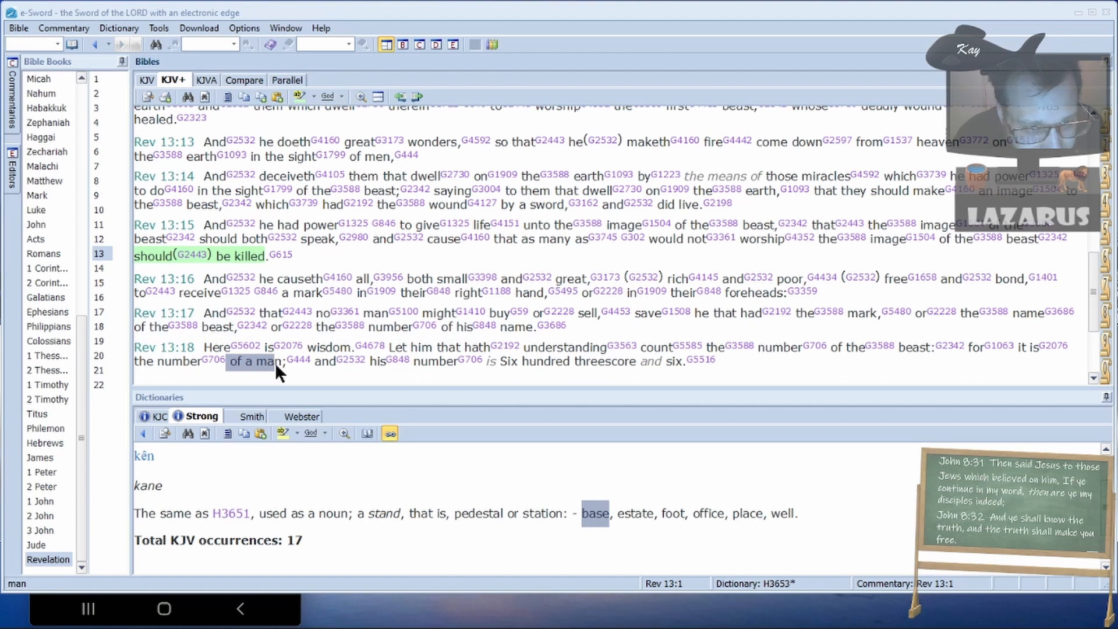
pyautogui.moveTo(387, 400)
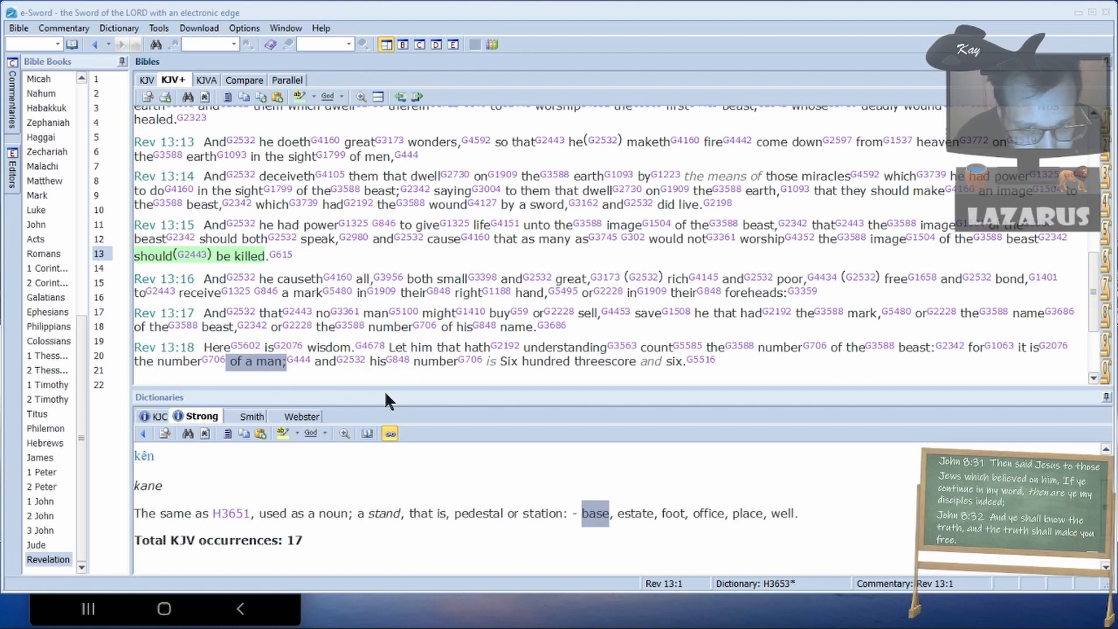
pyautogui.moveTo(632, 381)
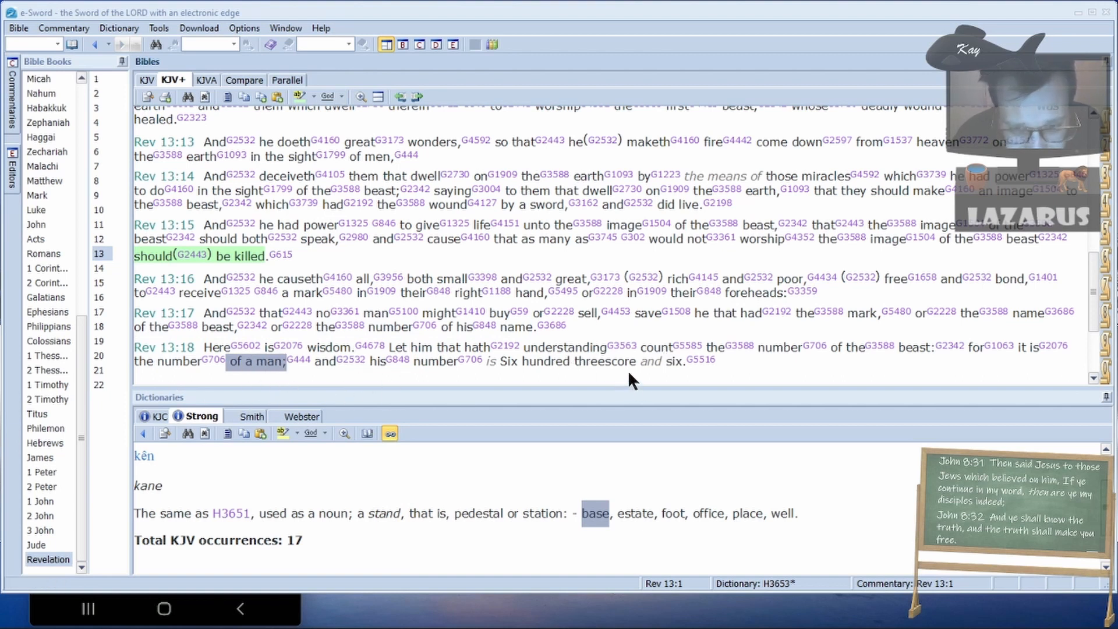
pyautogui.moveTo(630, 383)
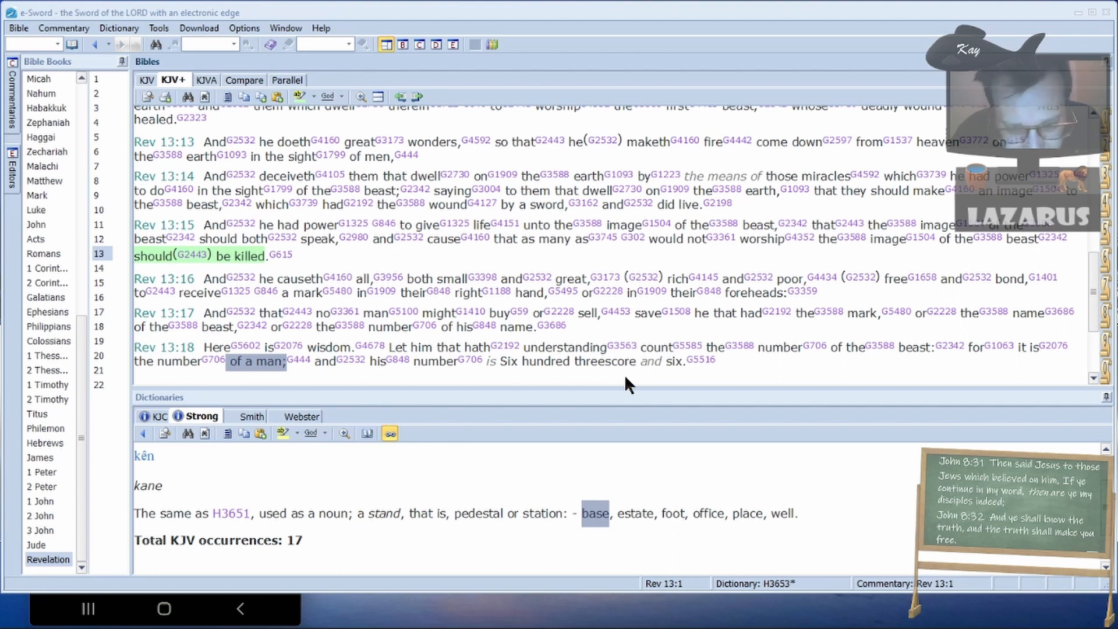
pyautogui.moveTo(276, 384)
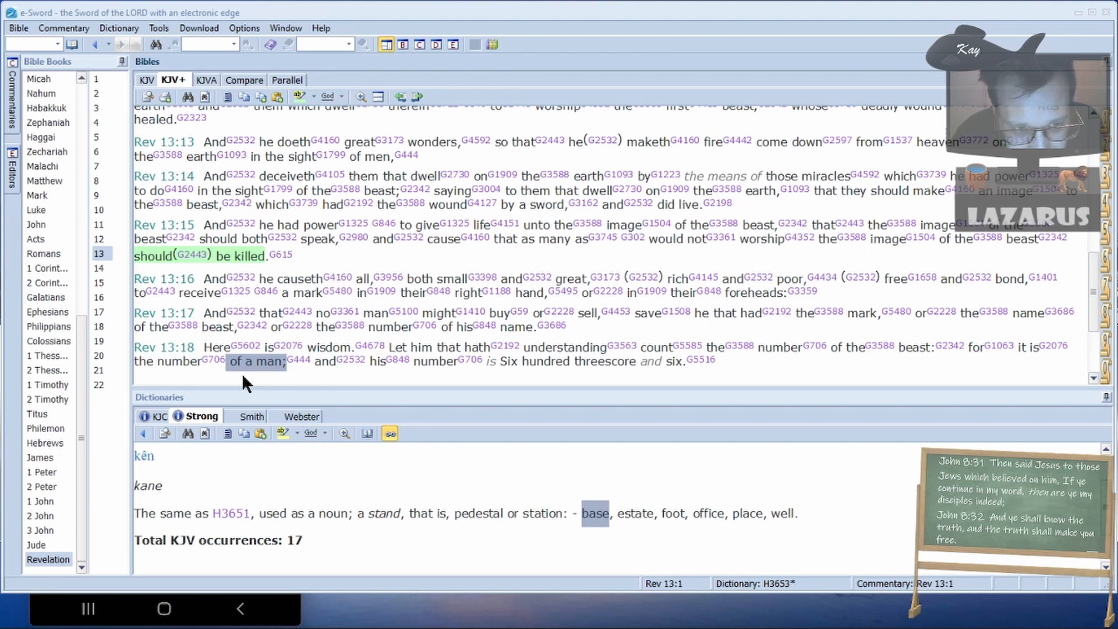
pyautogui.moveTo(278, 323)
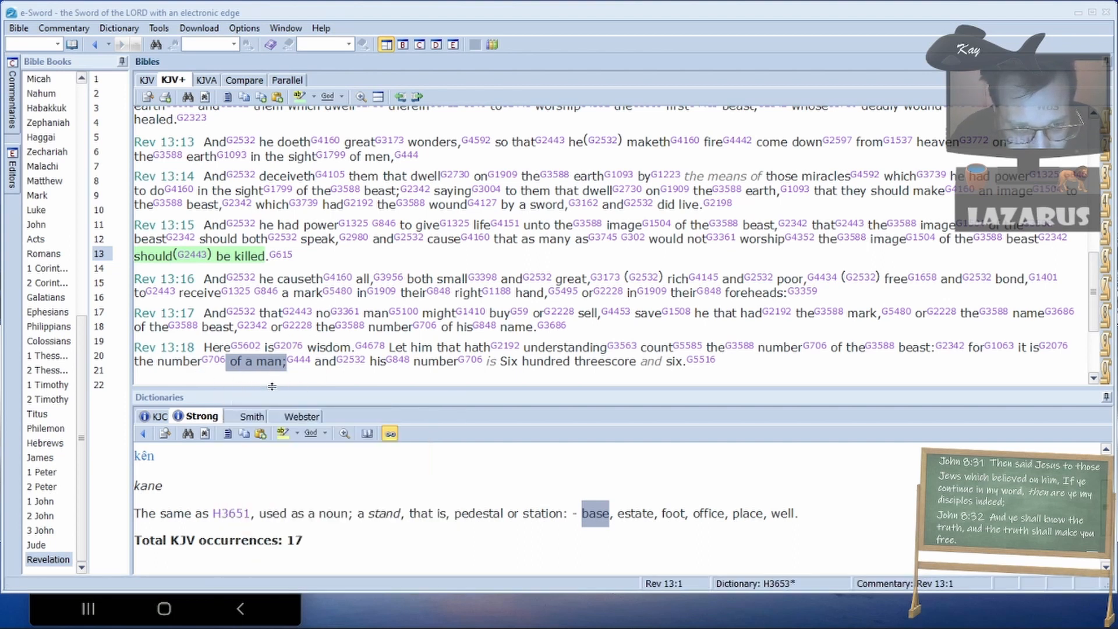
pyautogui.moveTo(249, 390)
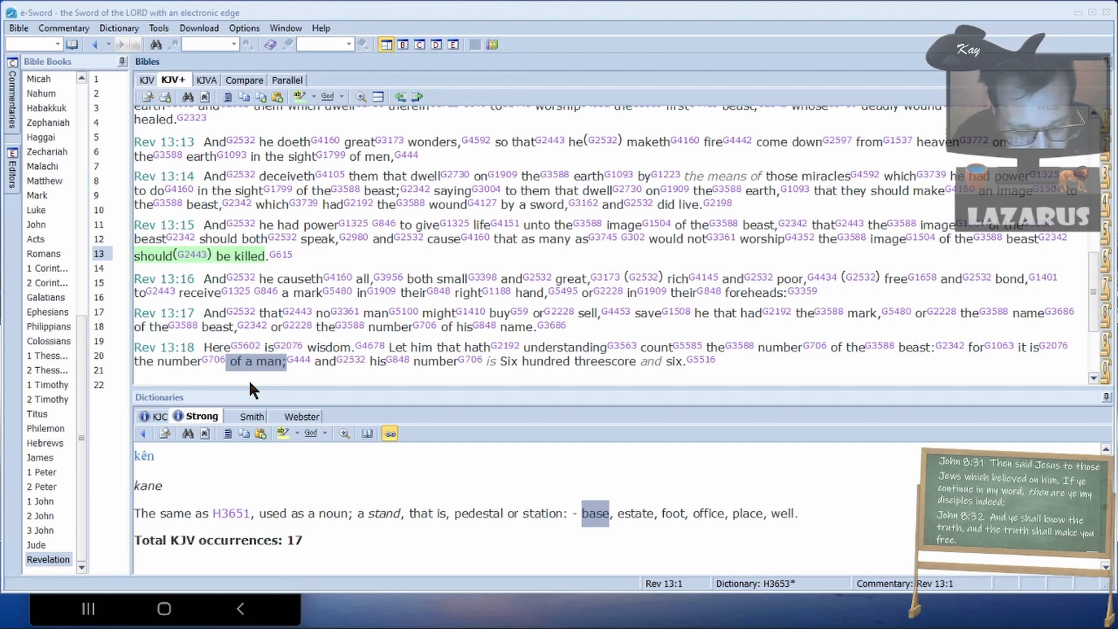
pyautogui.moveTo(283, 336)
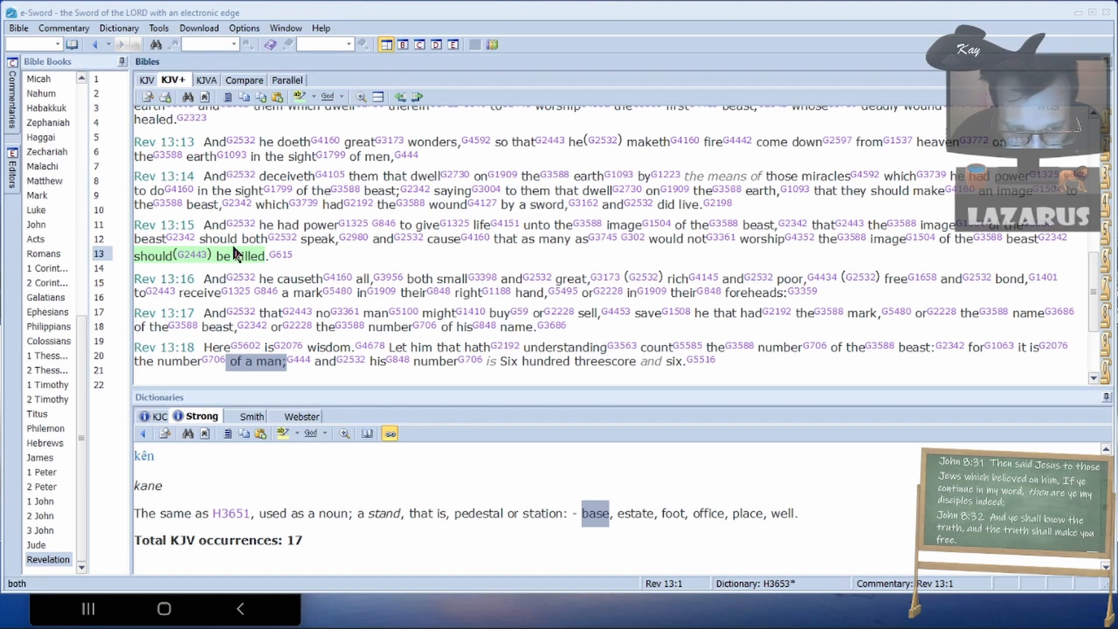
pyautogui.moveTo(457, 270)
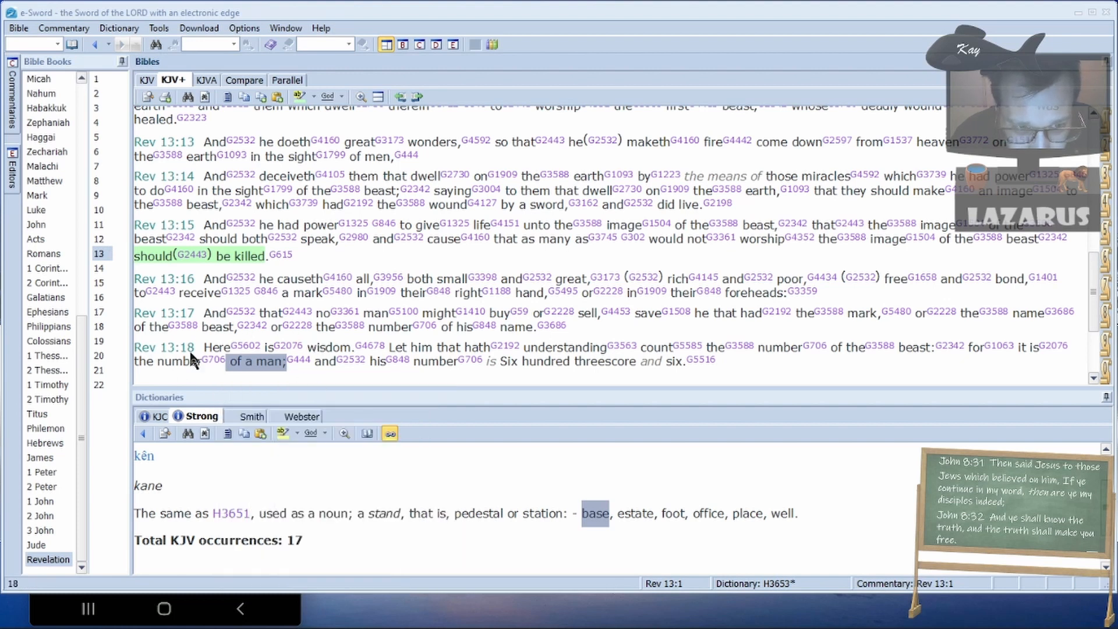
pyautogui.moveTo(284, 422)
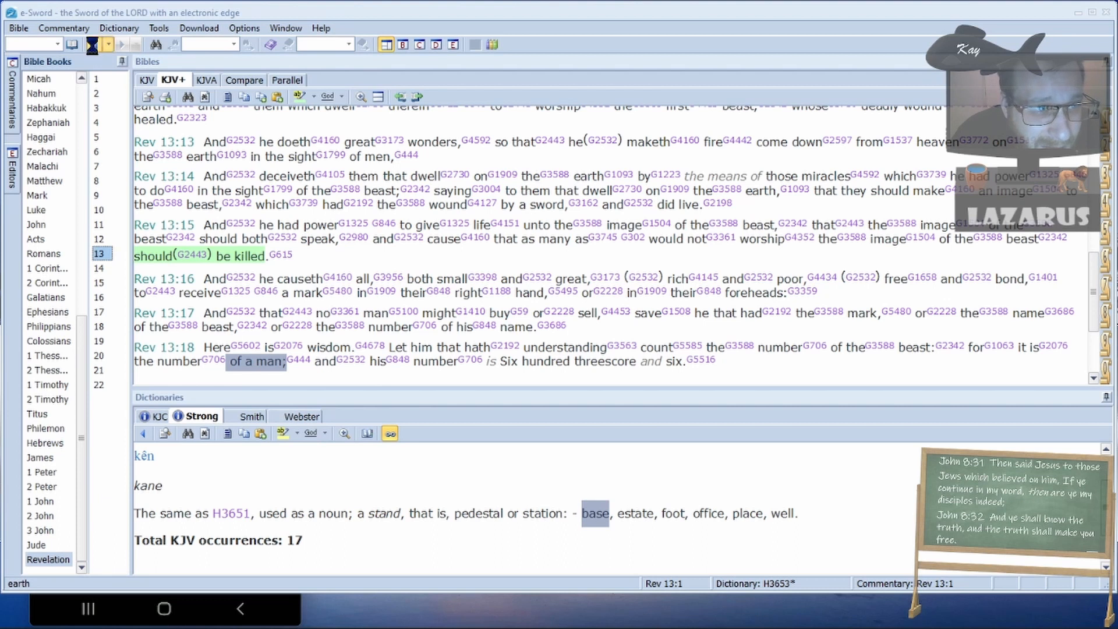
# - Return to Matthew 13 and scroll to verses 10–17 on why Jesus used parables
pyautogui.click(91, 44)
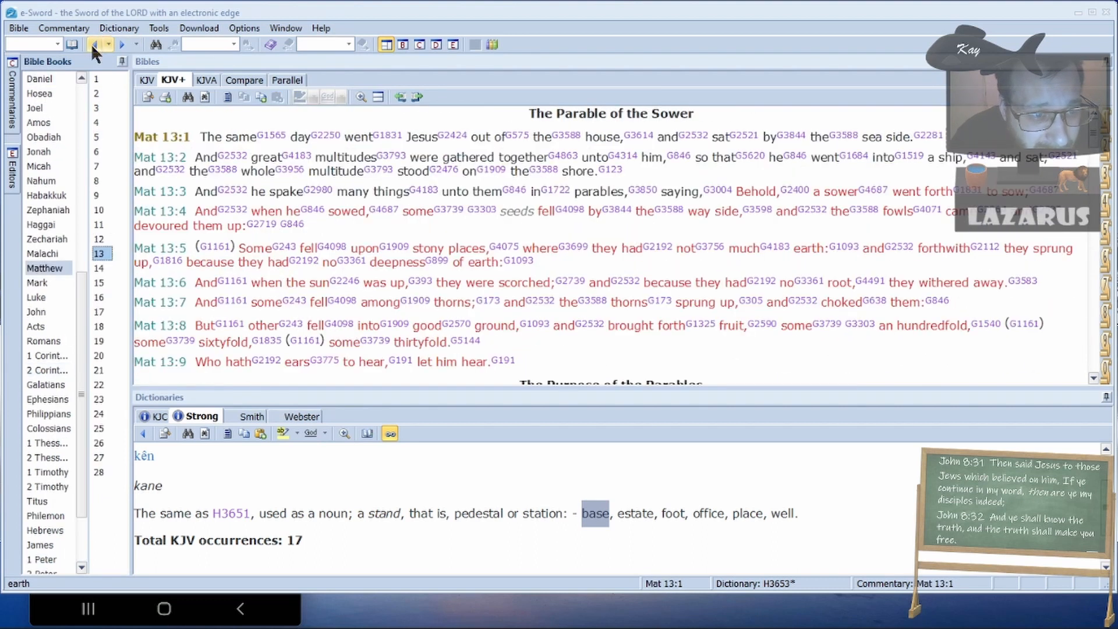
pyautogui.scroll(-3)
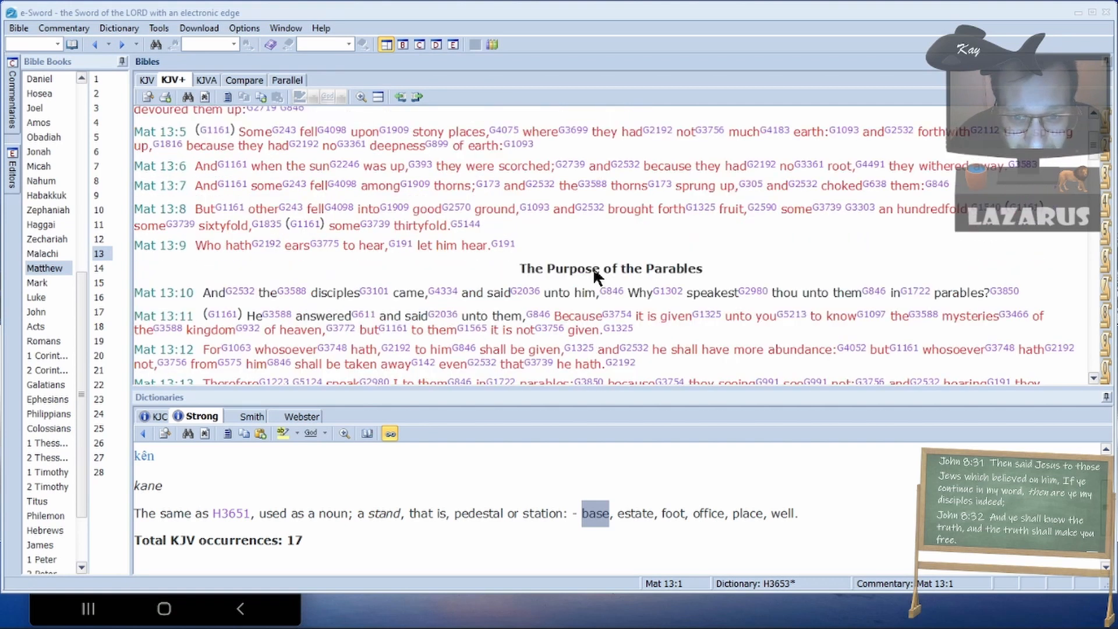
pyautogui.scroll(-3)
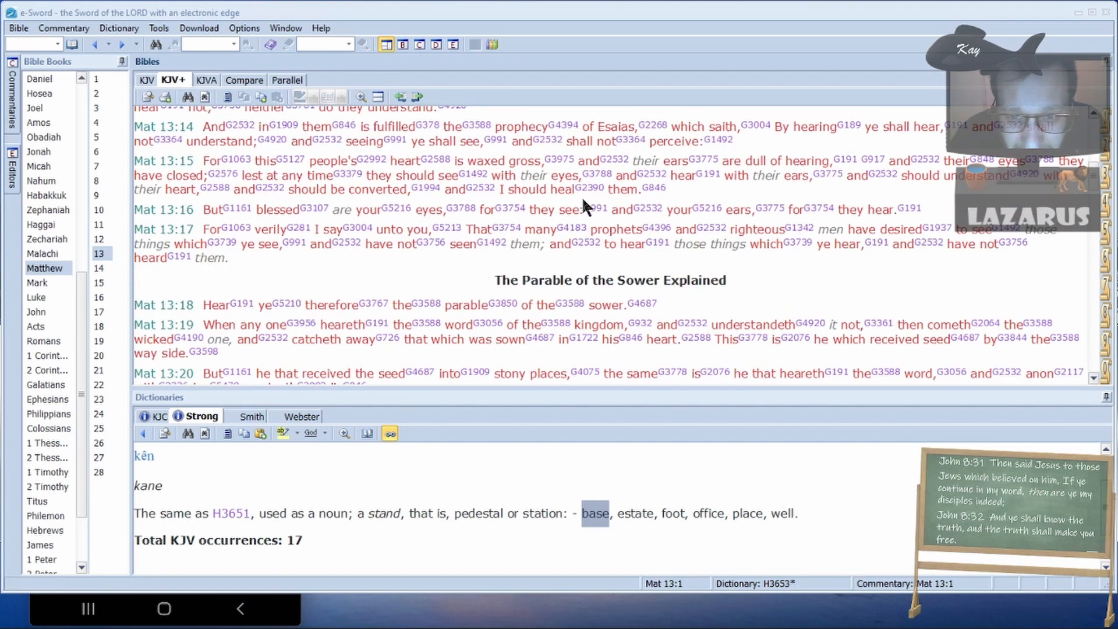
pyautogui.scroll(3)
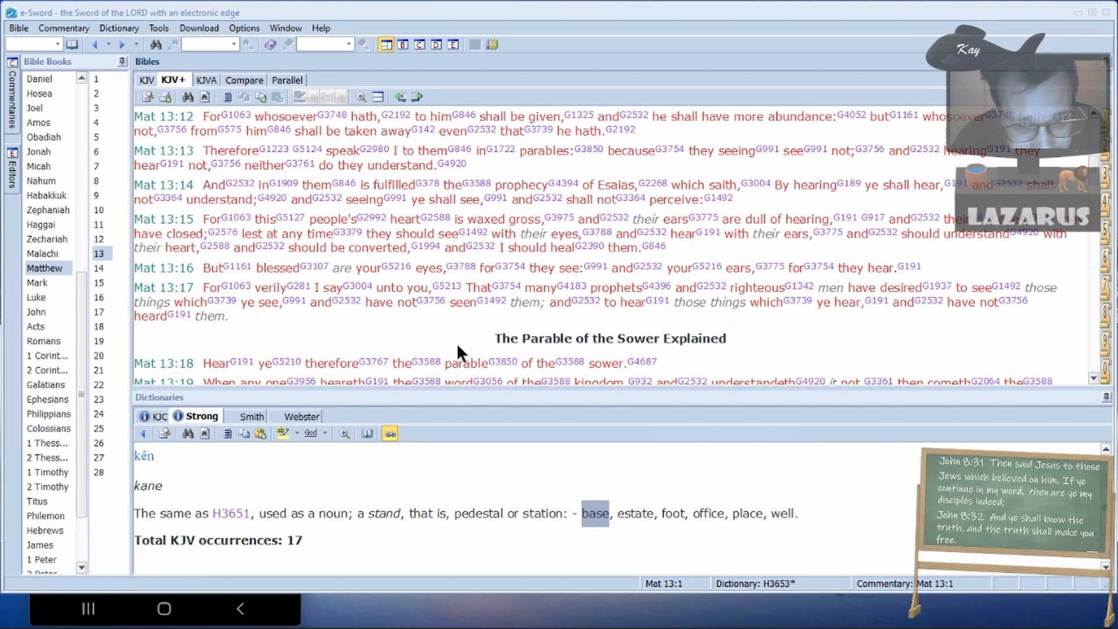
pyautogui.scroll(3)
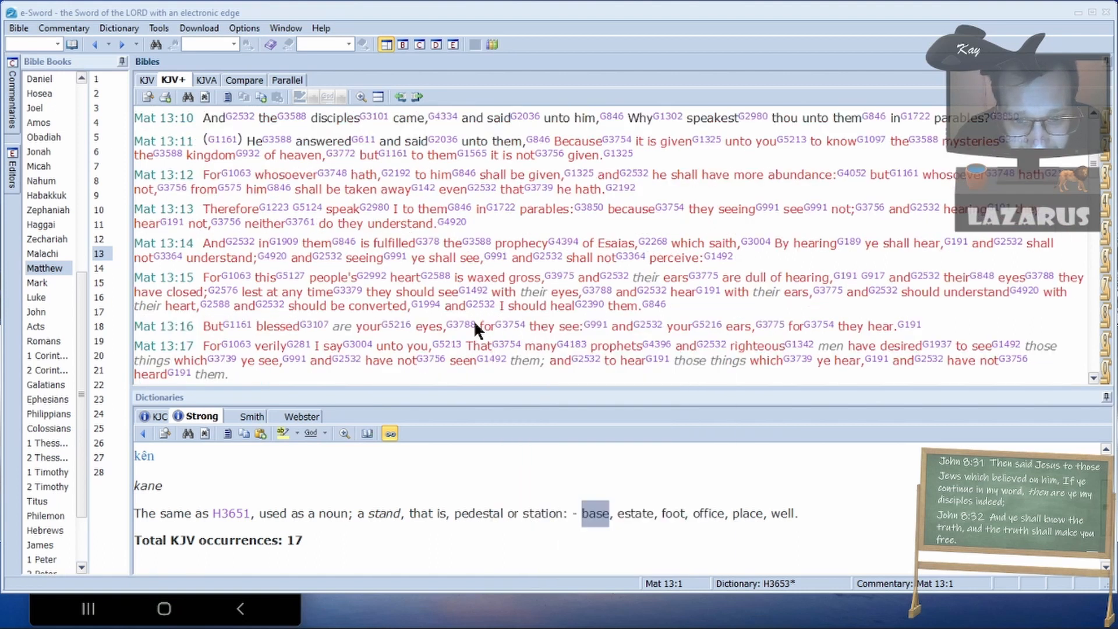
pyautogui.moveTo(485, 388)
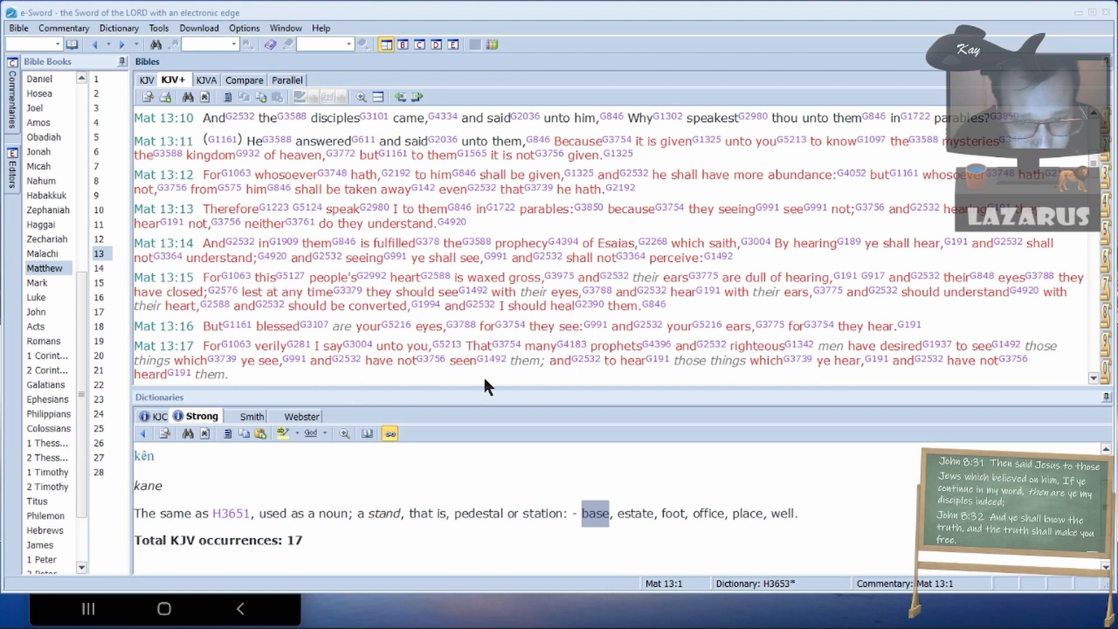
pyautogui.moveTo(694, 382)
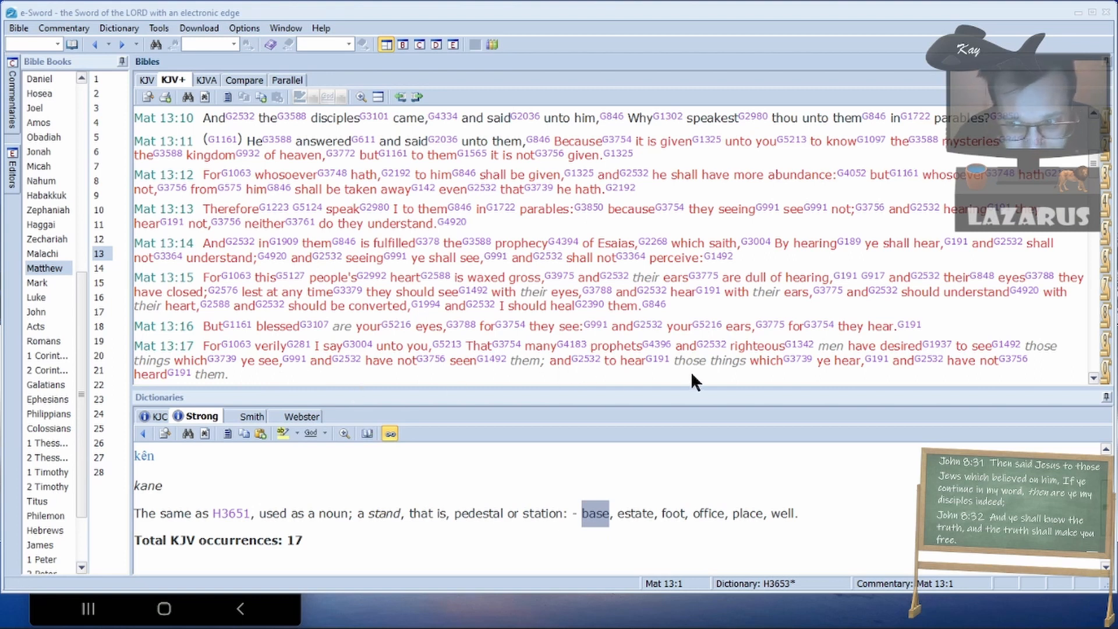
pyautogui.moveTo(265, 385)
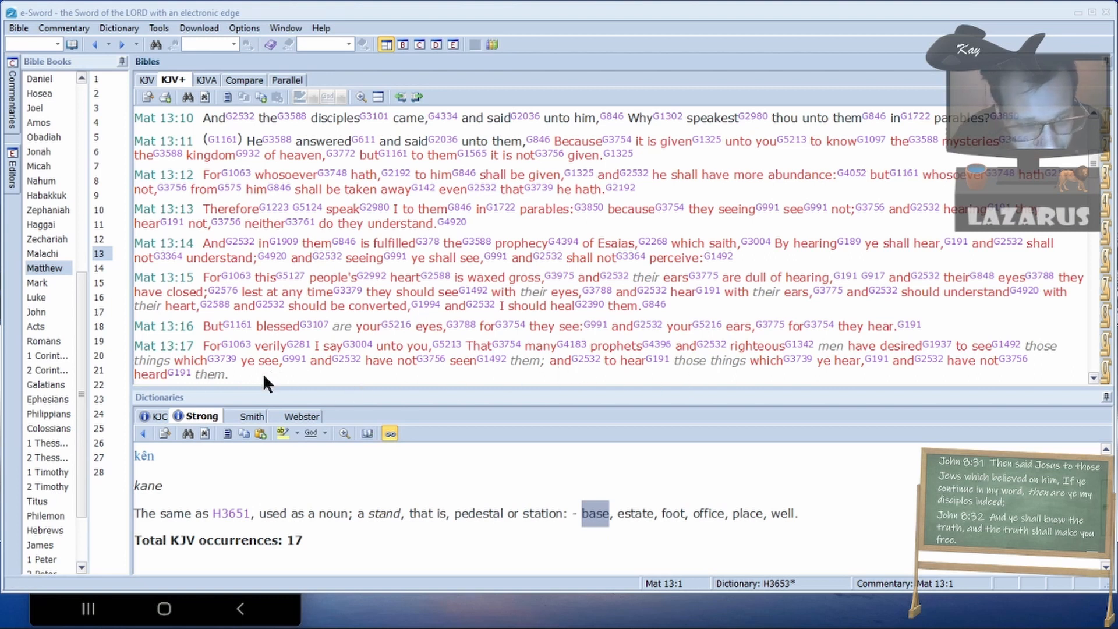
pyautogui.moveTo(542, 383)
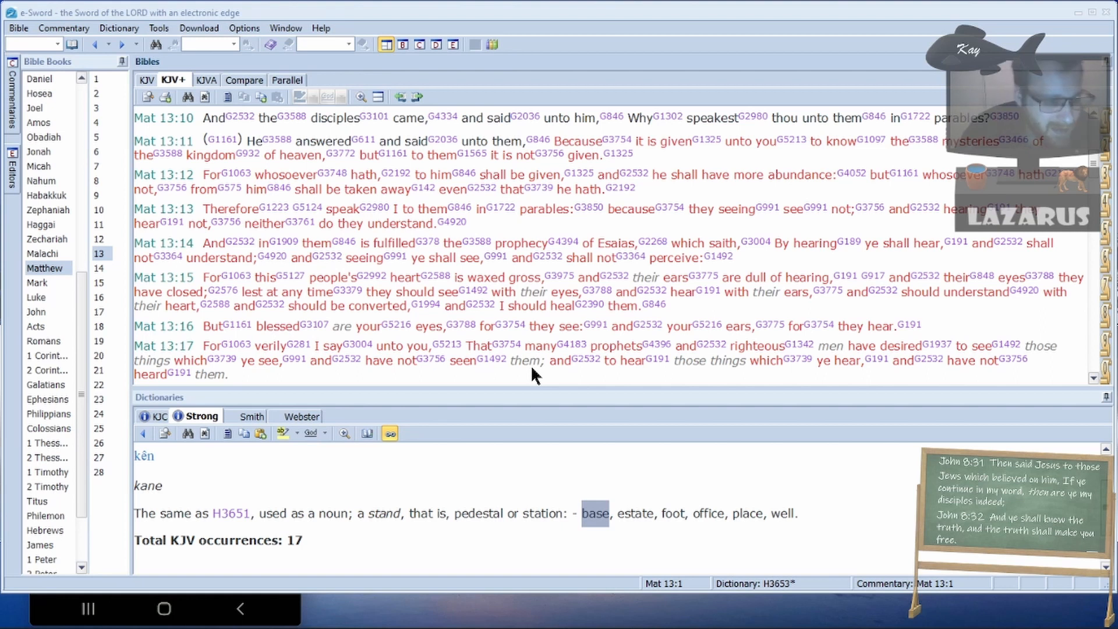
pyautogui.moveTo(292, 566)
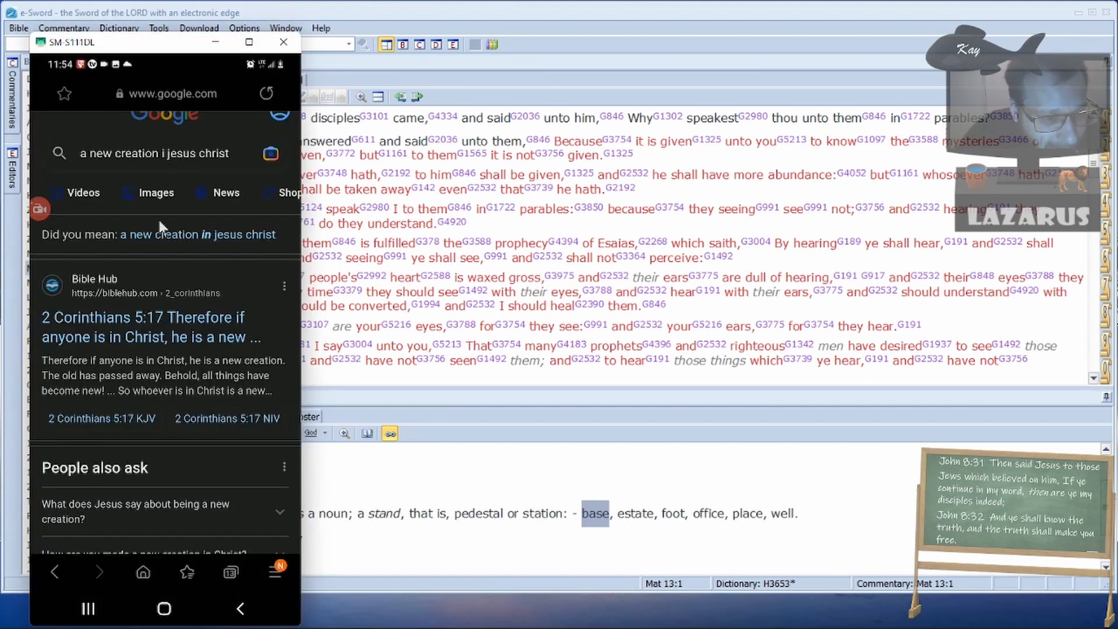
pyautogui.moveTo(235, 160)
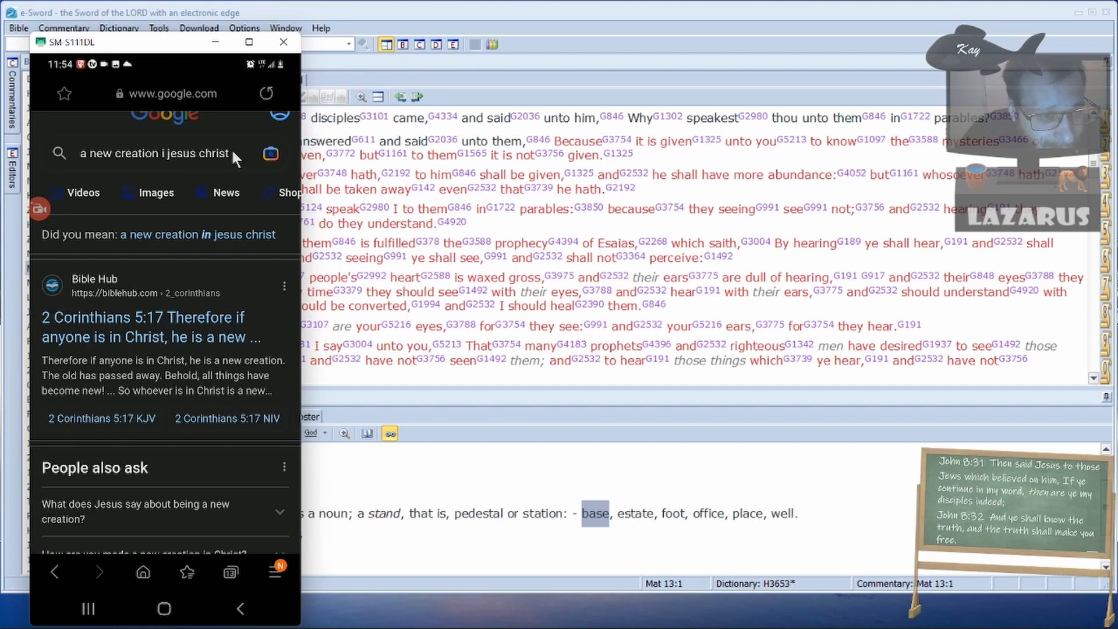
# - Replace the previous Google query with a search for 'tribulation'
pyautogui.click(153, 154)
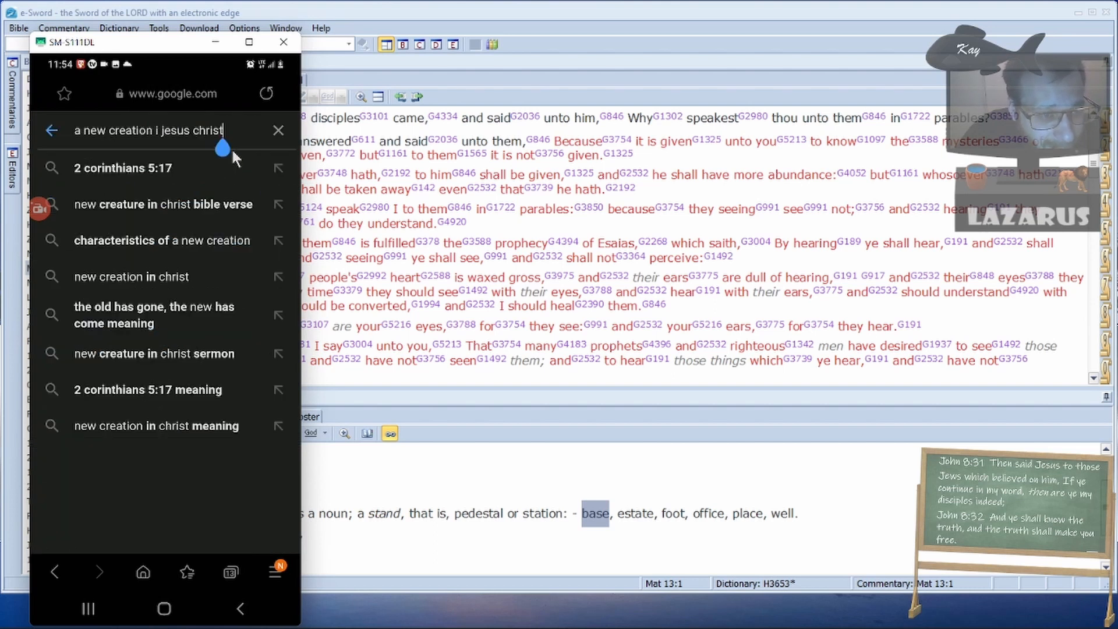
pyautogui.click(150, 131)
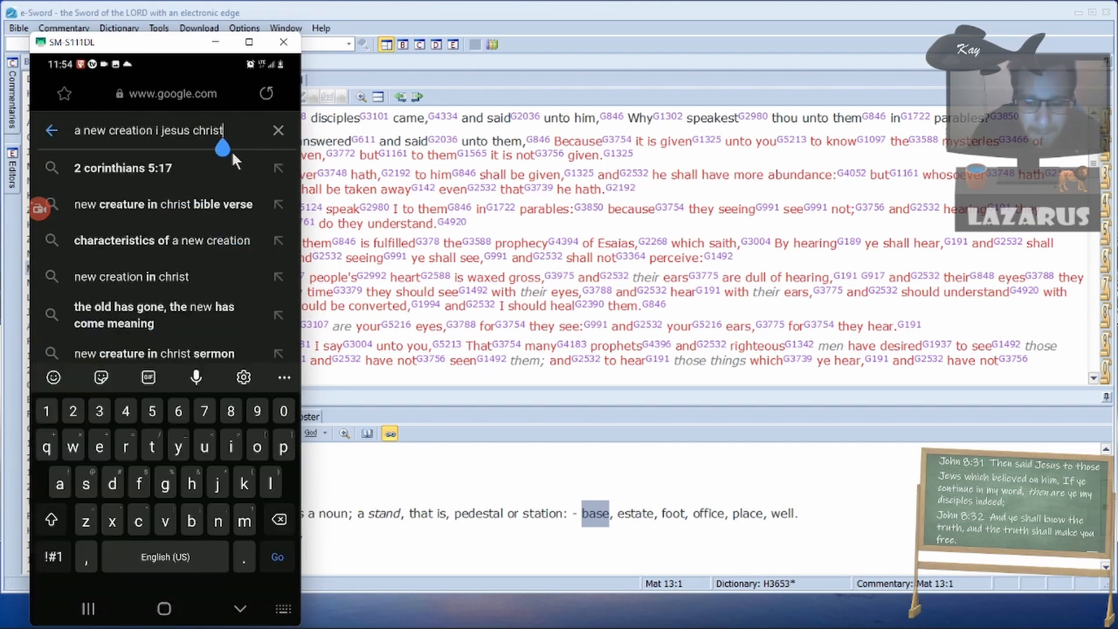
pyautogui.click(279, 131)
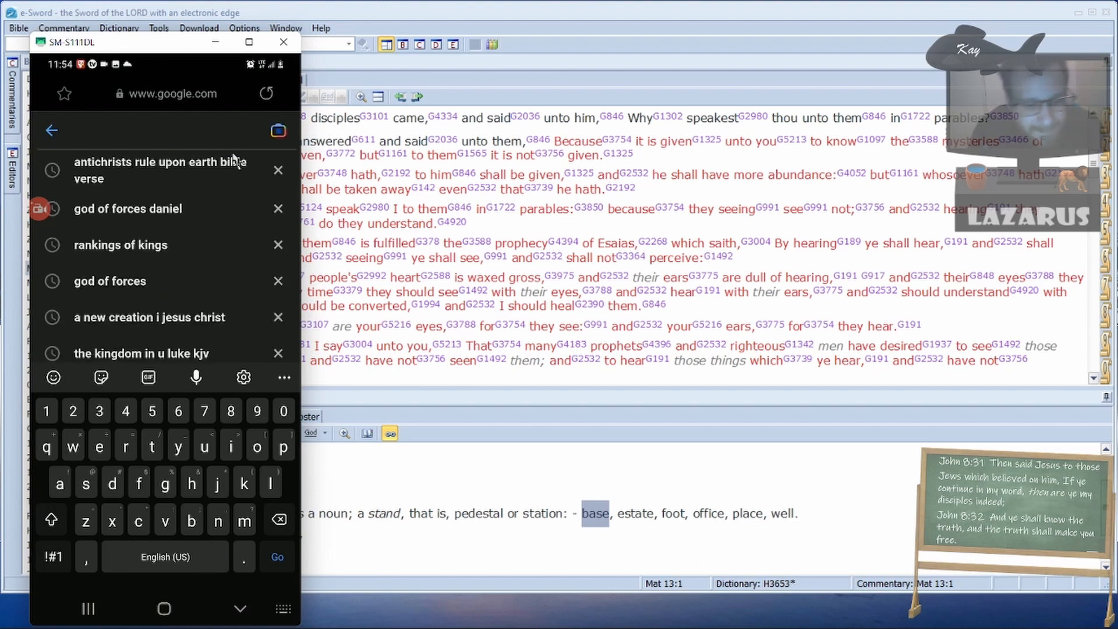
pyautogui.write('trib')
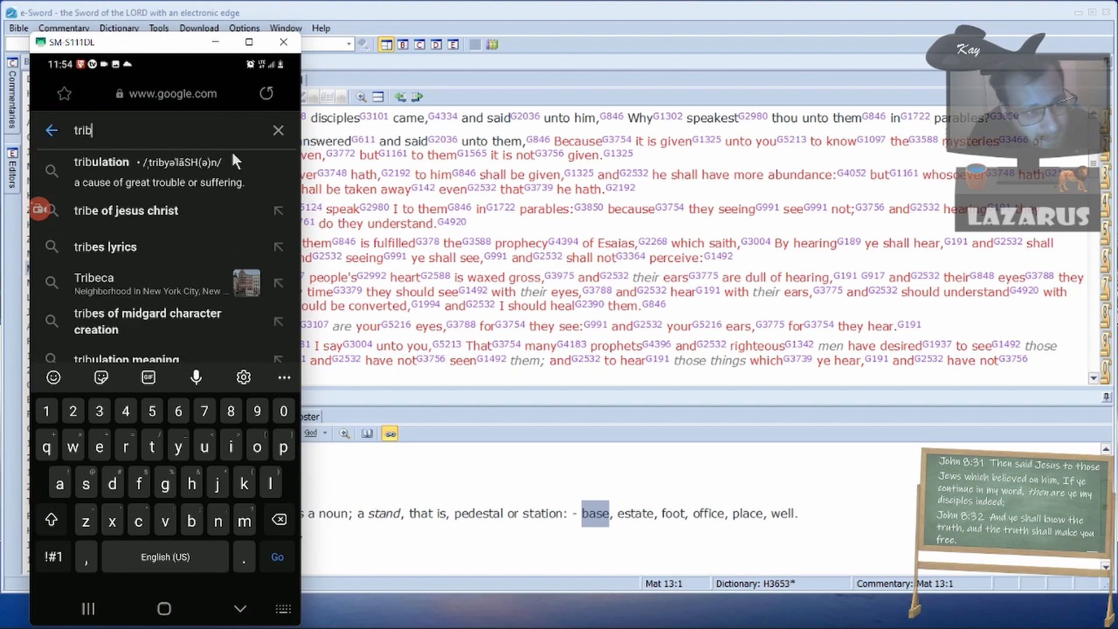
pyautogui.click(102, 161)
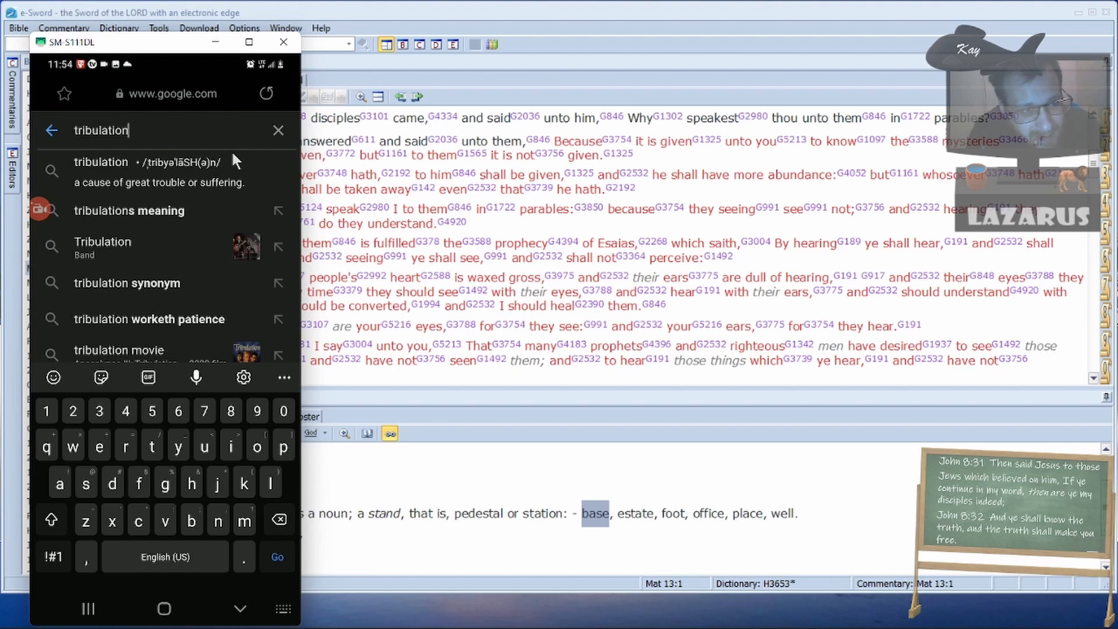
pyautogui.click(277, 557)
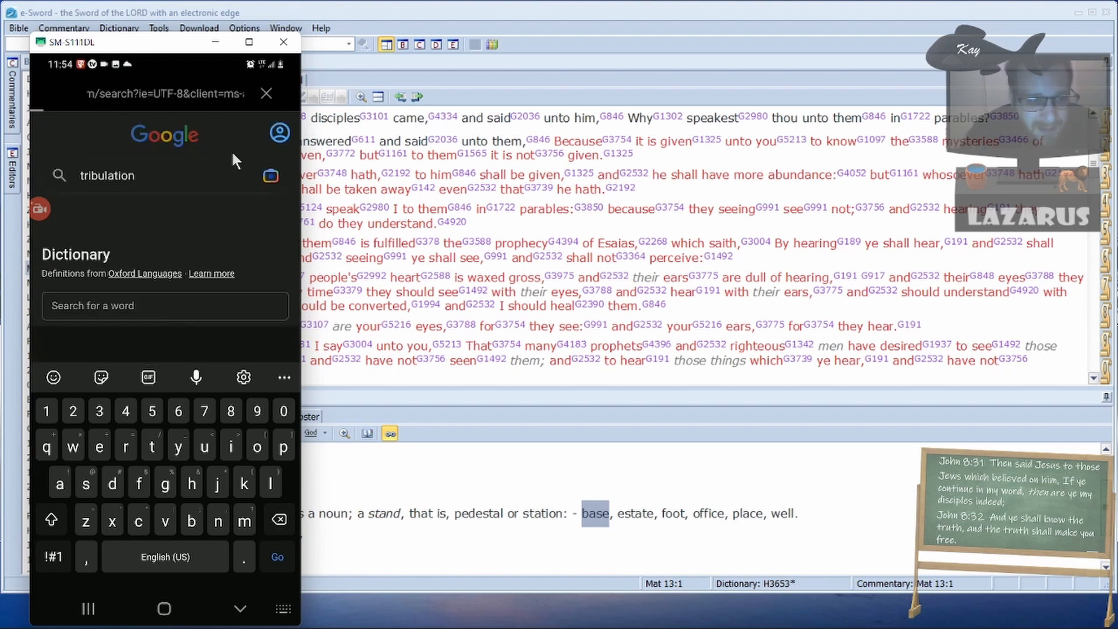
pyautogui.click(277, 556)
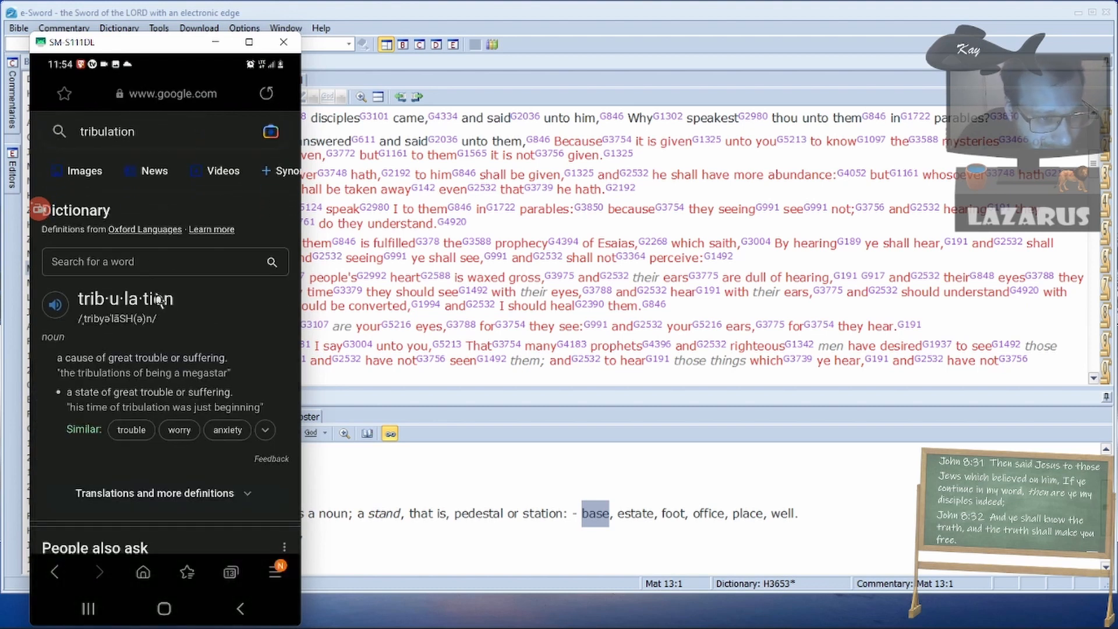
# - Scroll the results and open David Jeremiah's 'What Is the Tribulation?' article
pyautogui.scroll(-3)
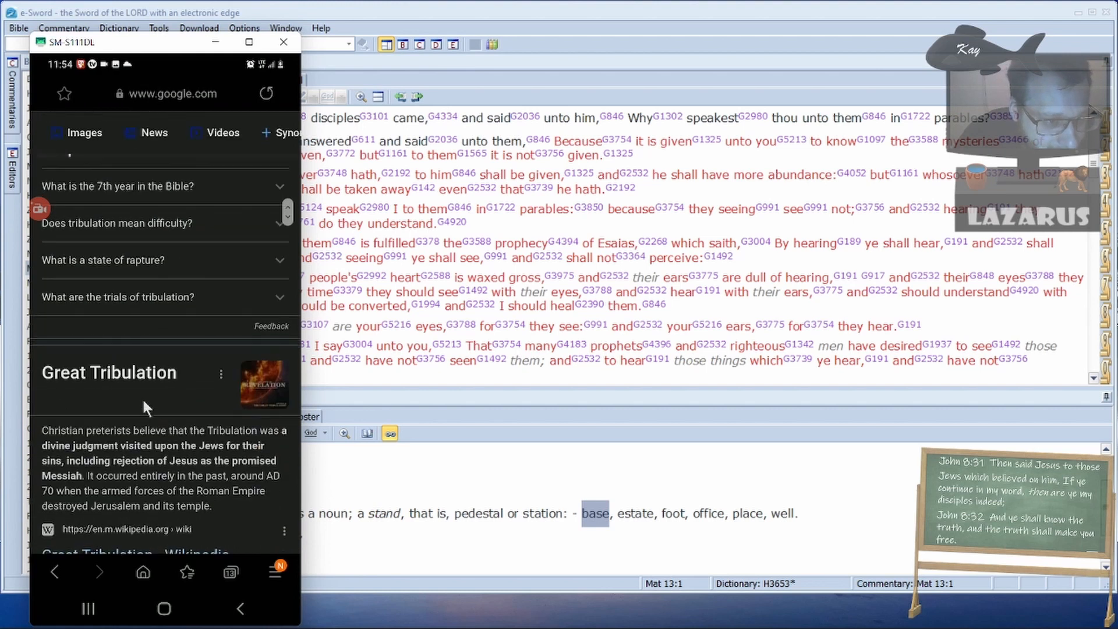
pyautogui.scroll(-3)
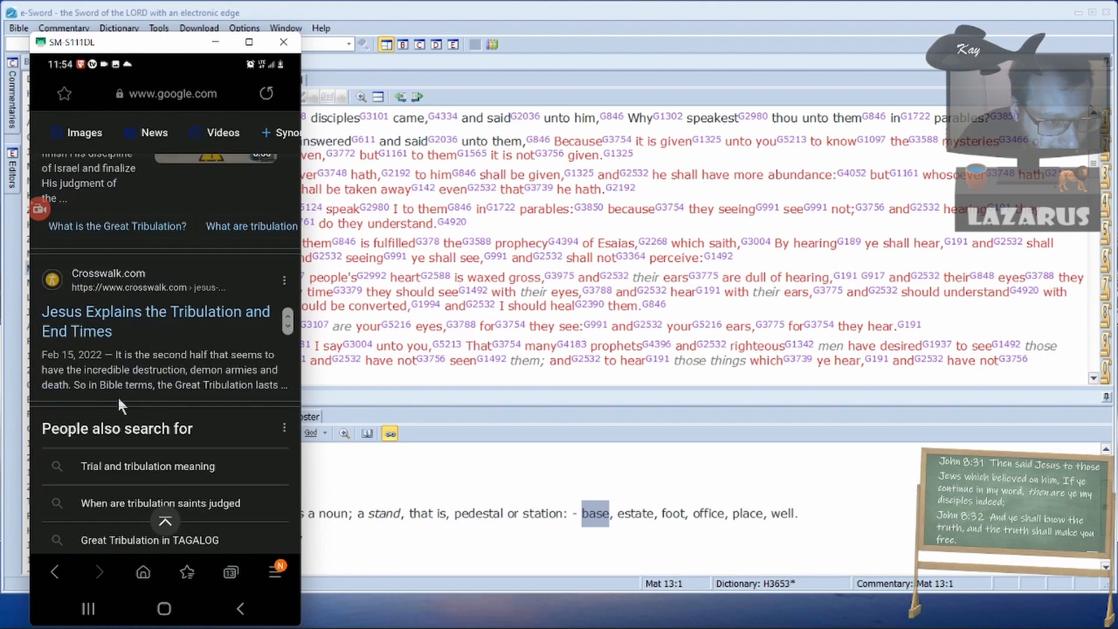
pyautogui.scroll(-3)
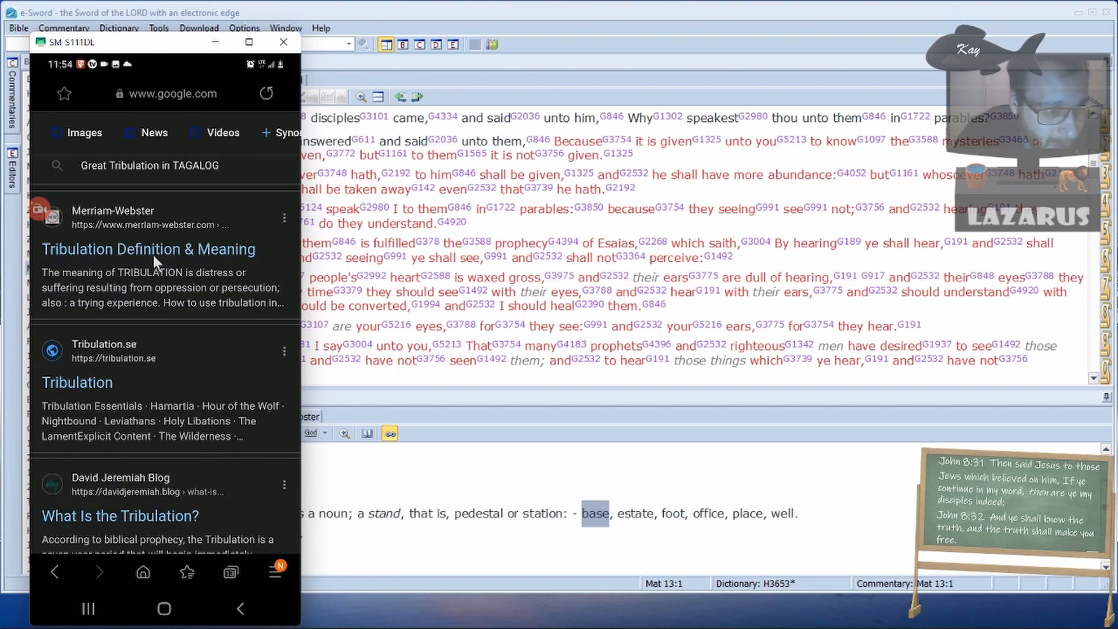
pyautogui.scroll(-3)
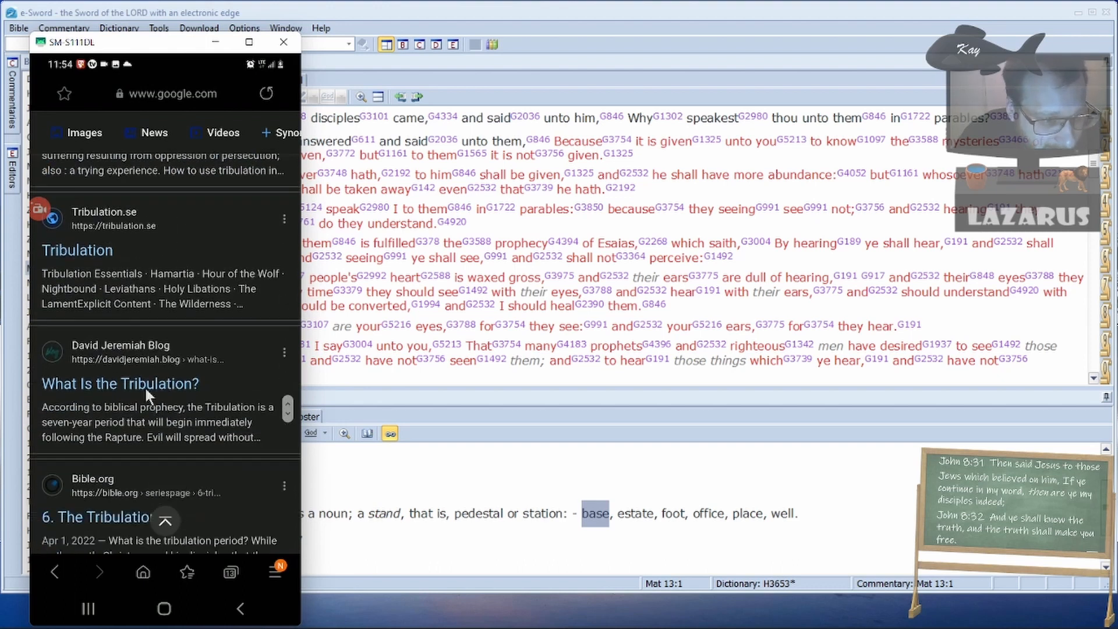
pyautogui.click(120, 384)
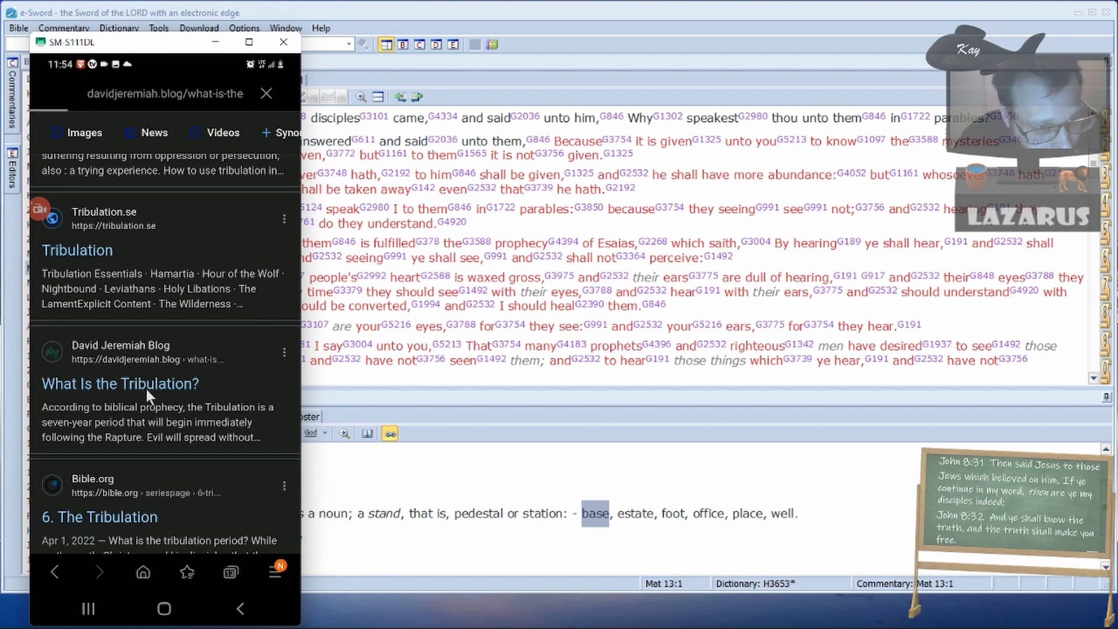
pyautogui.click(120, 383)
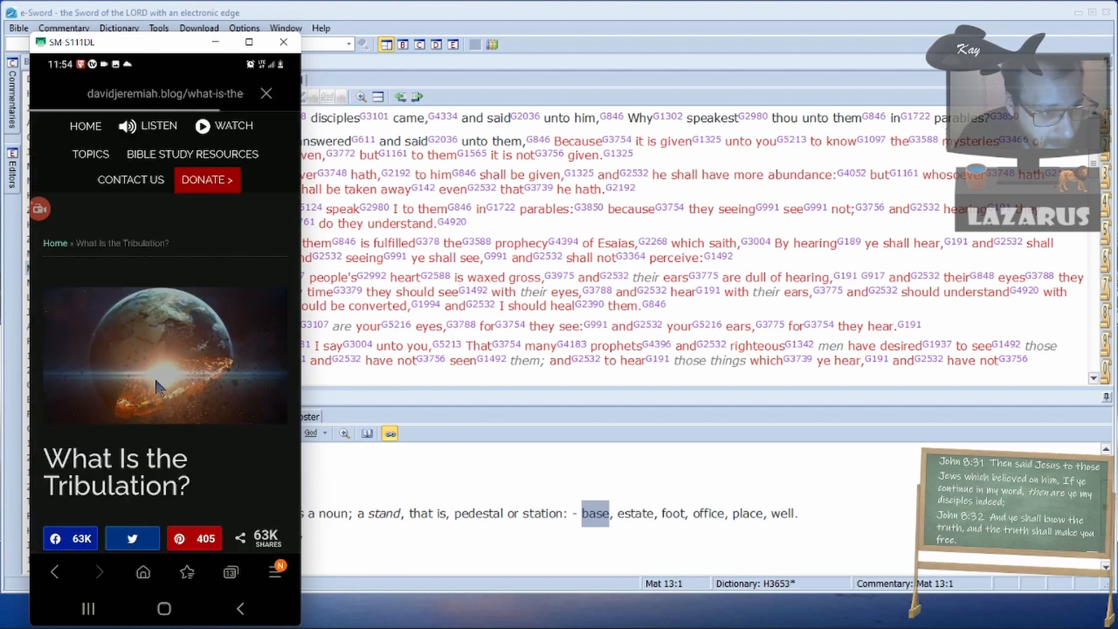
# - Read down the article, then minimize the phone window to reveal Matthew 13
pyautogui.scroll(-3)
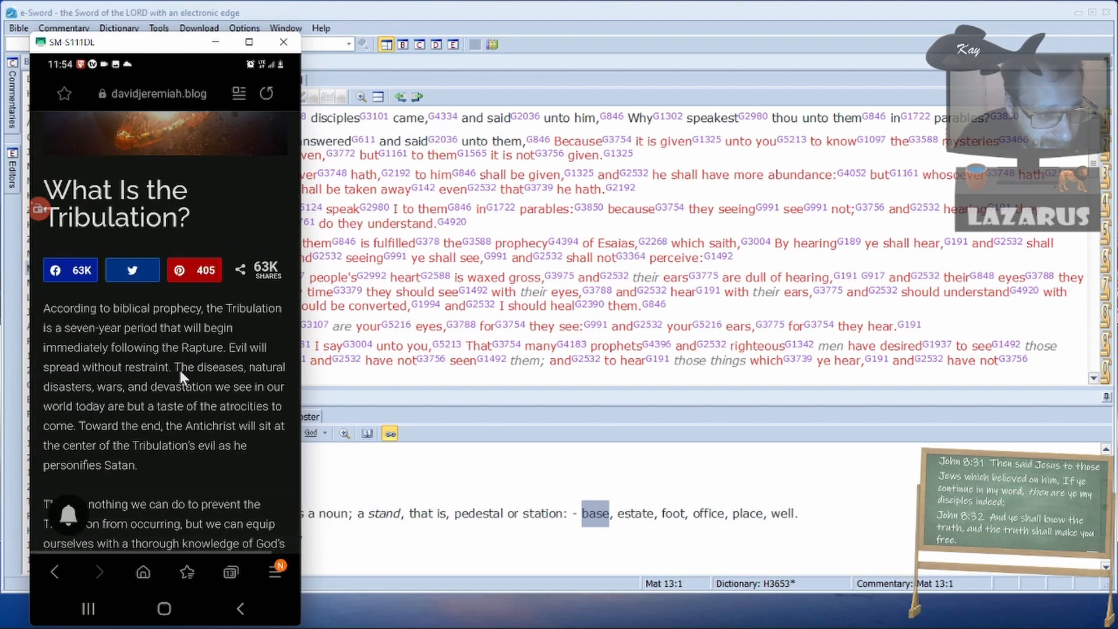
pyautogui.scroll(-3)
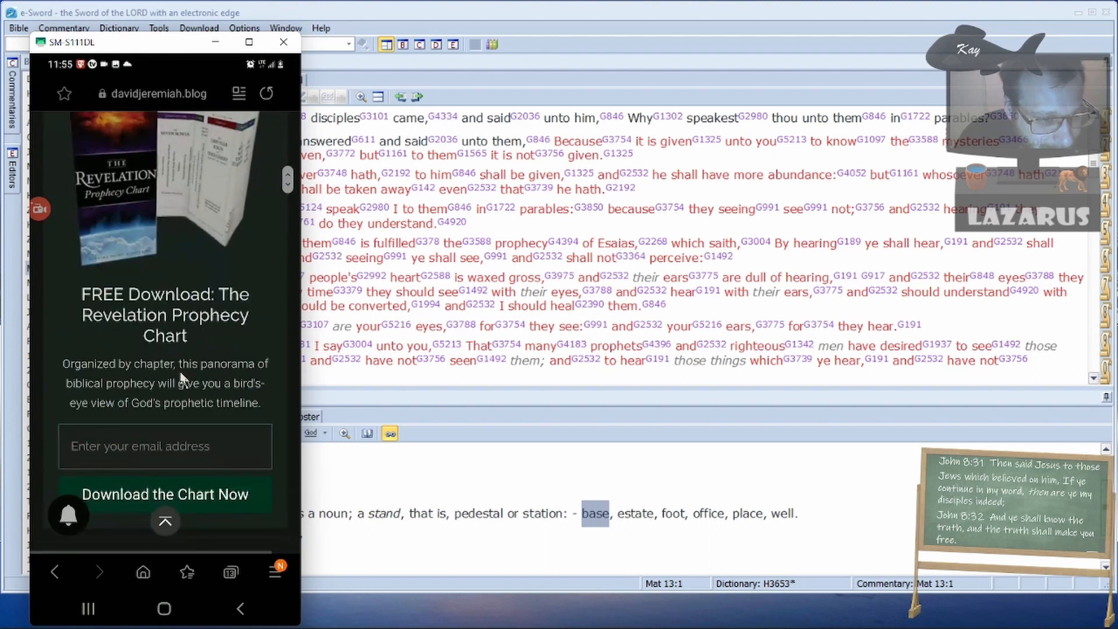
pyautogui.click(283, 42)
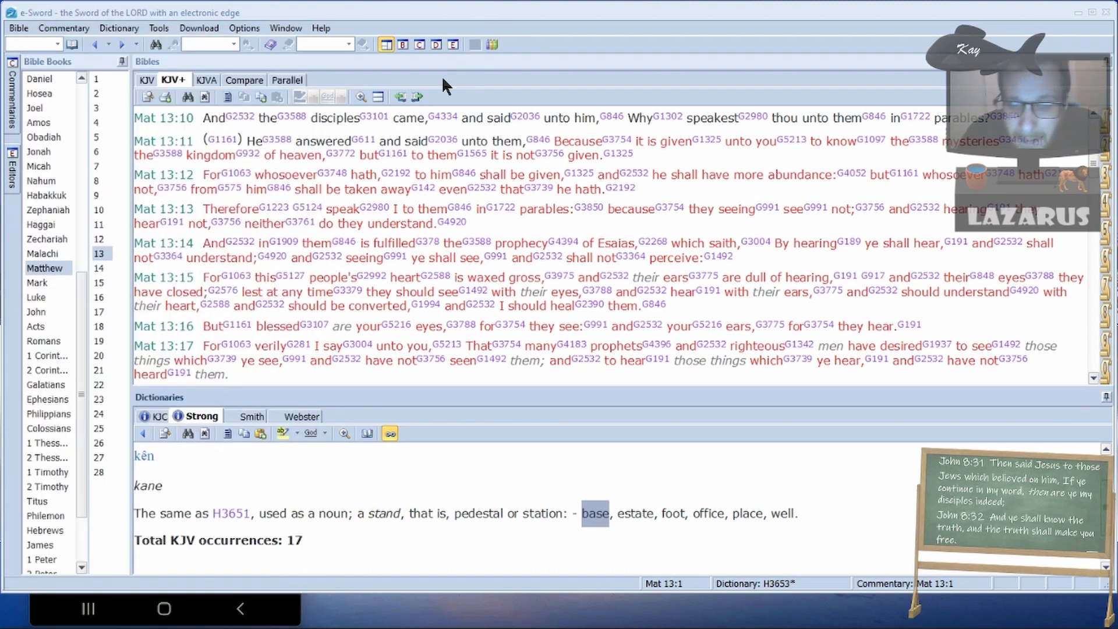
pyautogui.moveTo(804, 274)
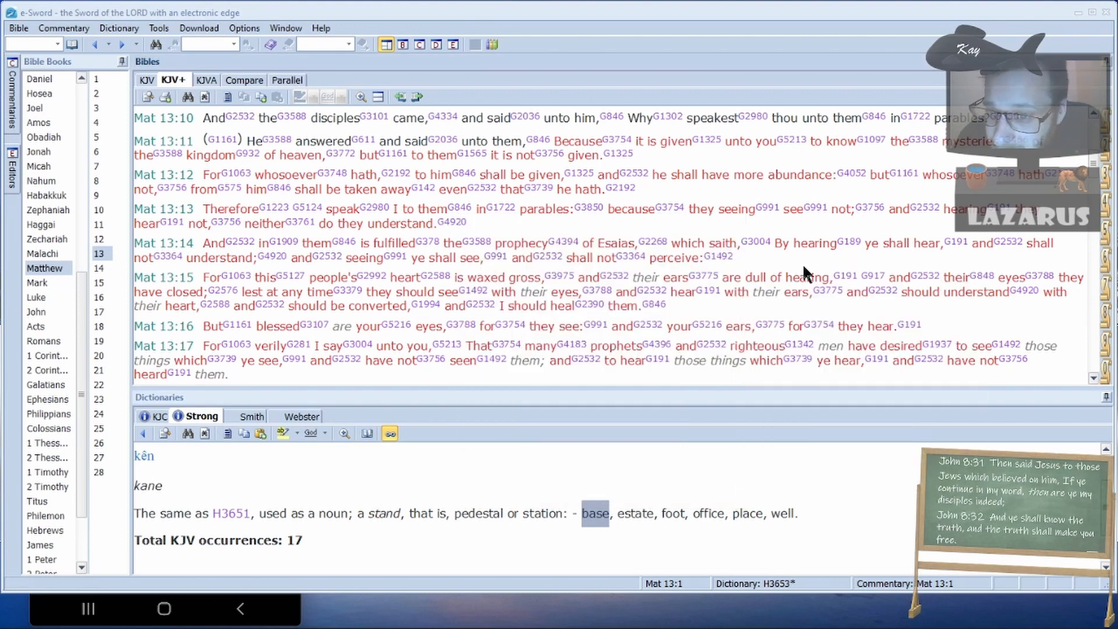
pyautogui.moveTo(706, 278)
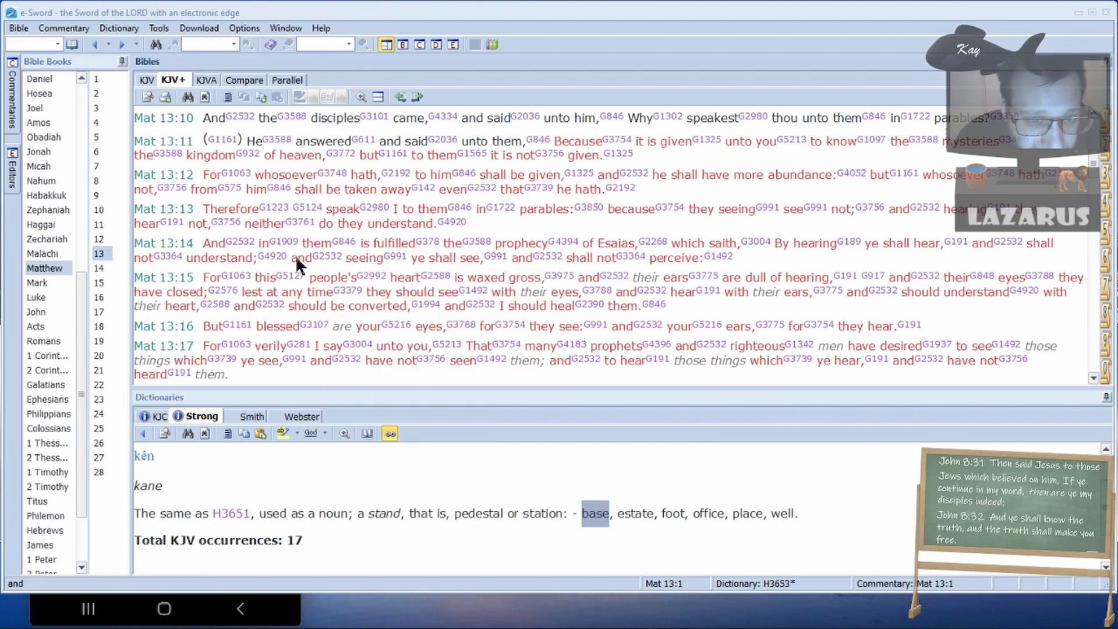
pyautogui.moveTo(299, 299)
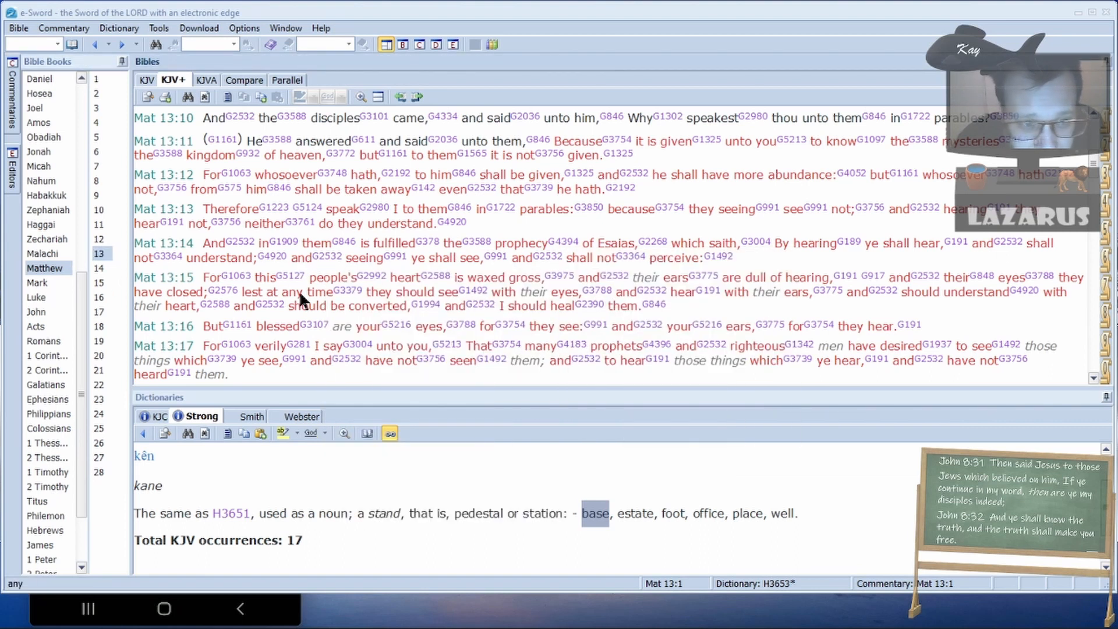